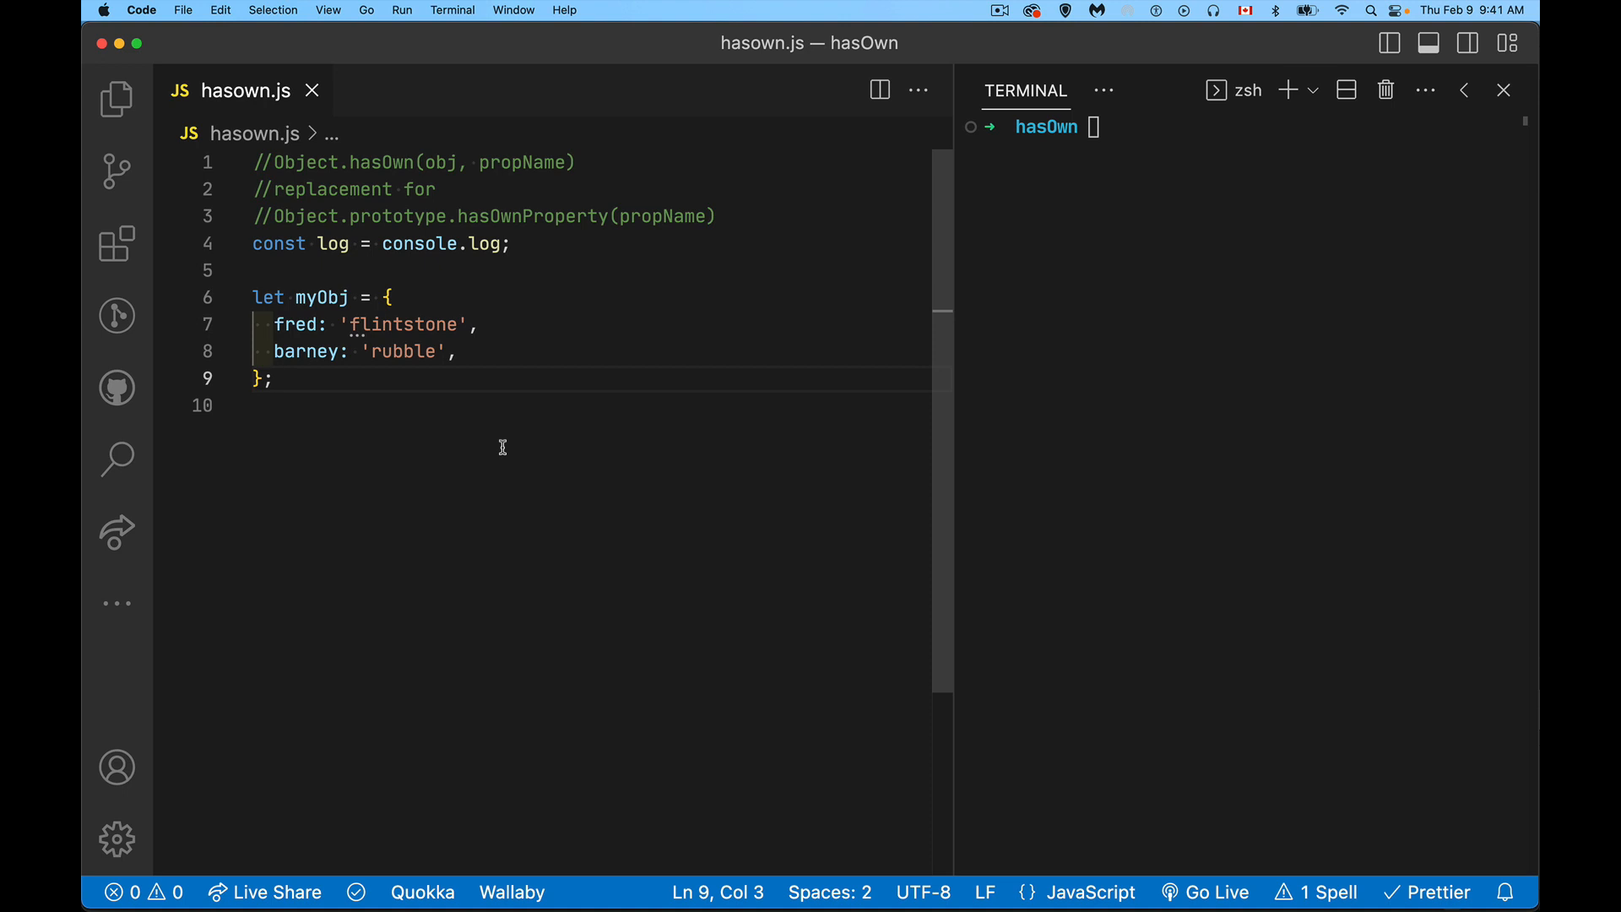
mouse_move(608, 275)
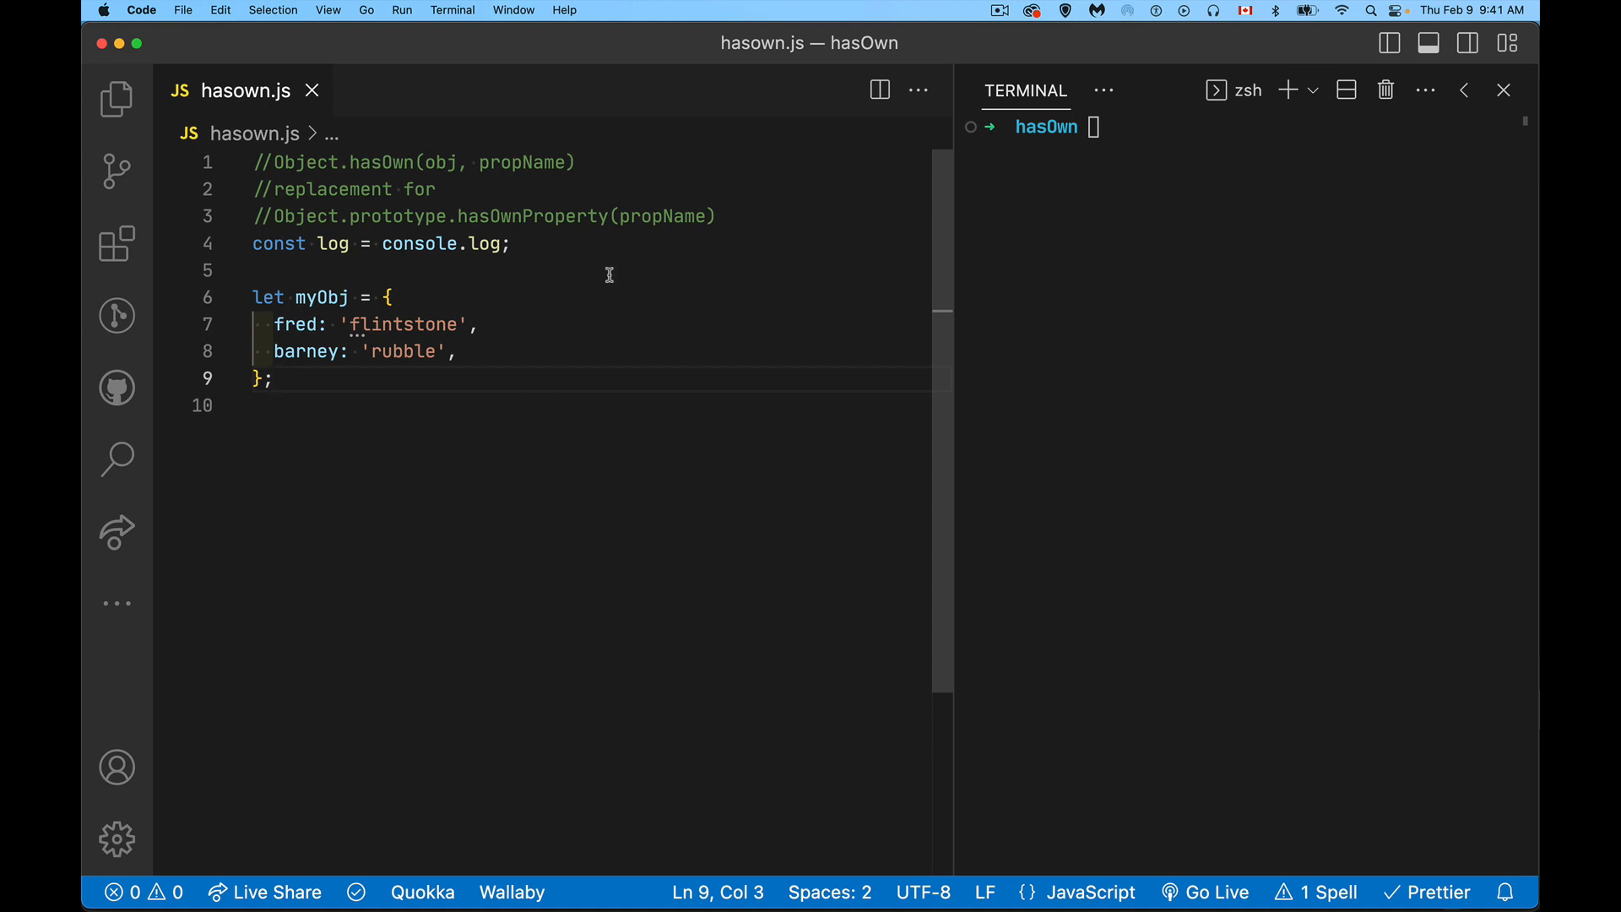
Highlight the word Object in the first comment, then clear the selection
double_click(304, 162)
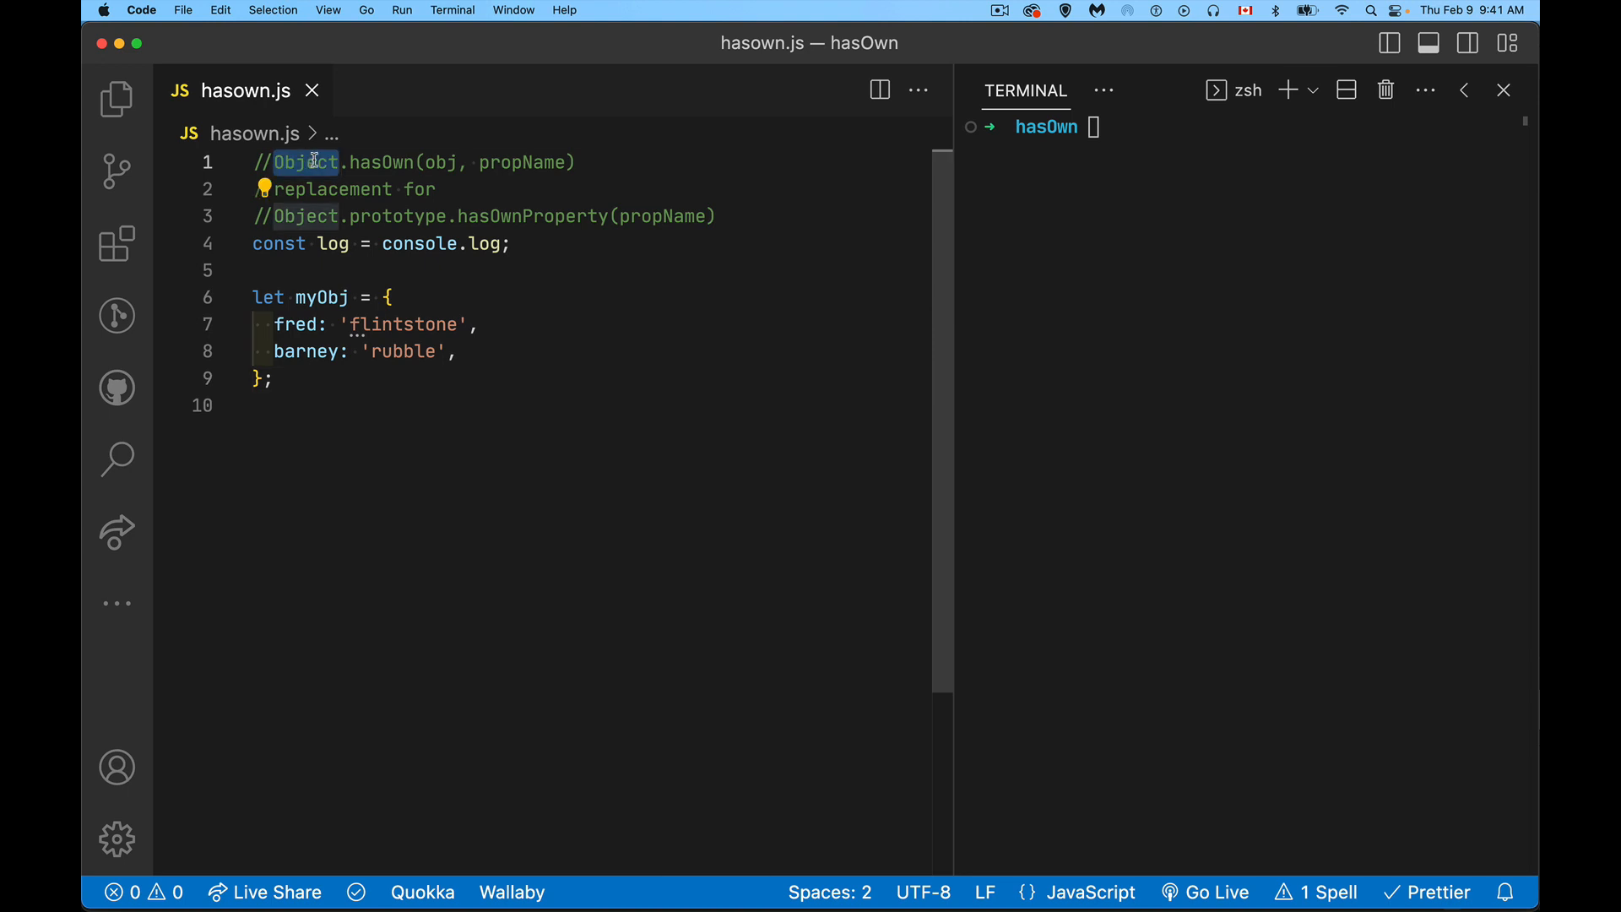
left_click(385, 163)
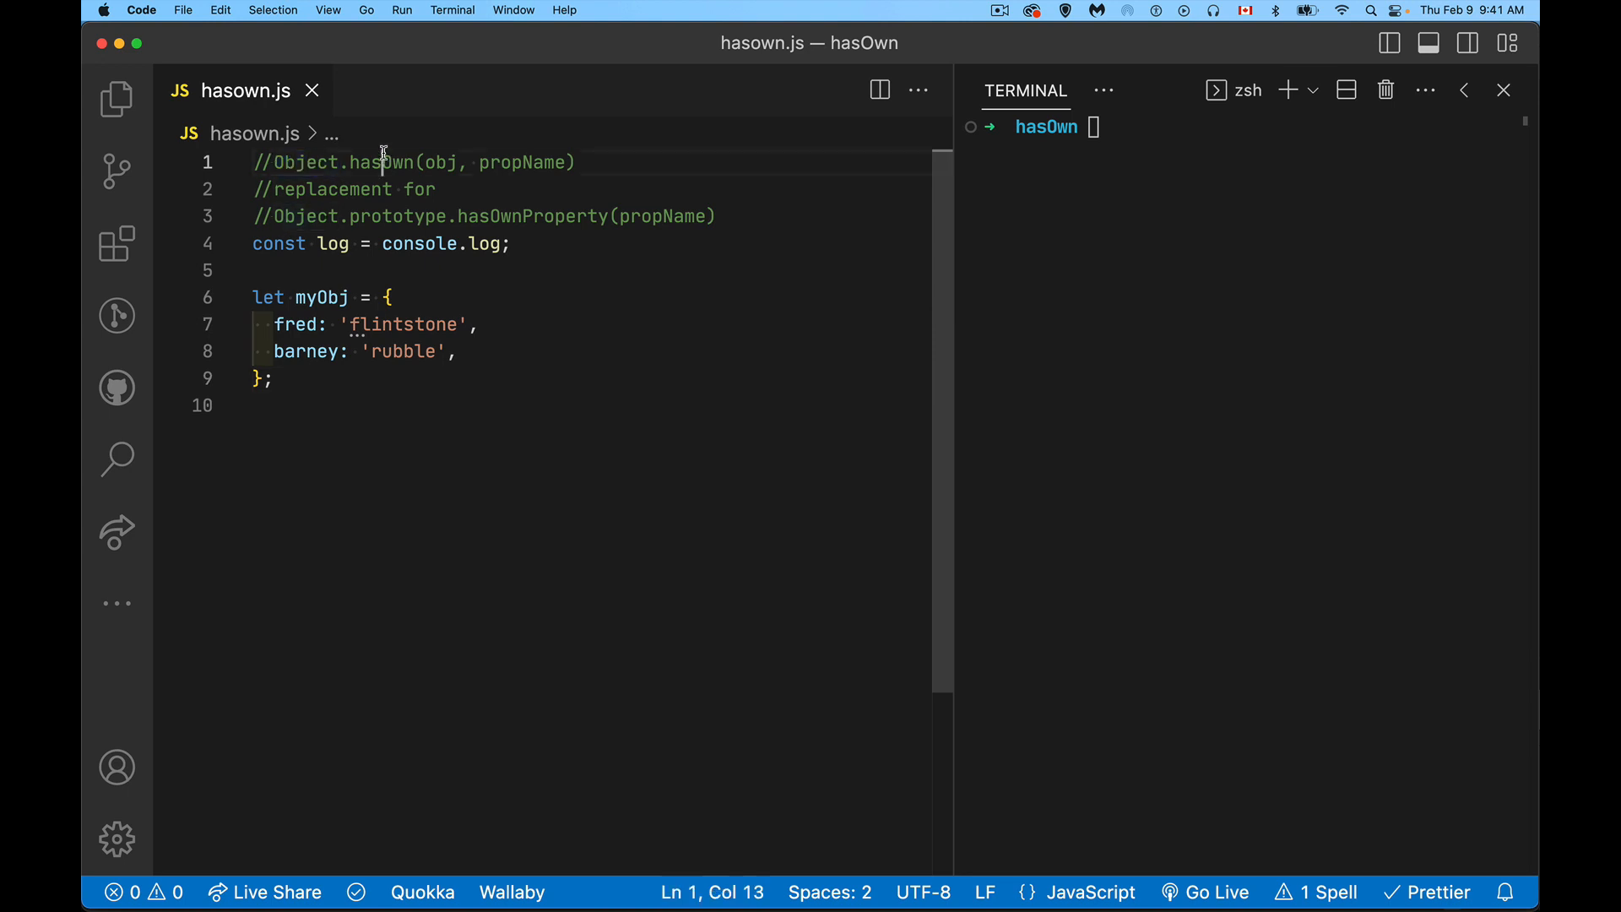
mouse_move(679, 402)
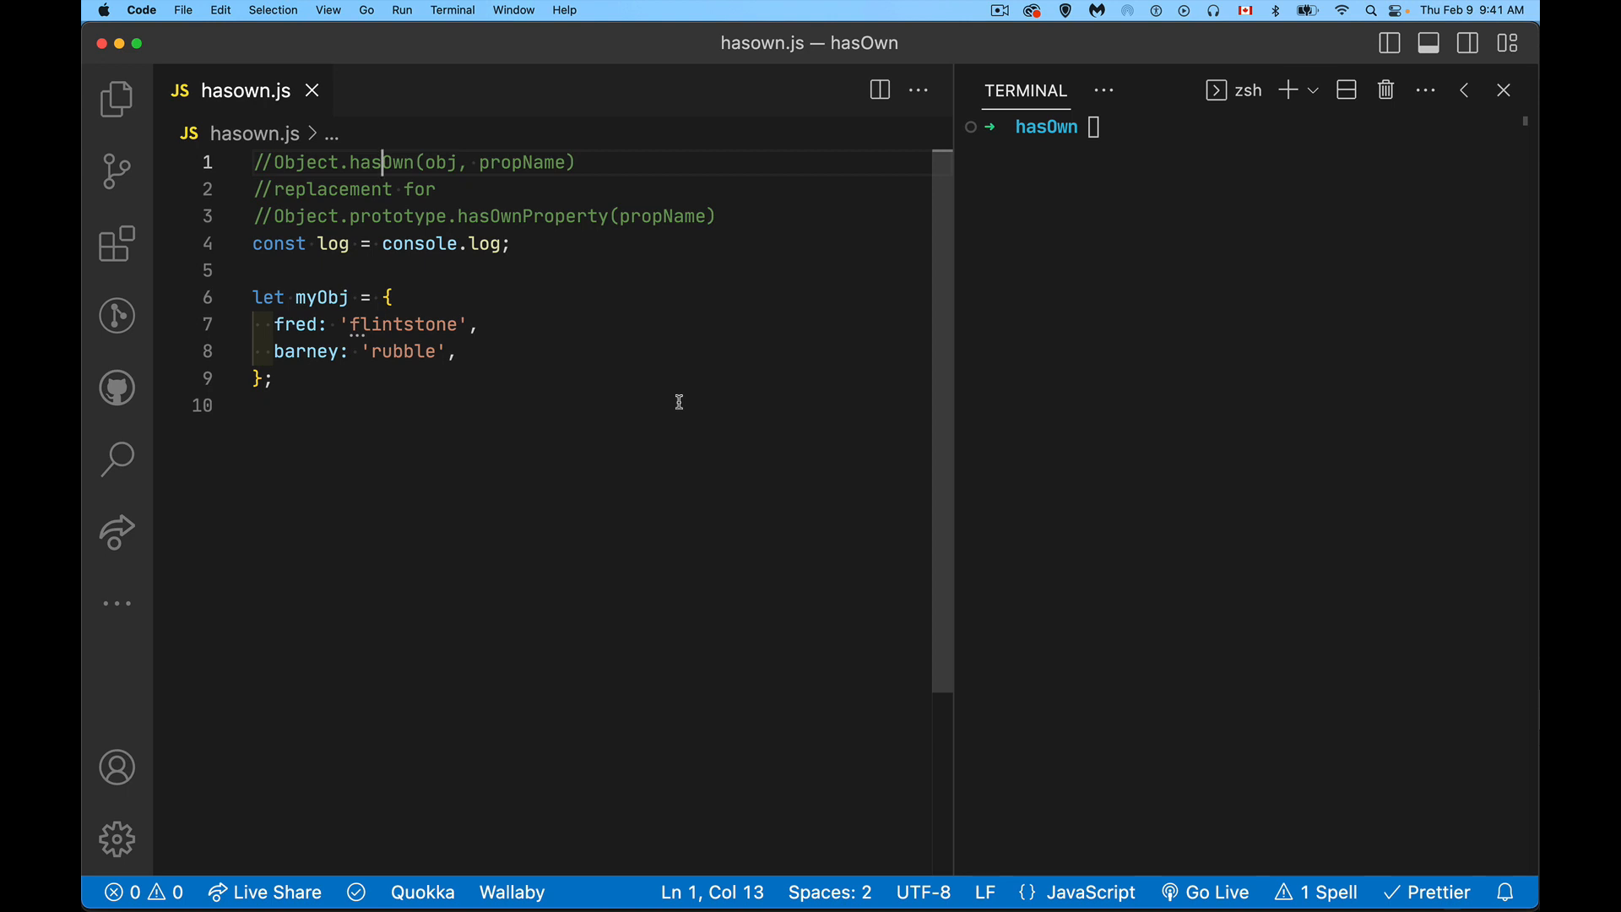
mouse_move(559, 388)
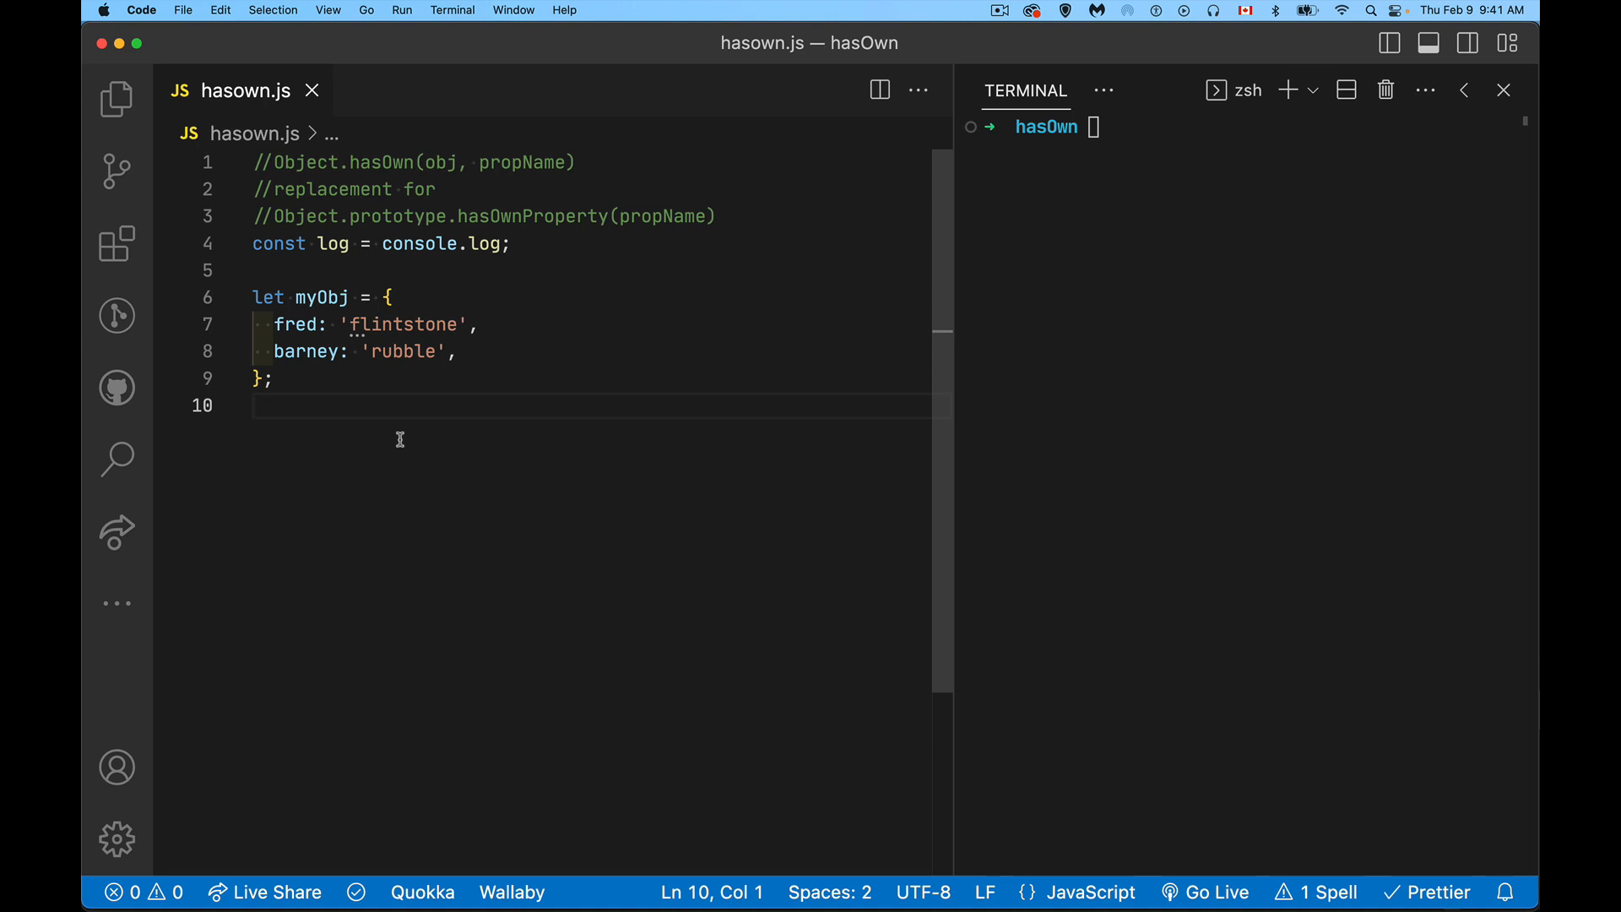
Write log(Object.hasOwn(myObj, 'fred')); below the object and save hasown.js
type("O")
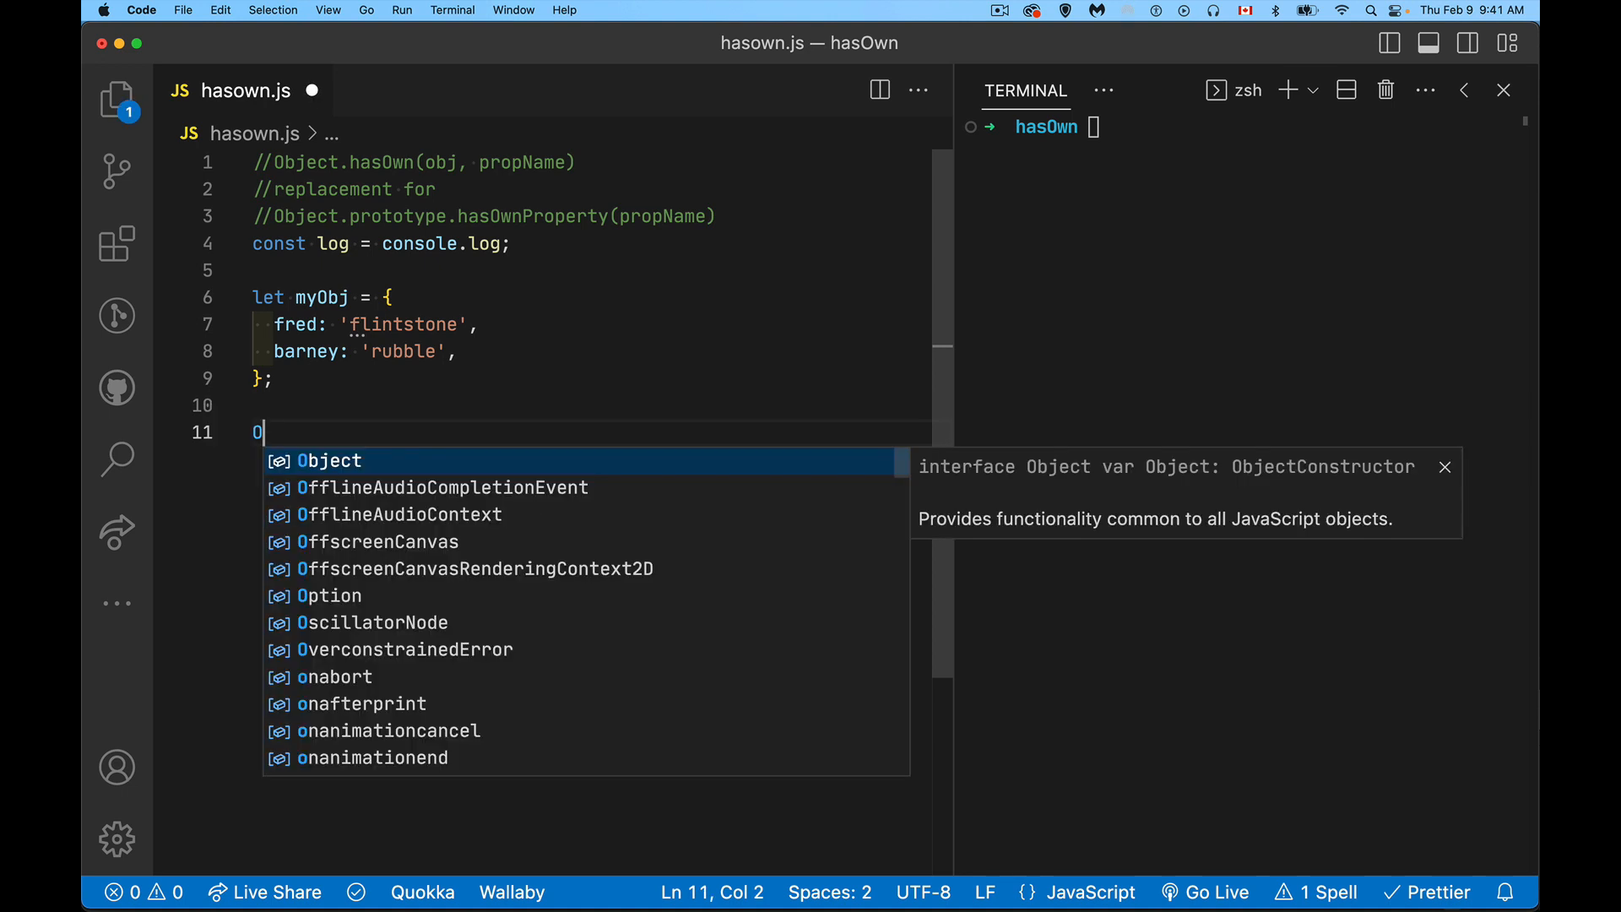
type("bject.")
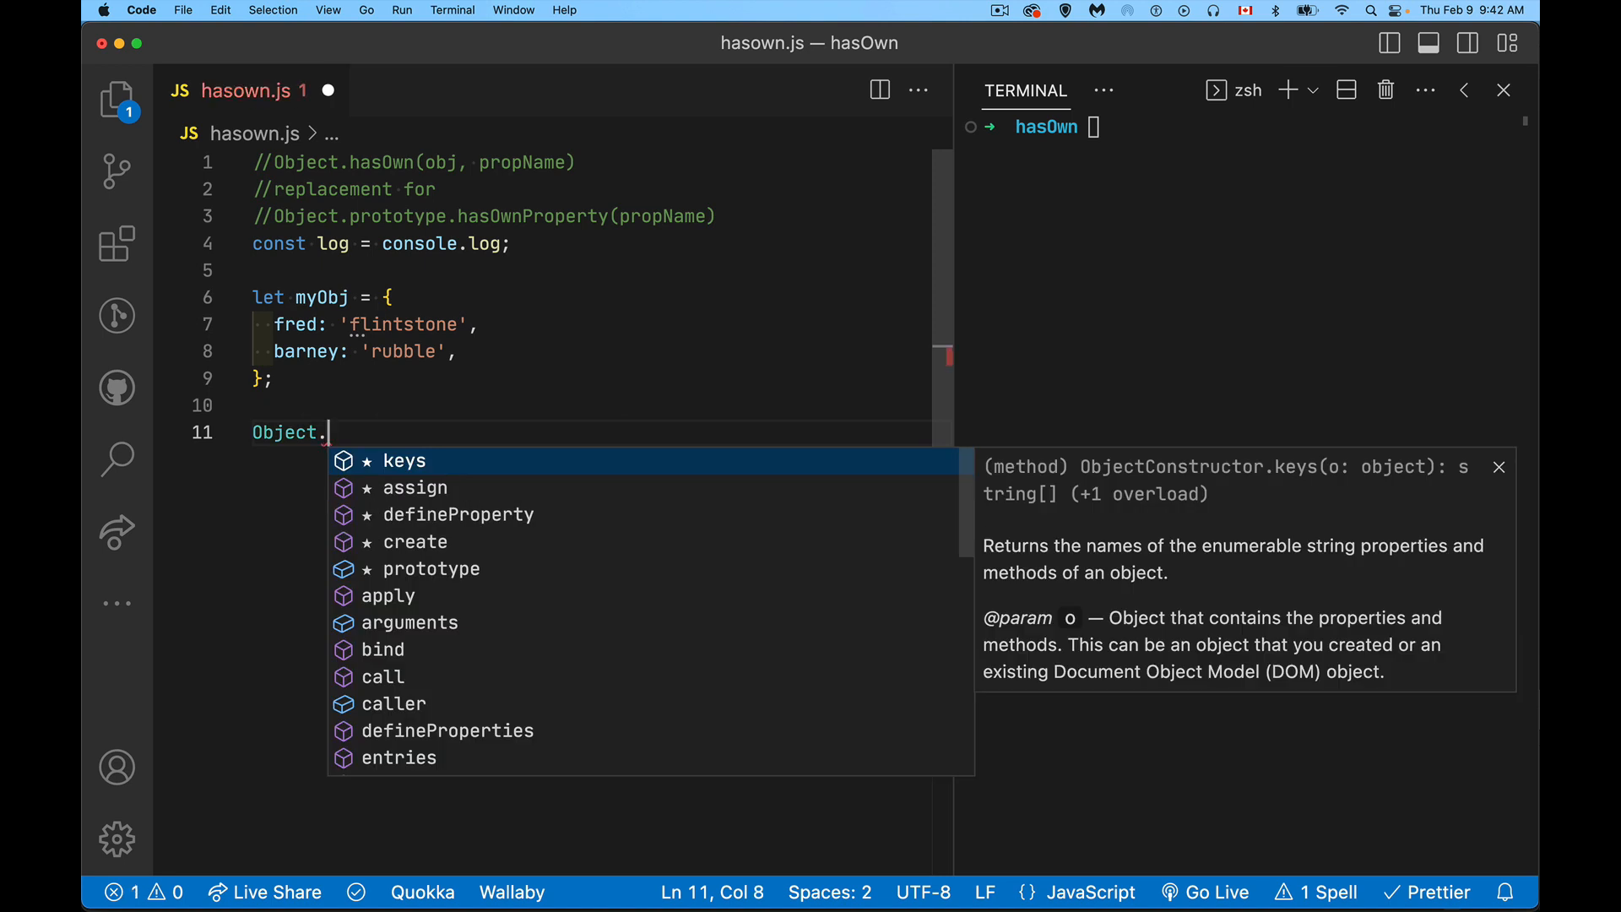
type("hasOwn")
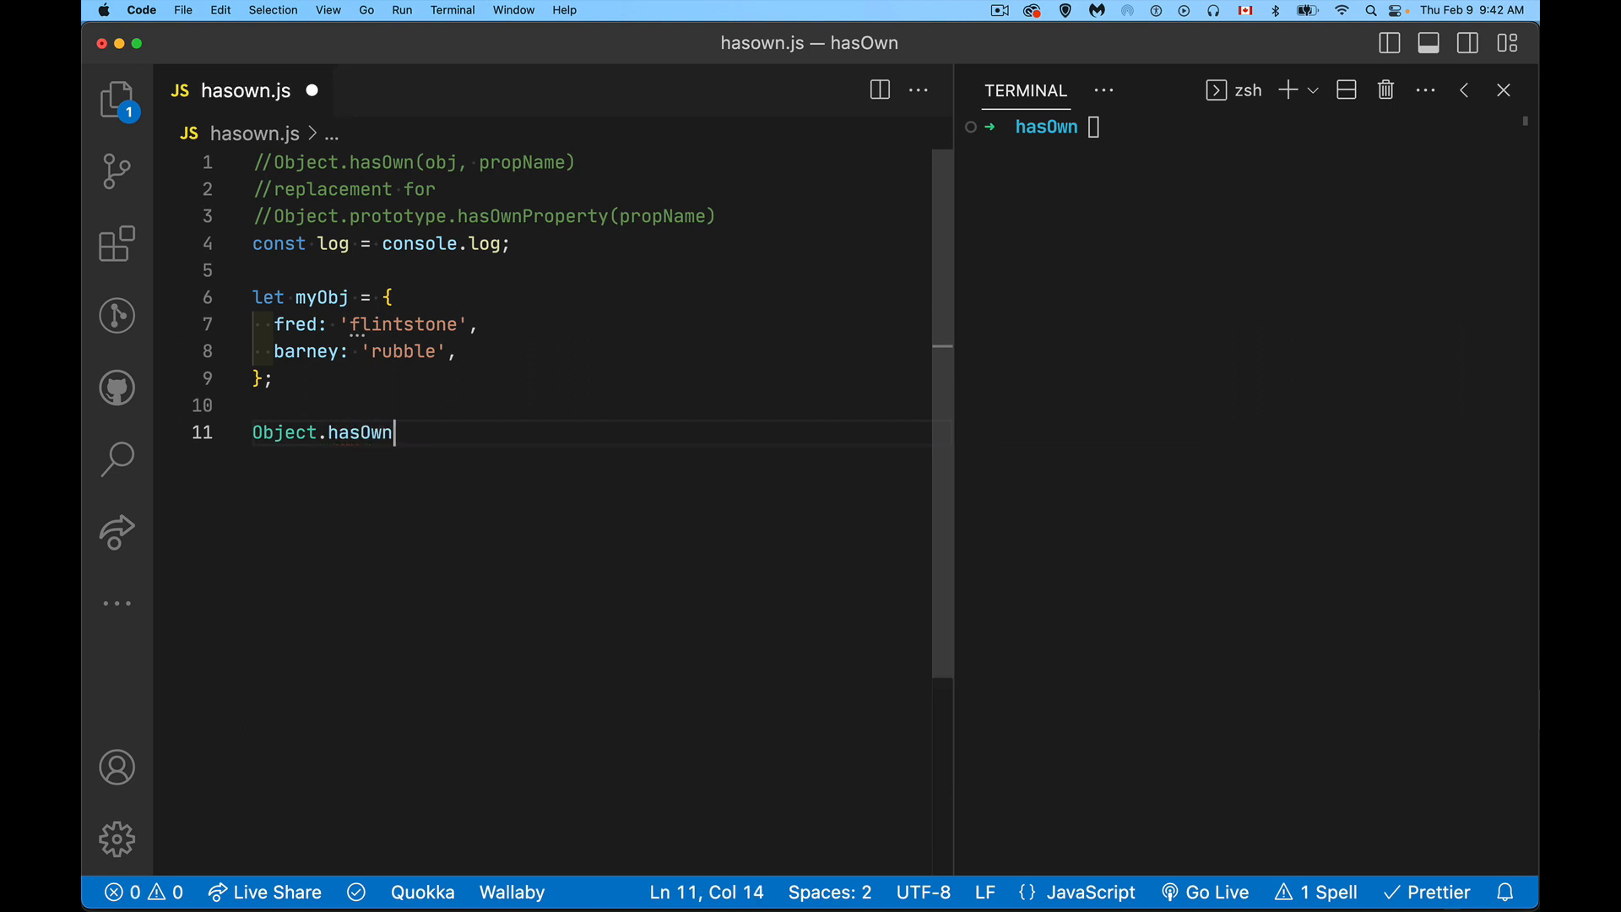
type("()")
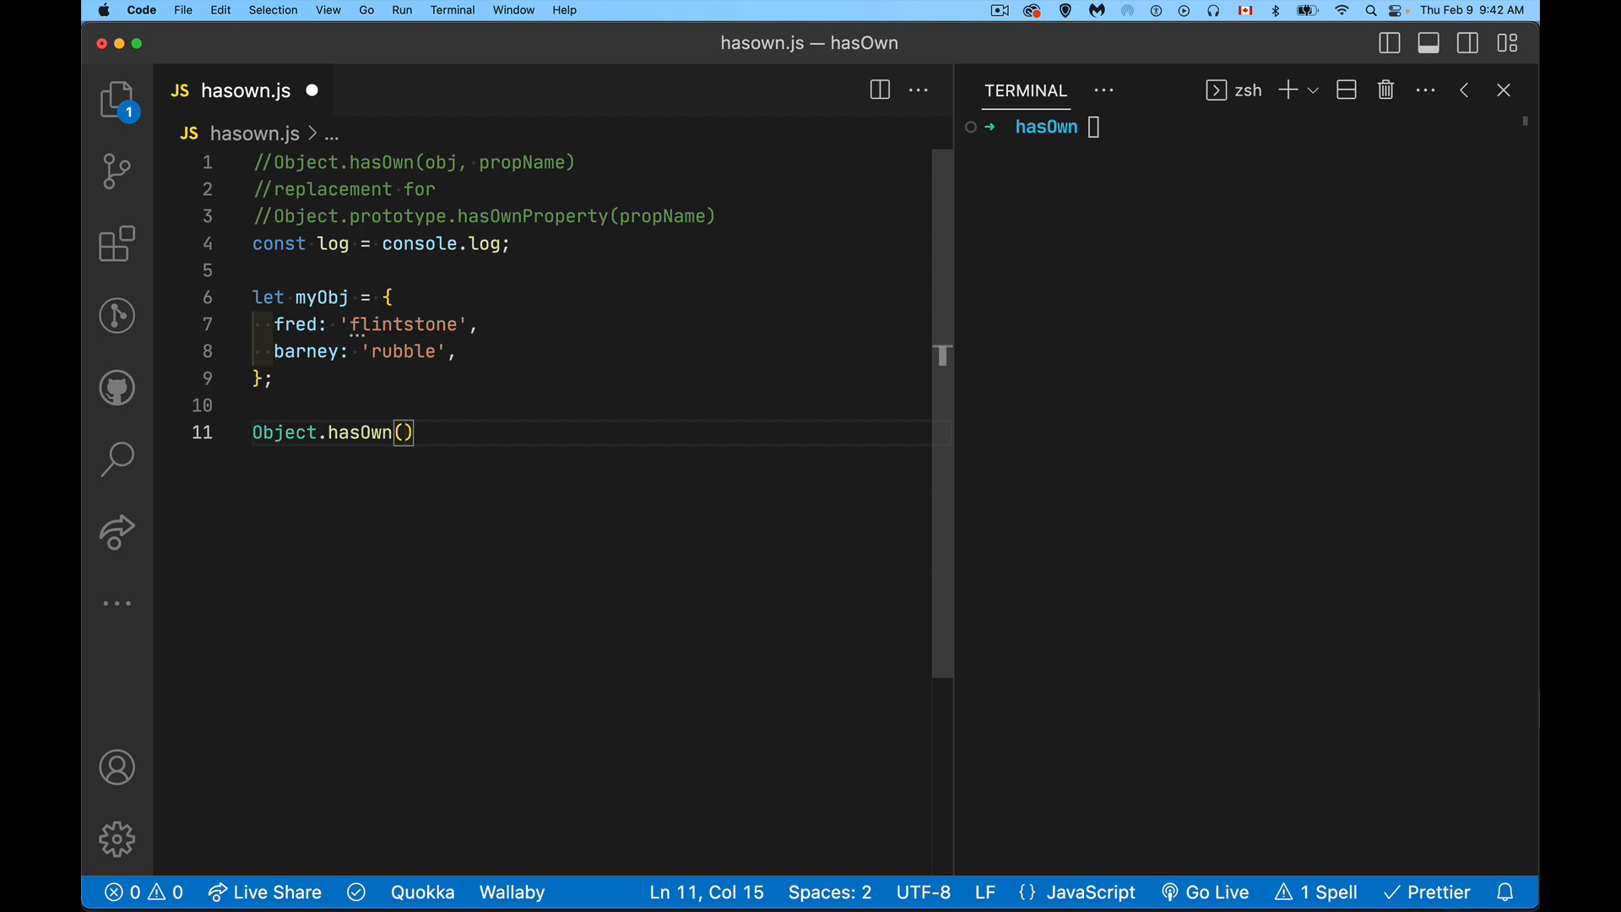
type("myObj")
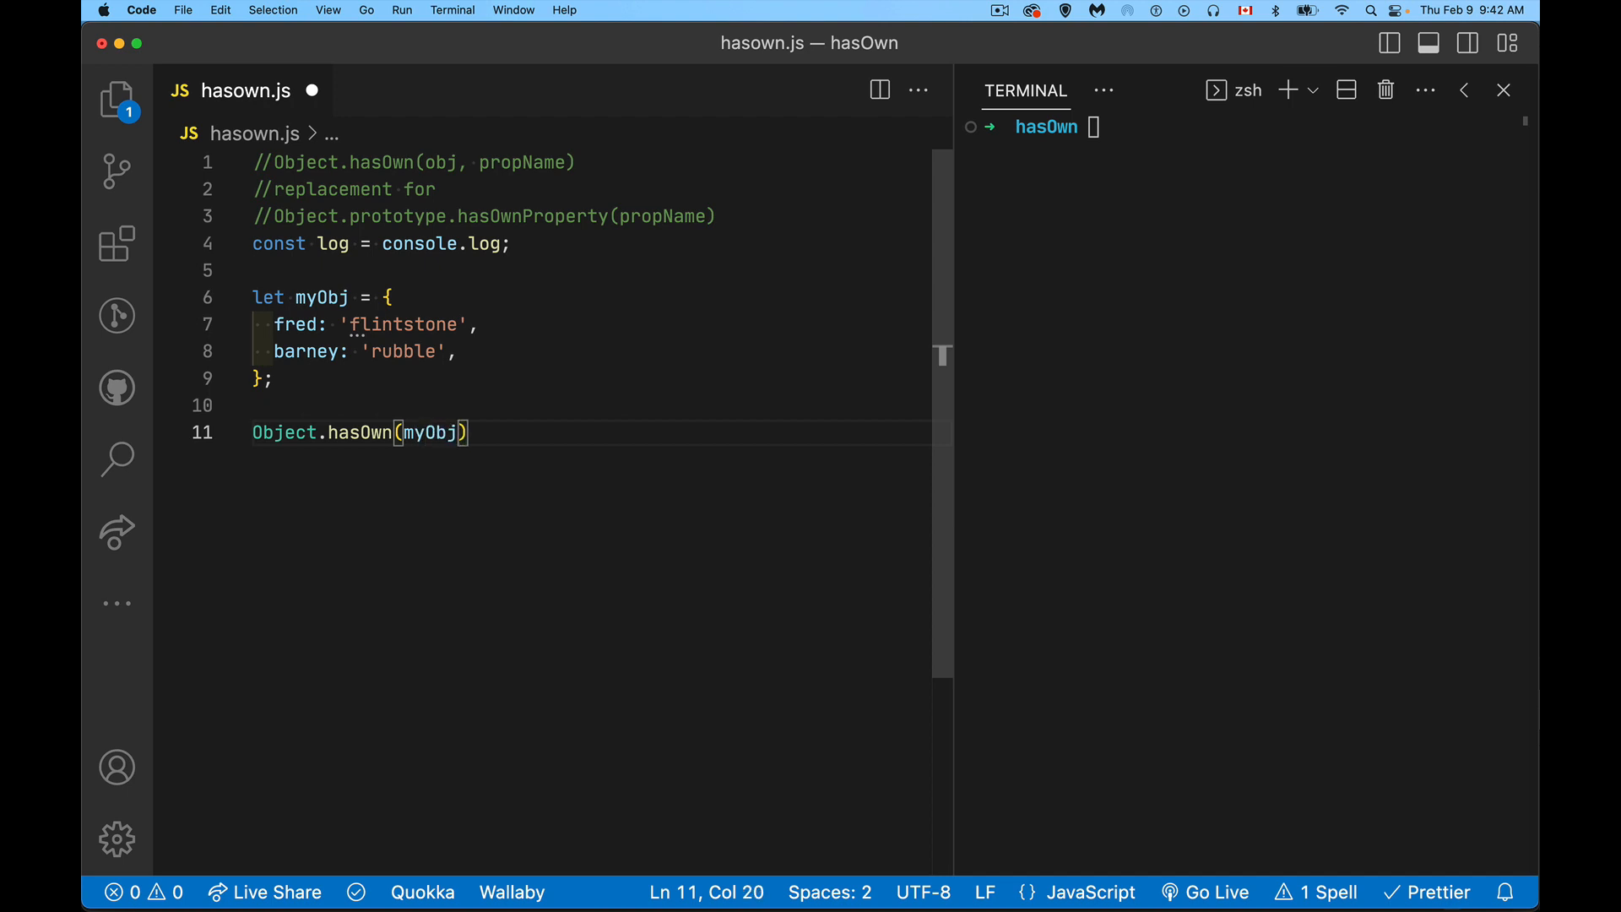
type(",")
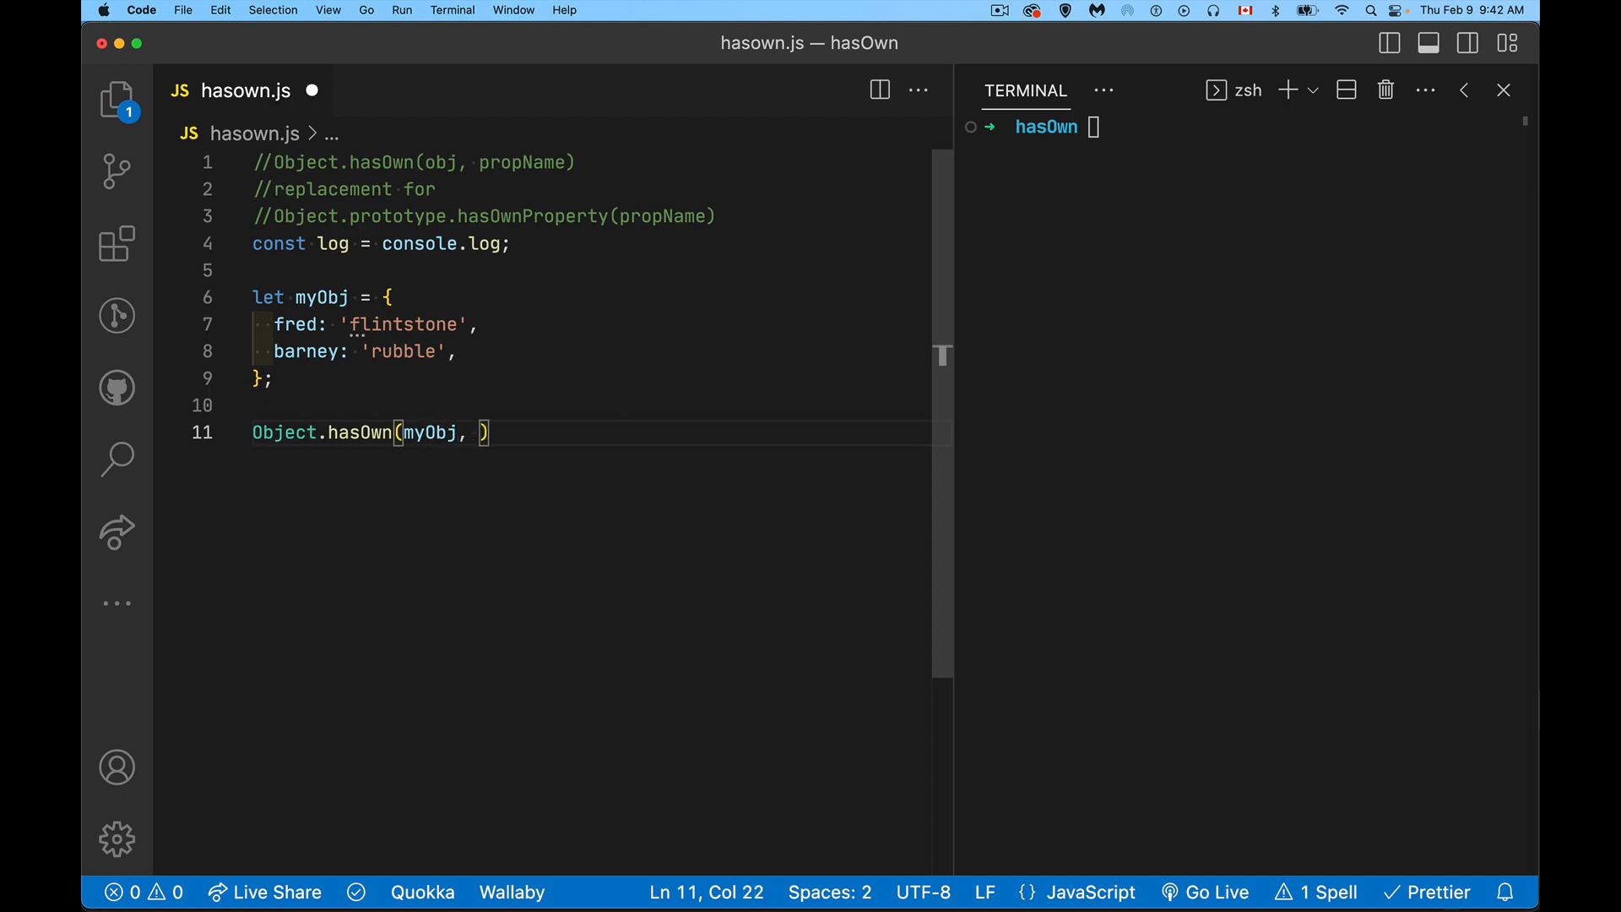
type("'fred'")
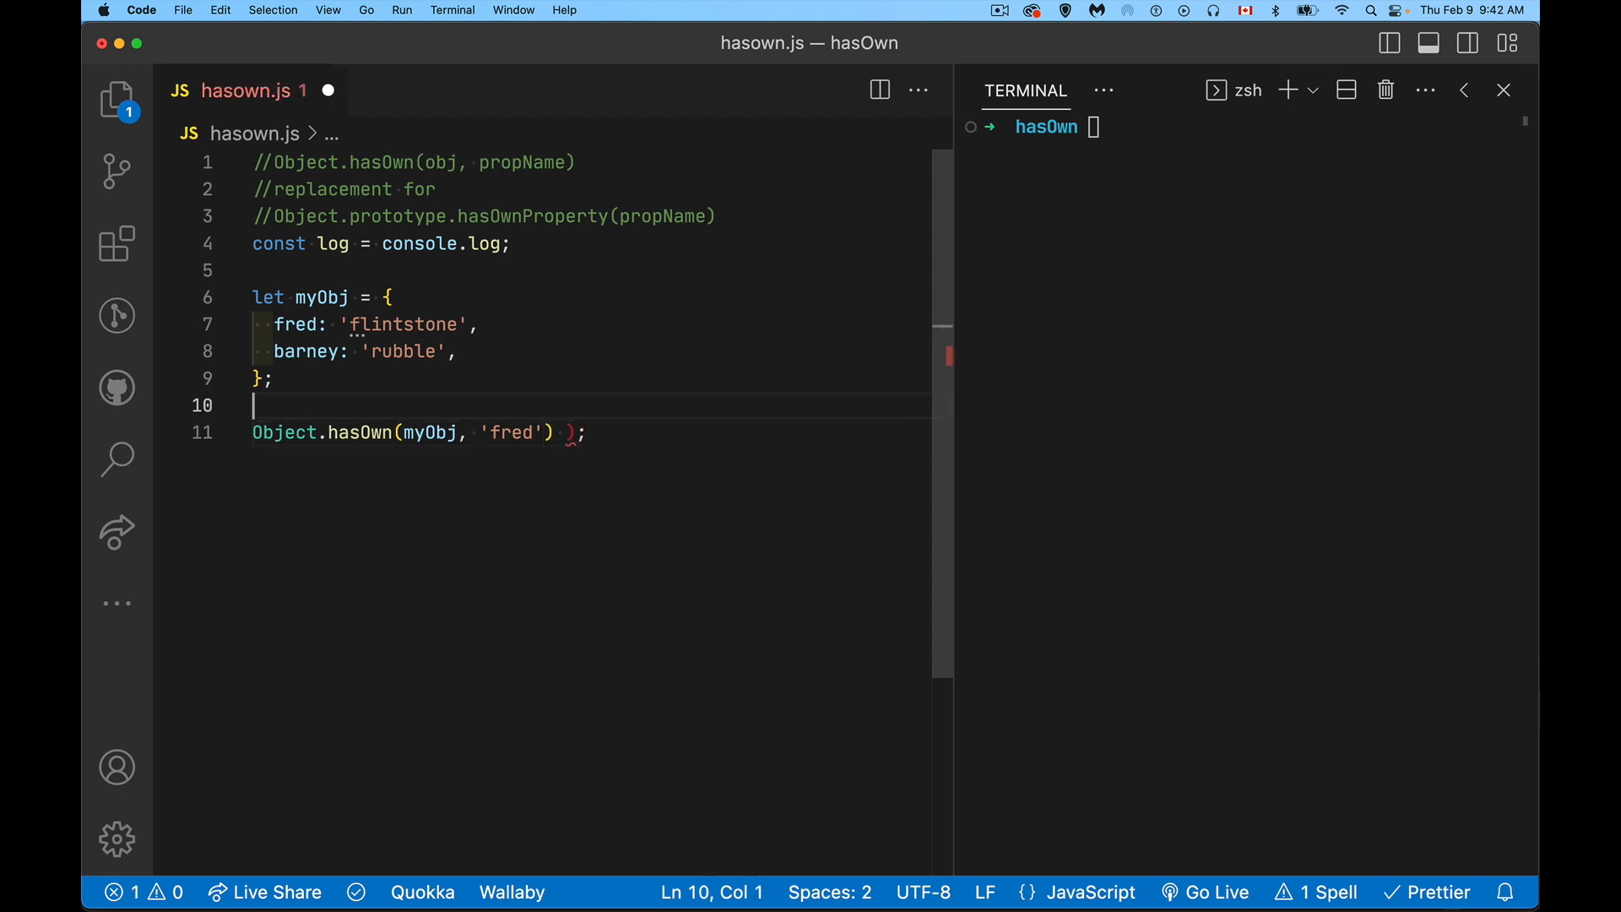
type("log(")
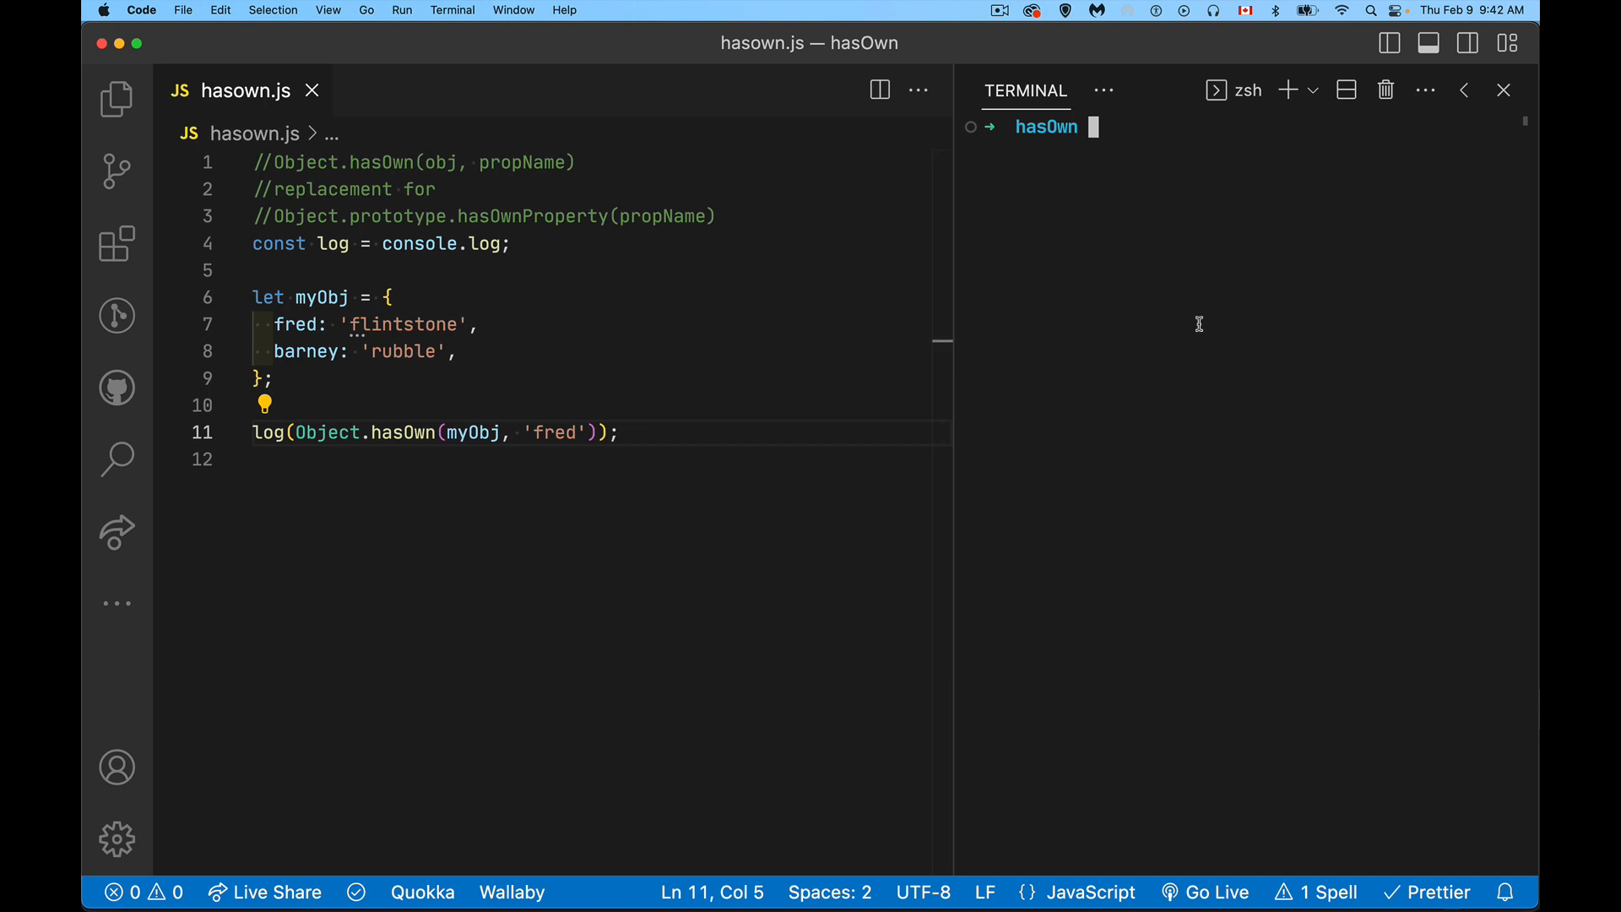
Run node hasown.js in the terminal so it prints true, then return to the editor
type("node")
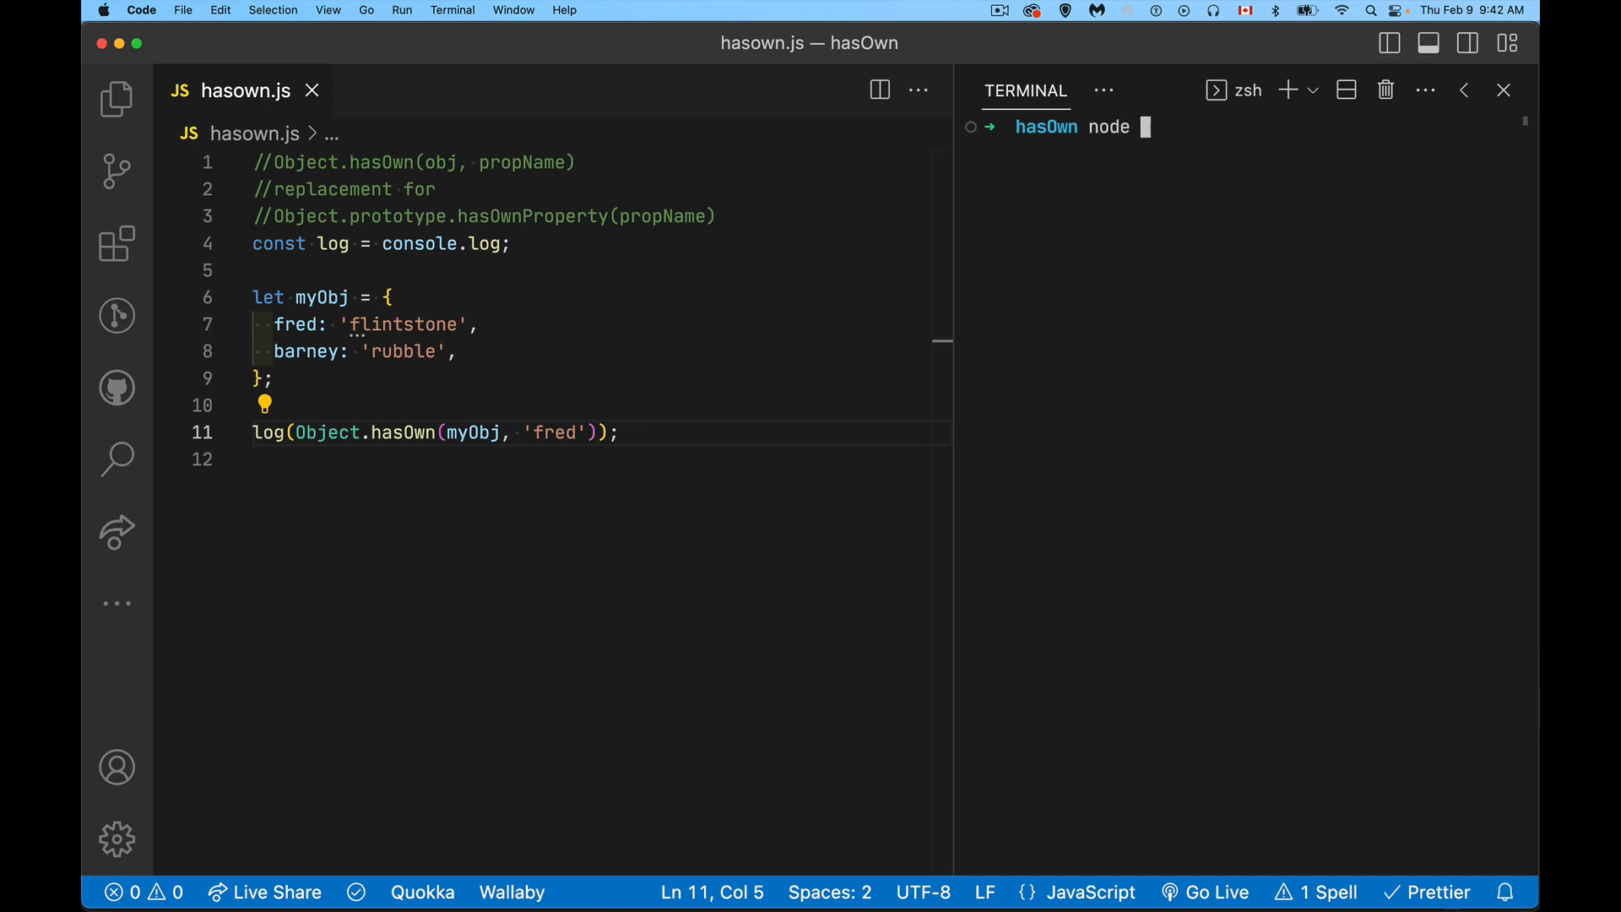
type("has")
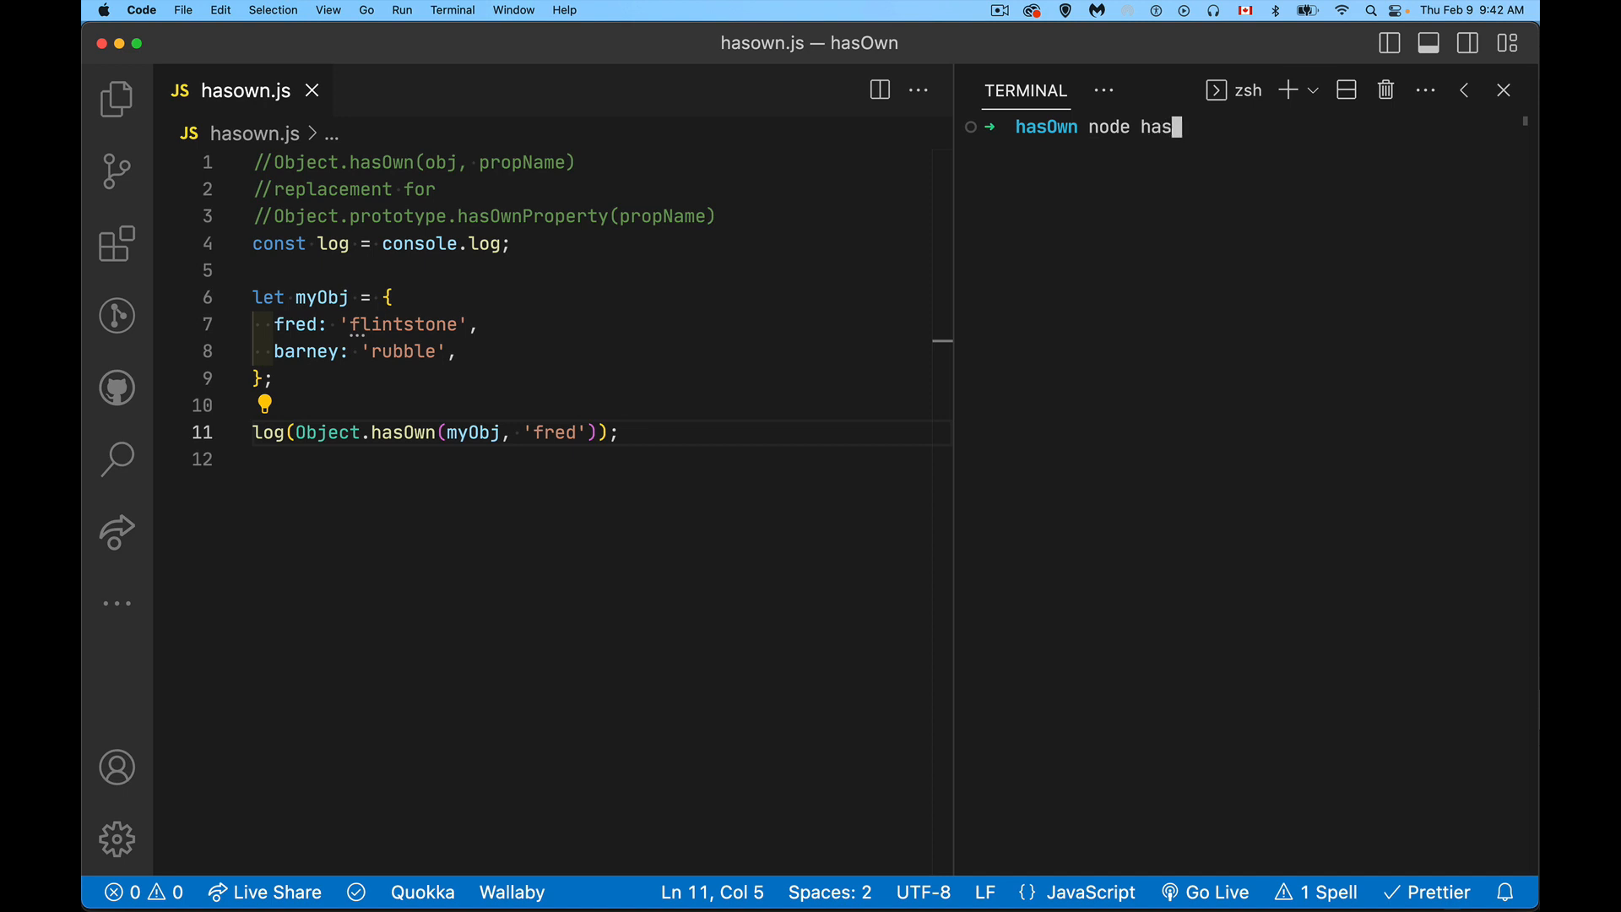
key("Return")
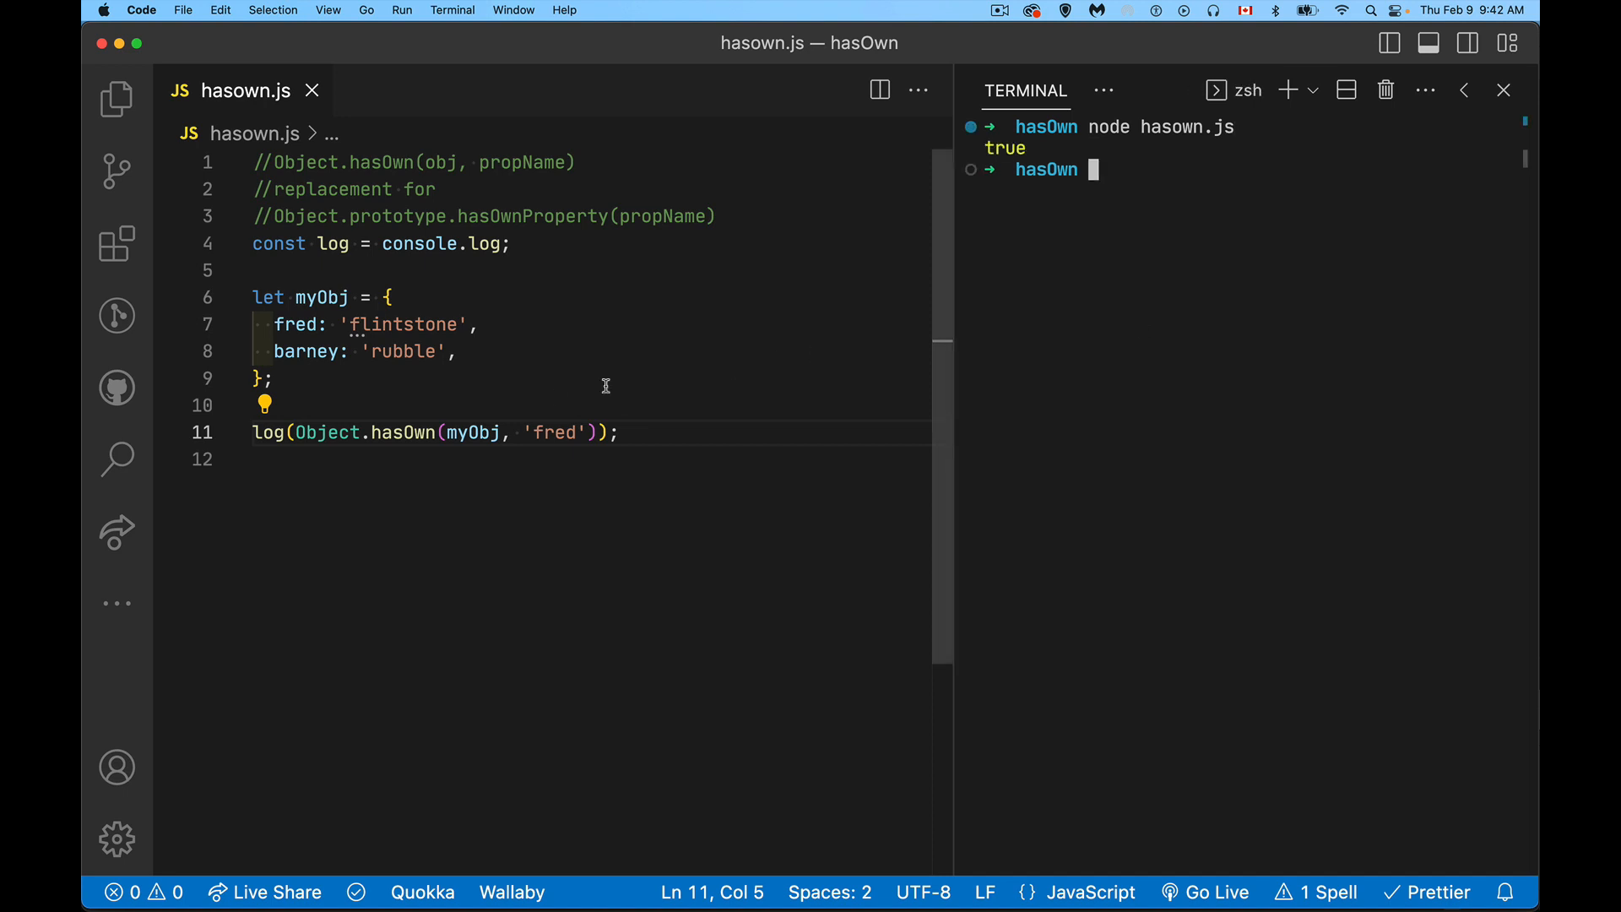
double_click(321, 298)
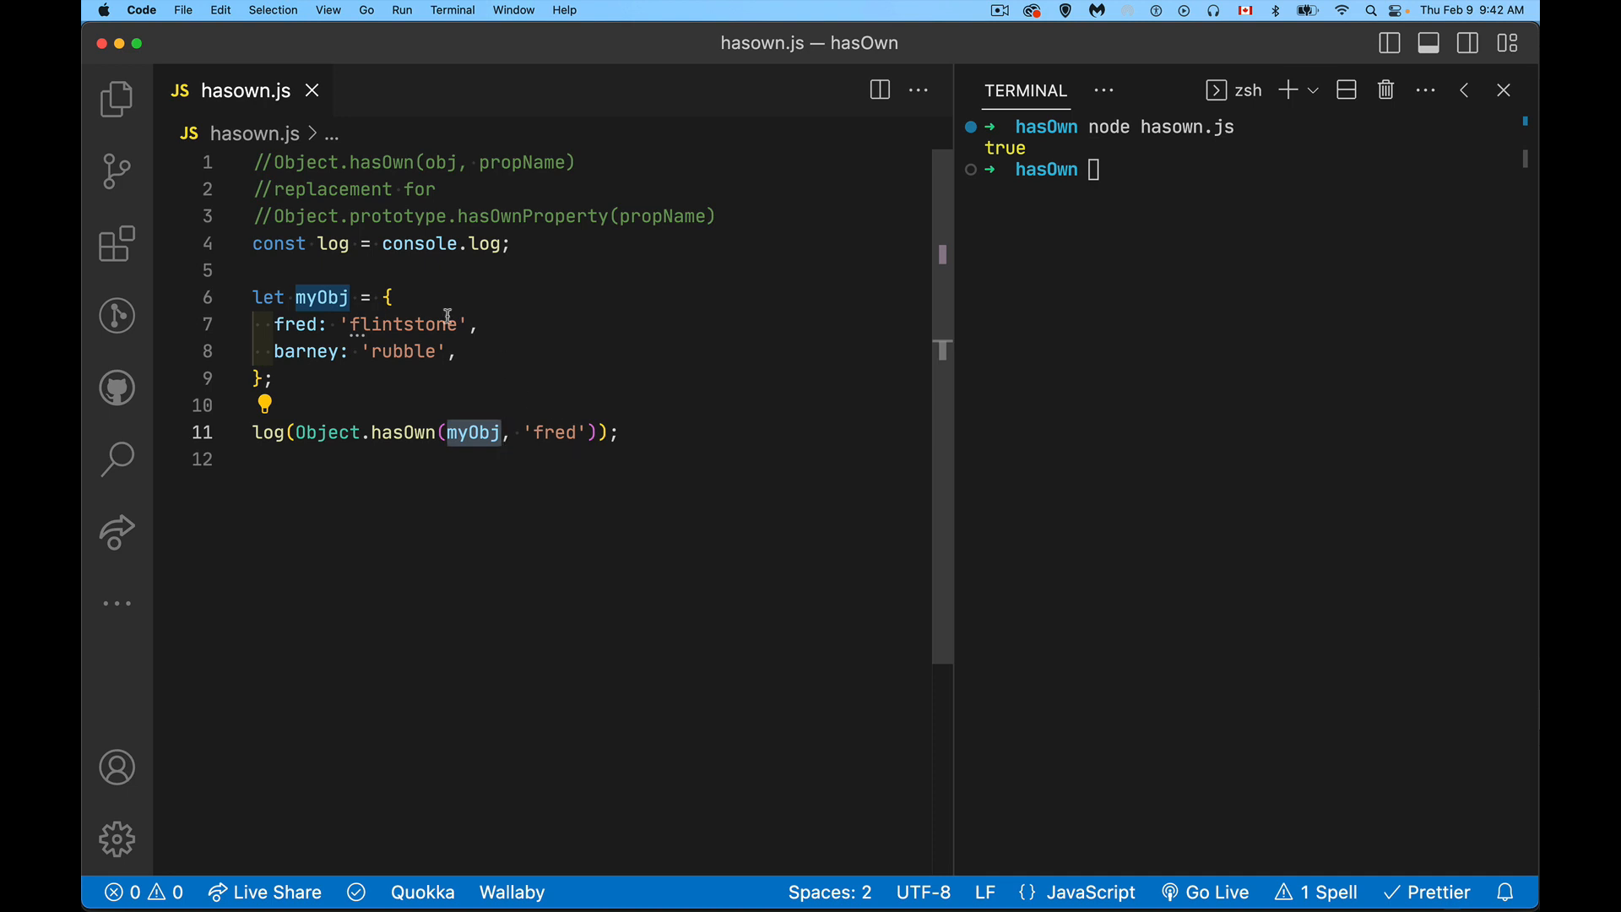
left_click(253, 459)
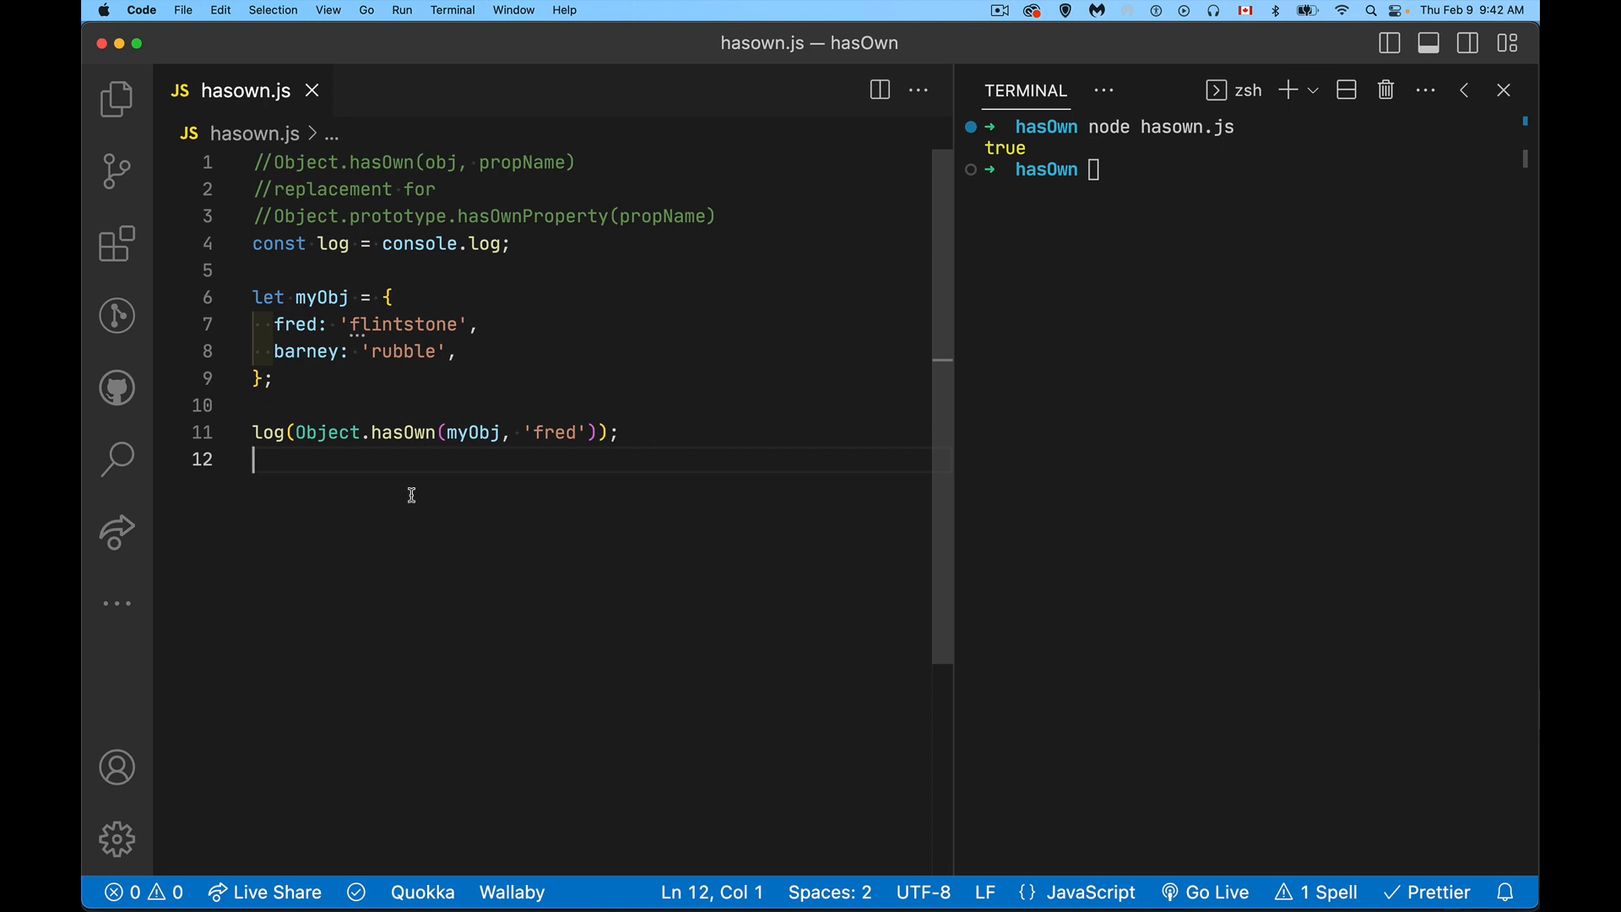
Add log(myObj.hasOwnProperty('fred')); below the first log and save the file
type("log(")
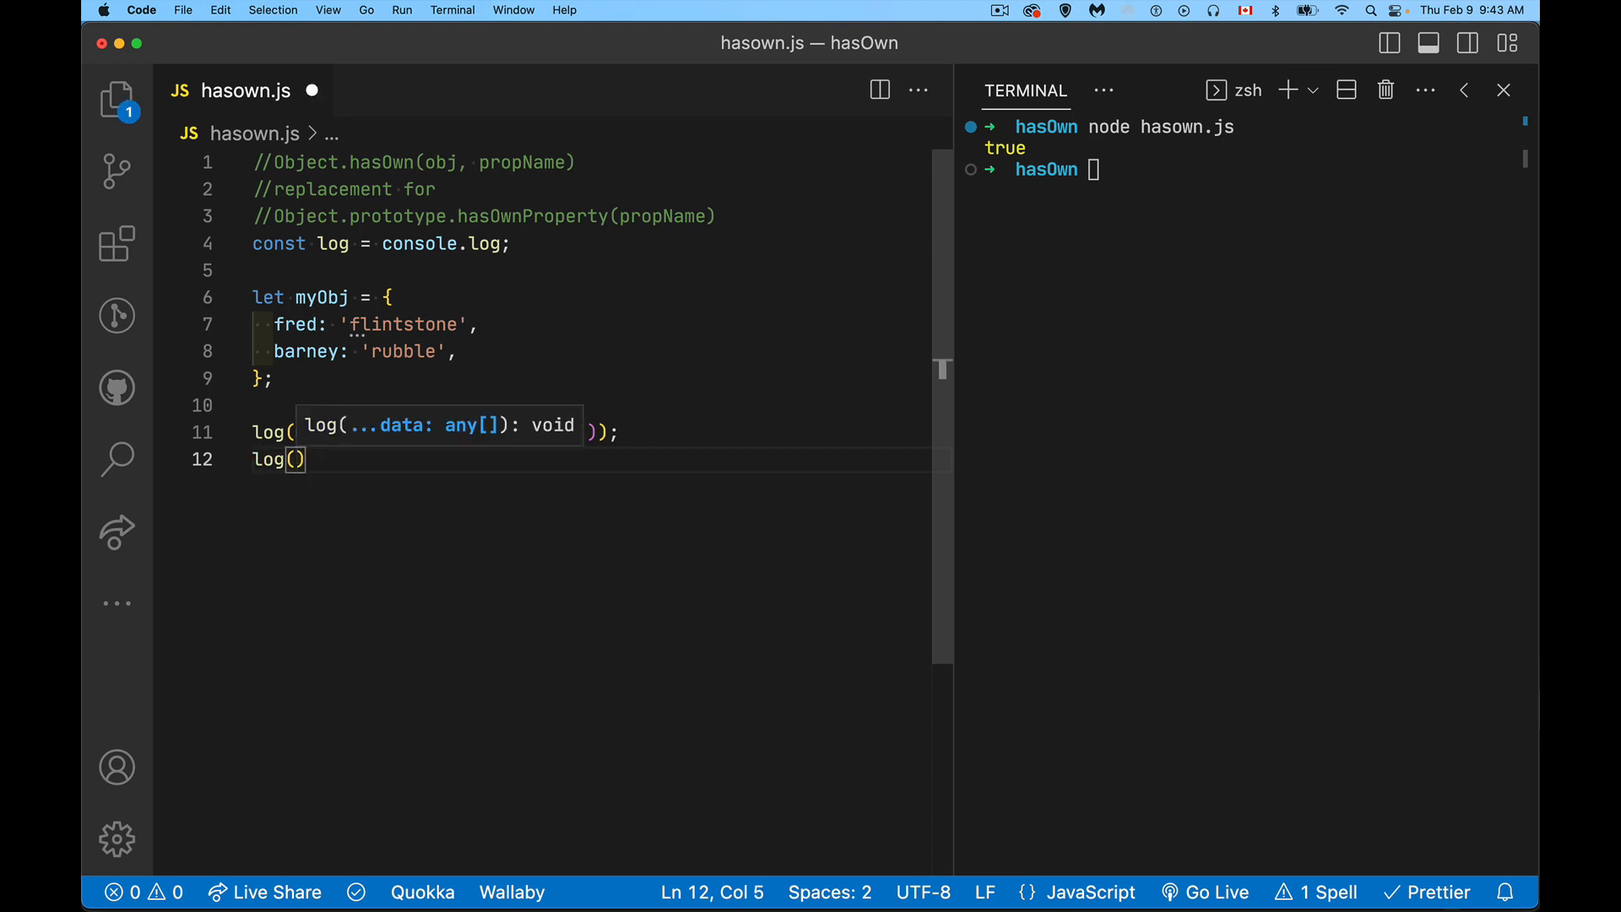
type("myObj")
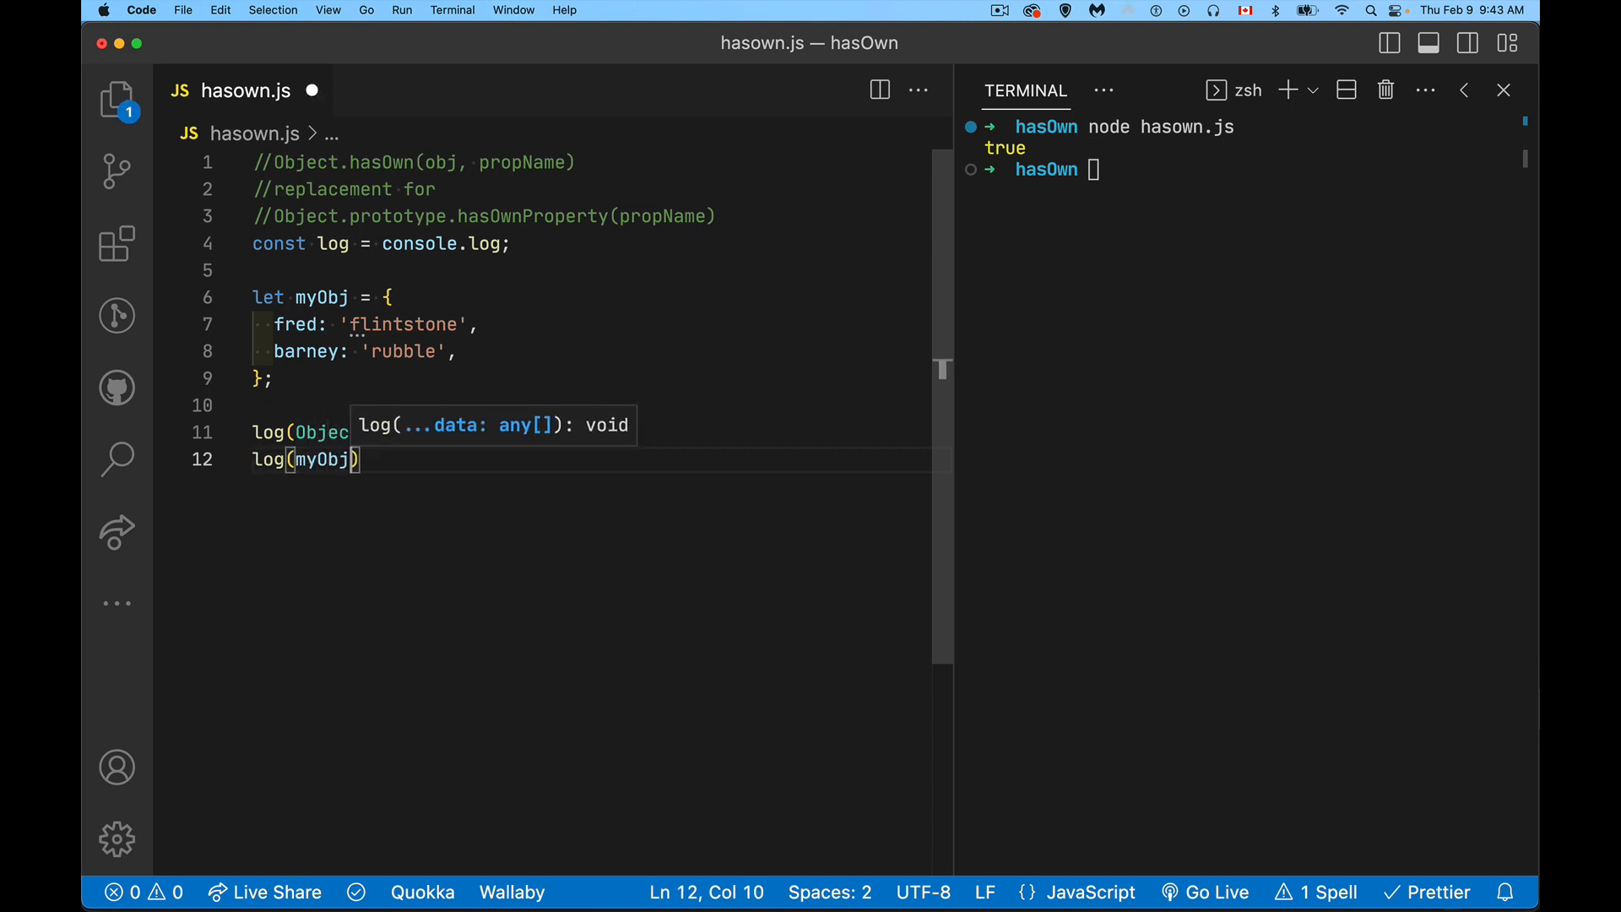
type(".")
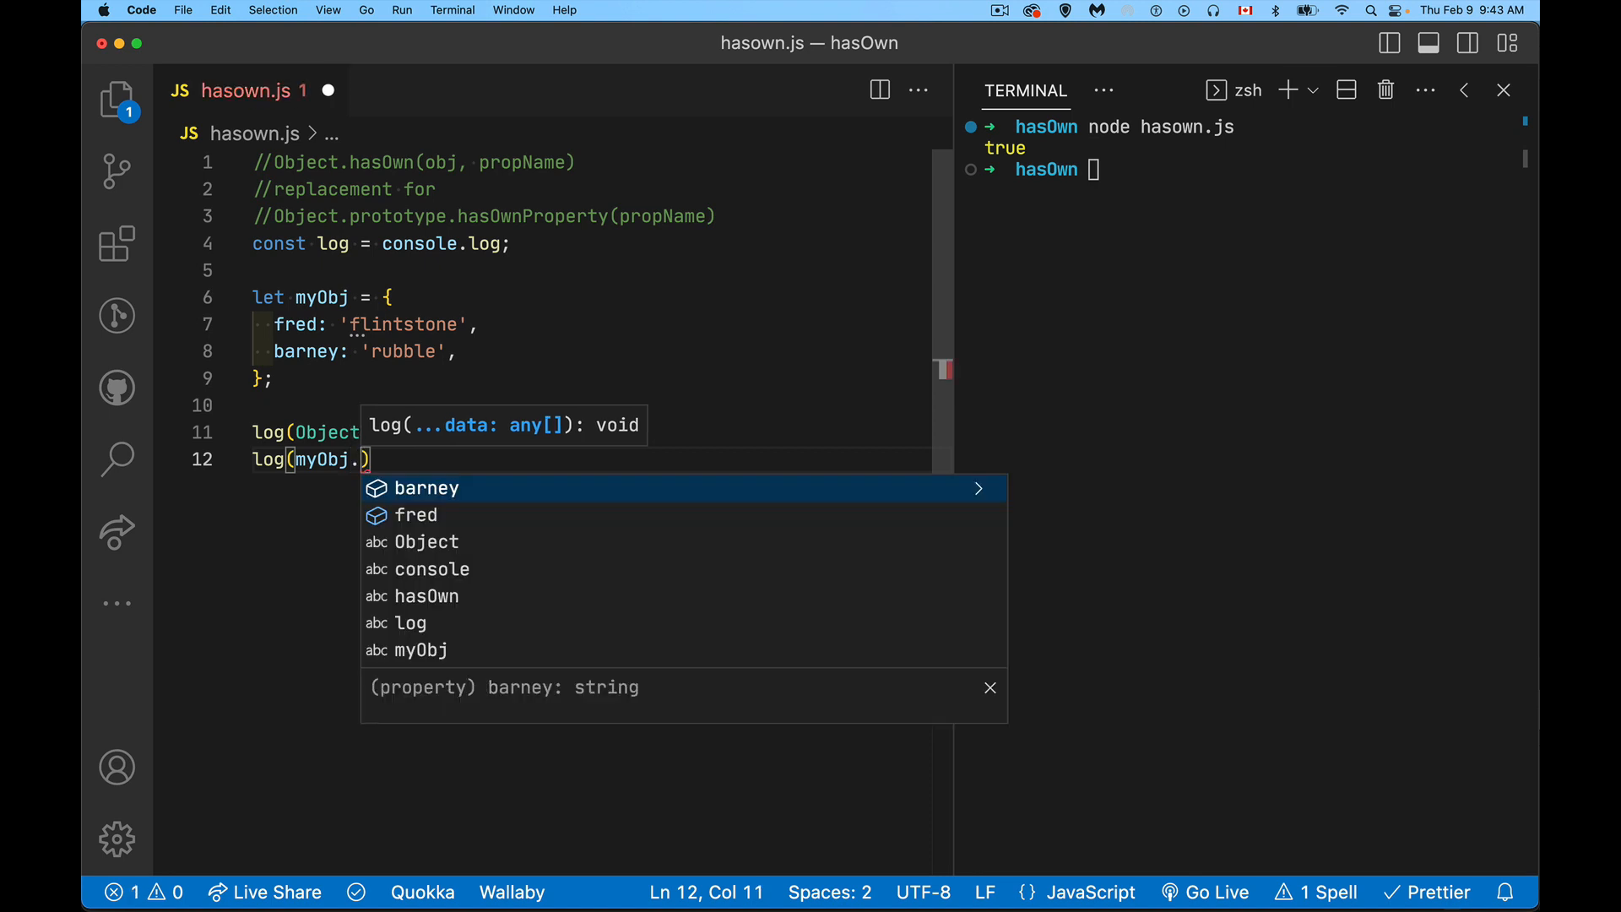
type("has")
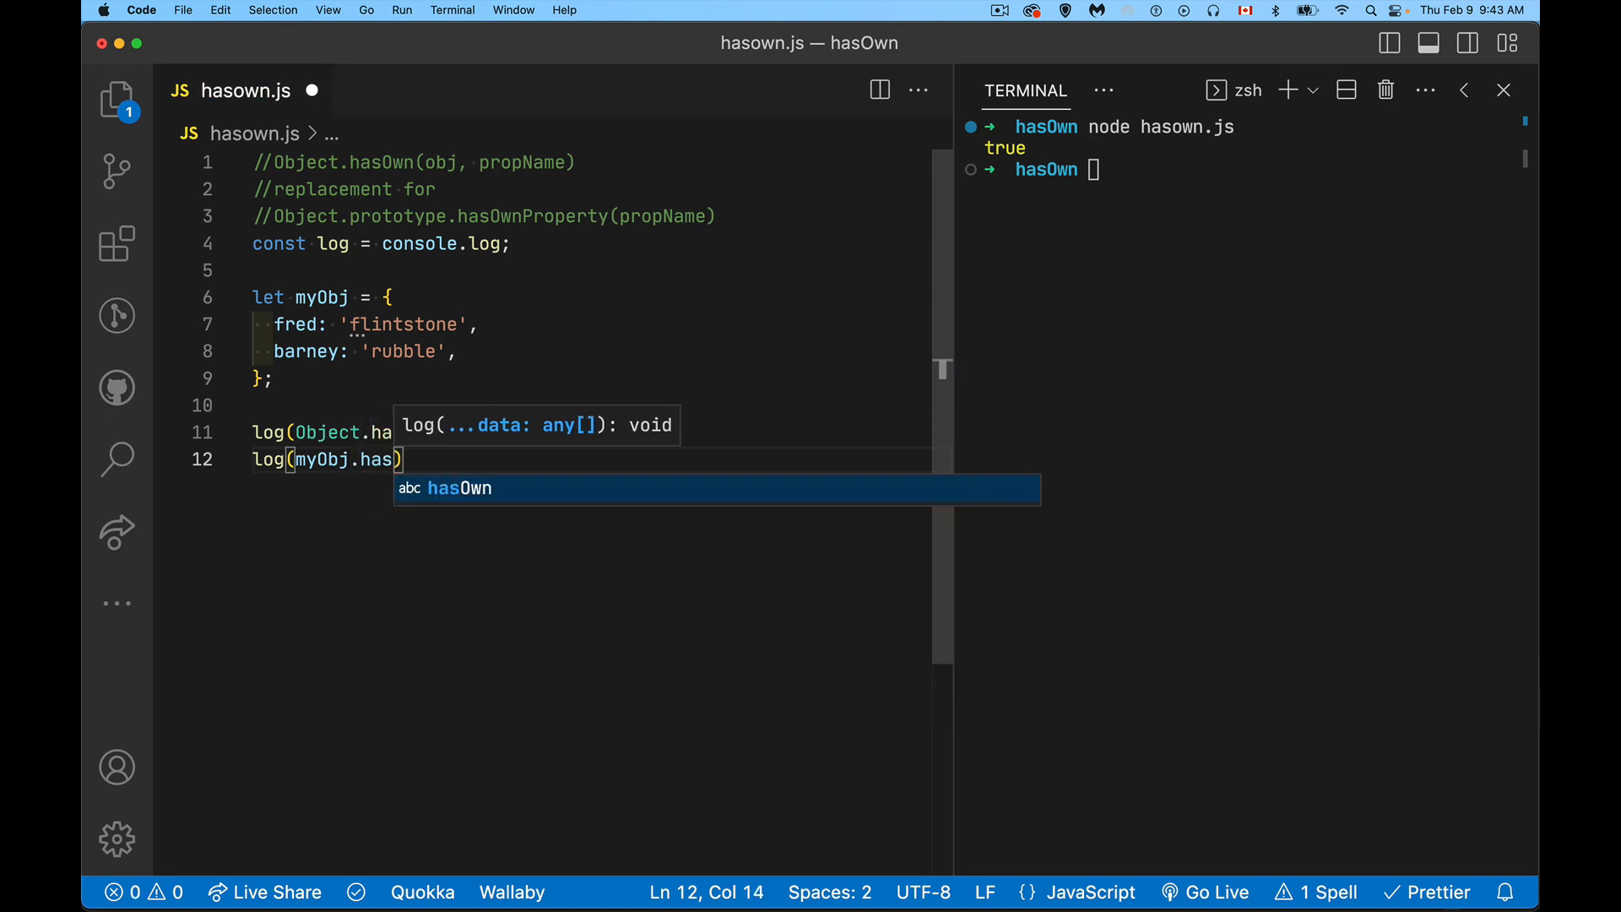
type("OwnProperty('")
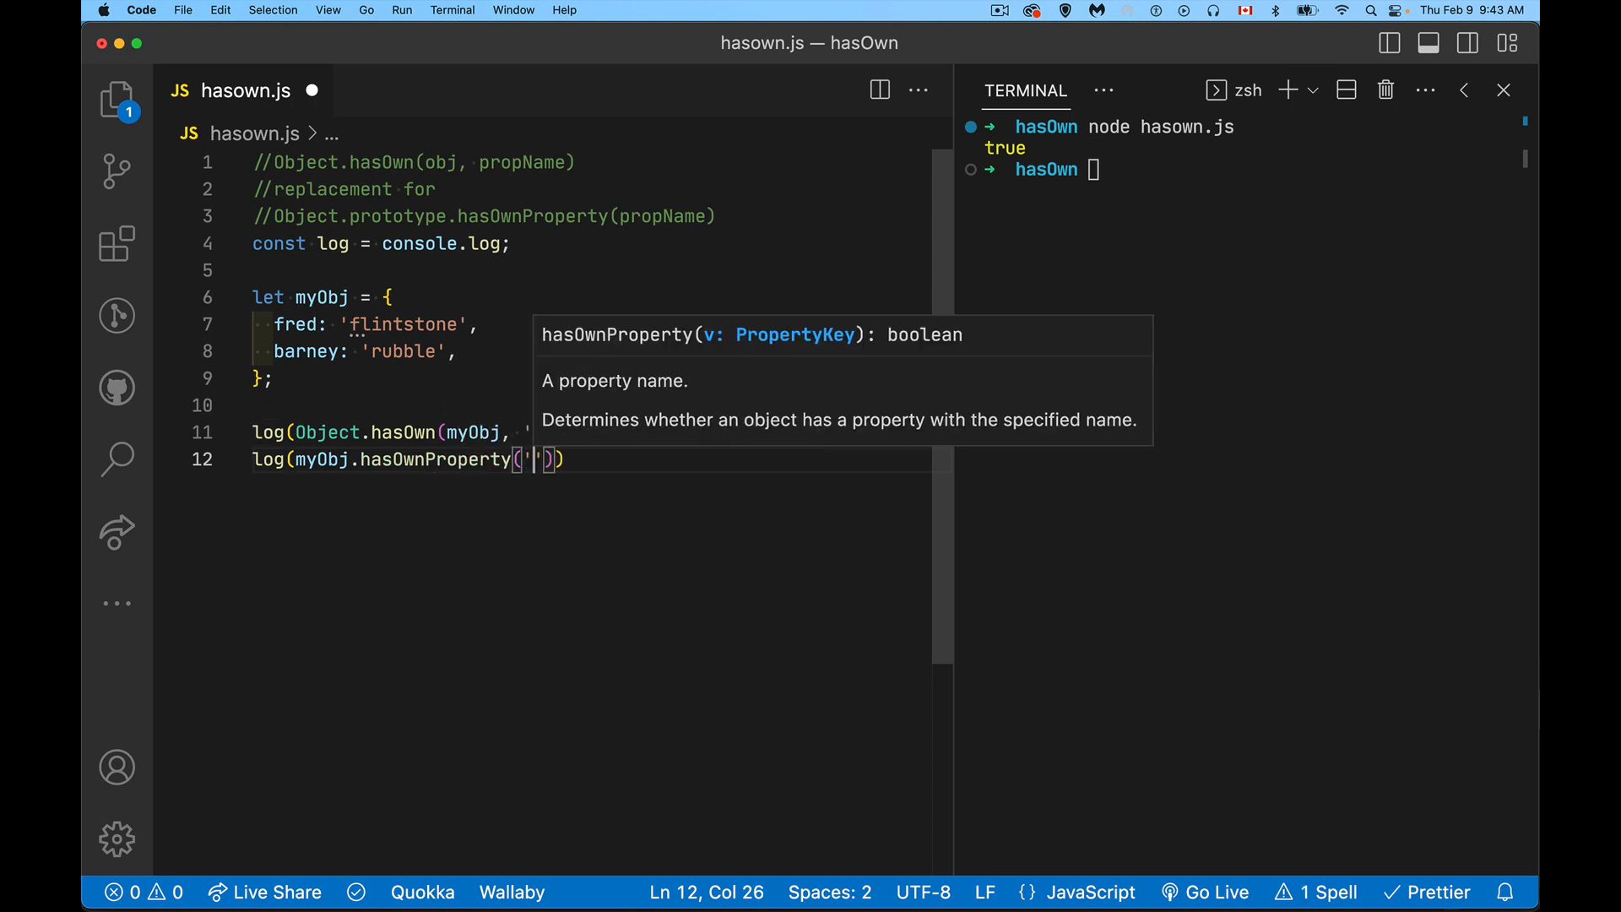
type("fred")
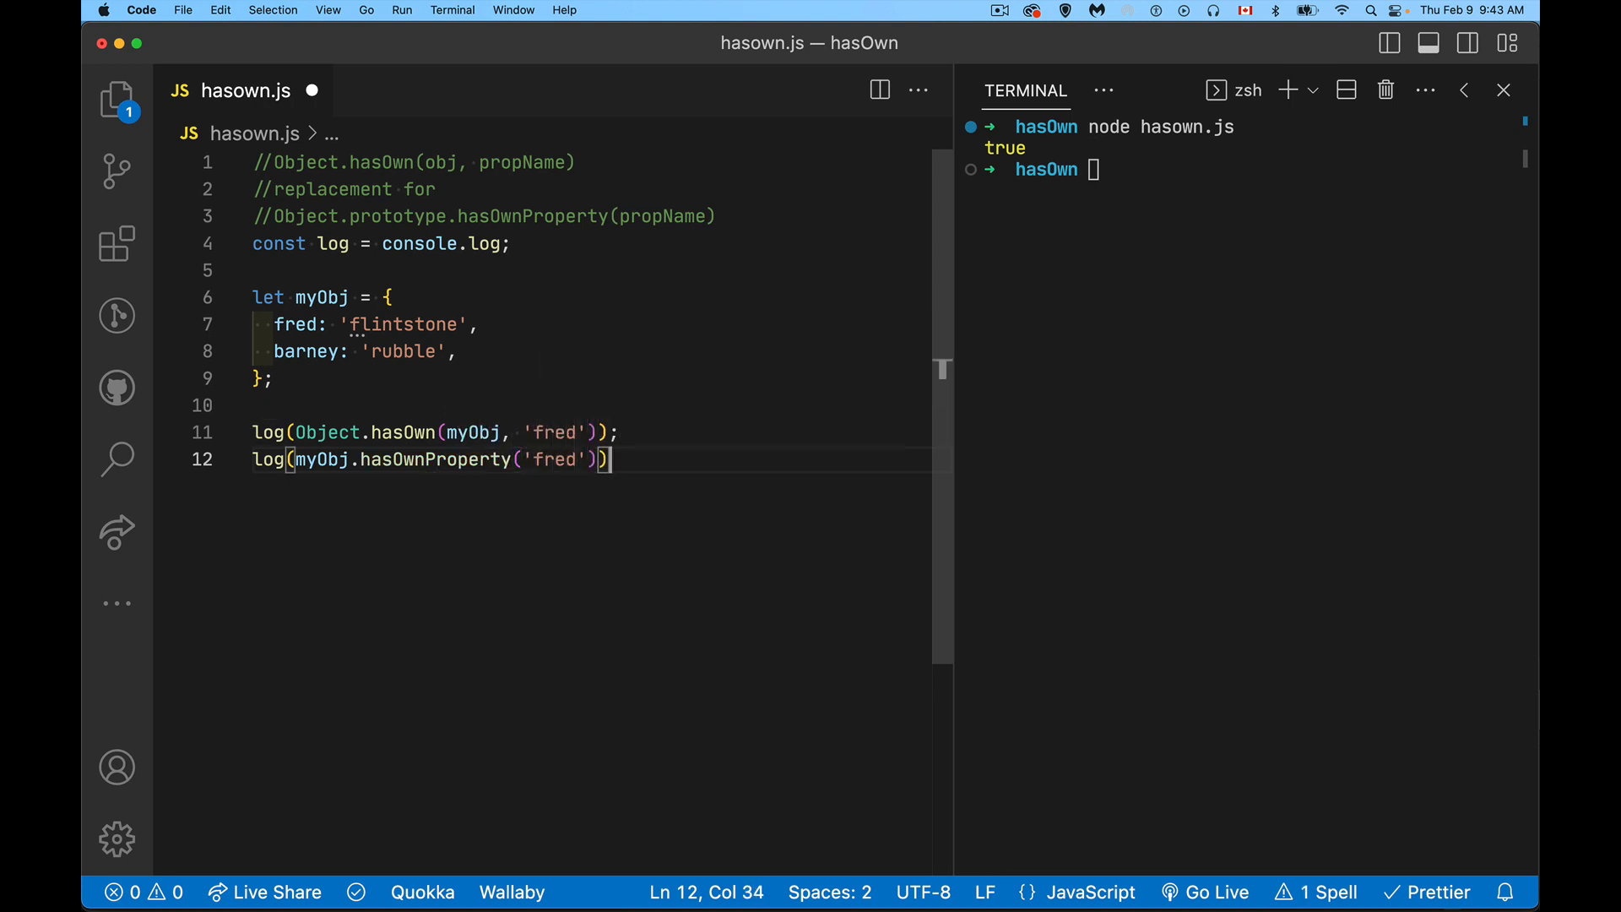
key("enter")
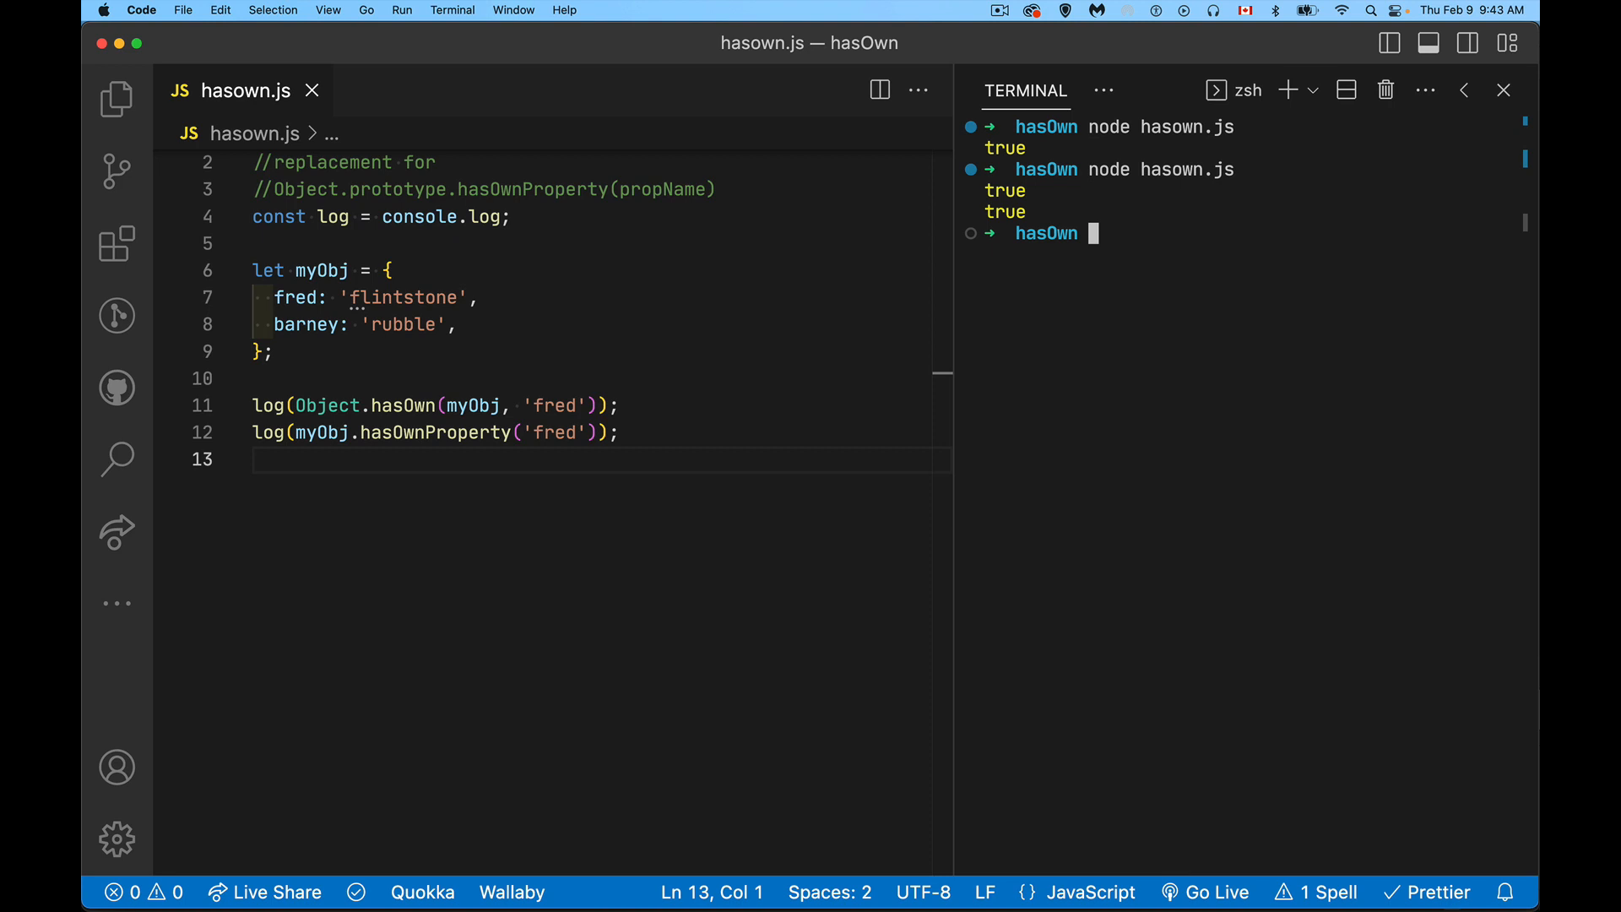
mouse_move(298, 395)
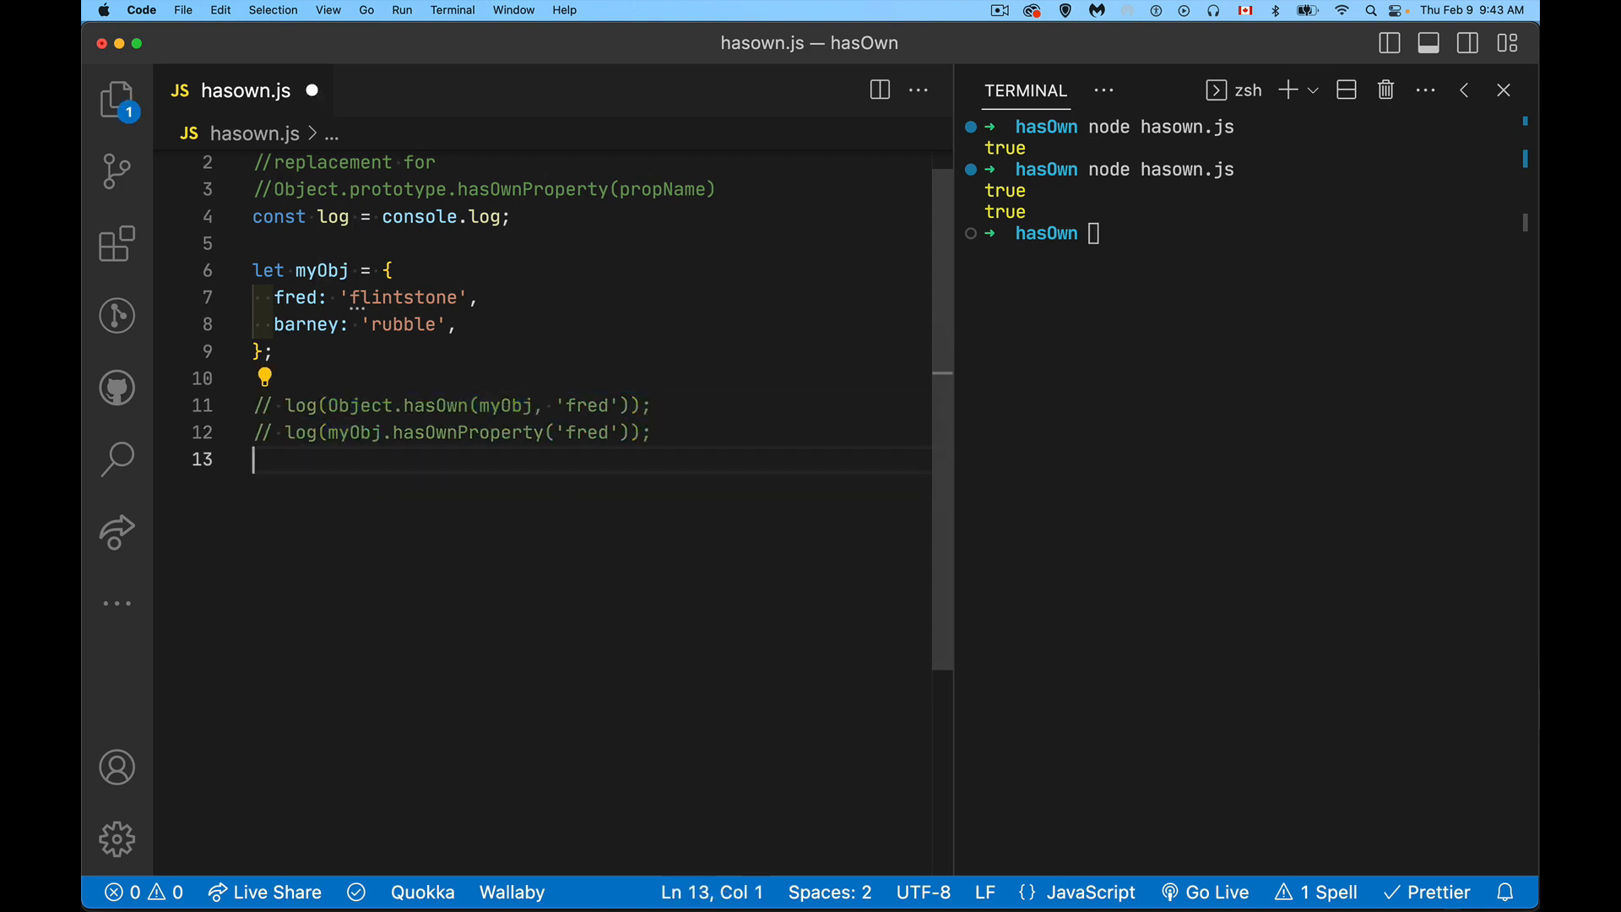
Declare let oc = Object.create(null); on a new line below the commented logs
key("Return")
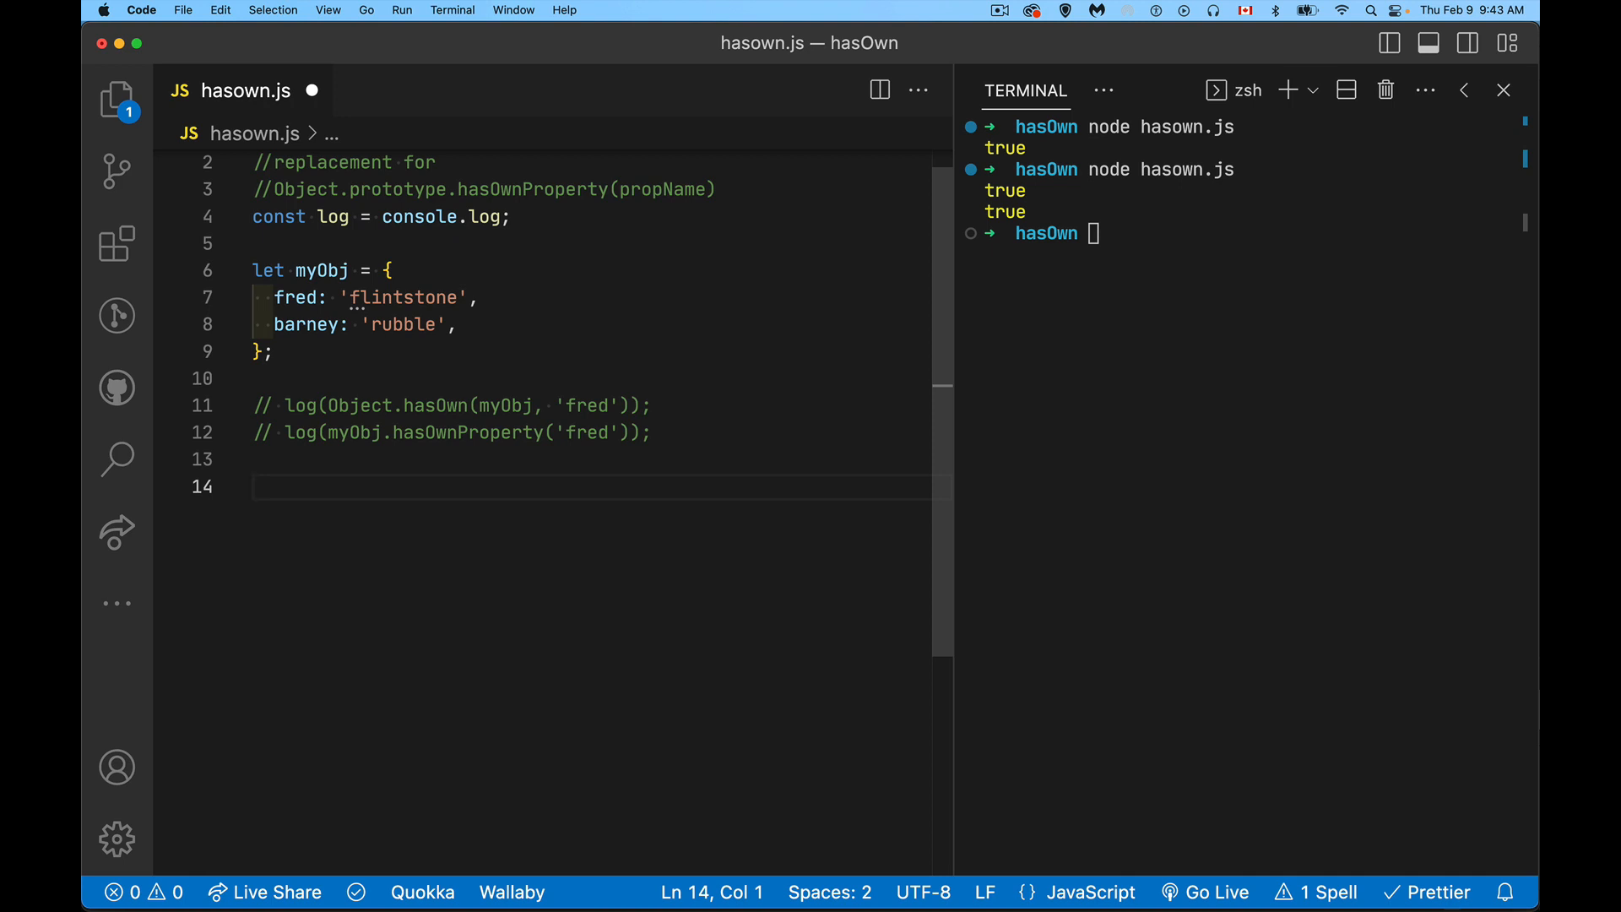
type("let")
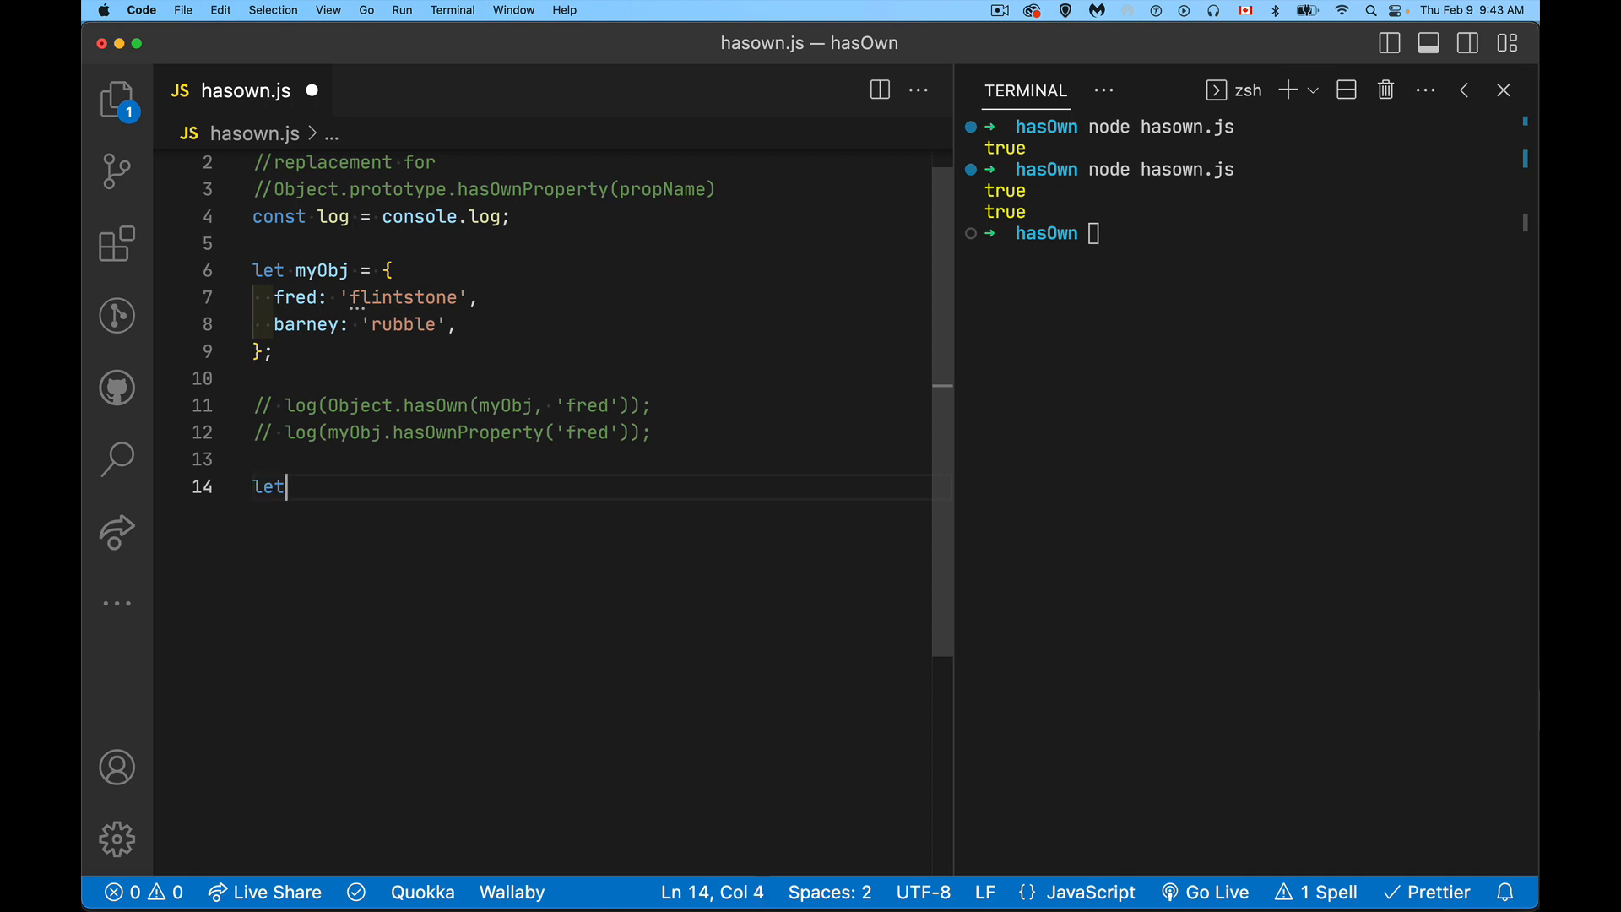
type("oc = O")
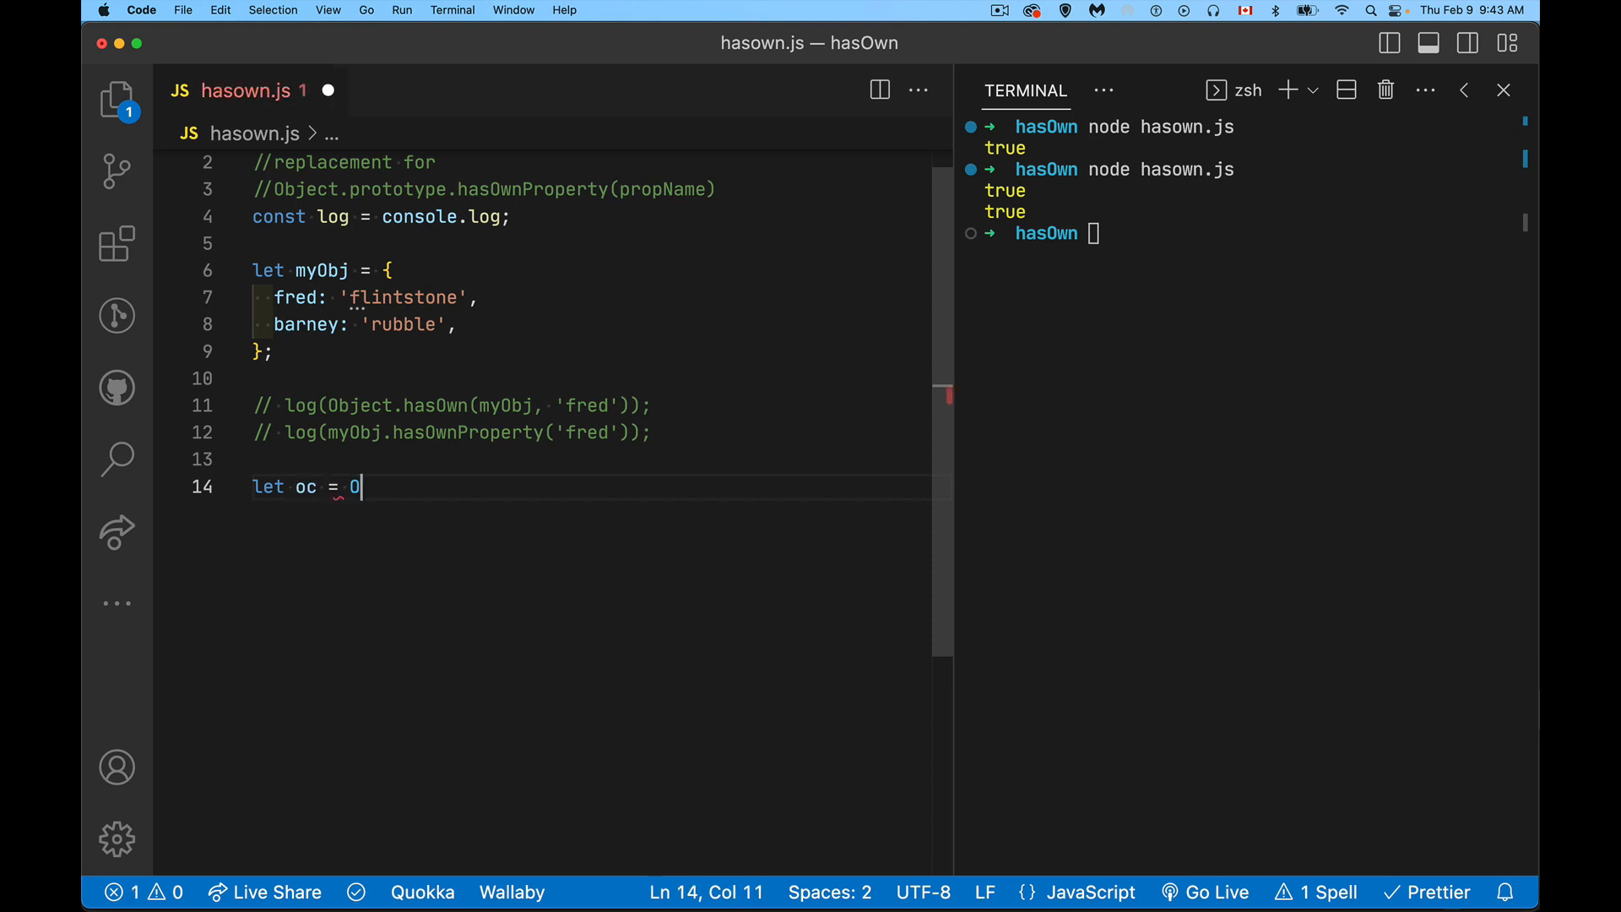
type("bject.create(")
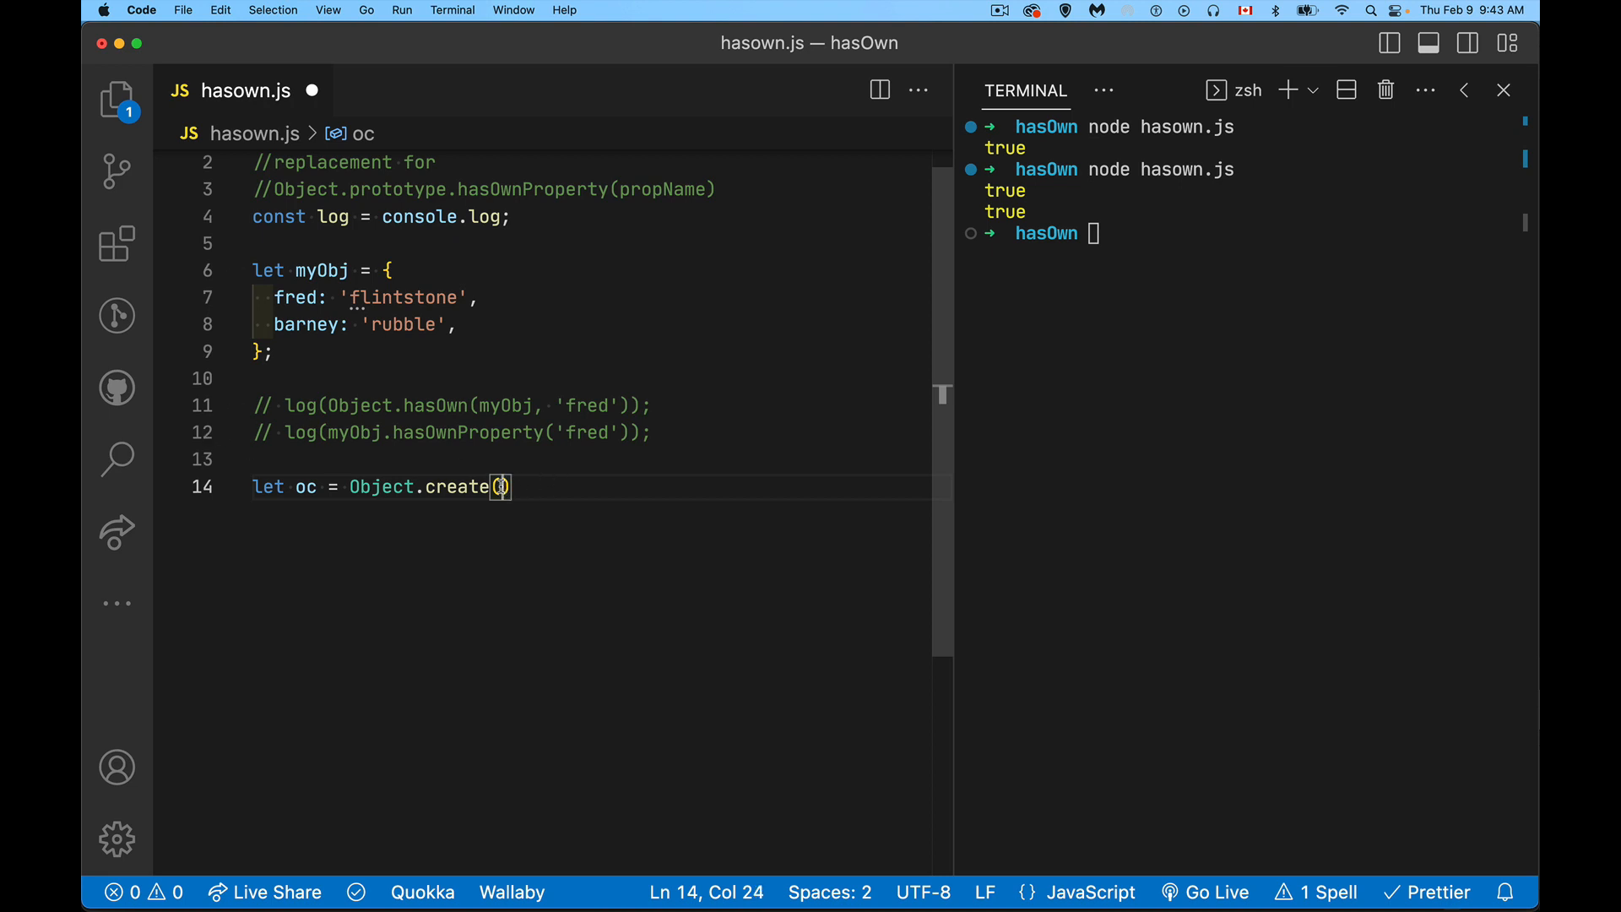
mouse_move(591, 623)
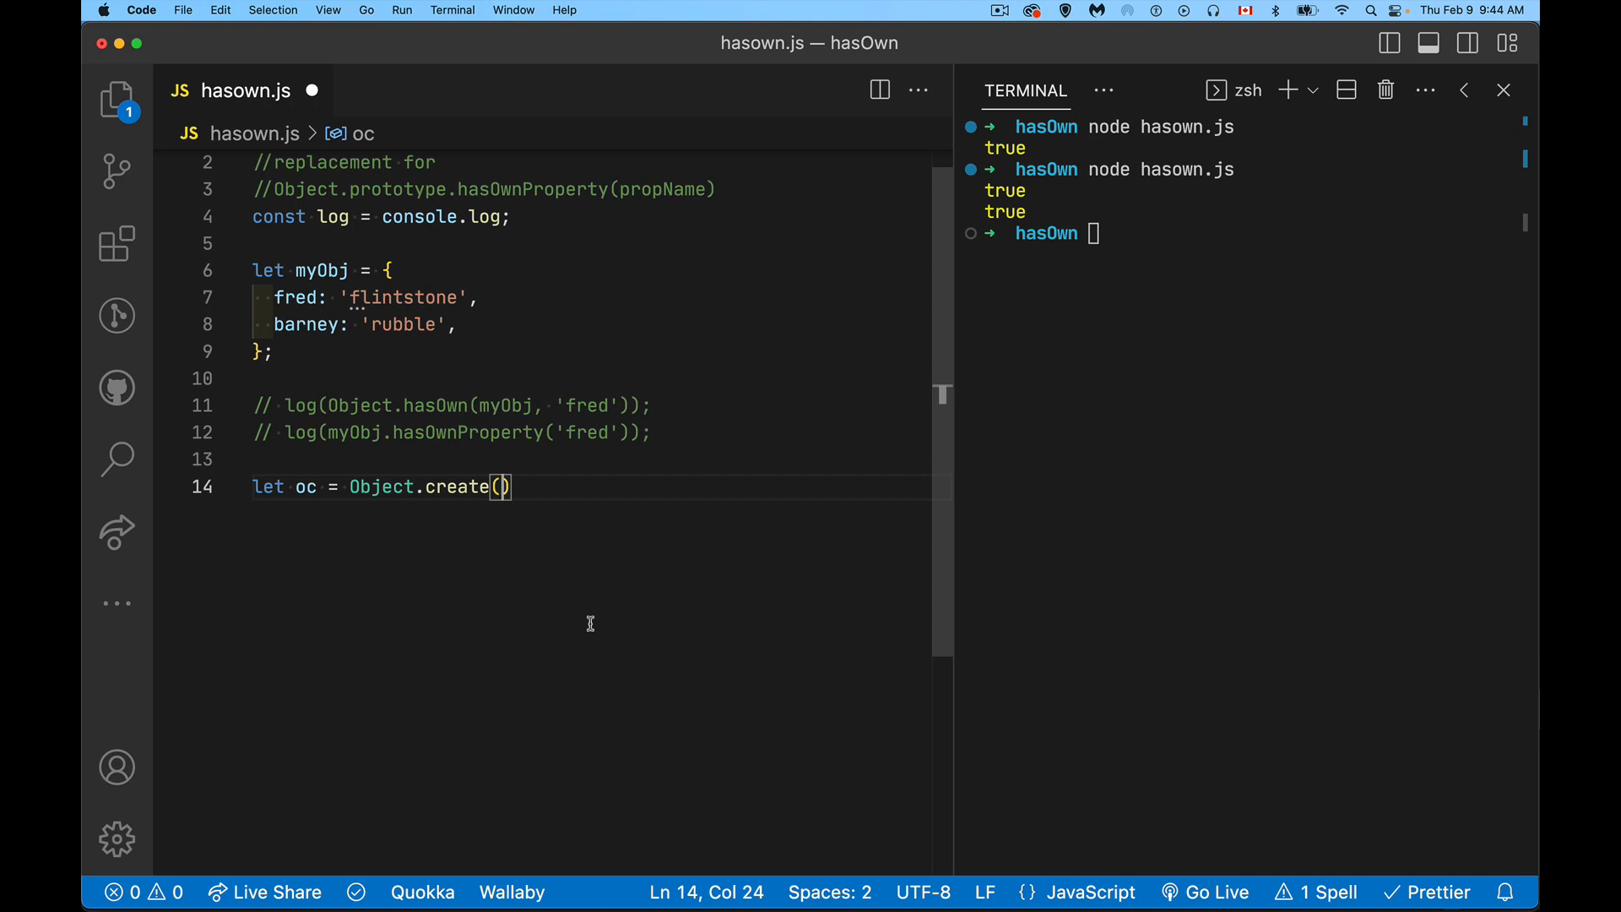
type("null")
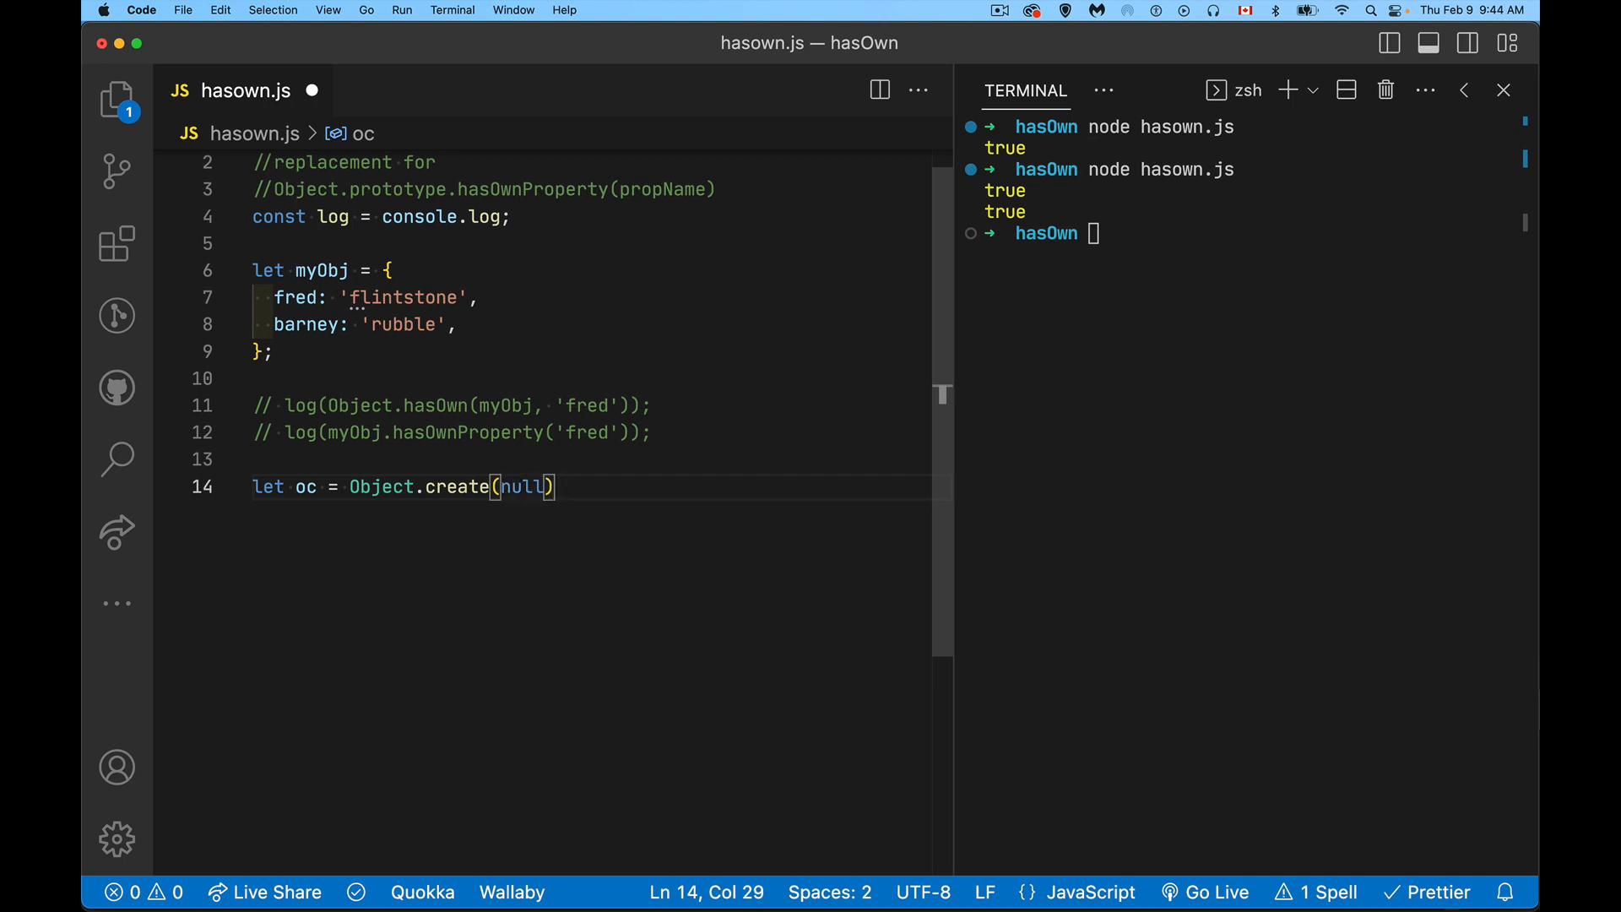
type(";")
key("enter")
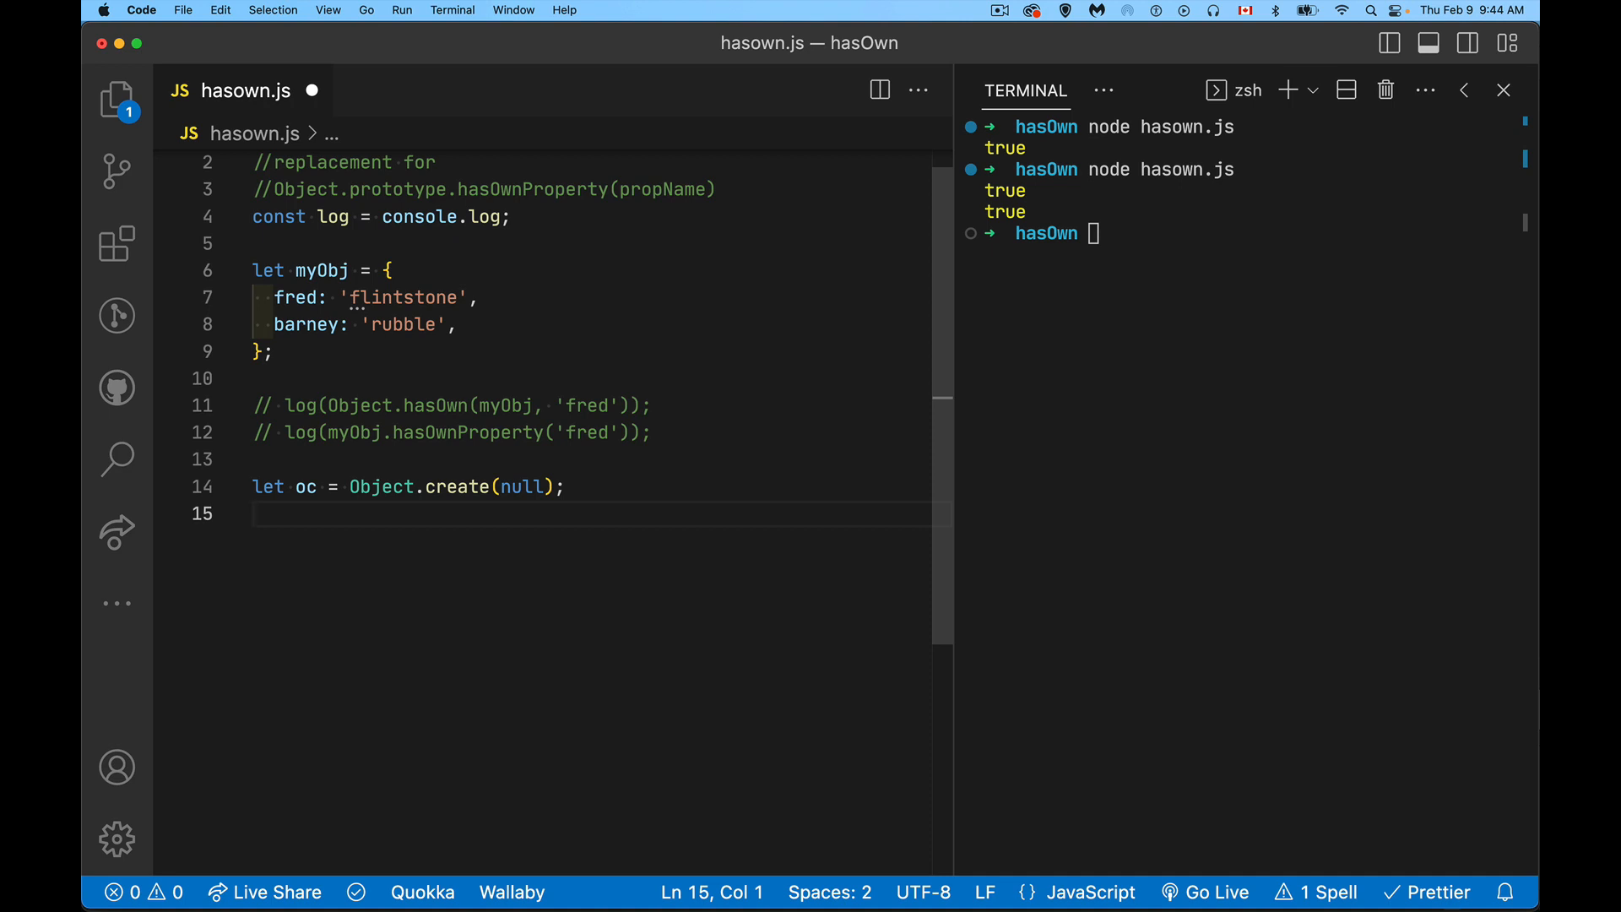
Add log(oc.__proto__);, save, and rerun node hasown.js so it prints undefined
type("log(oc.__pro")
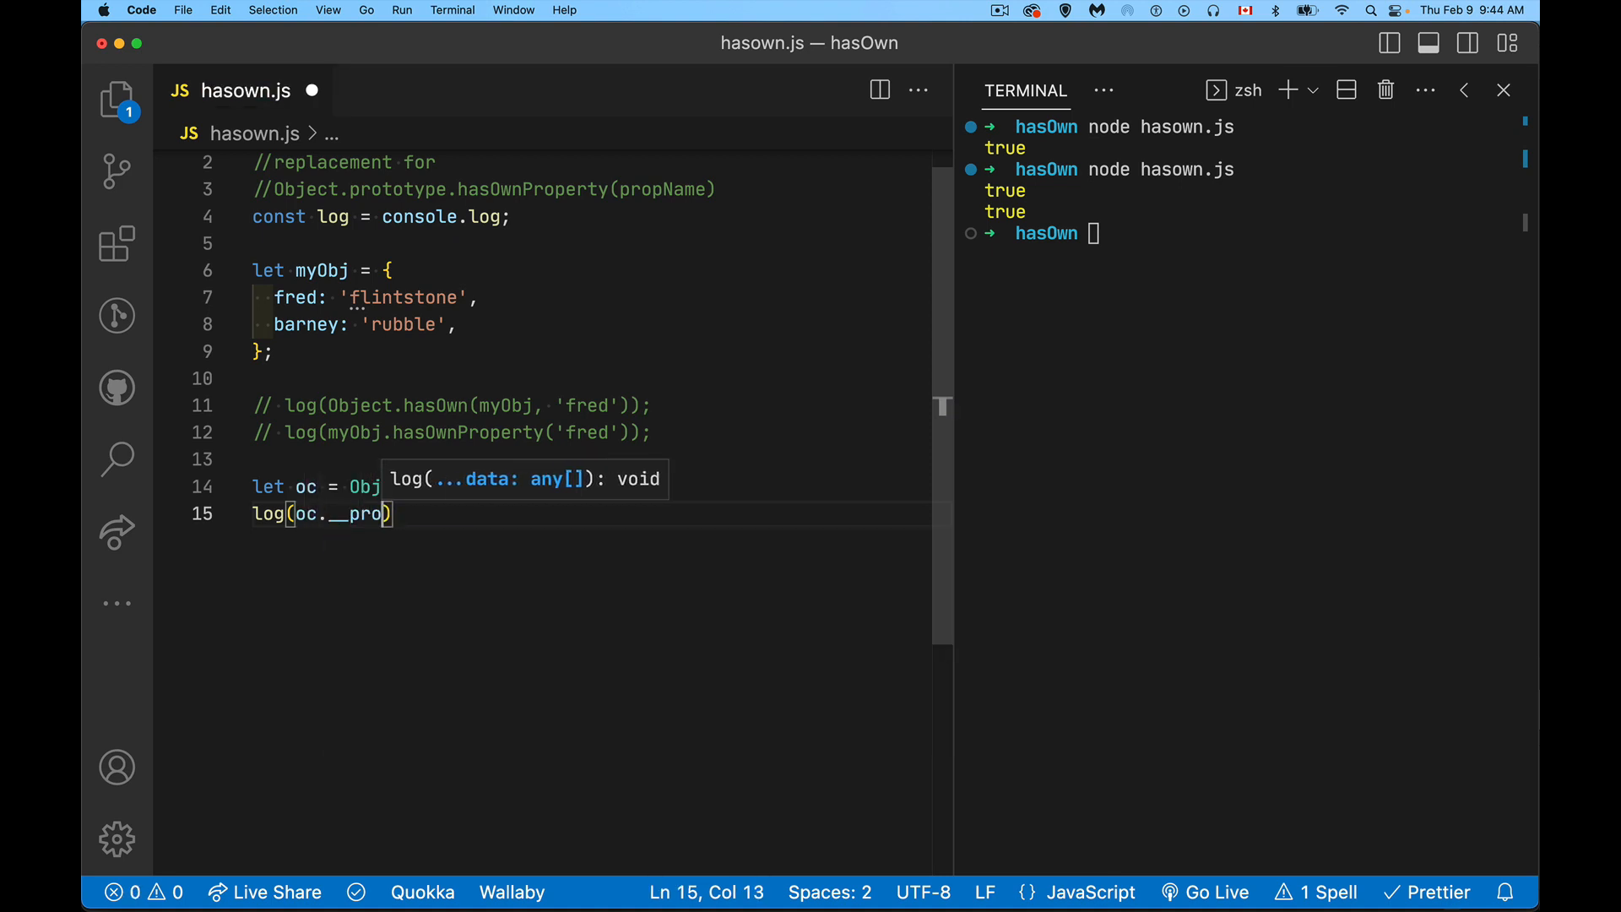
type("to__")
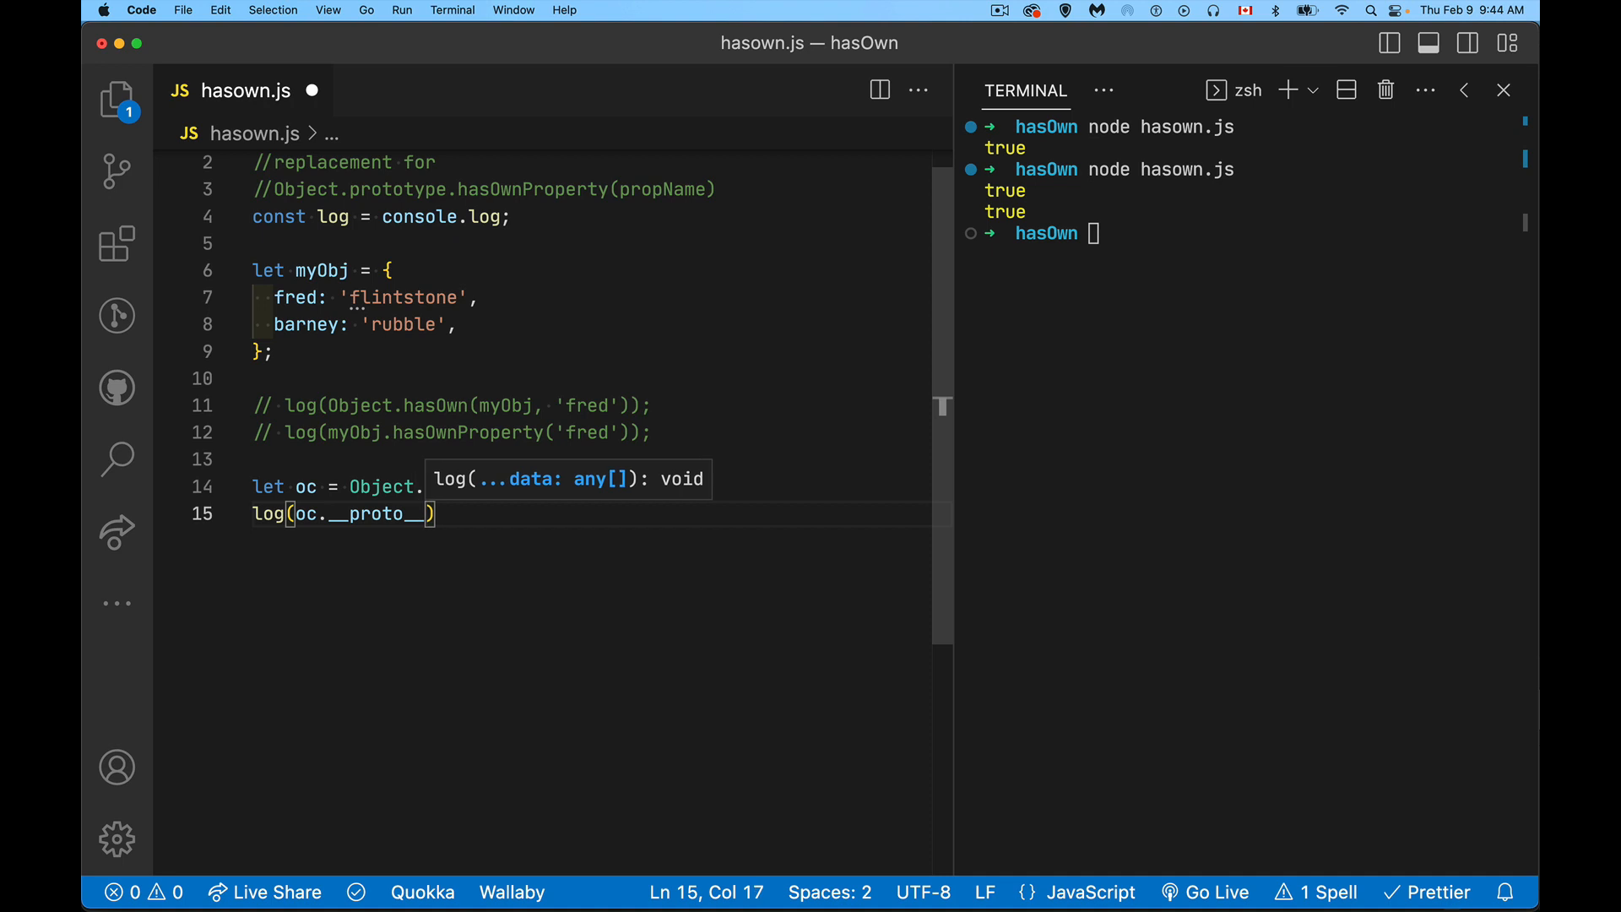
key("enter")
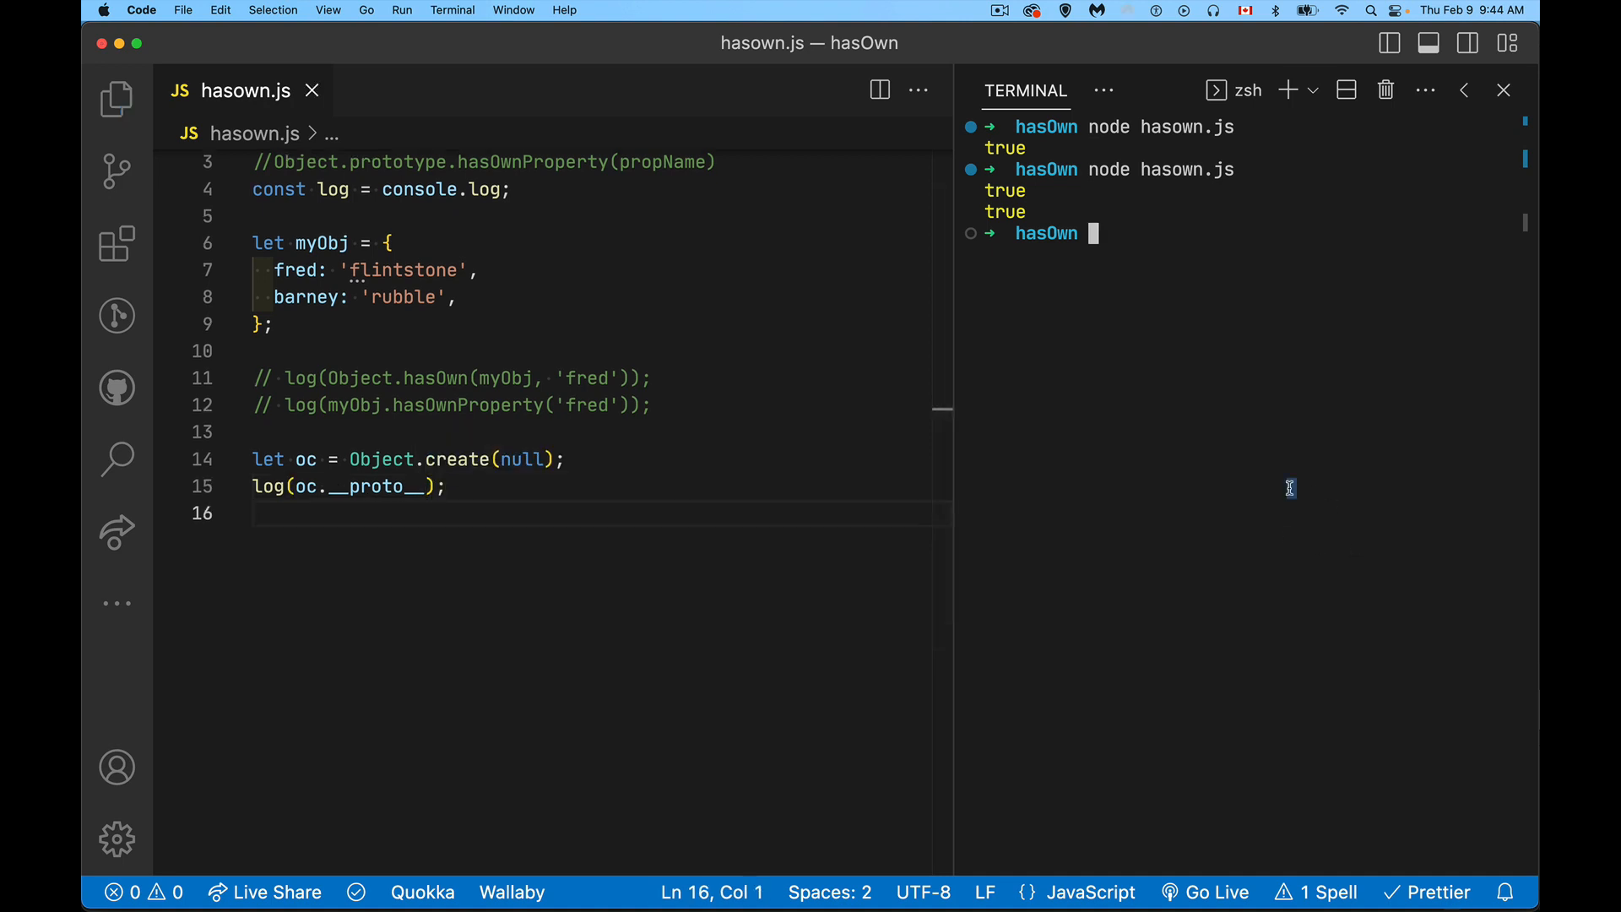
key("Return")
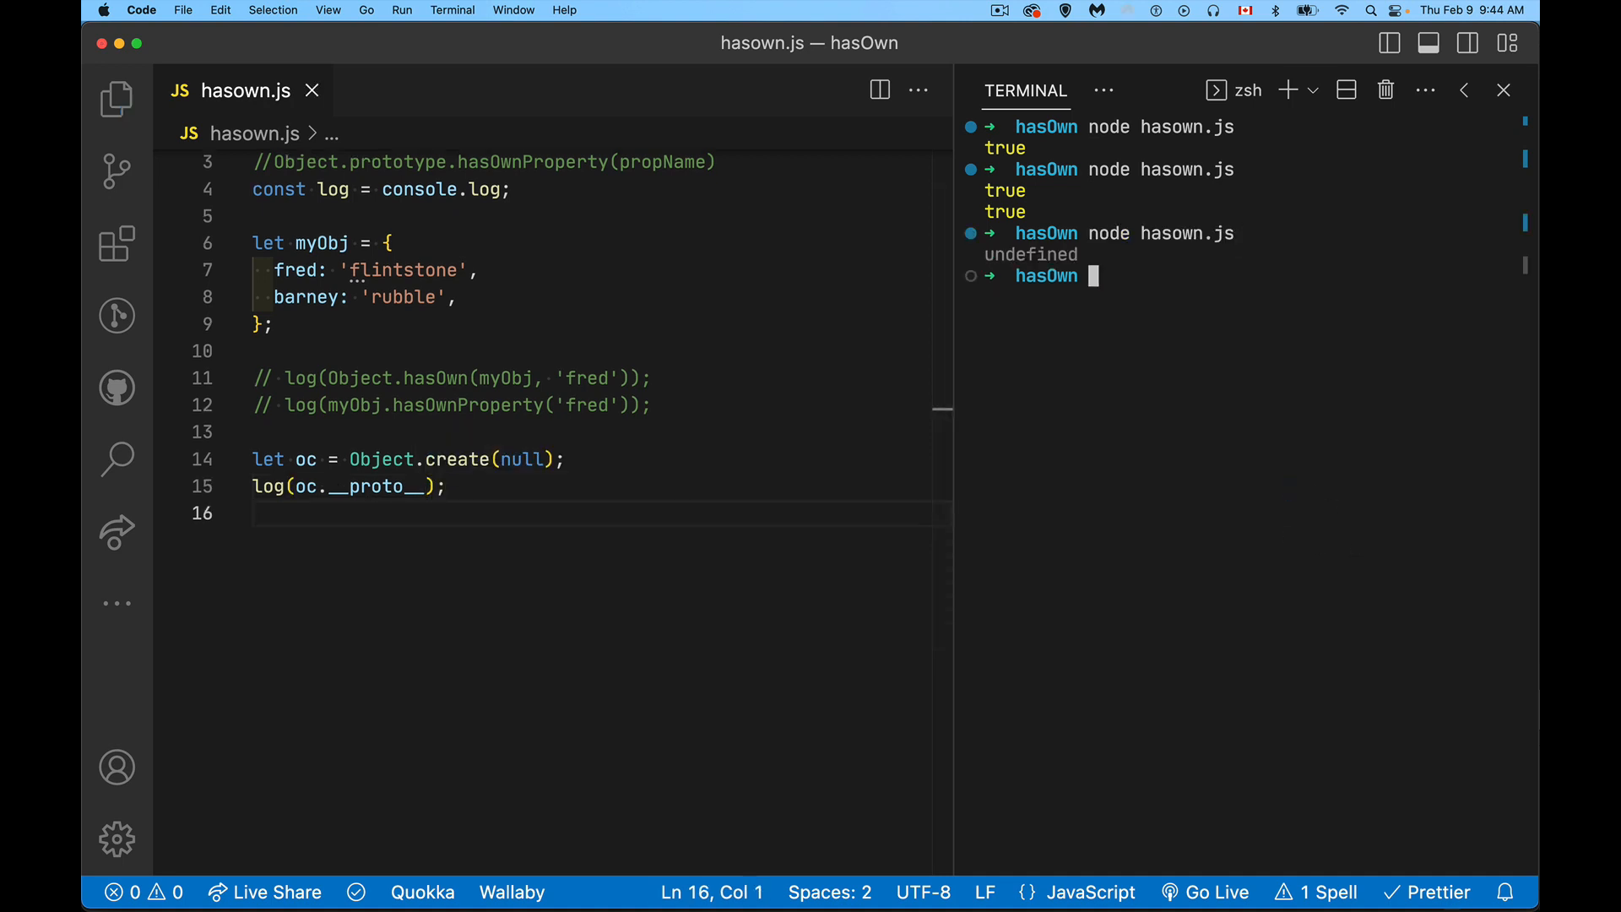
mouse_move(522, 466)
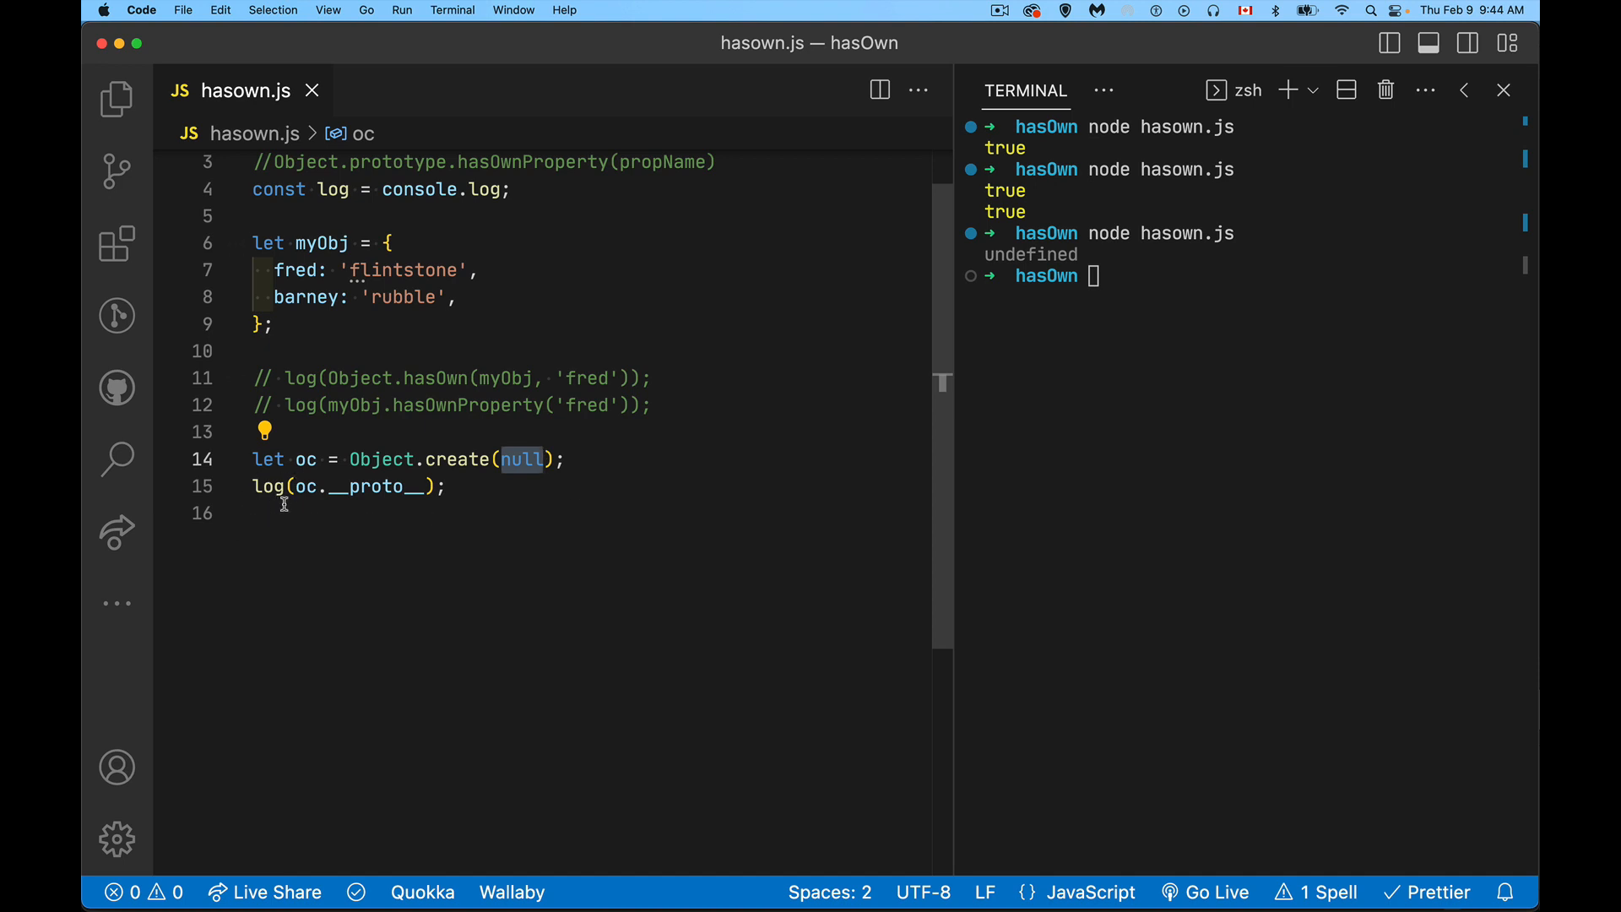
mouse_move(409, 534)
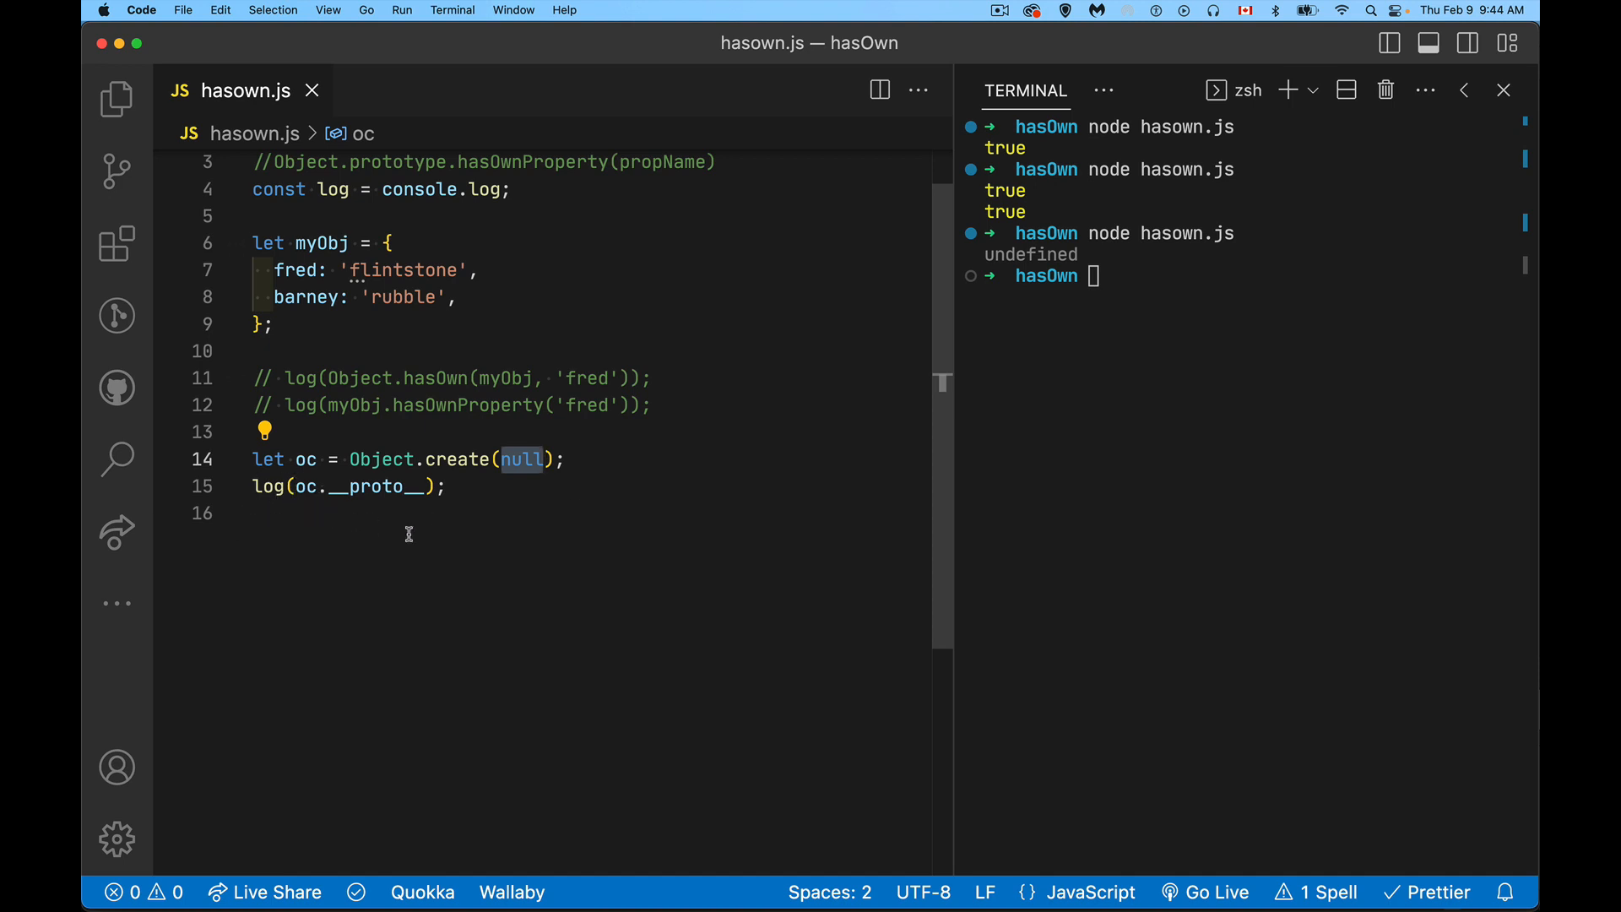
mouse_move(419, 537)
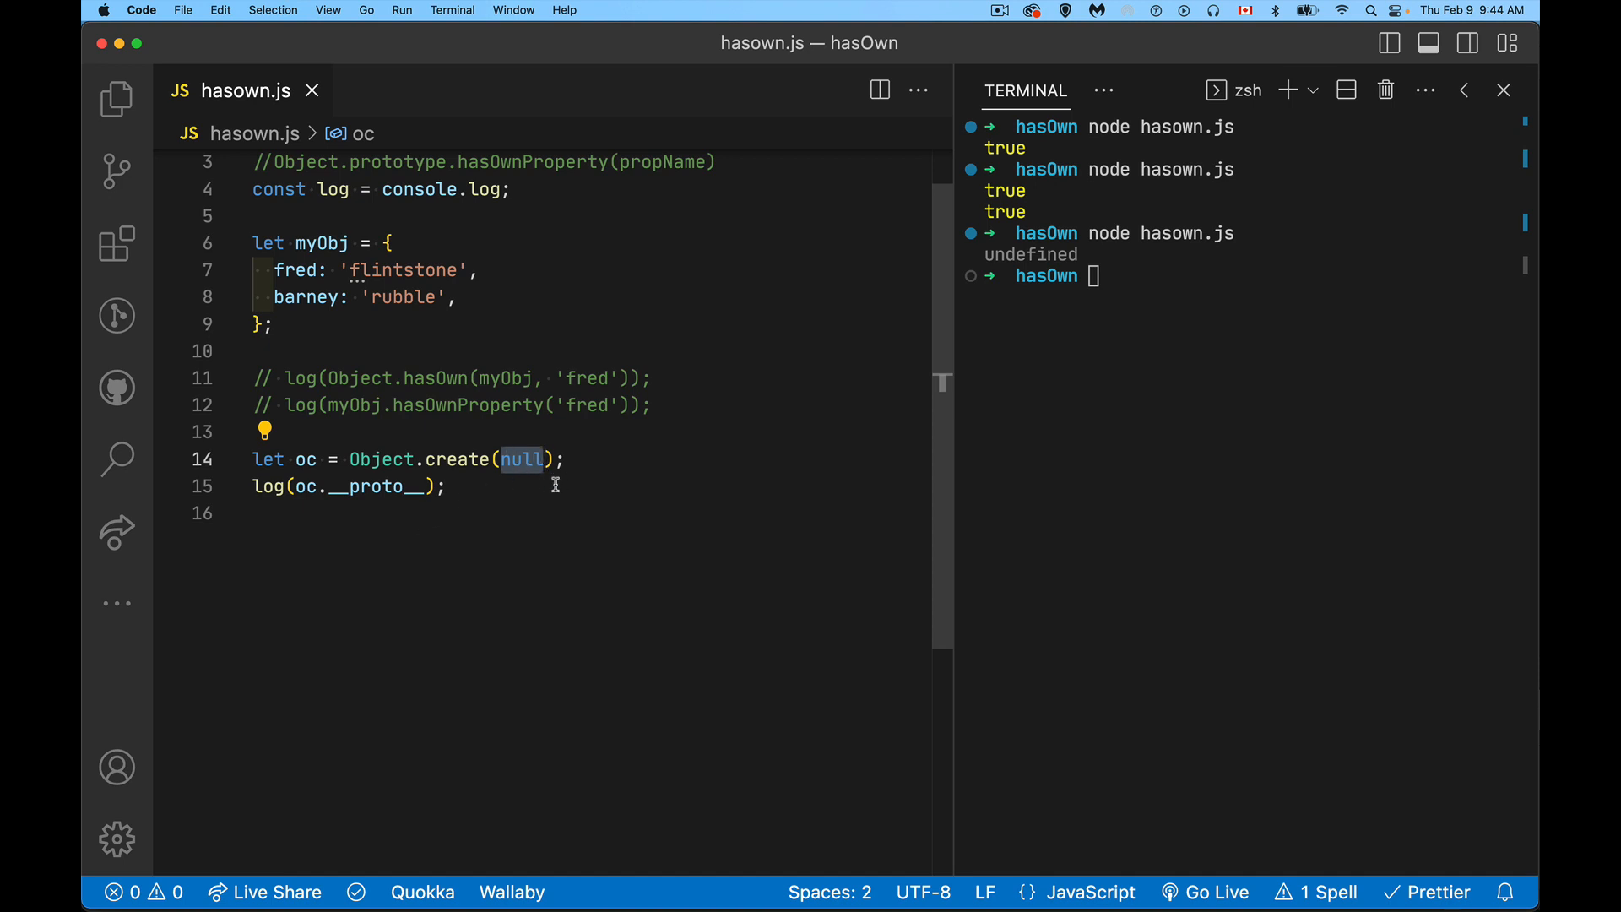
mouse_move(549, 403)
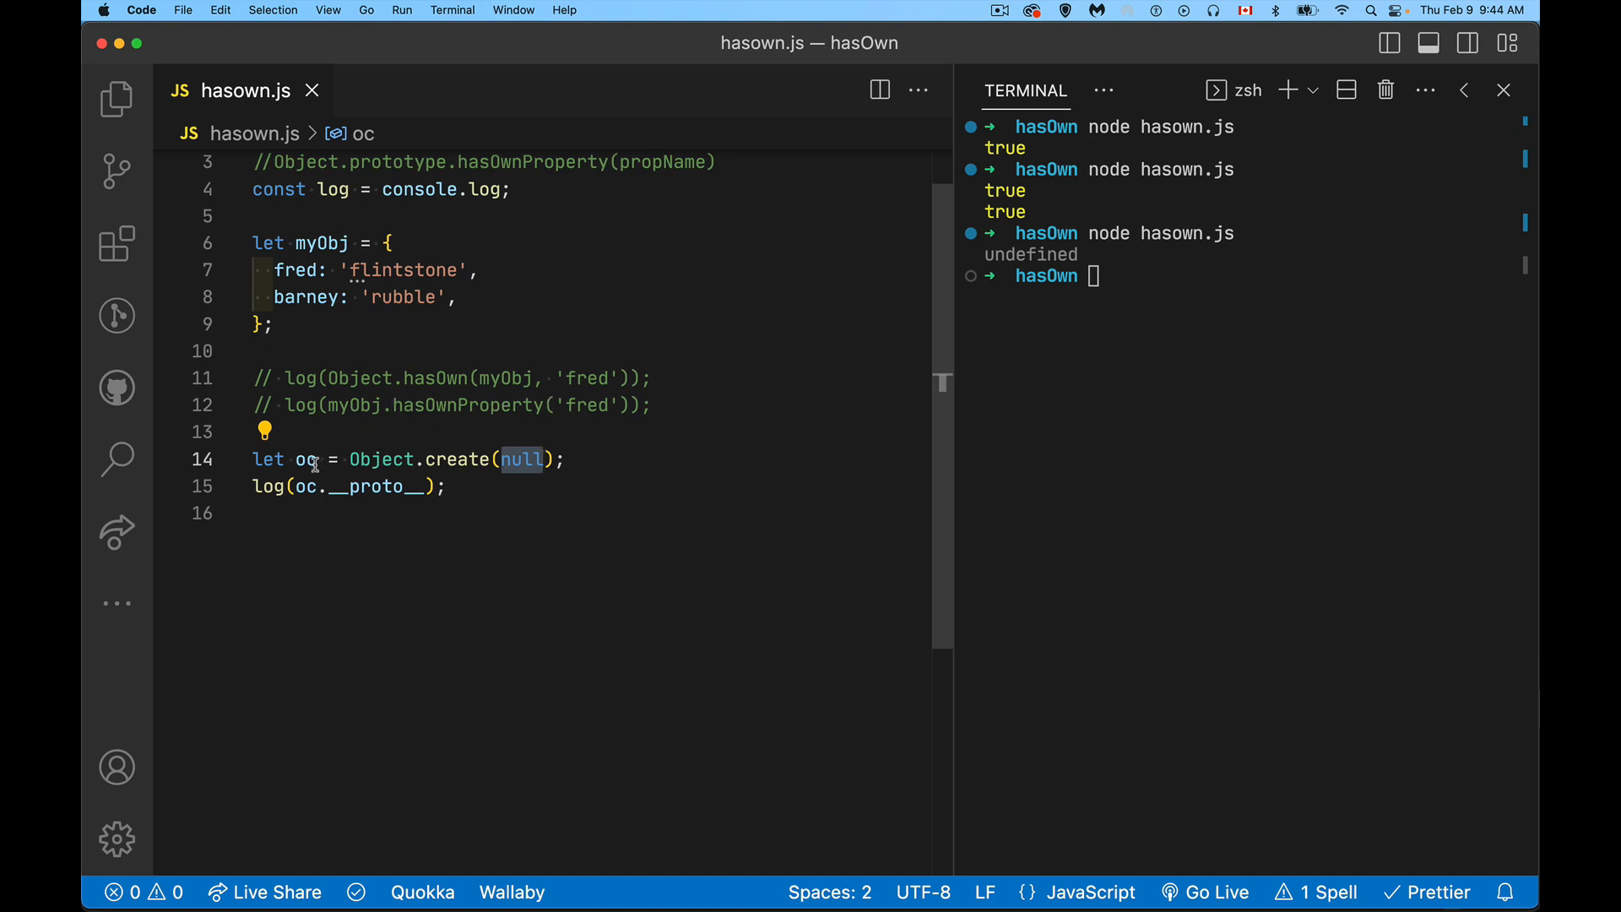
mouse_move(395, 553)
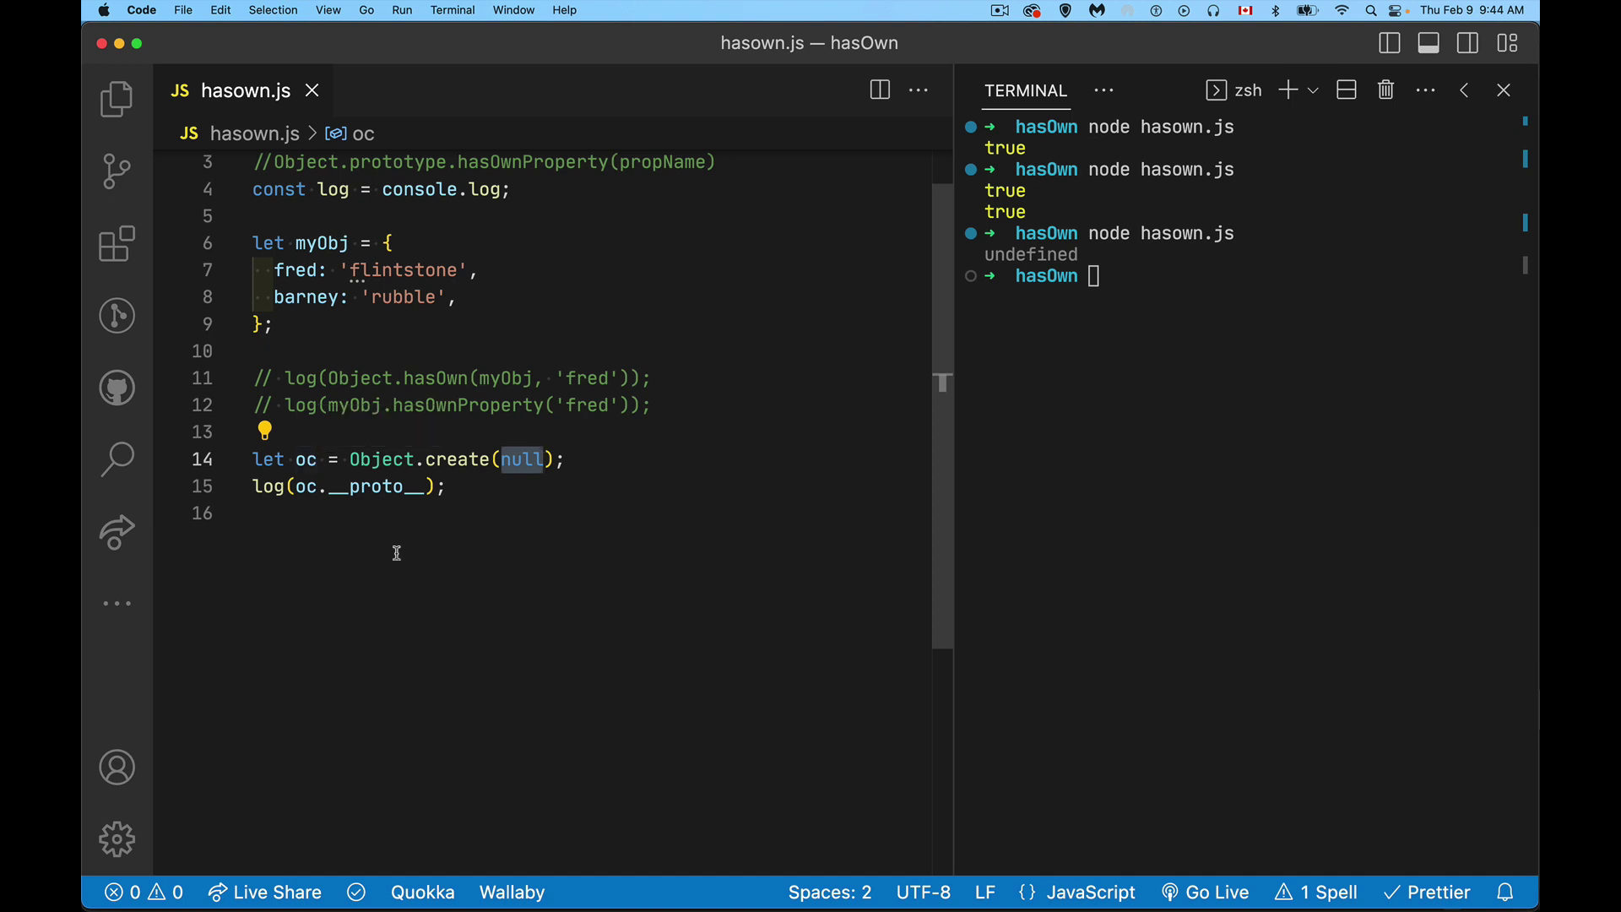
mouse_move(423, 505)
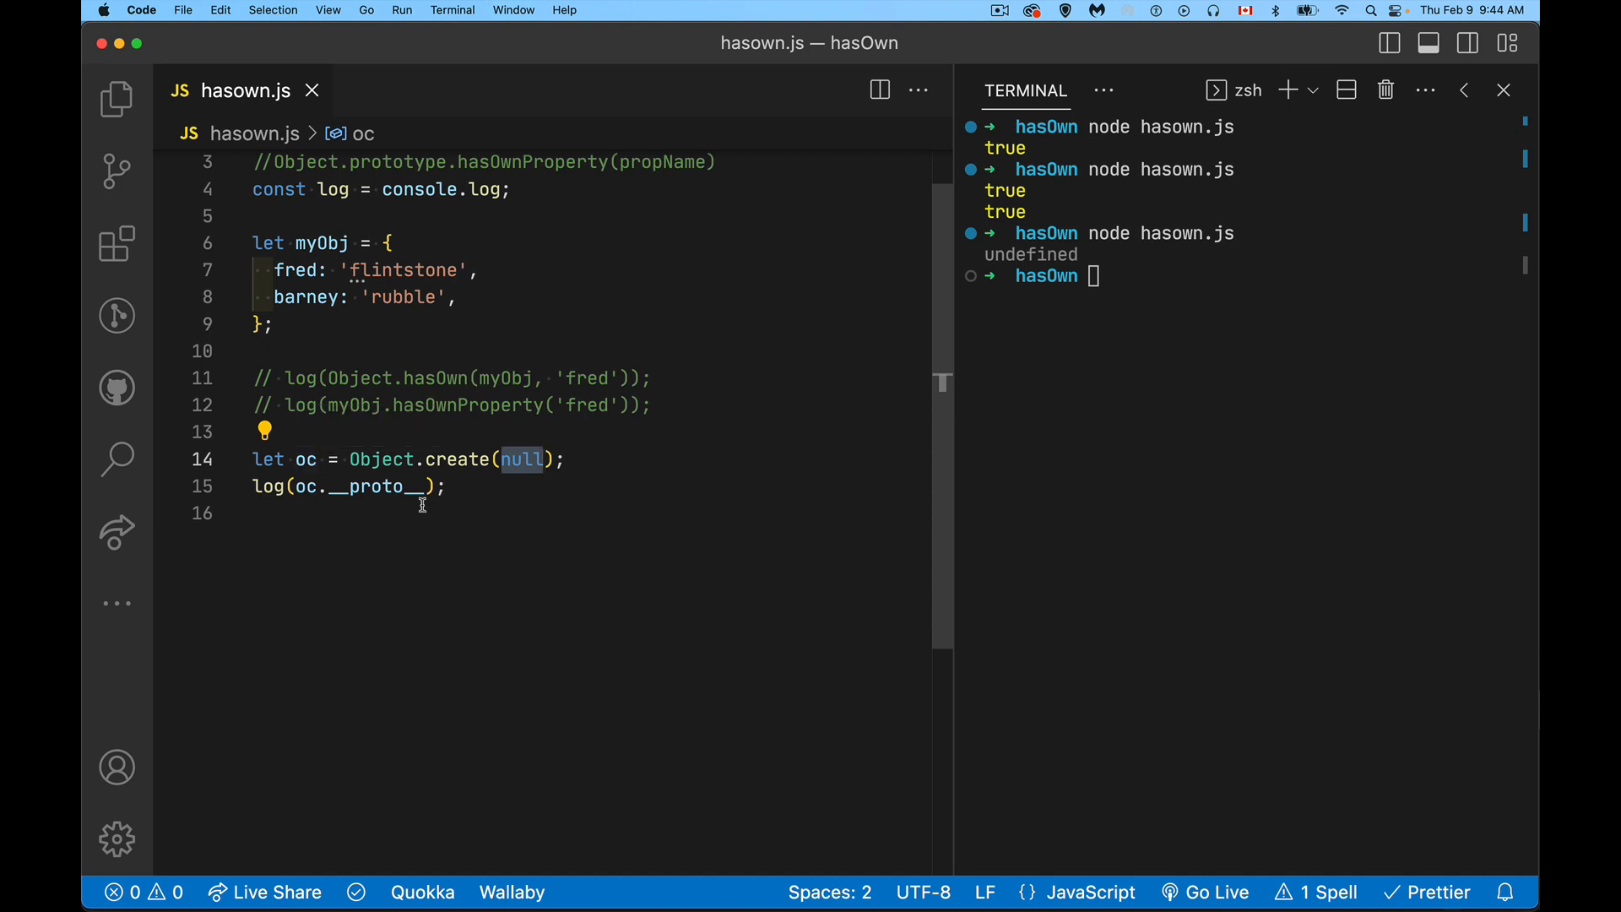
mouse_move(494, 486)
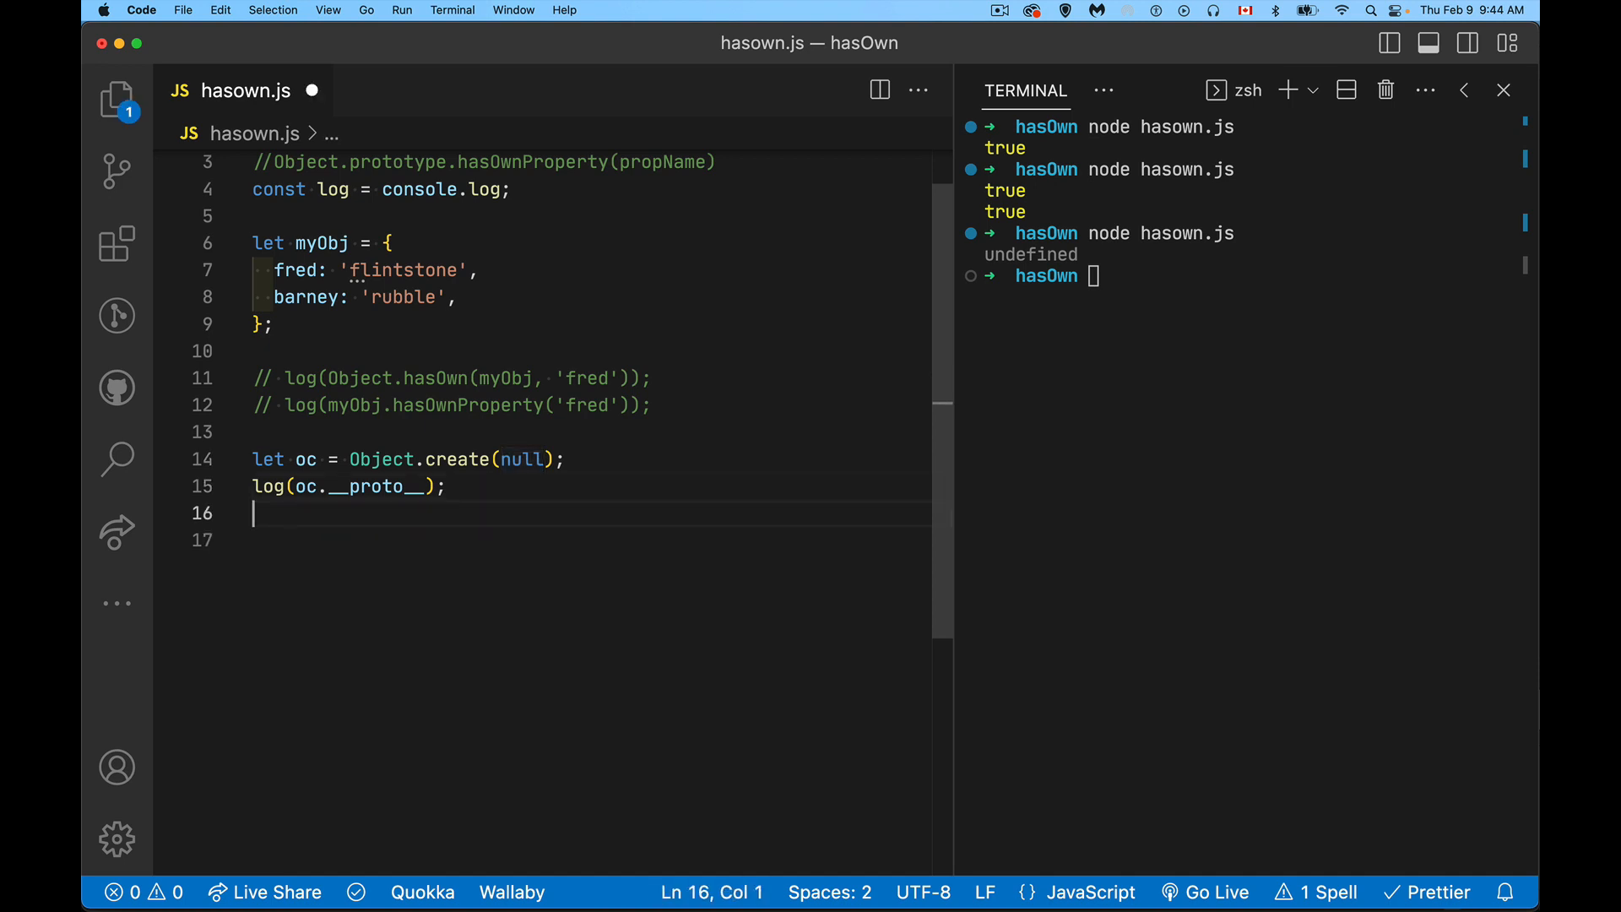
Declare let obj = {};, log obj.__proto__, rerun the file and highlight the undefined output
type("let obj = {};")
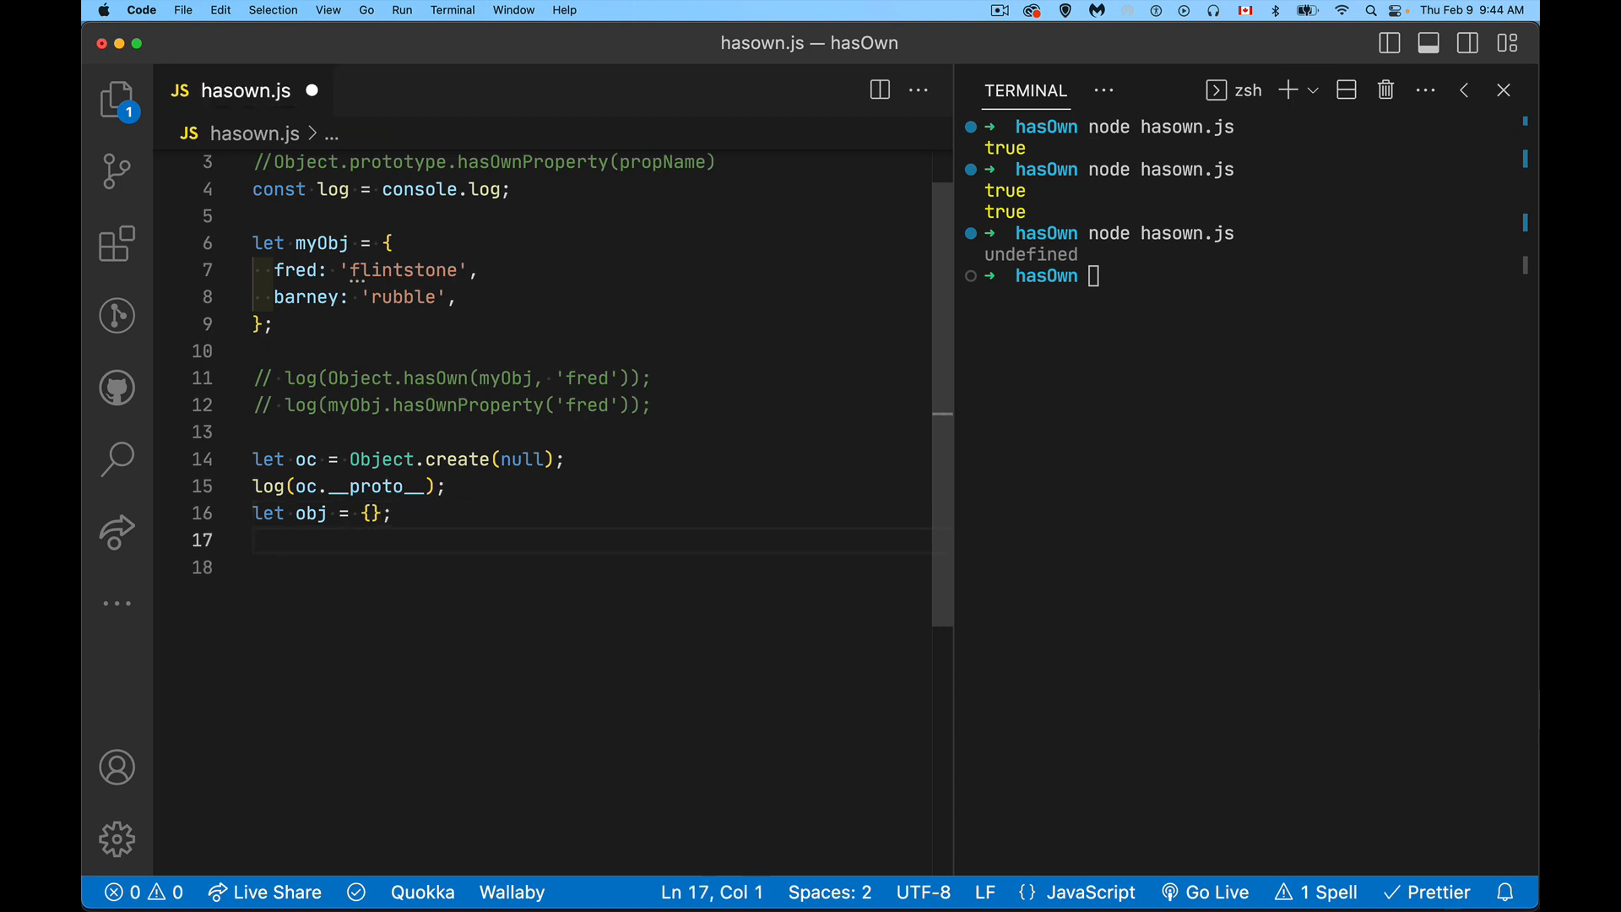
type("log(")
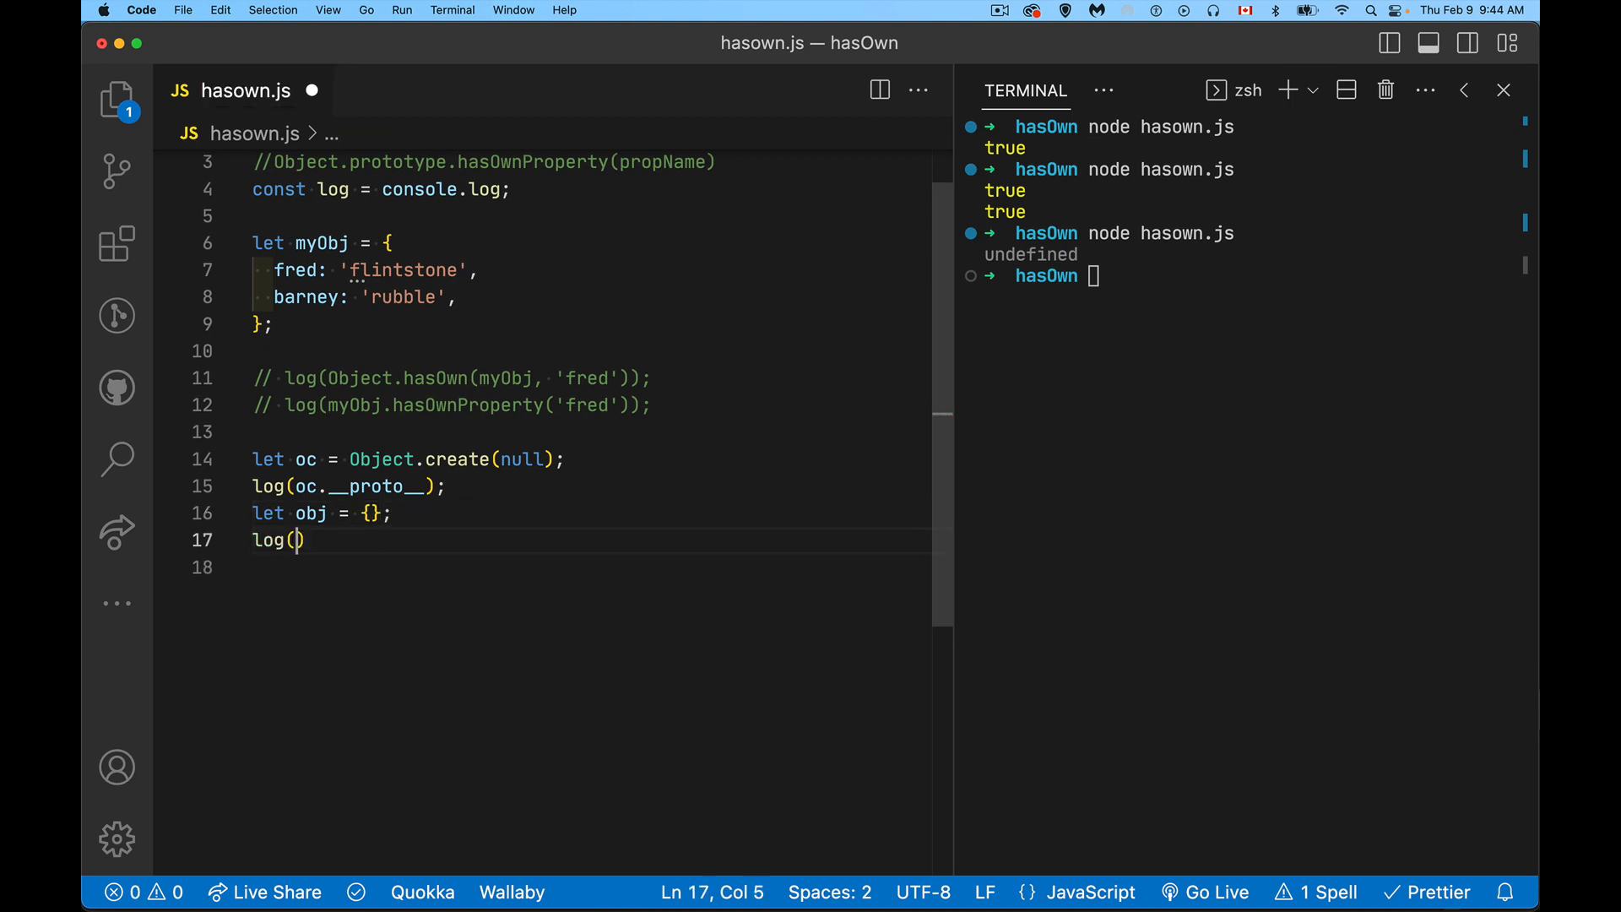
type("obj.__proto__")
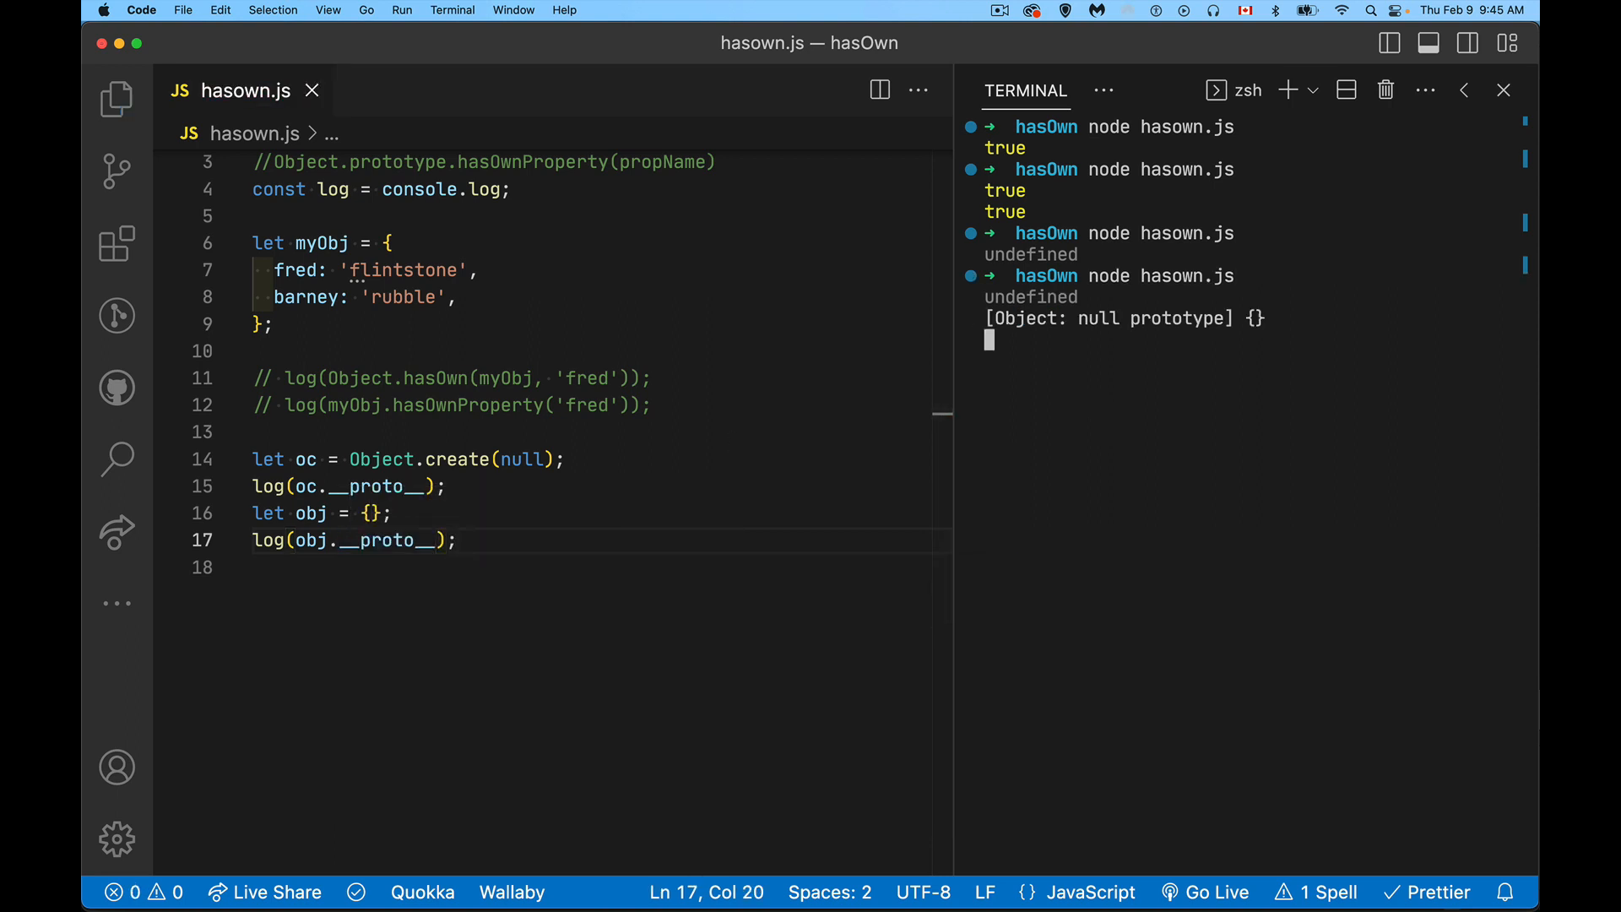
key("Return")
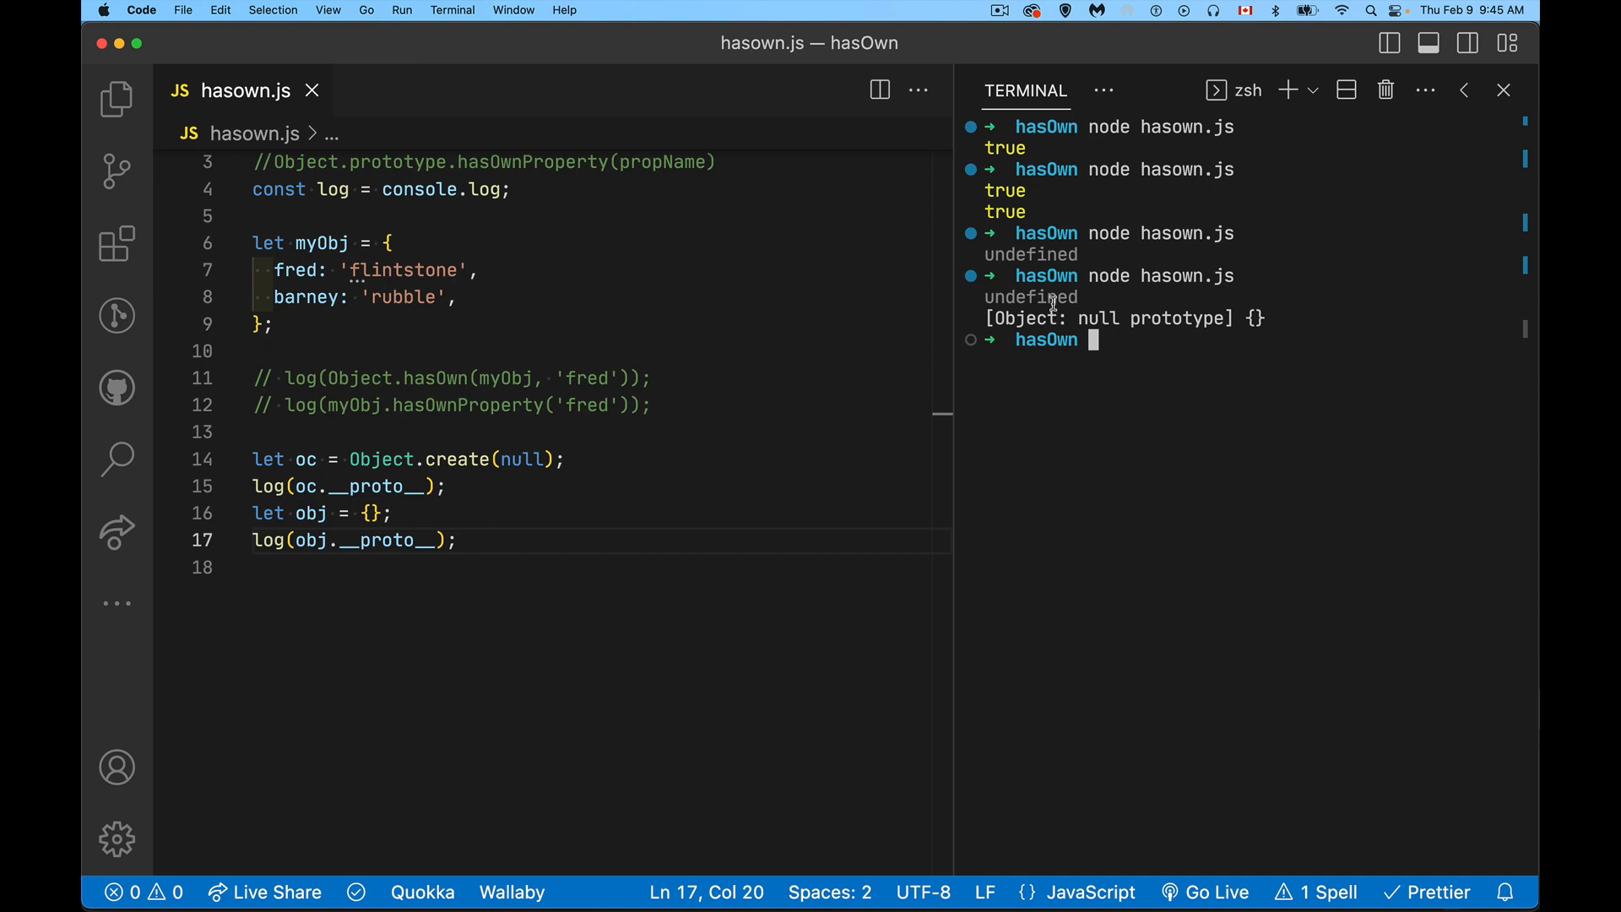
double_click(1031, 297)
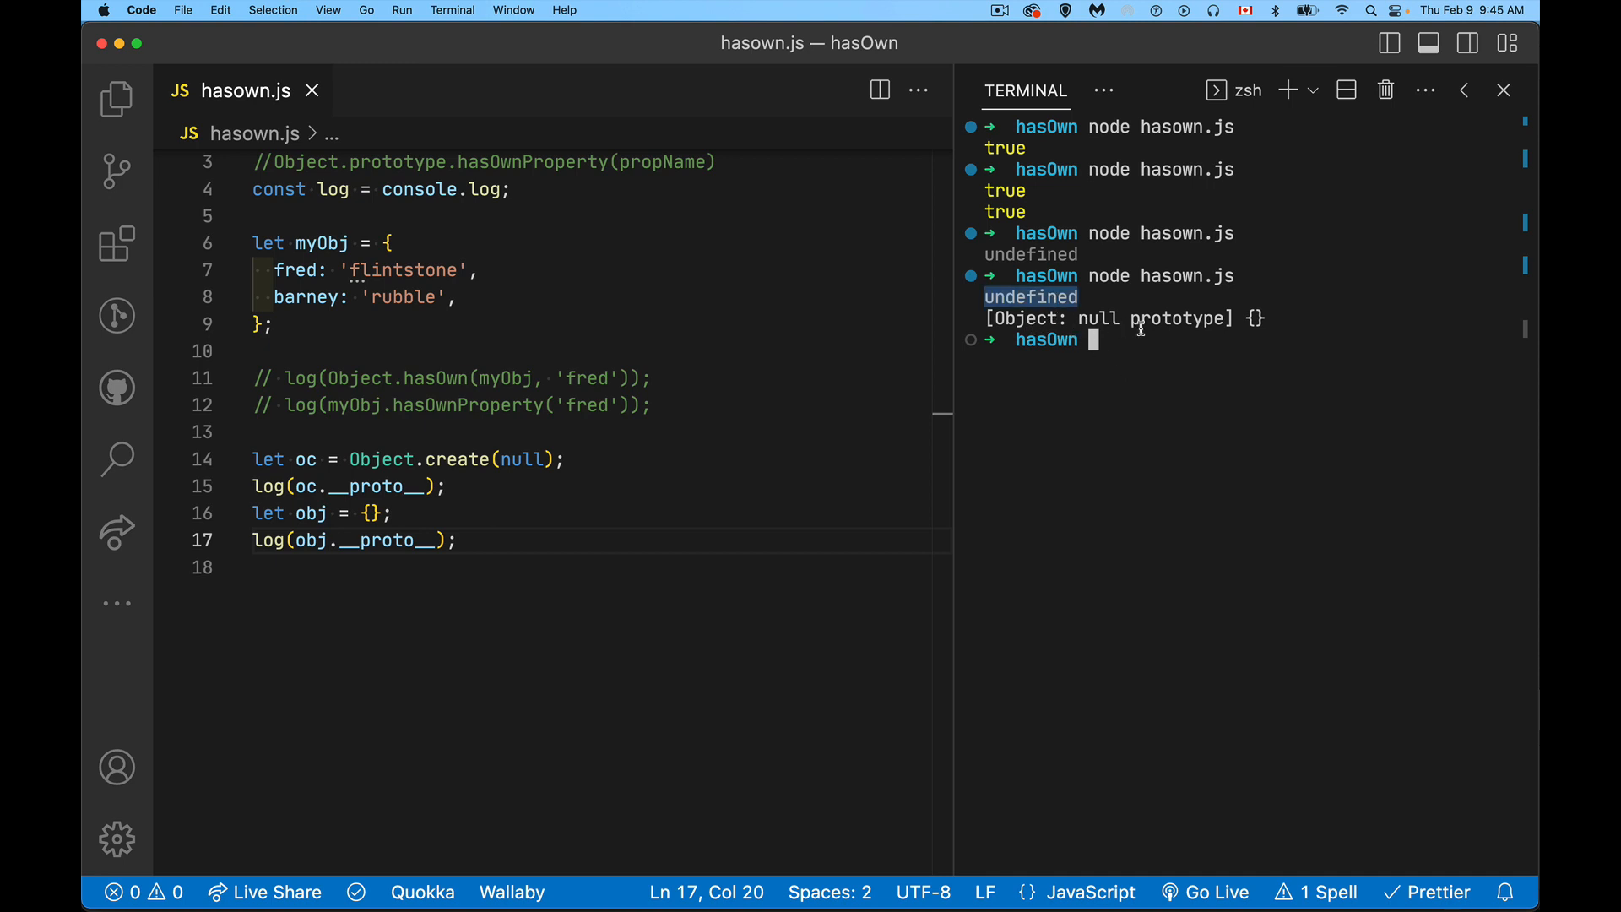
mouse_move(1199, 316)
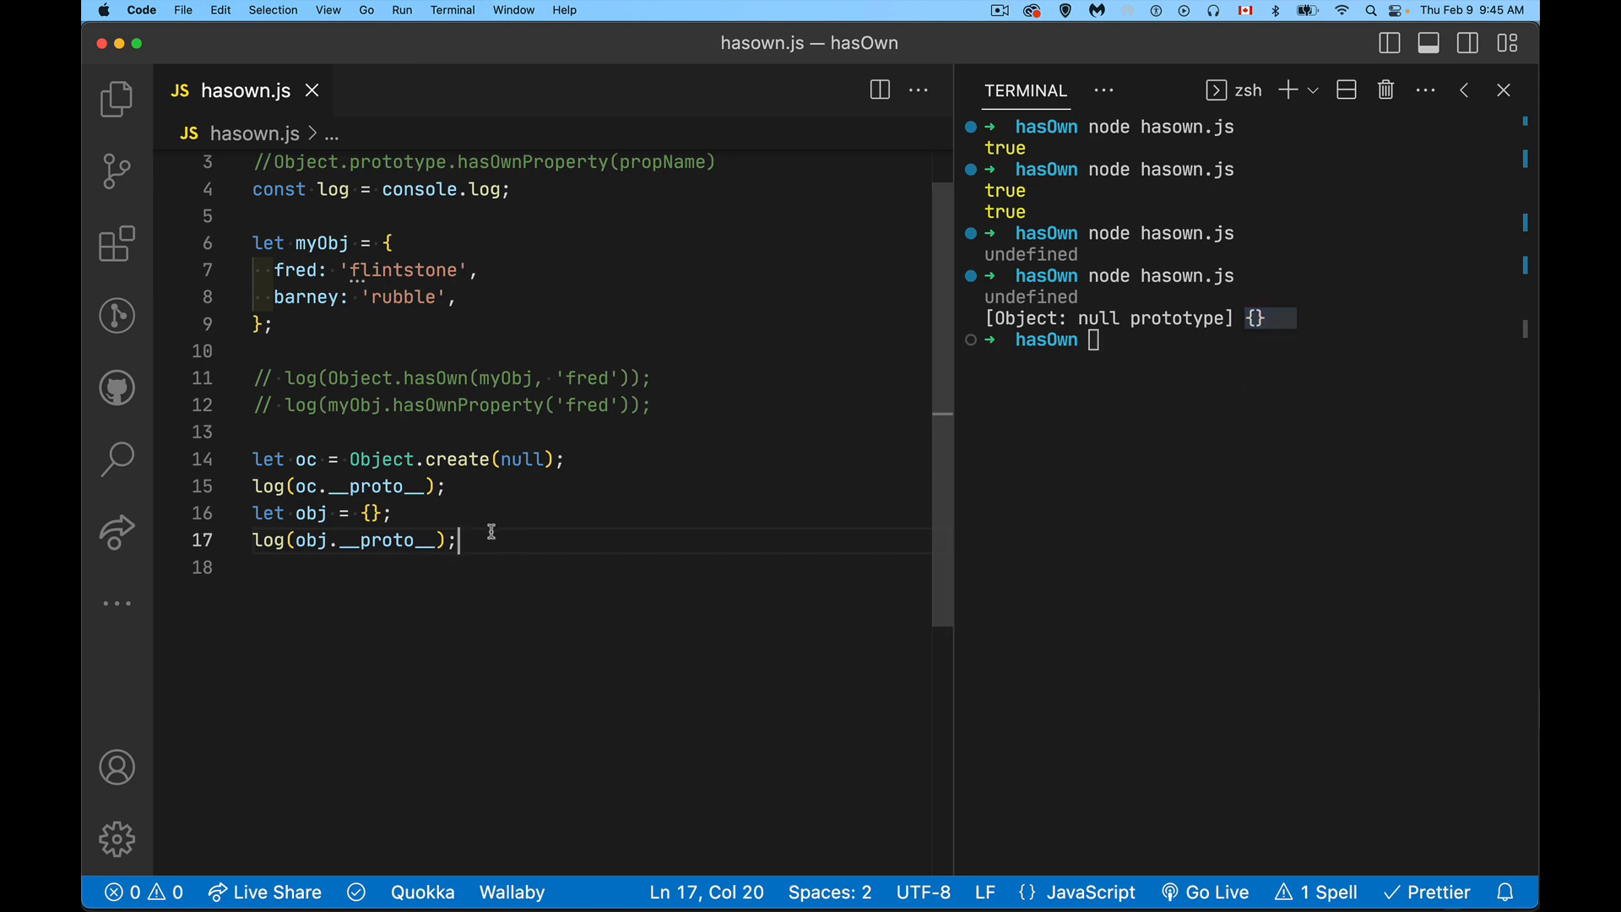
mouse_move(507, 521)
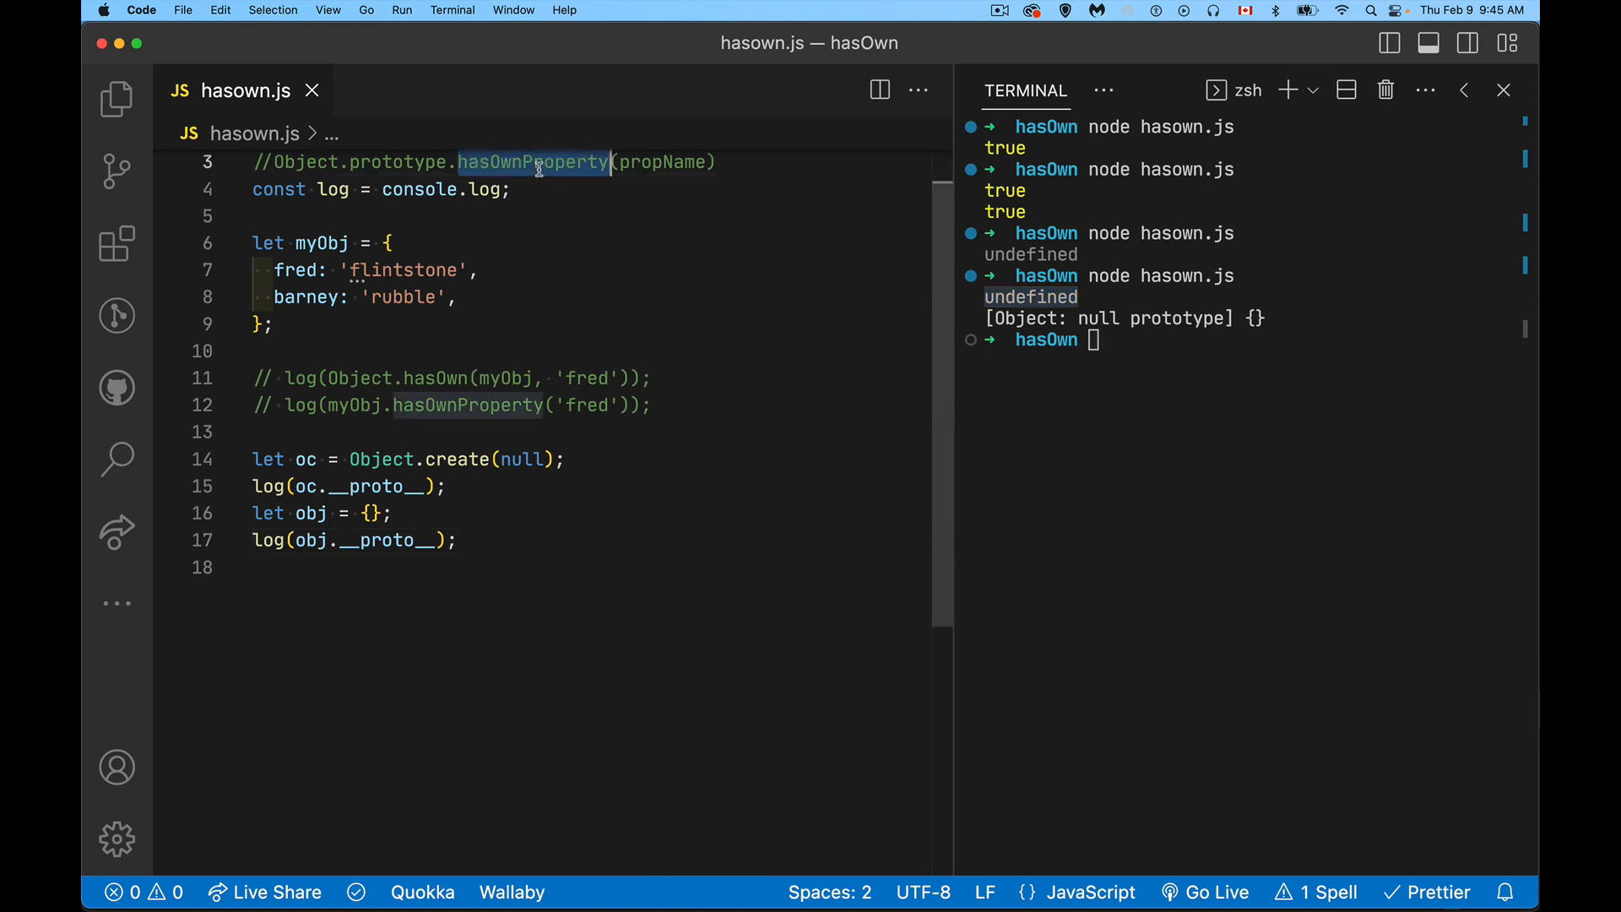
mouse_move(674, 297)
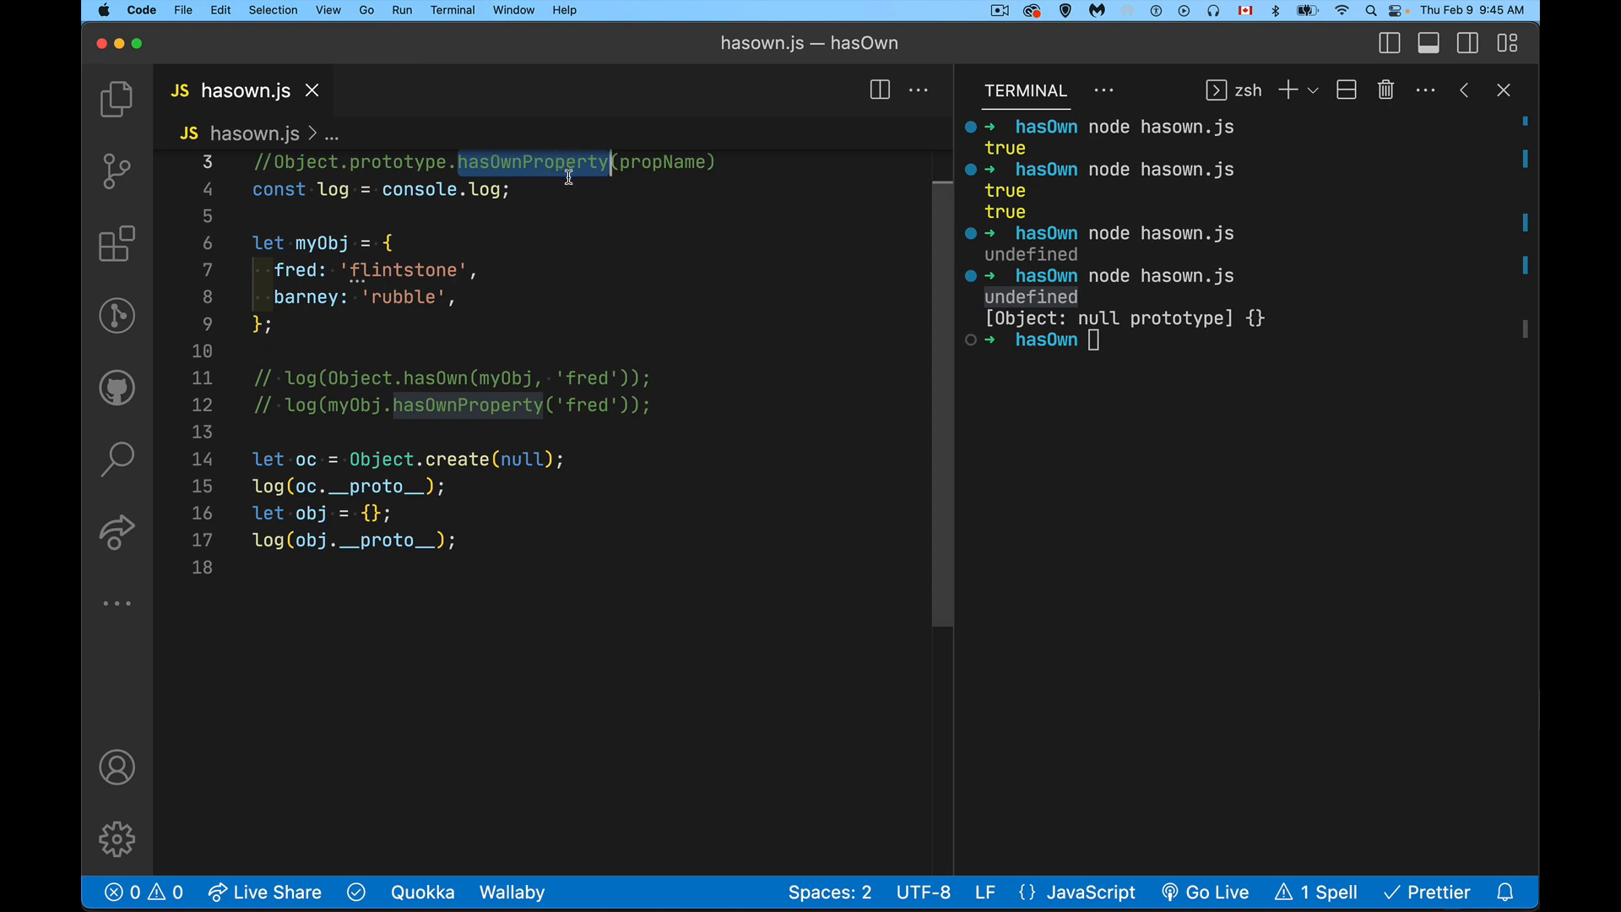
left_click(532, 460)
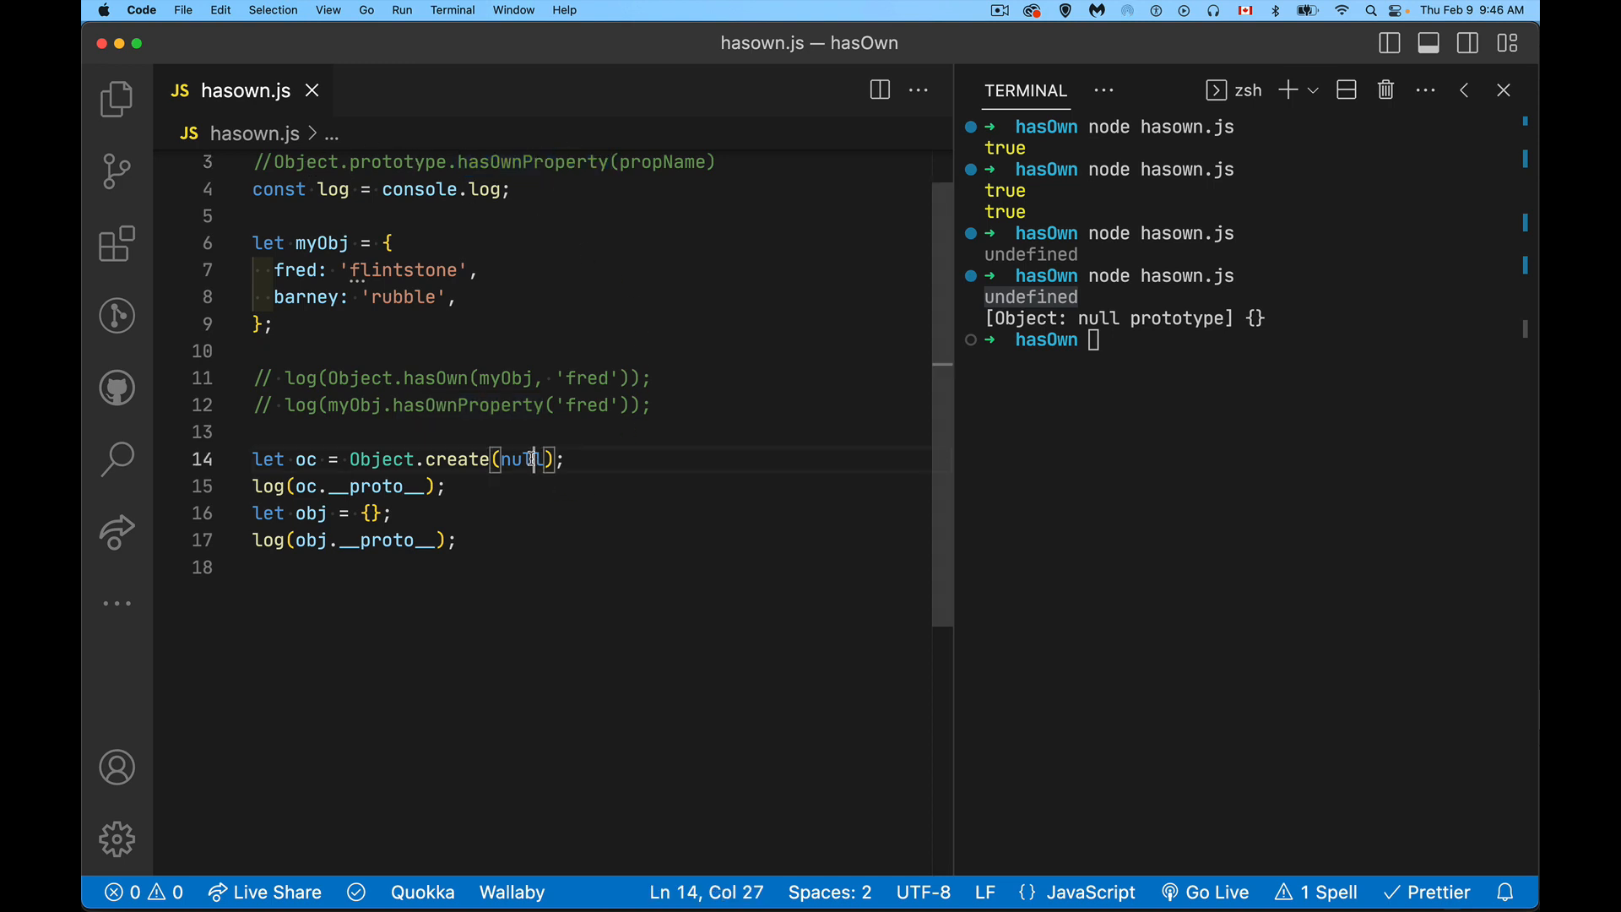
double_click(522, 459)
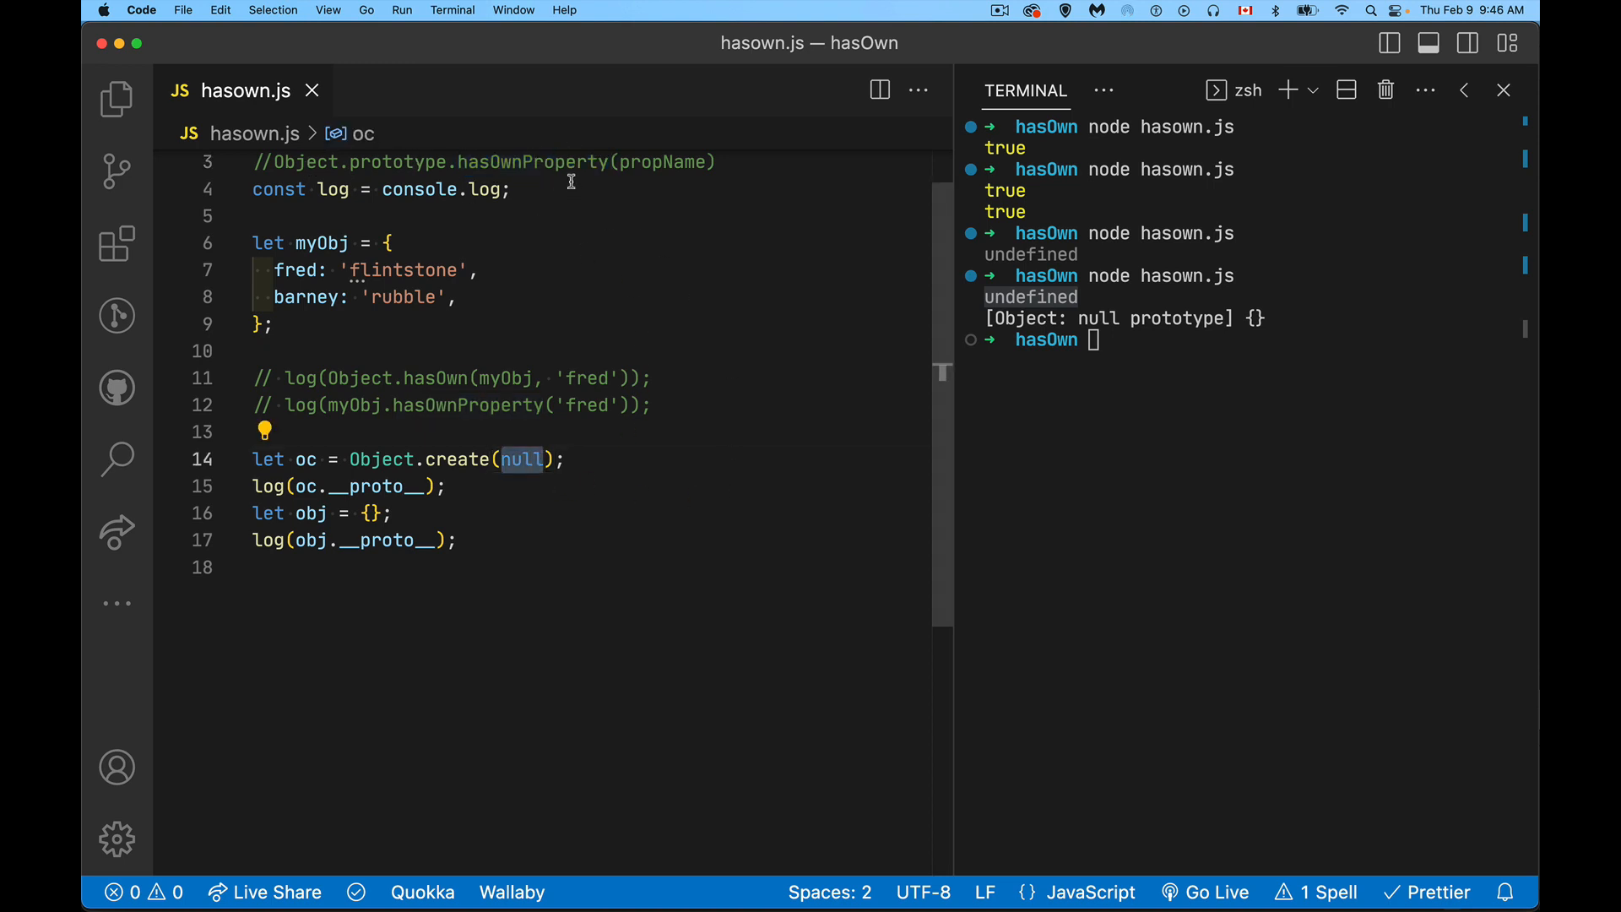
mouse_move(696, 567)
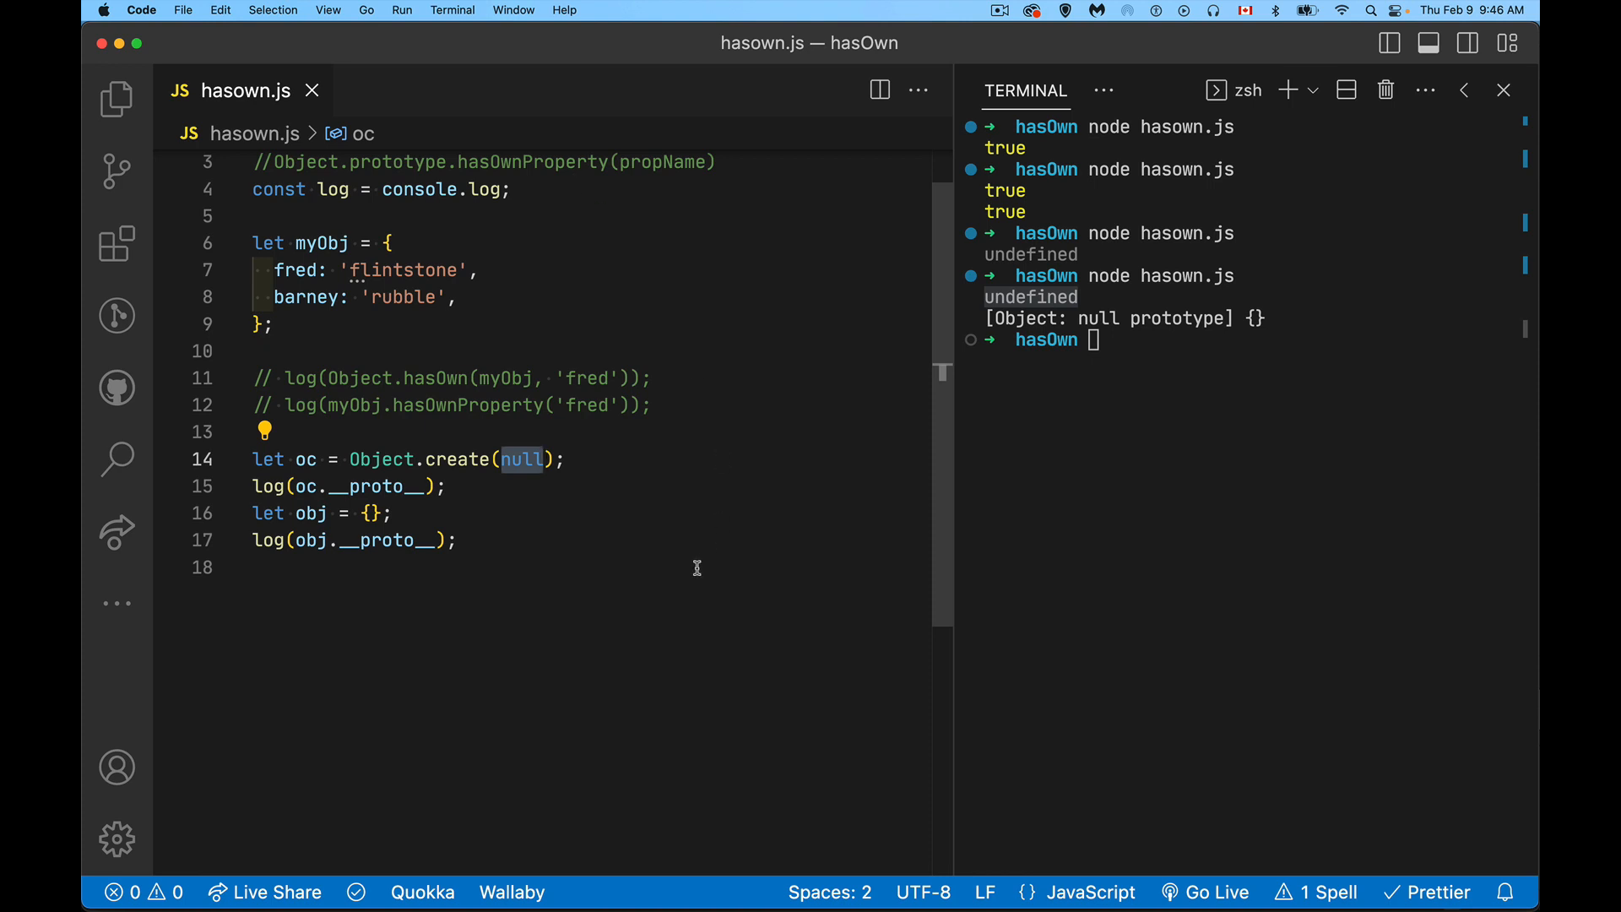
left_click(253, 486)
type("log")
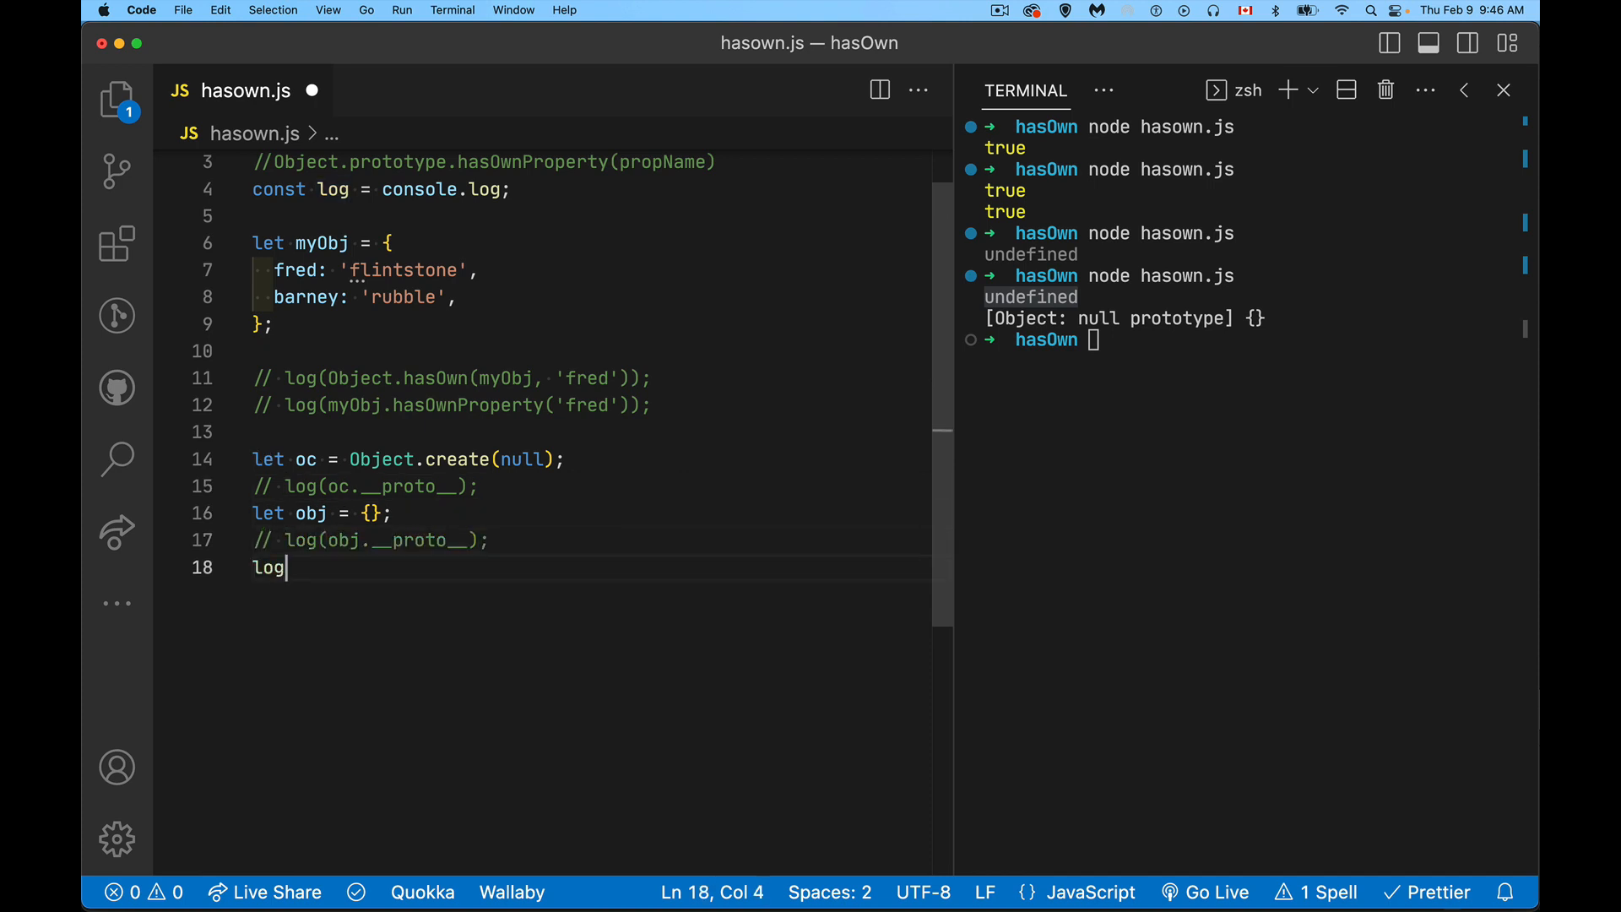
Write log(oc.hasOwnProperty('fred'));, save and run it, producing the TypeError, then highlight null
type("(")
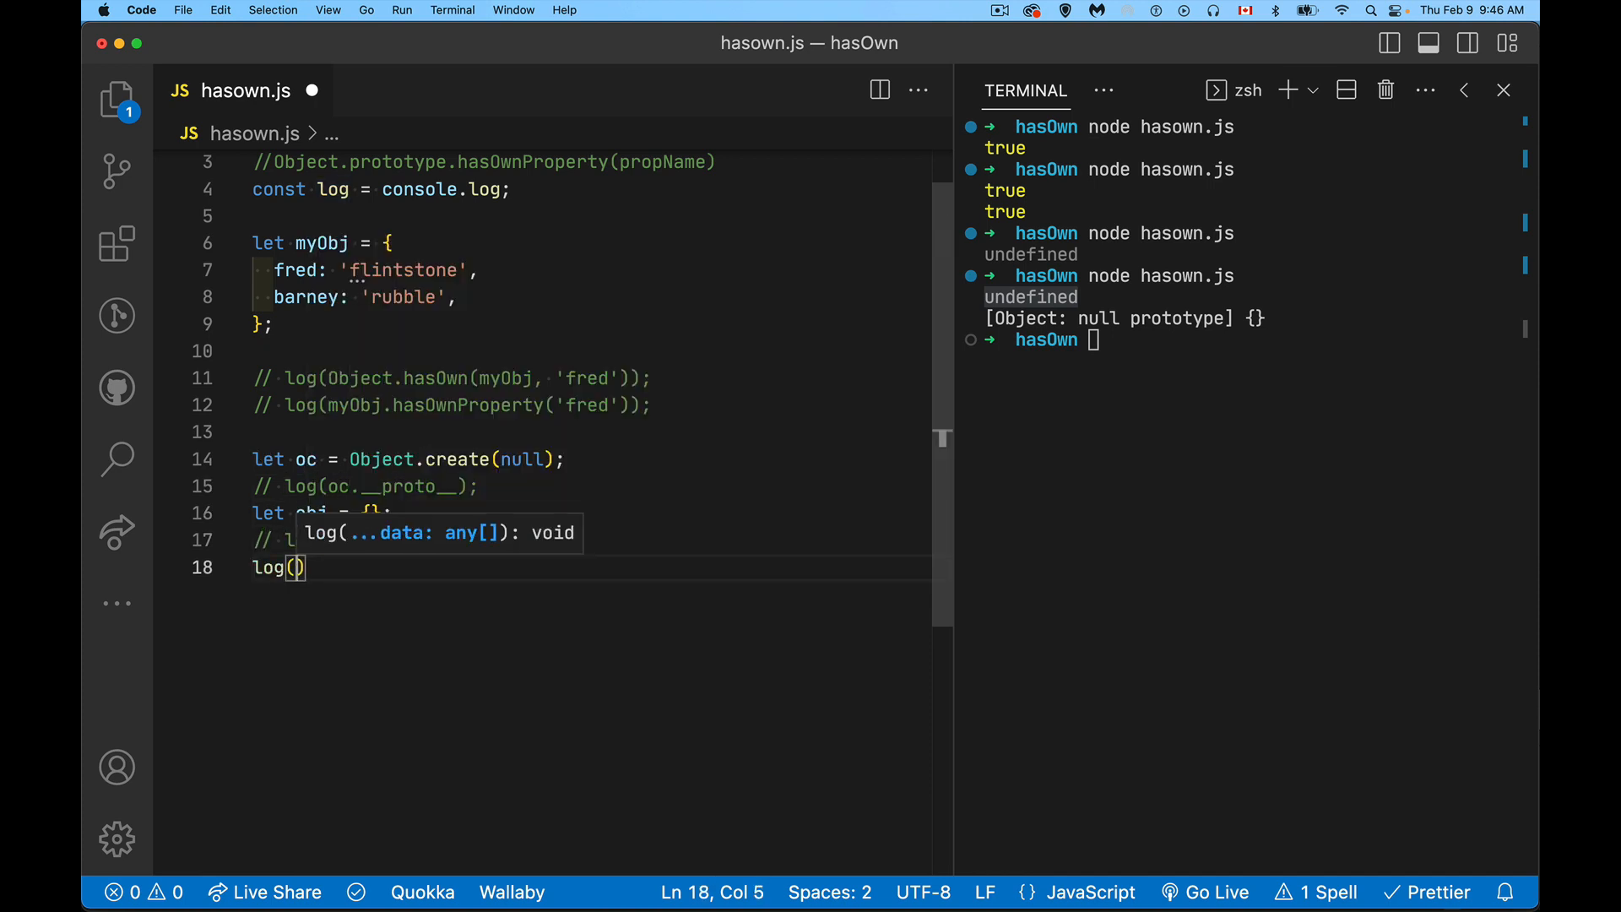
type("oc.hasOwnProperty(")
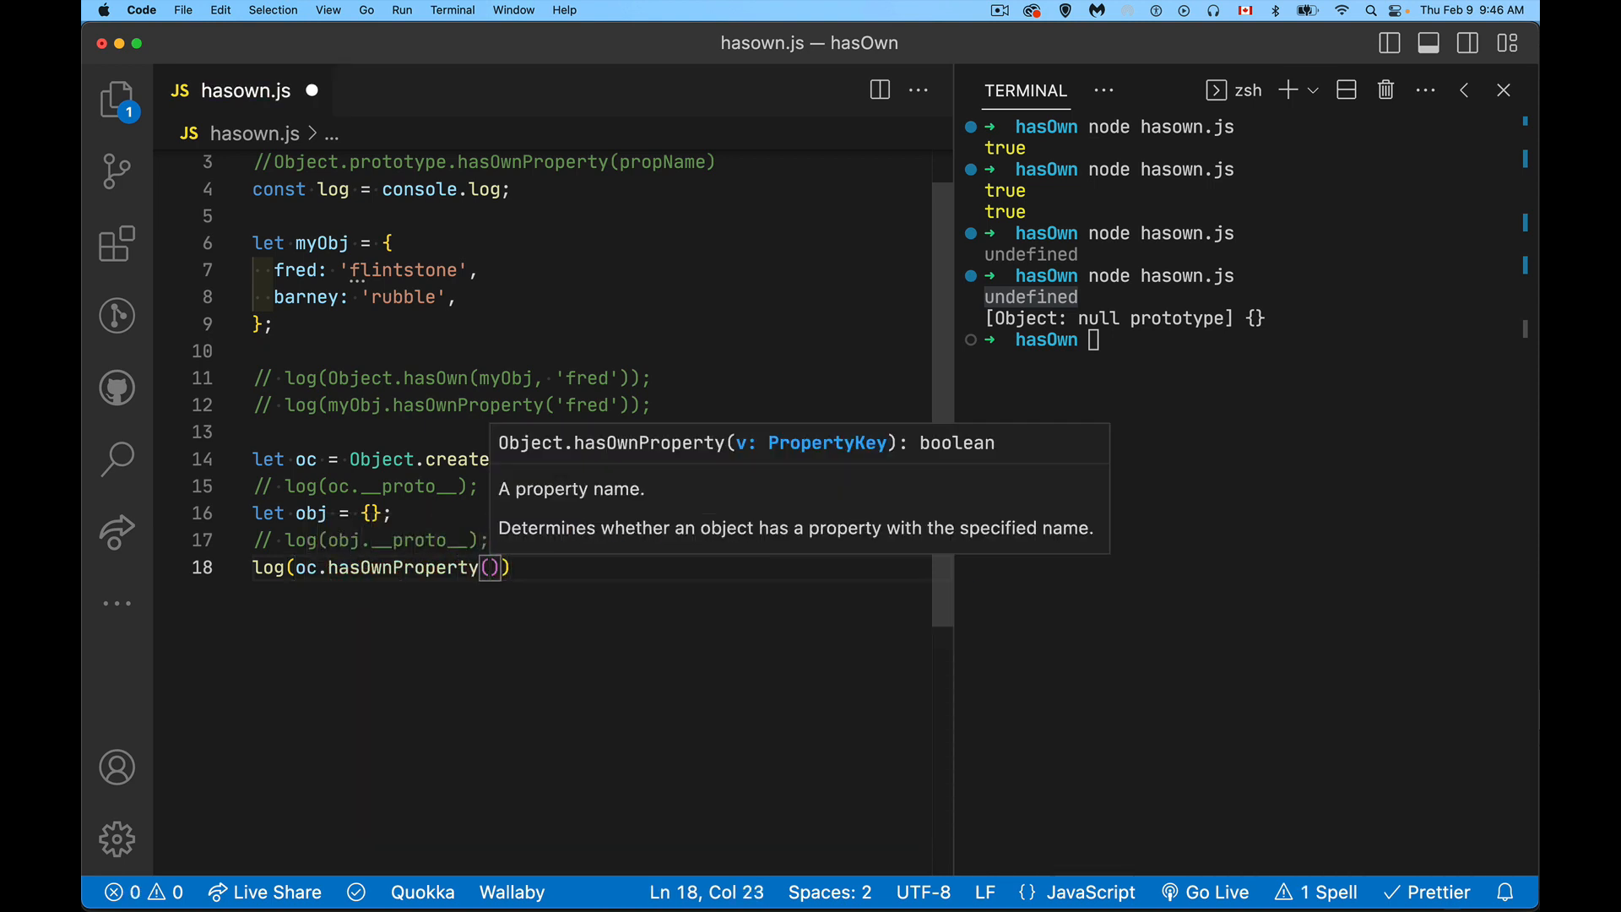
type("'fred'")
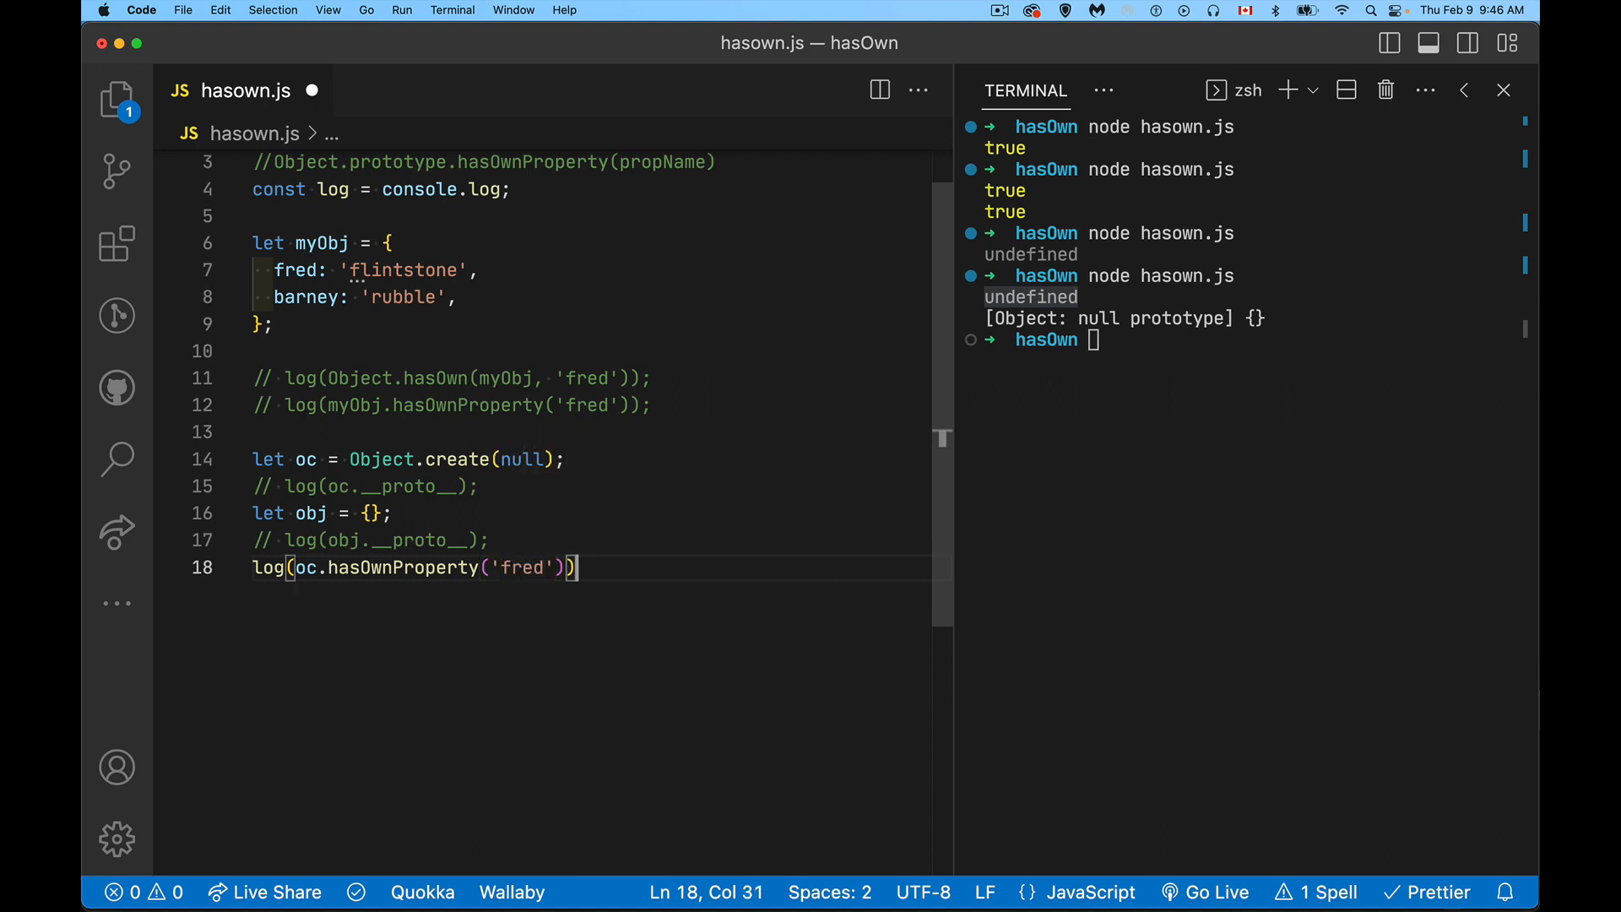
type(";")
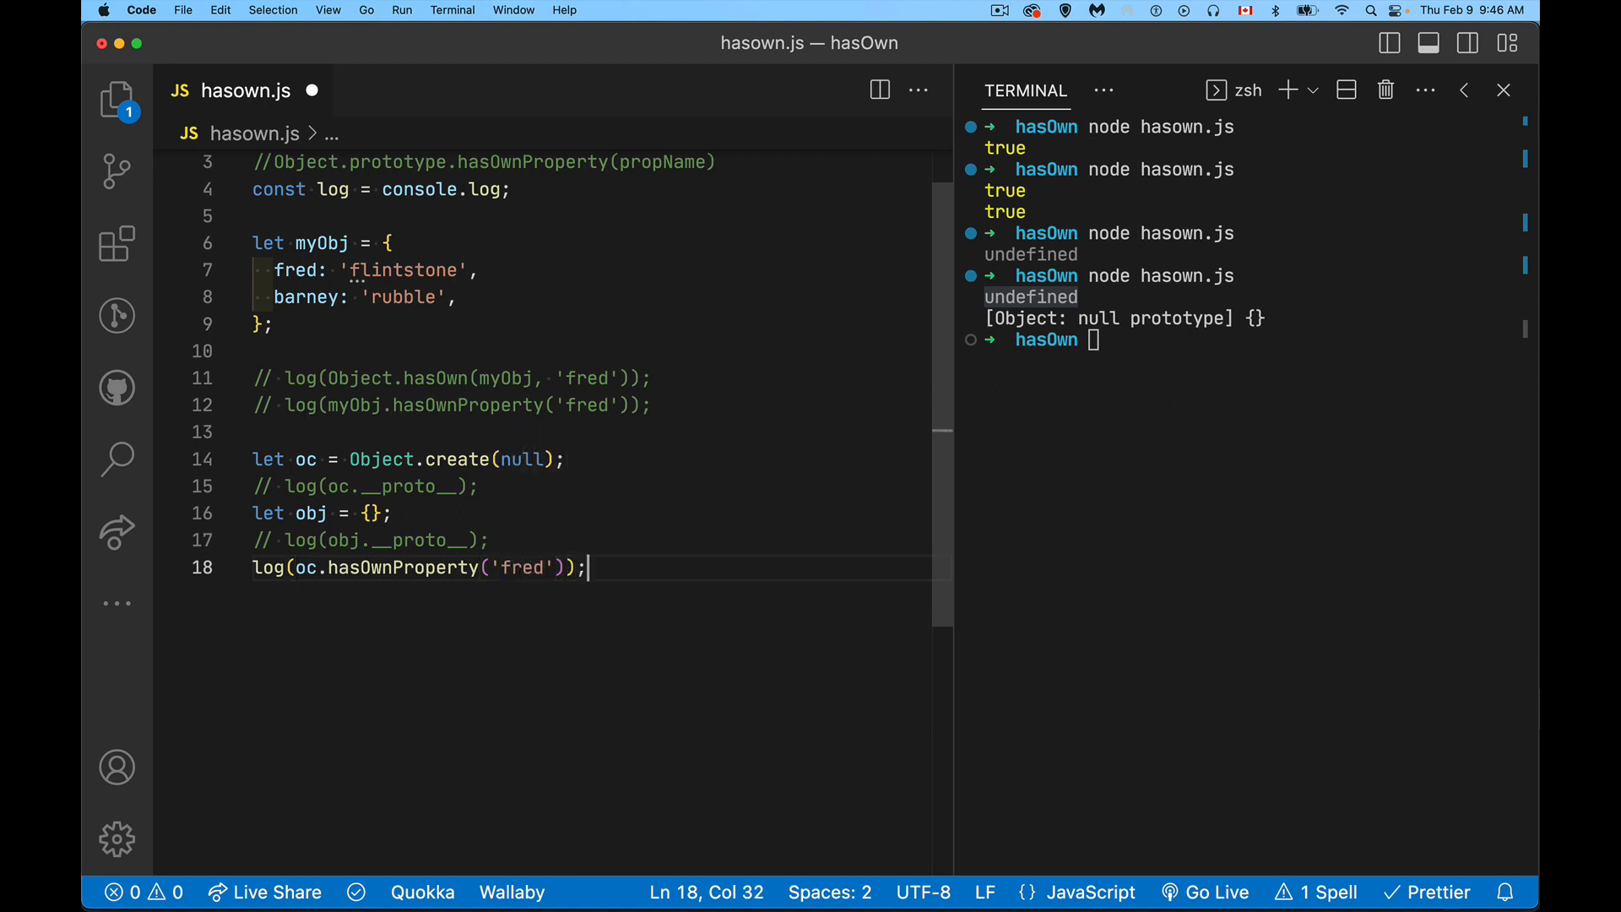
key("Return")
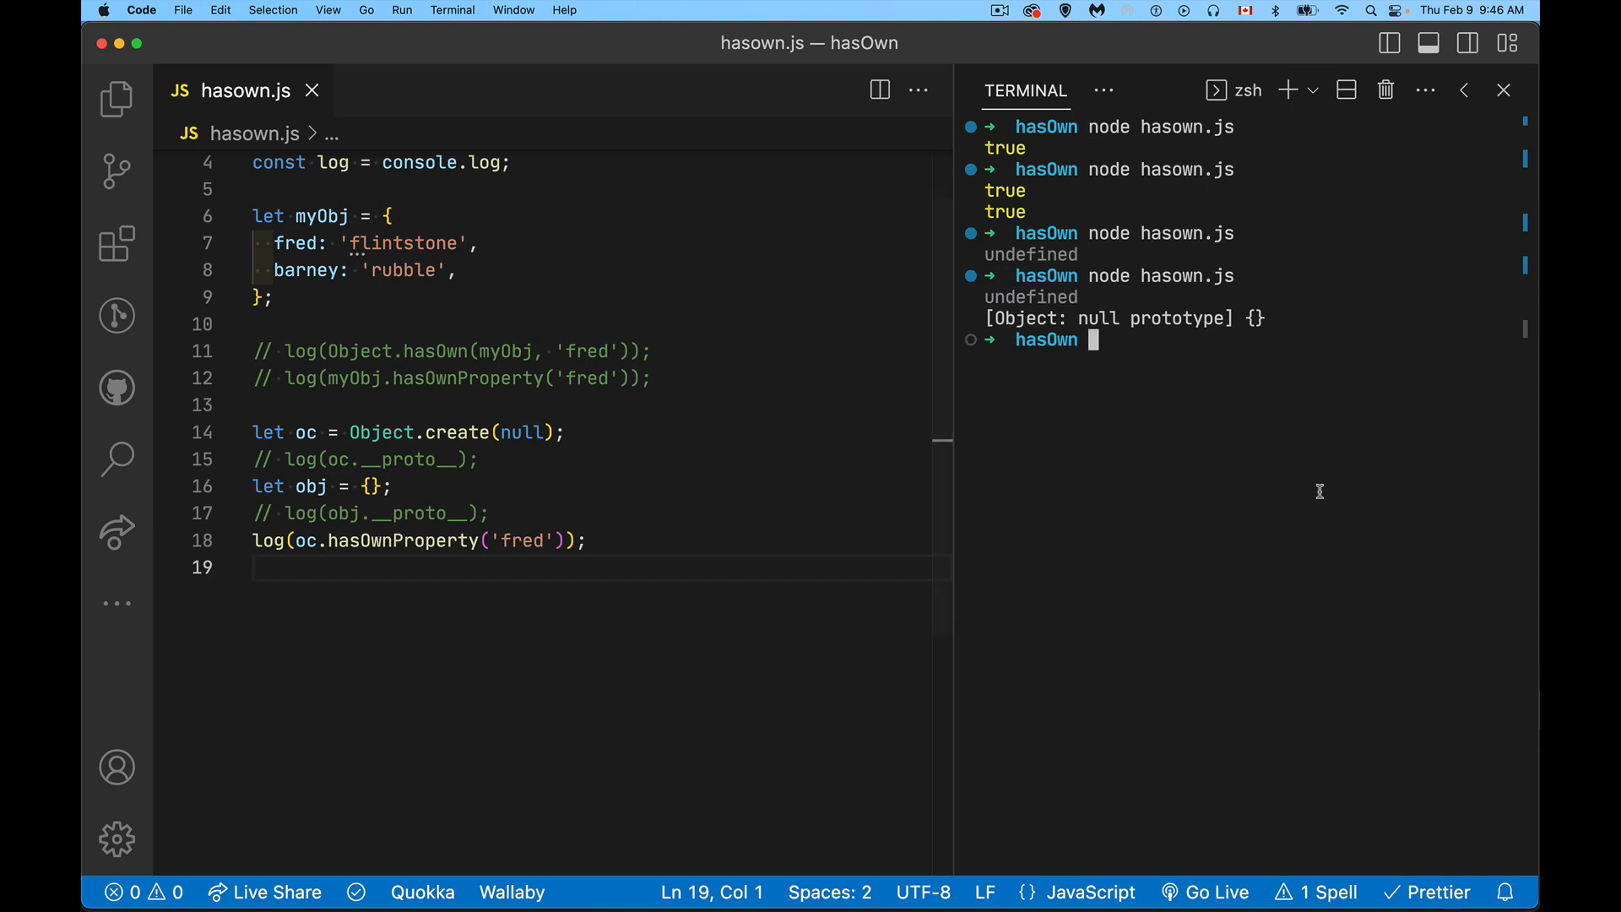
key("Return")
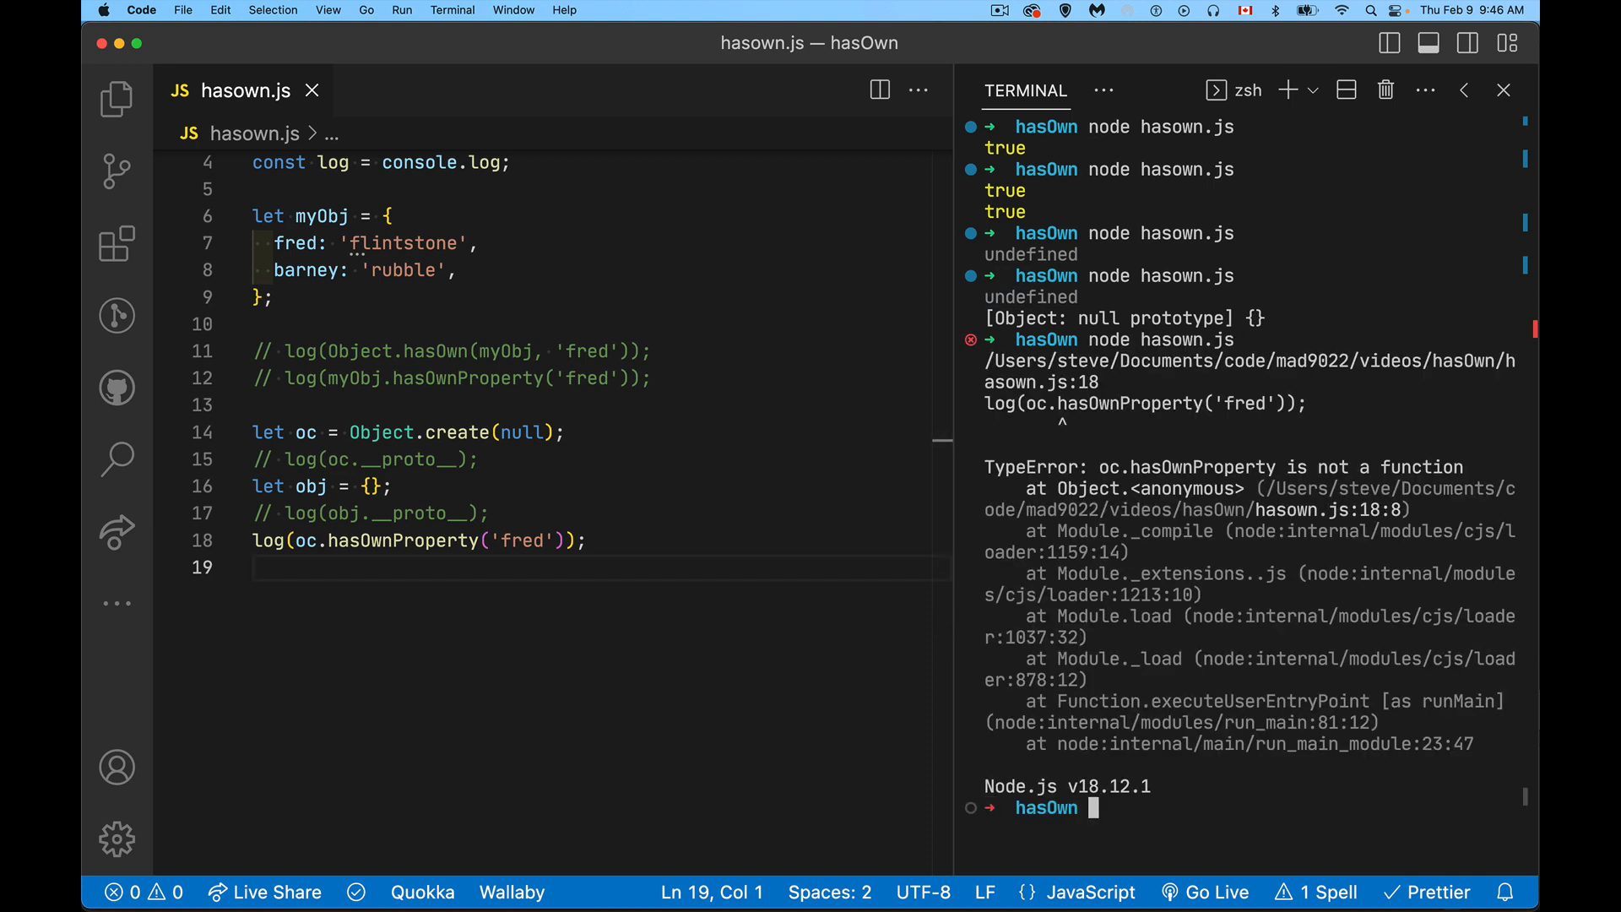
mouse_move(1178, 459)
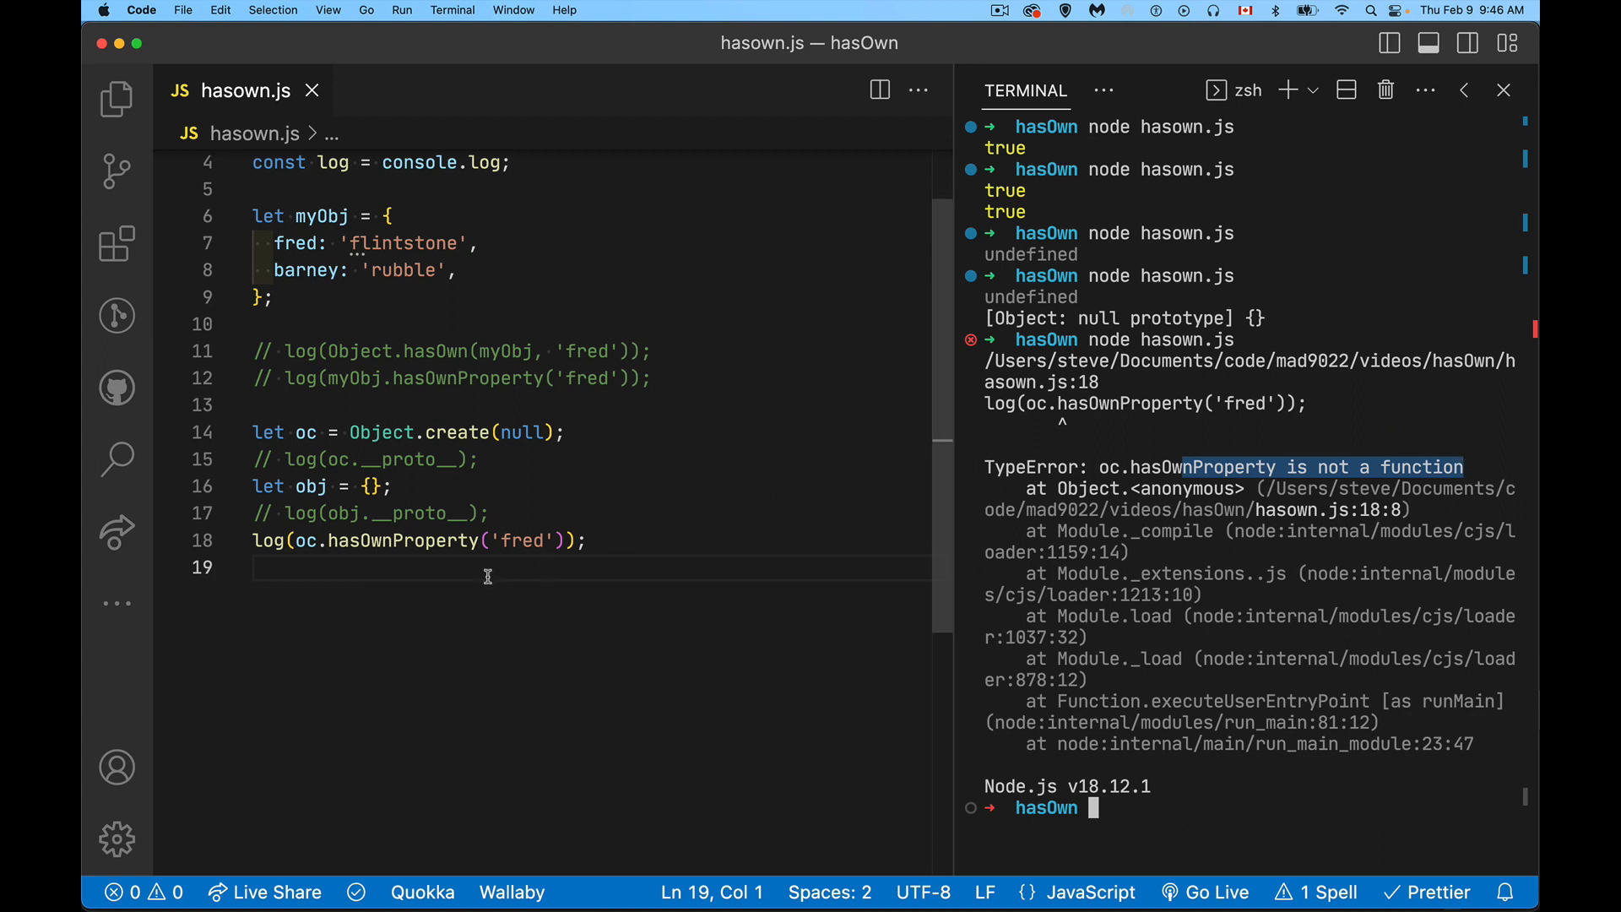
double_click(522, 432)
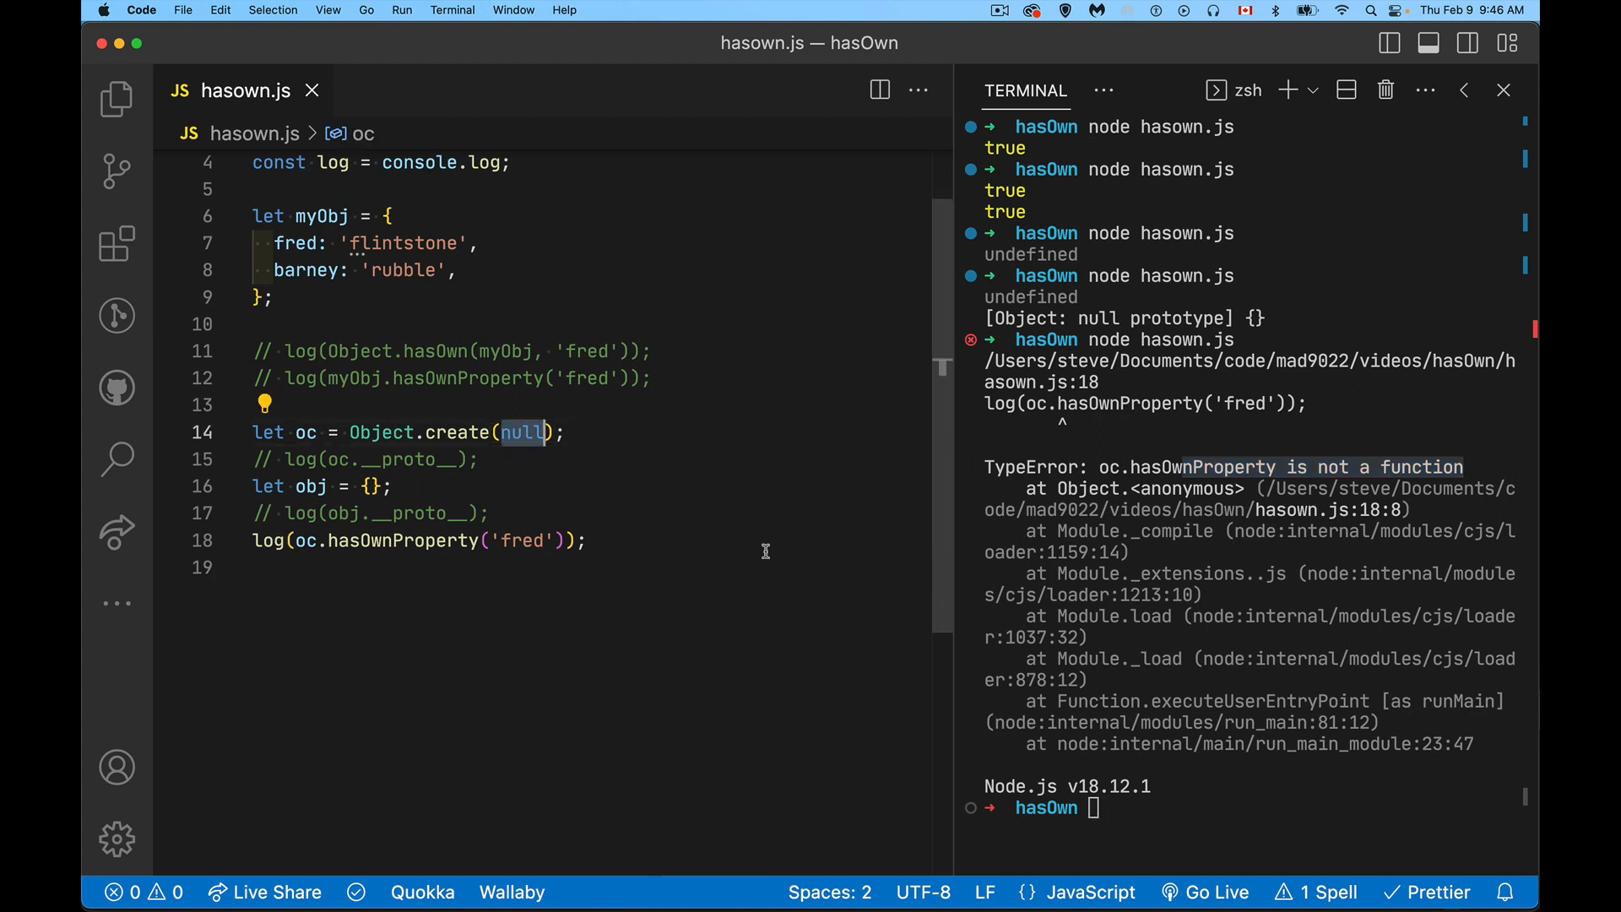
mouse_move(787, 518)
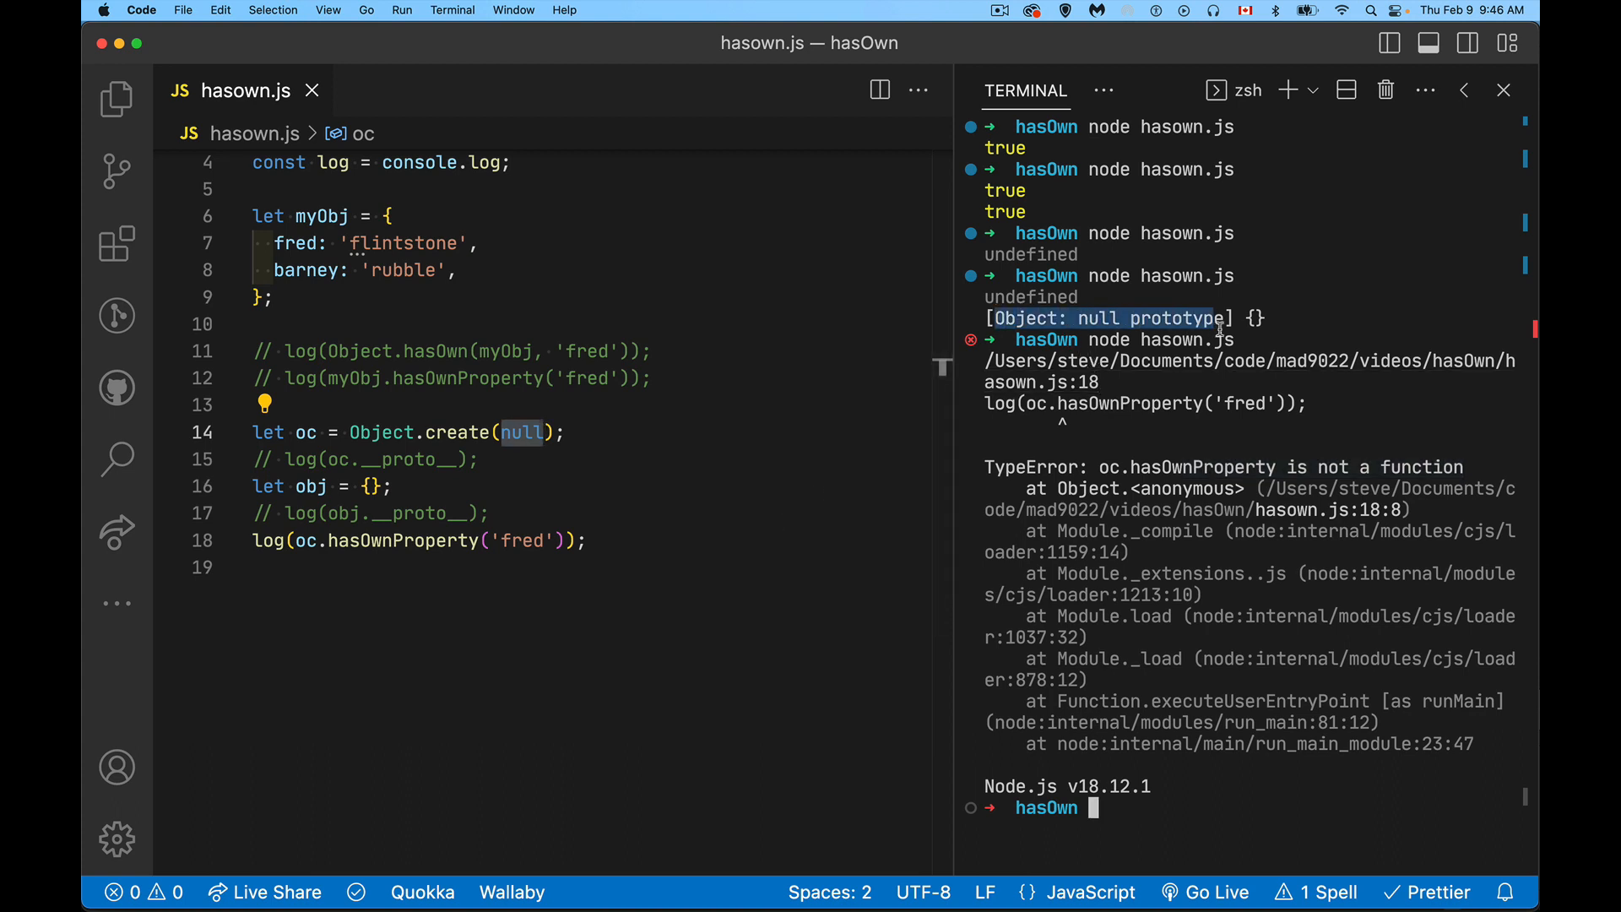
mouse_move(614, 500)
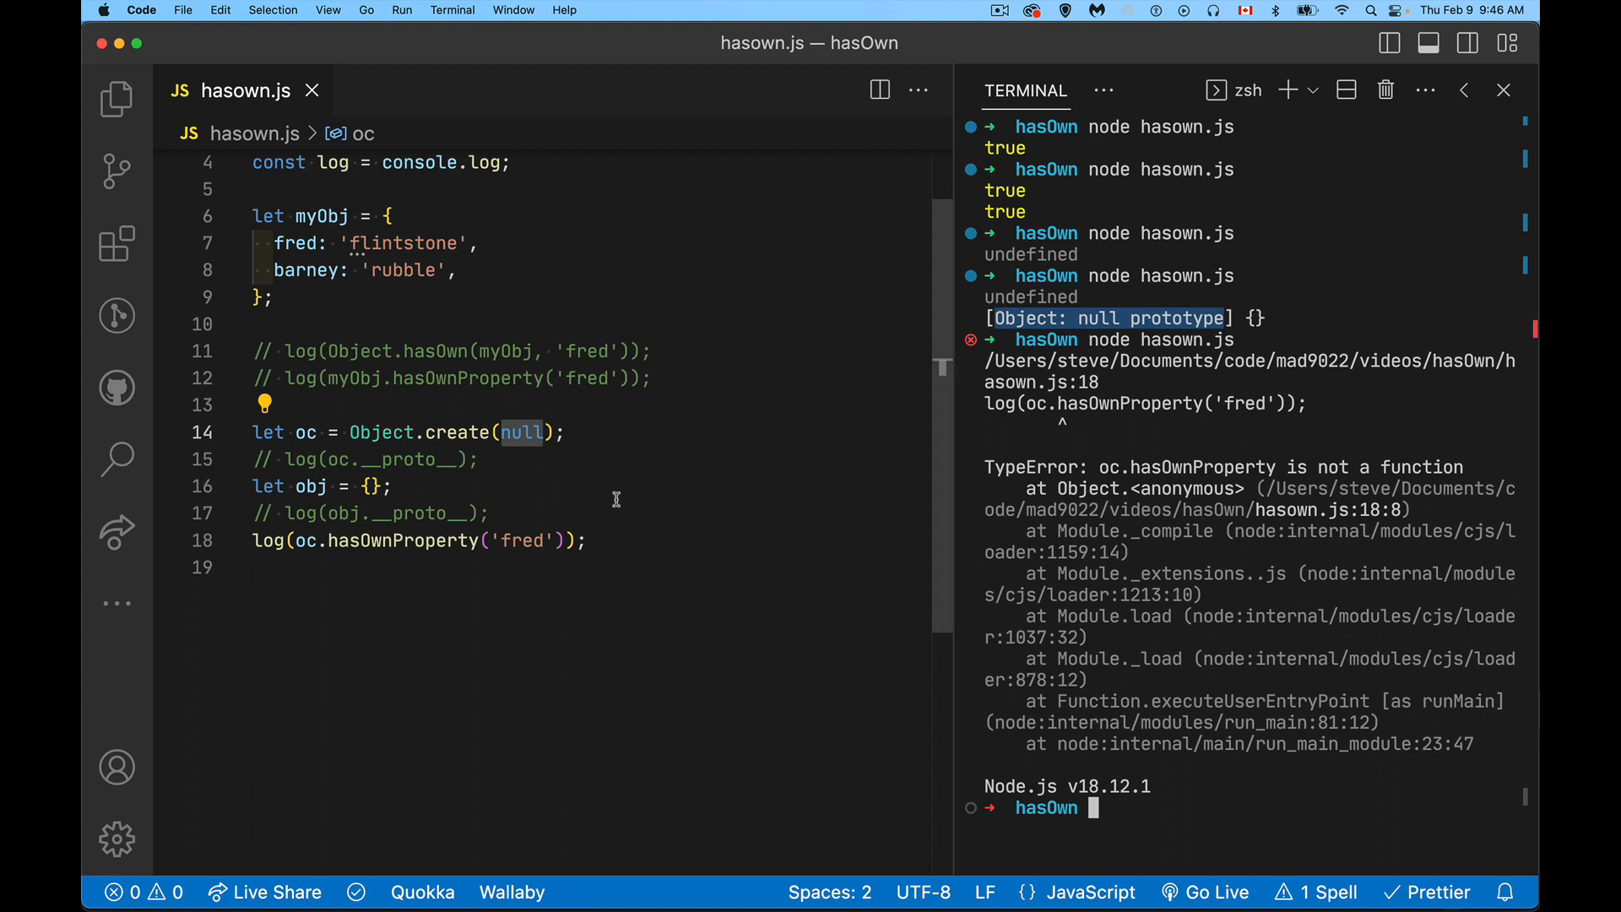
mouse_move(527, 389)
type("// ")
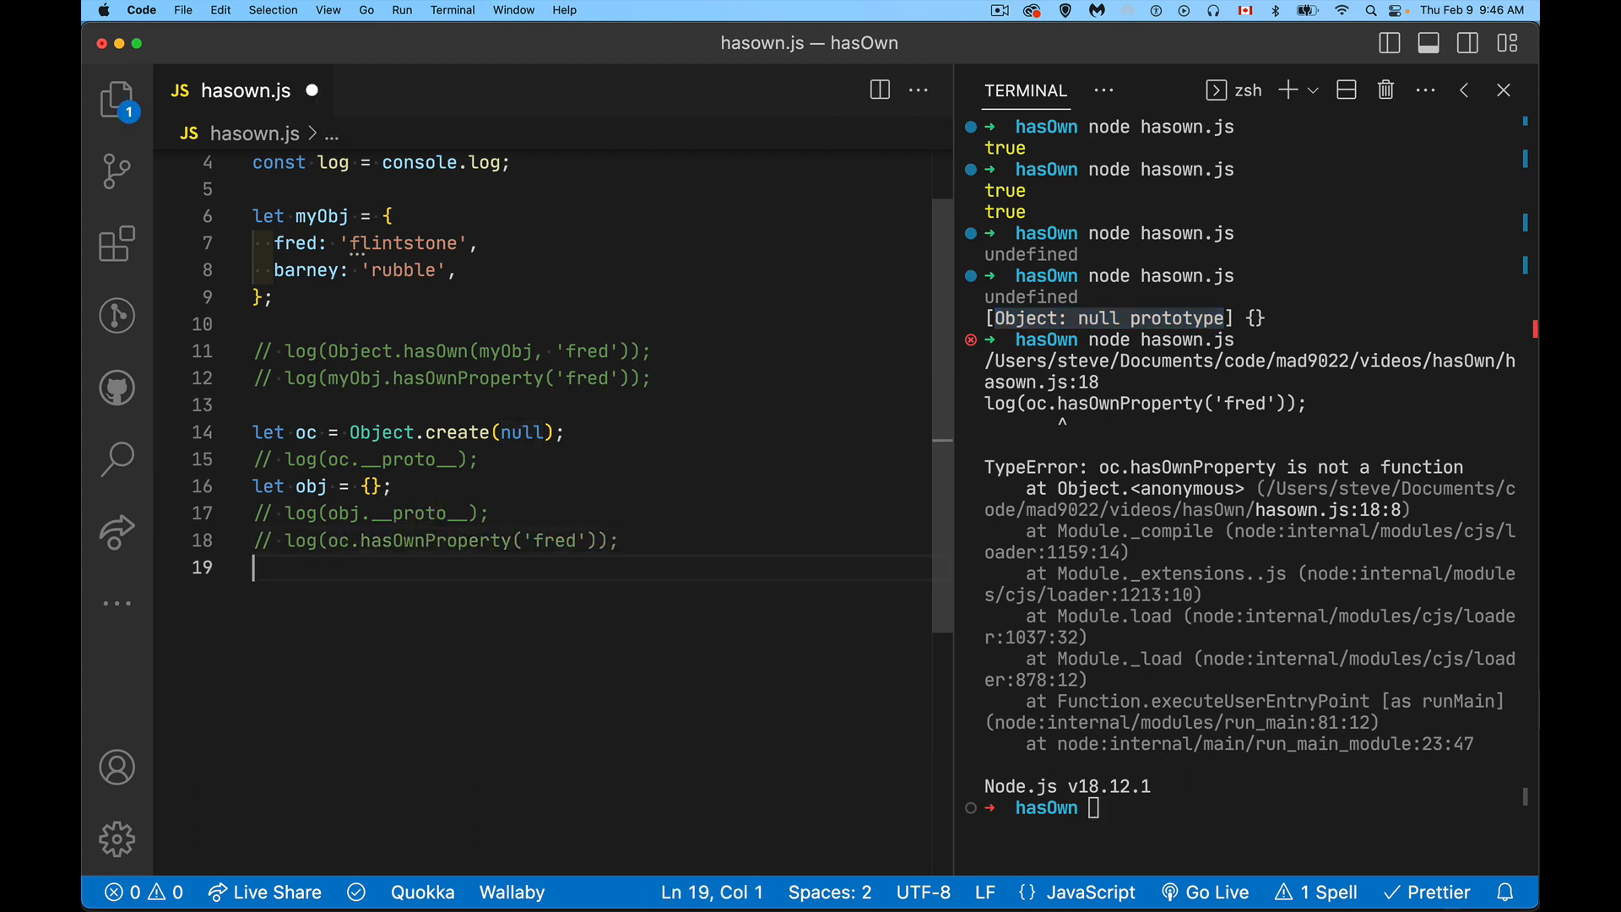
Add log(Object.hasOwn('fred'));, save, and rerun node hasown.js so it prints false
type("log(")
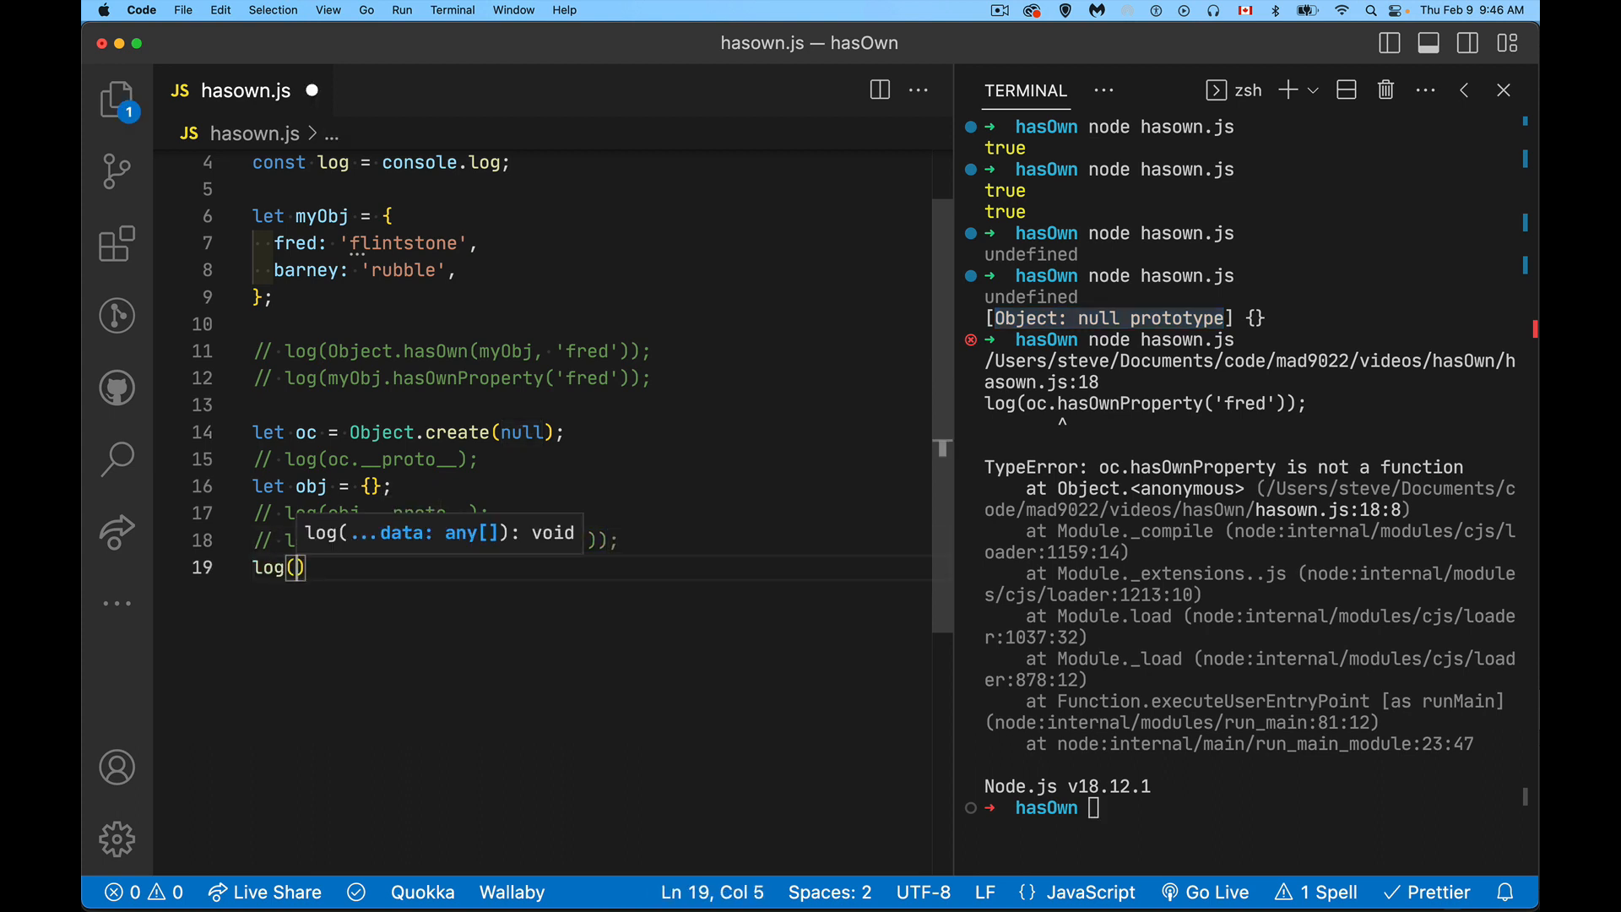
type("Object.hasOwn('")
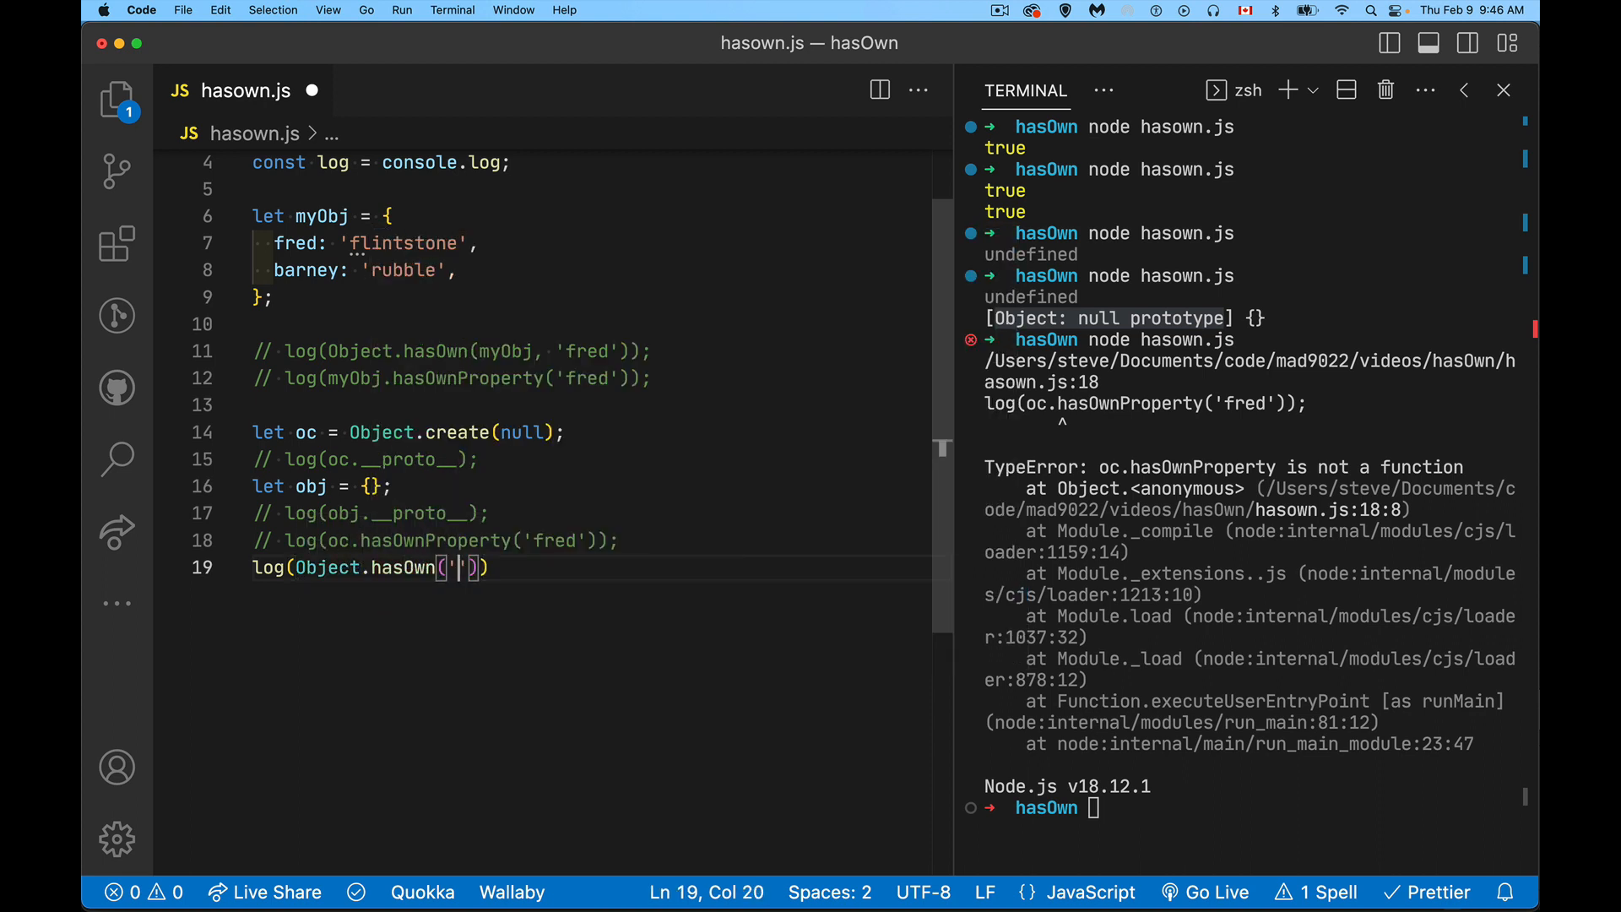
type("'fred'")
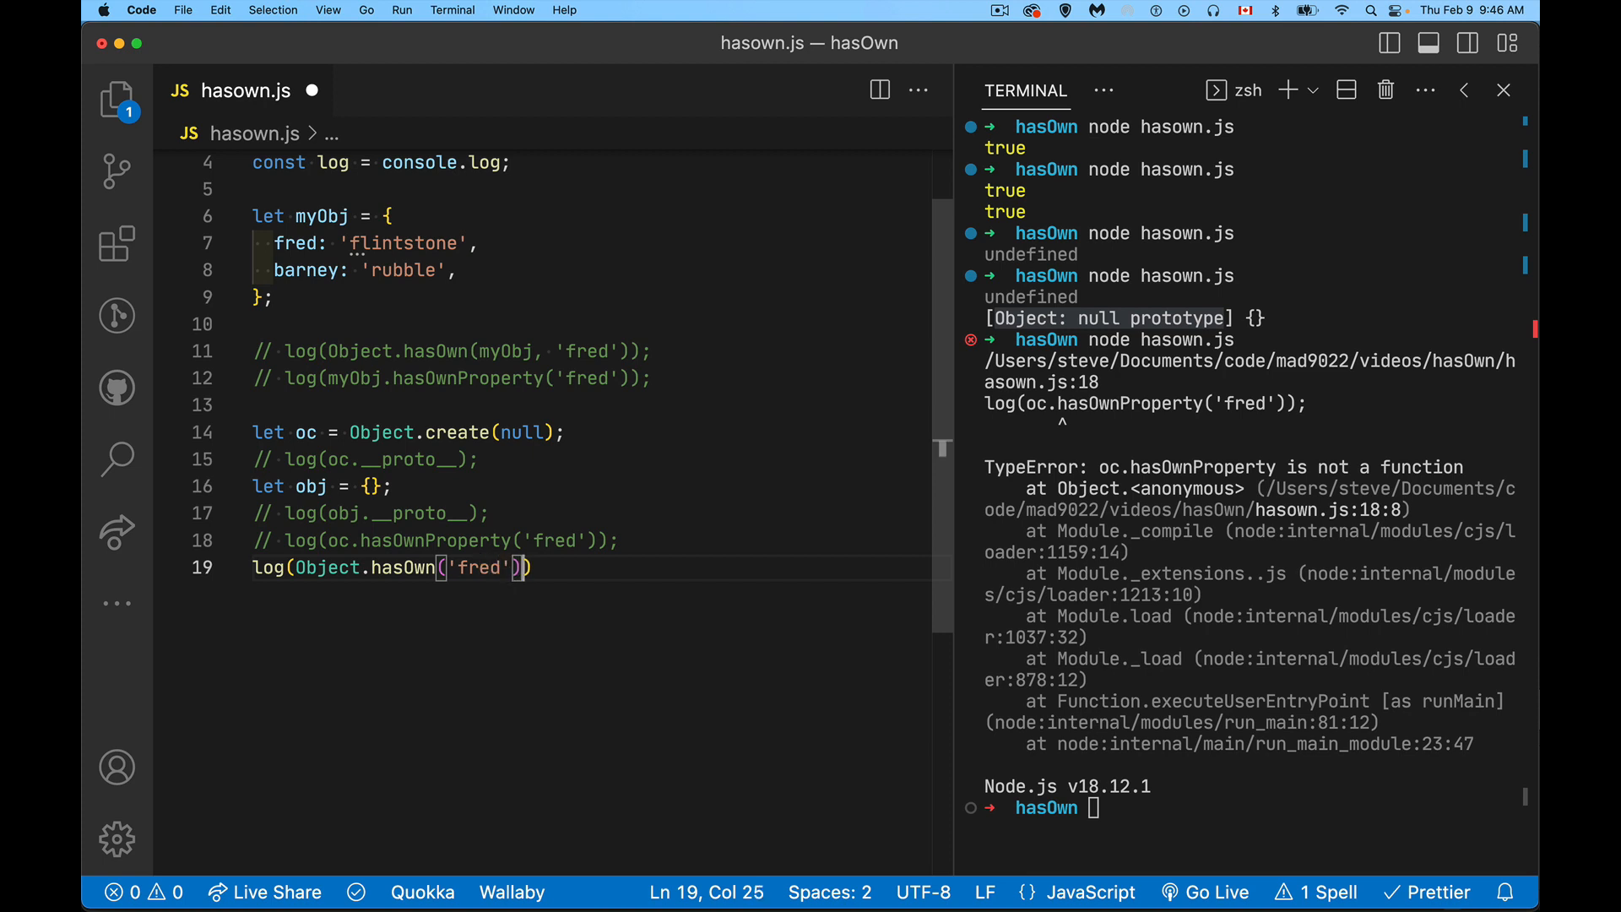
key("enter")
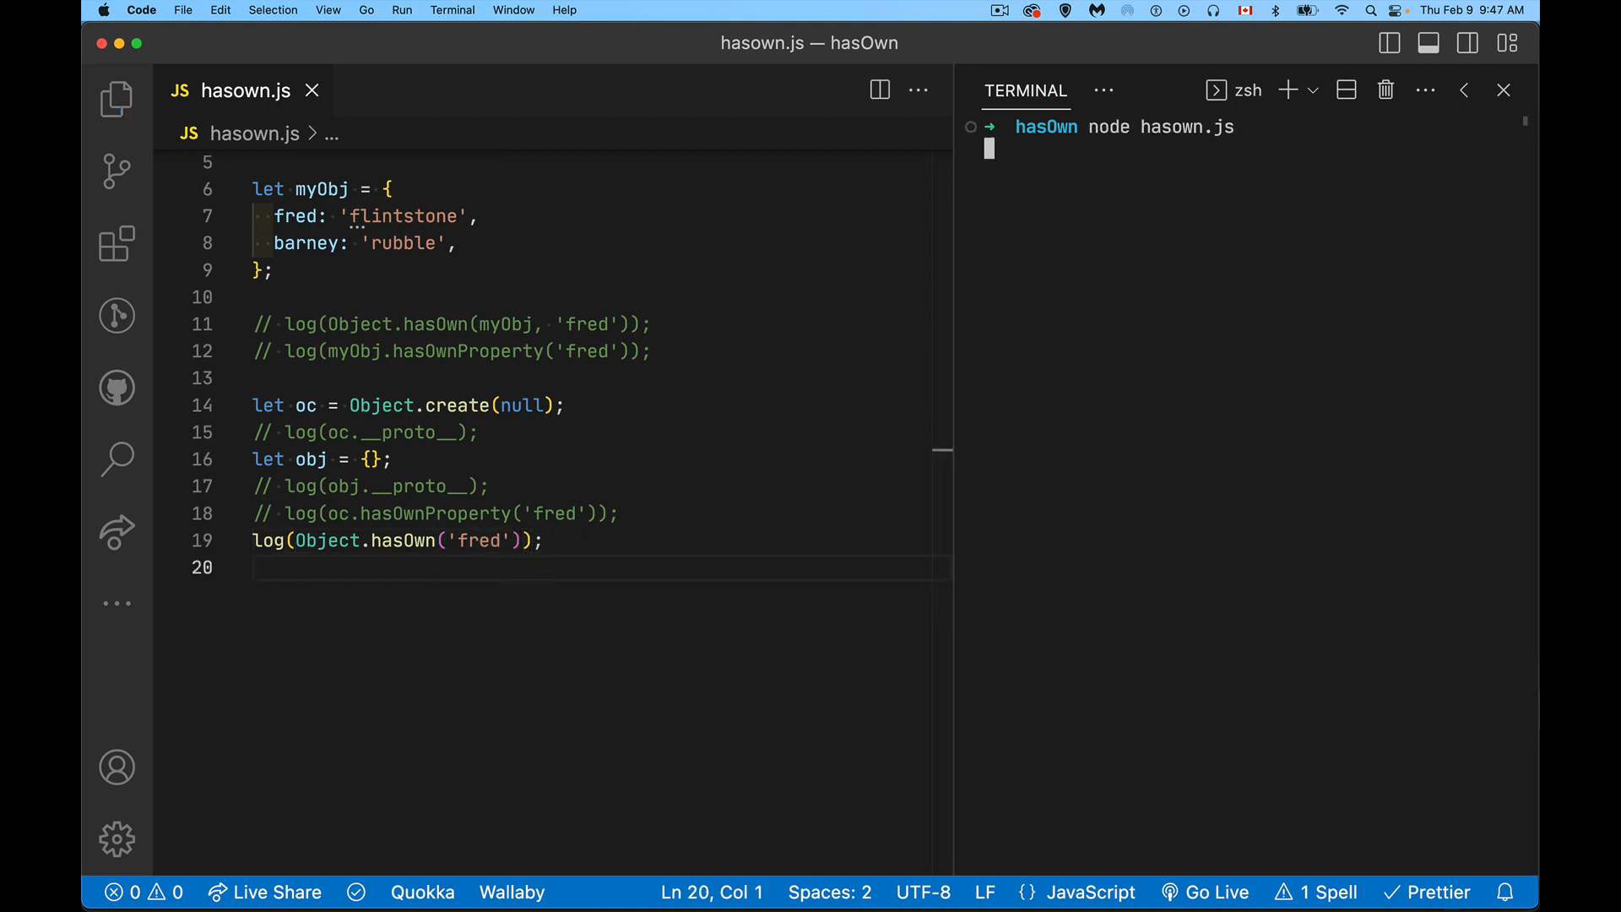
key("Return")
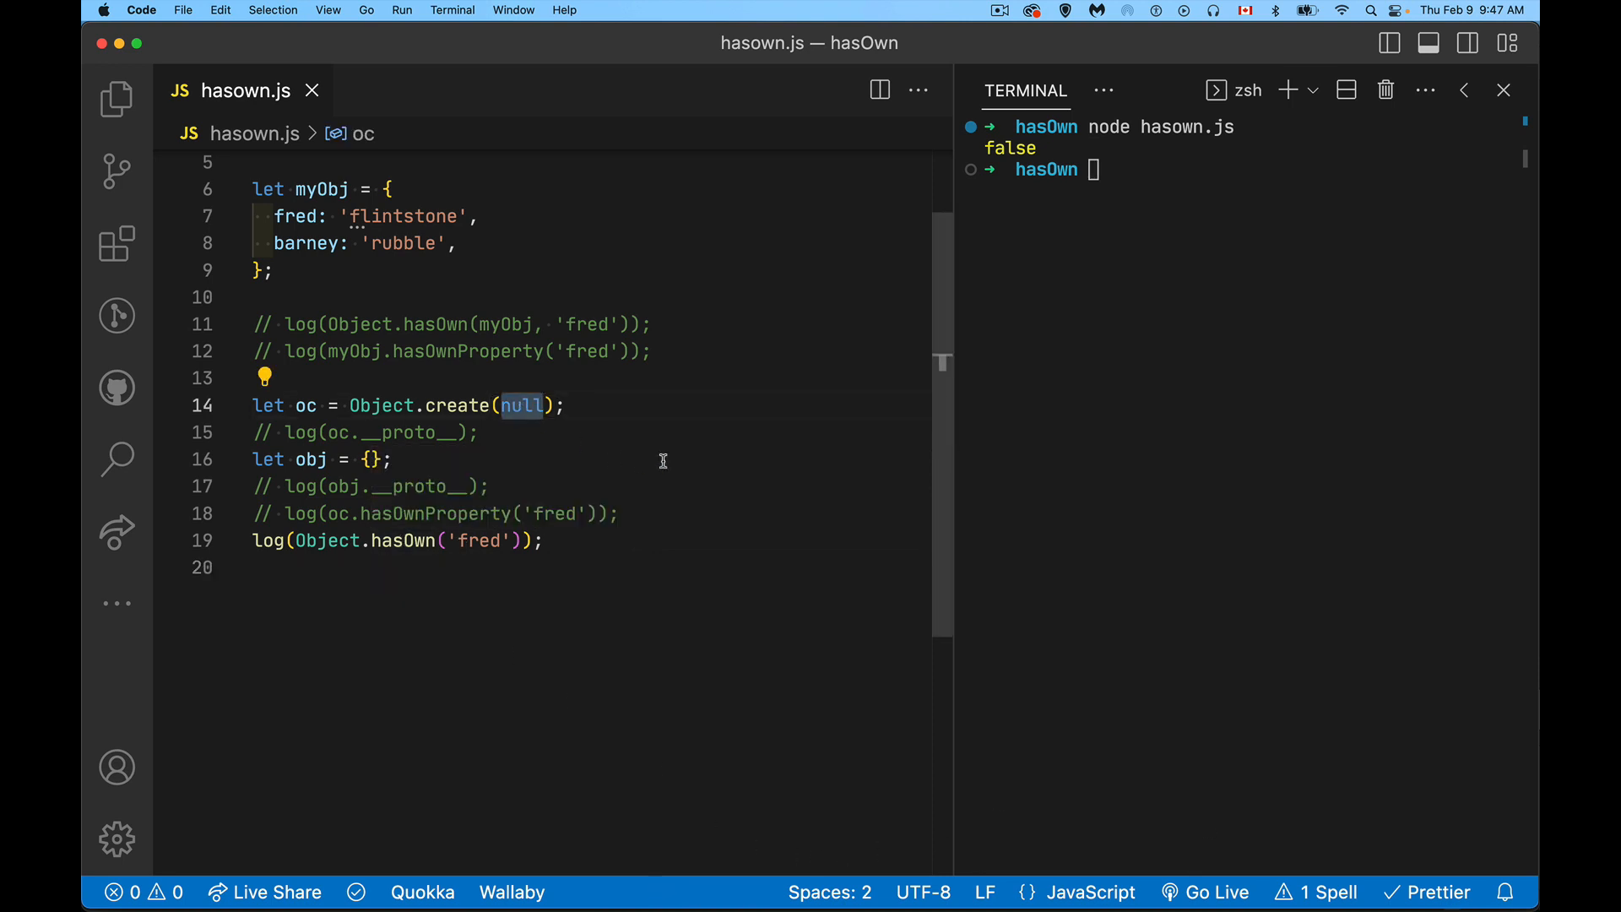
mouse_move(637, 441)
type("// ")
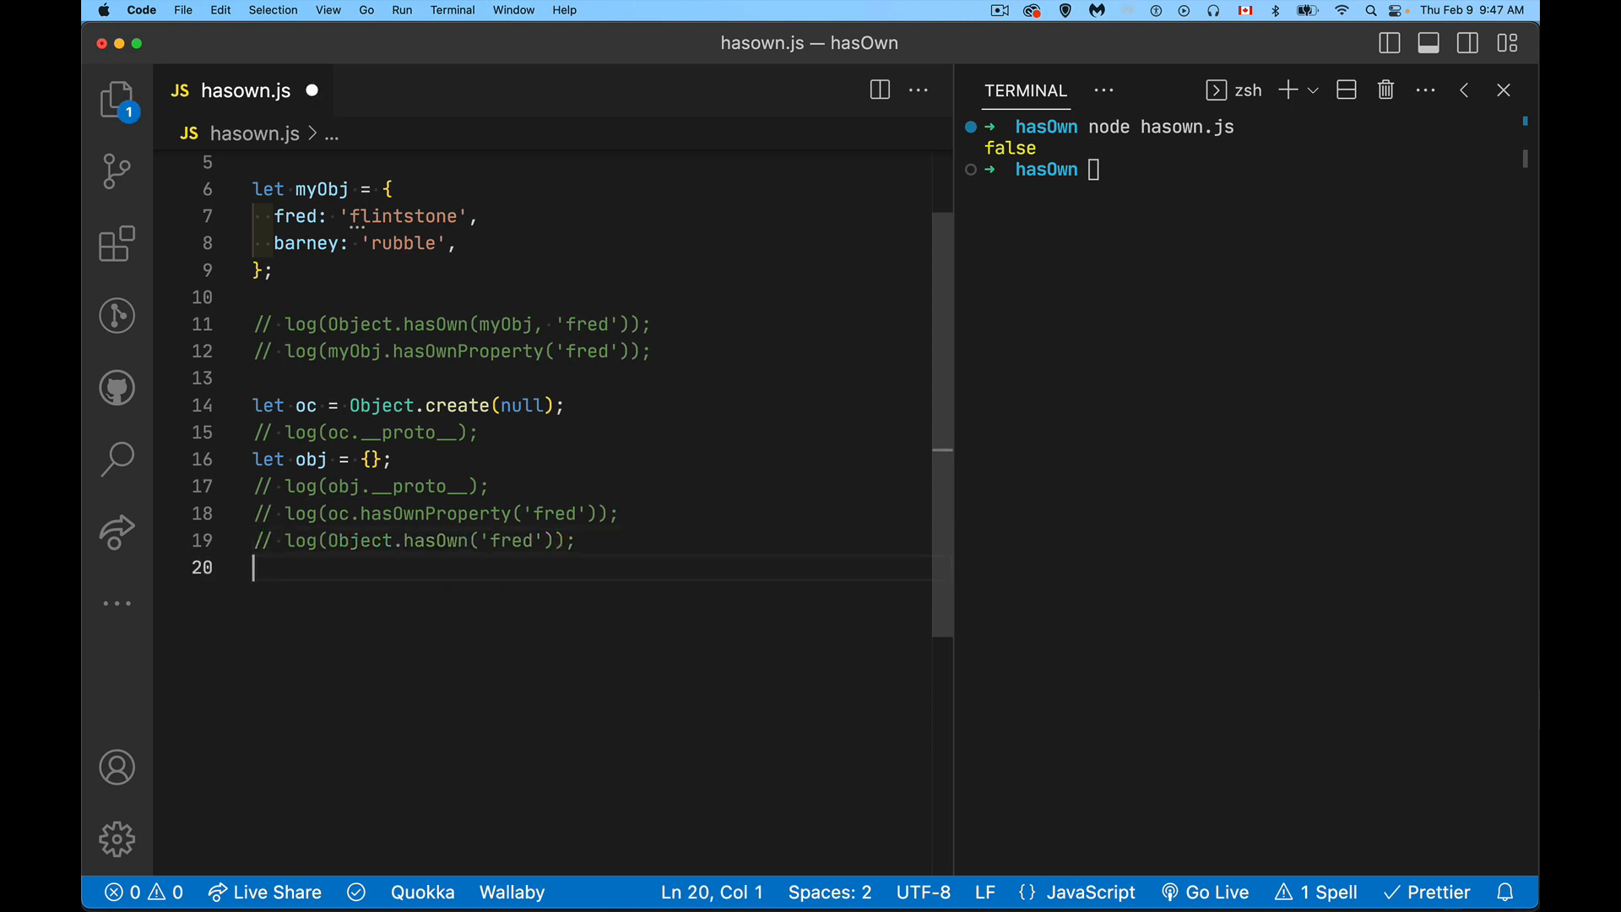
Write let anObj = { hasOwnProperty(){ return false; }, steve: 'yep' }; on a new line
key("Return")
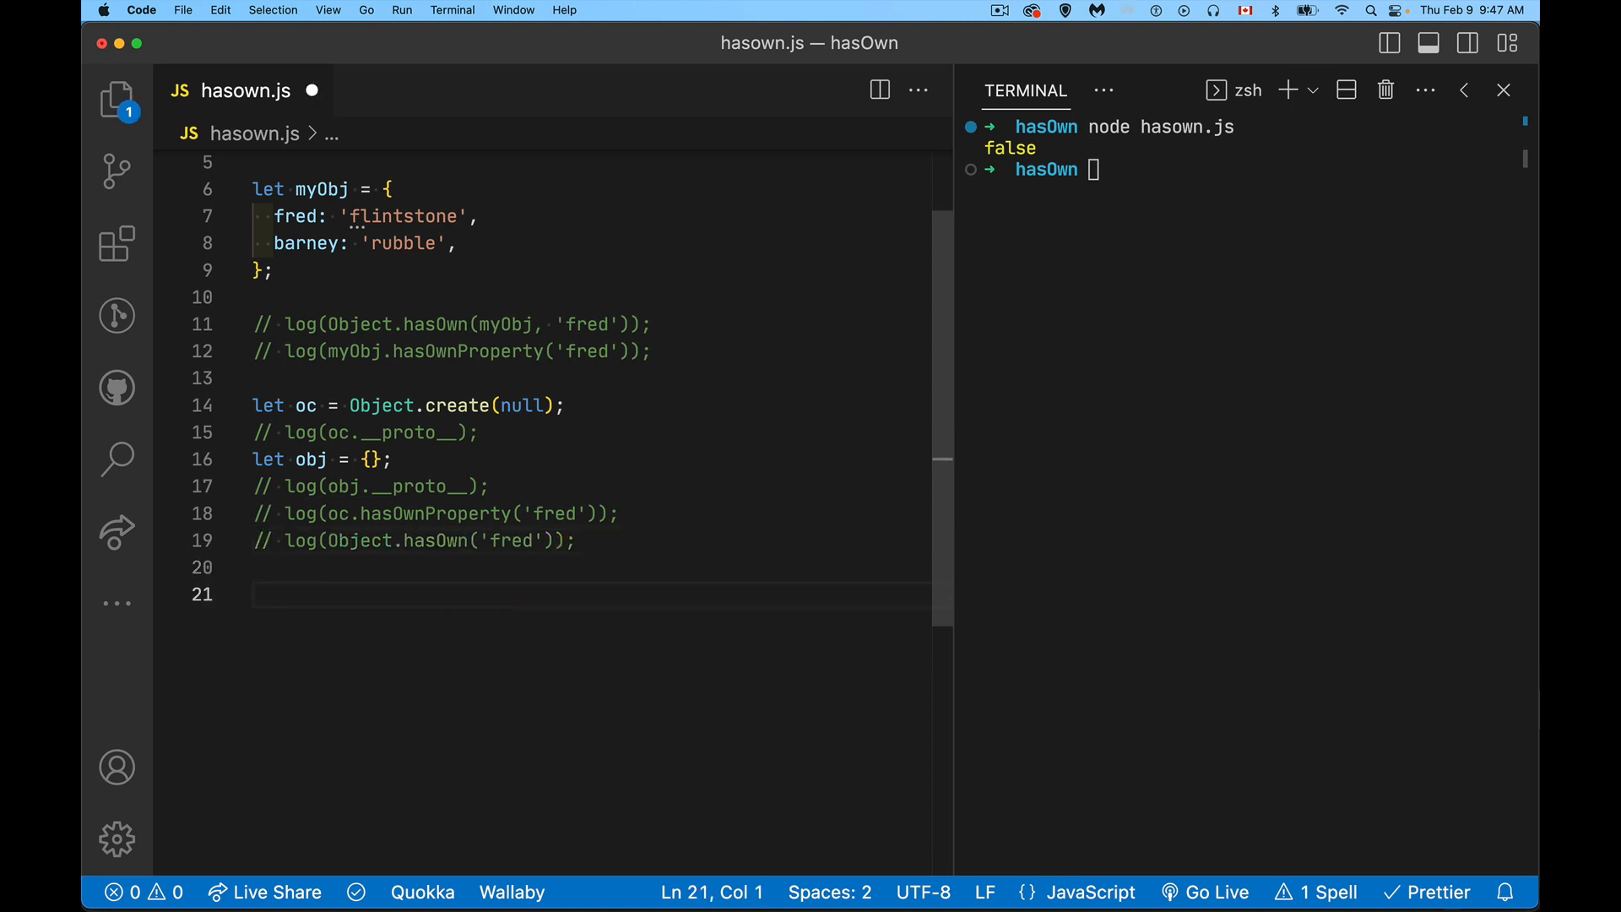
type("let anObj = {")
type("h")
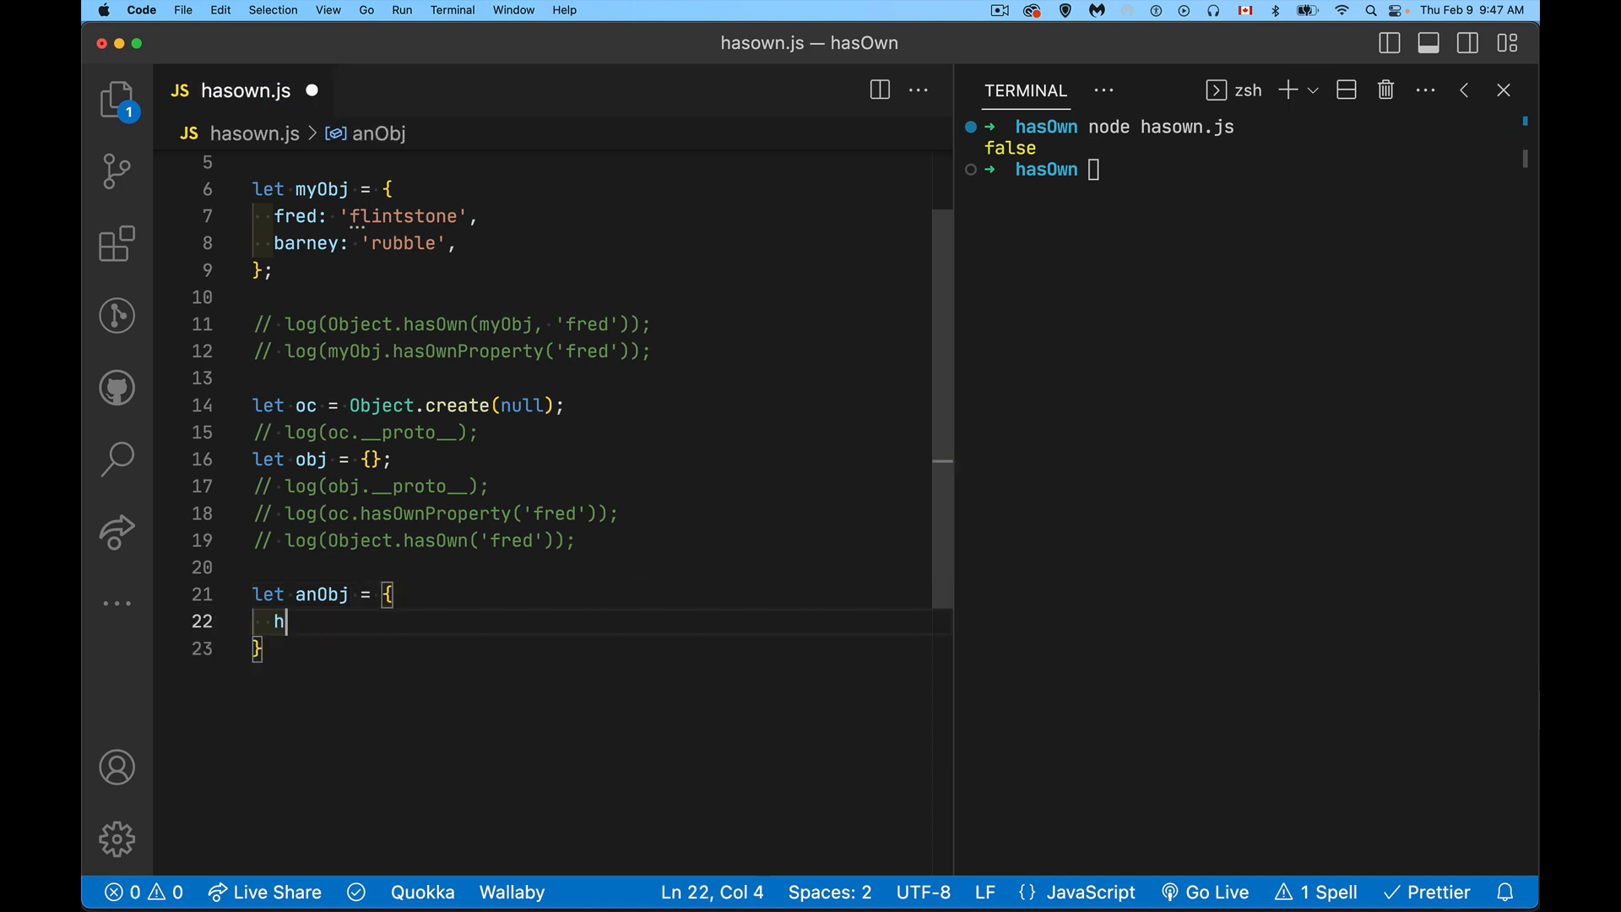
type("asOwnProperty(")
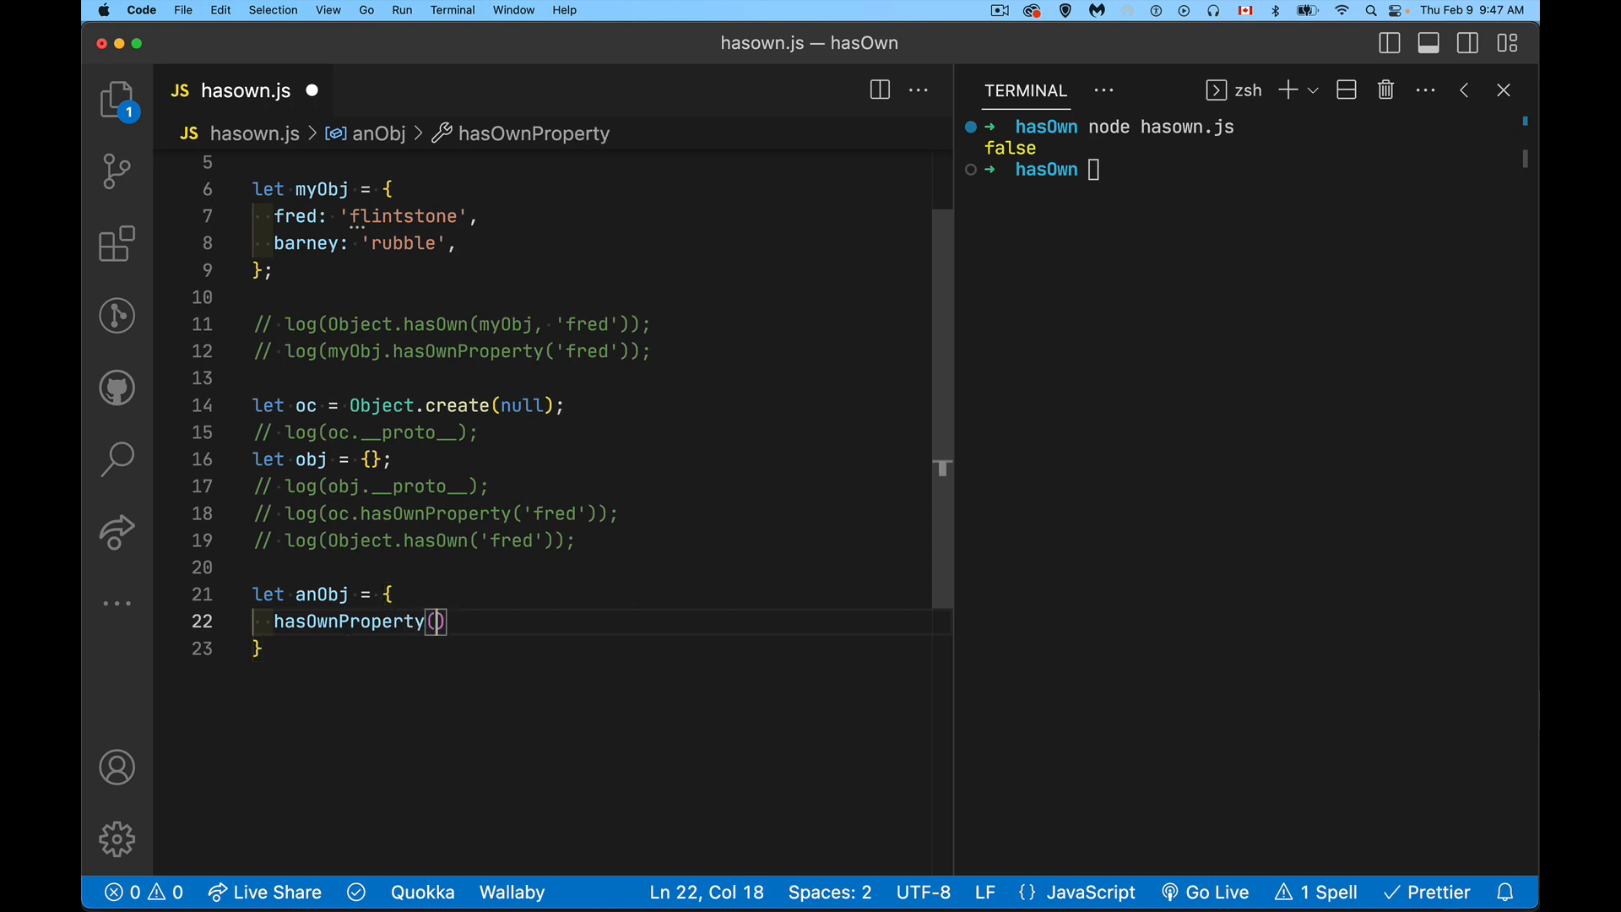
type("{")
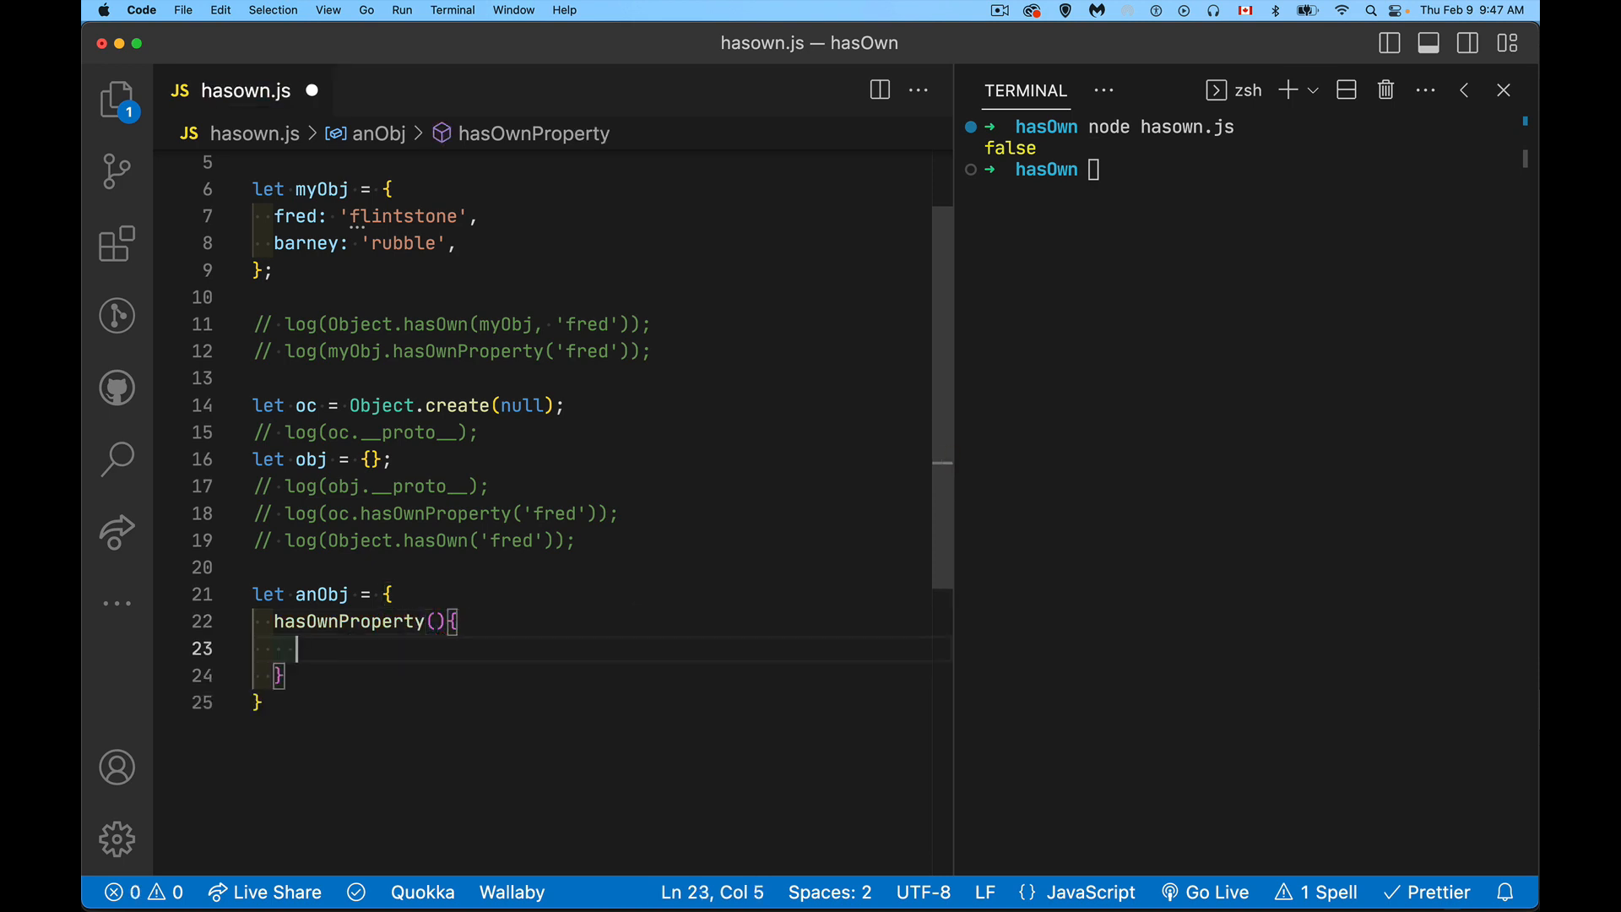
type("return f")
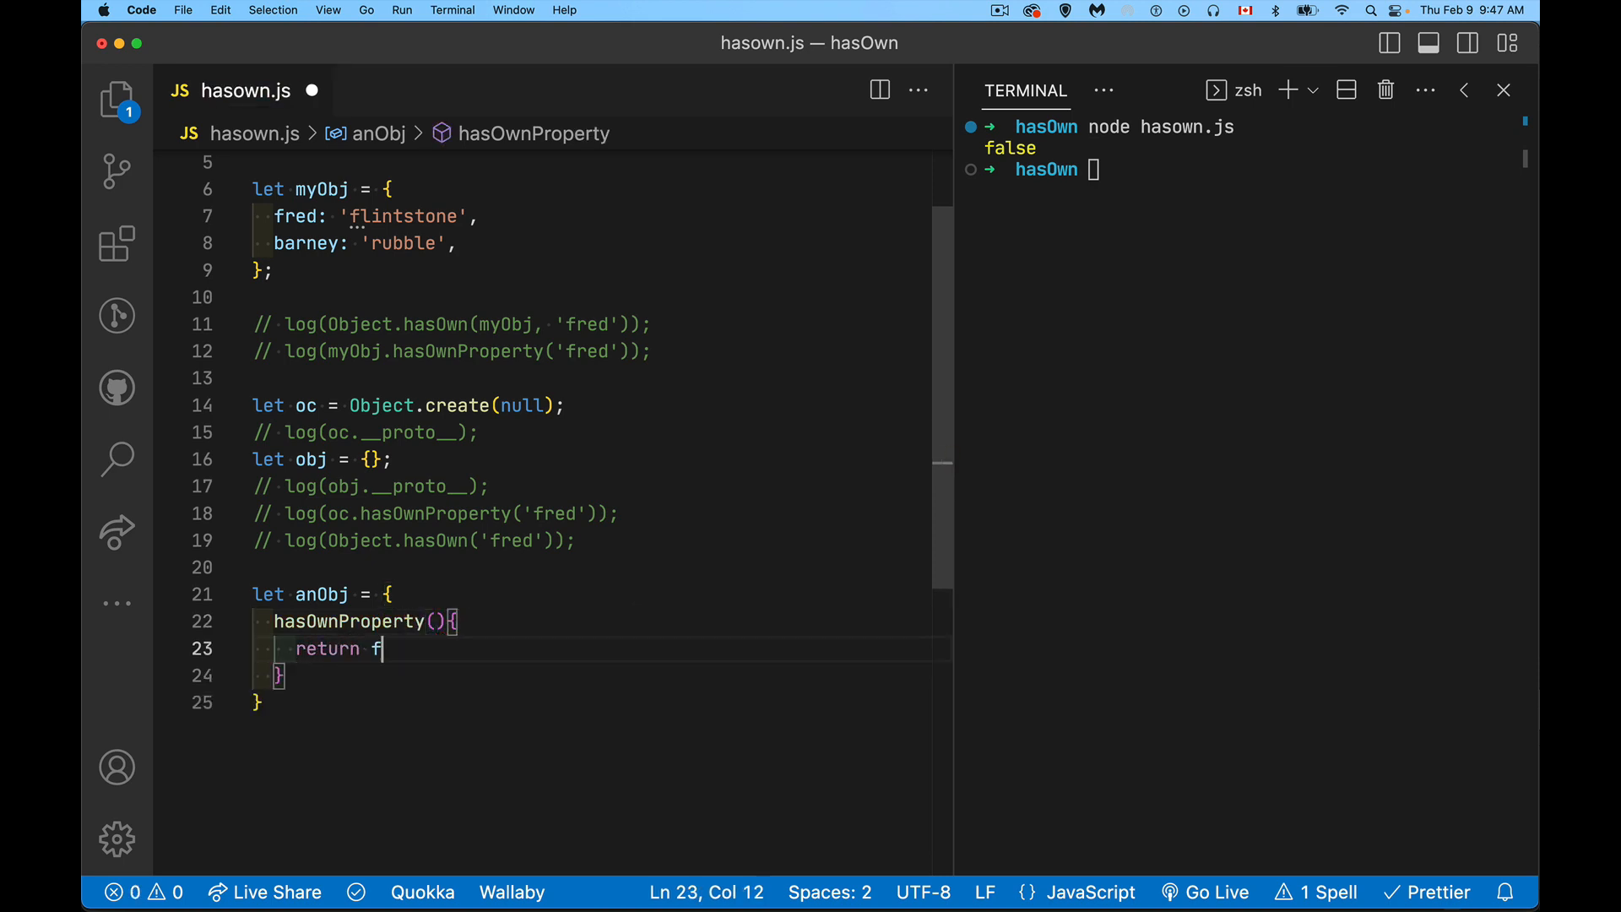
type("alse;")
left_click(595, 675)
type(",")
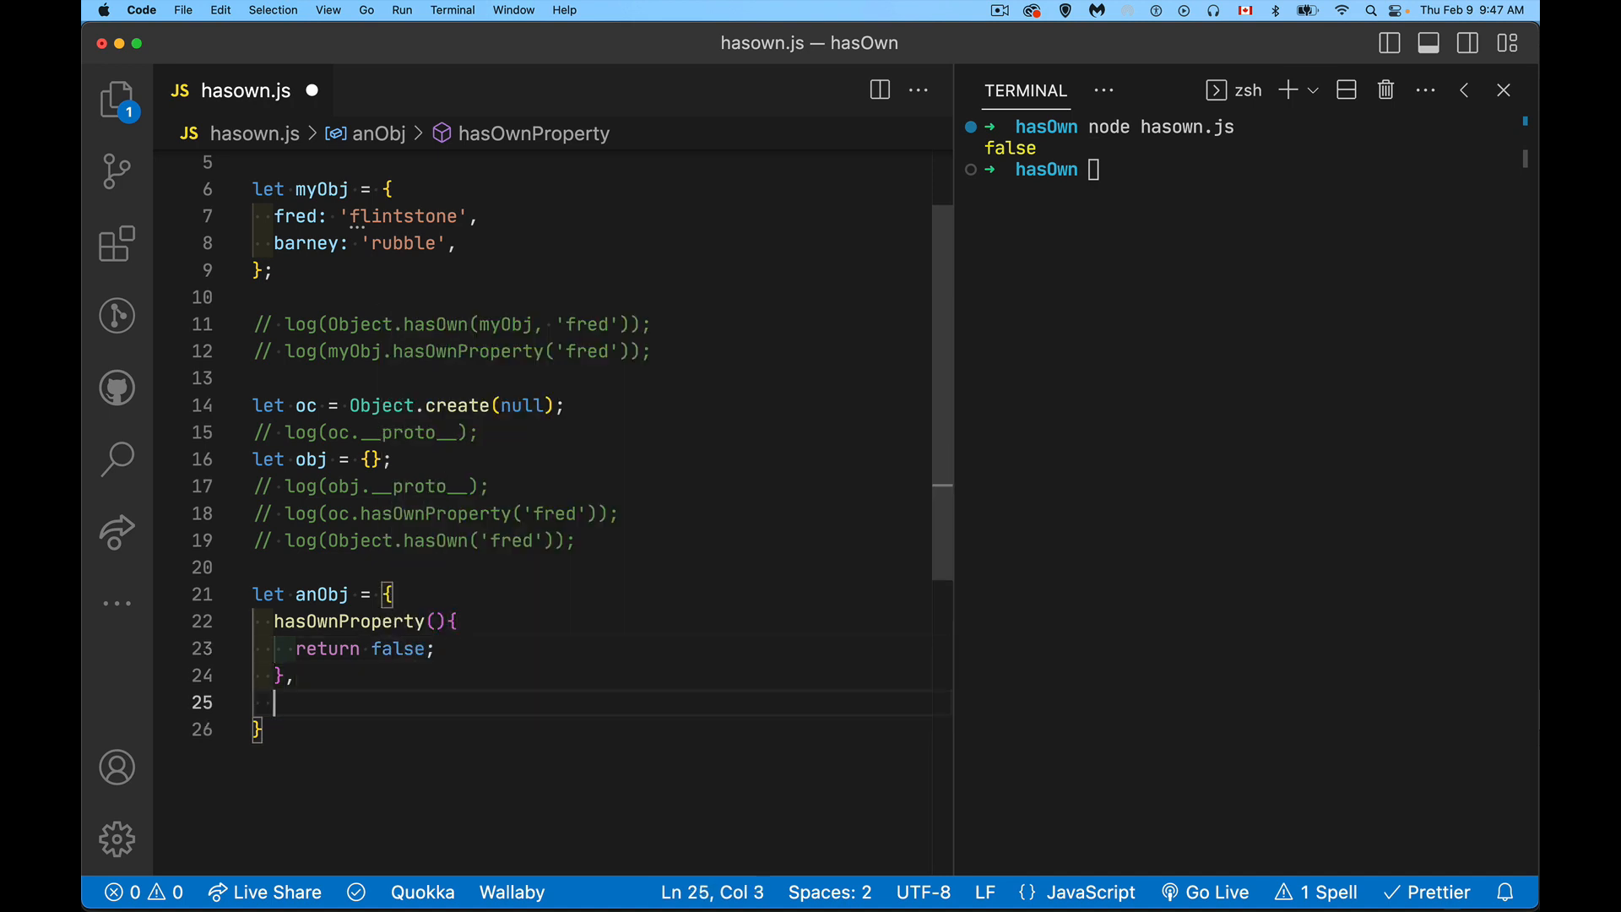
type("set")
type(";")
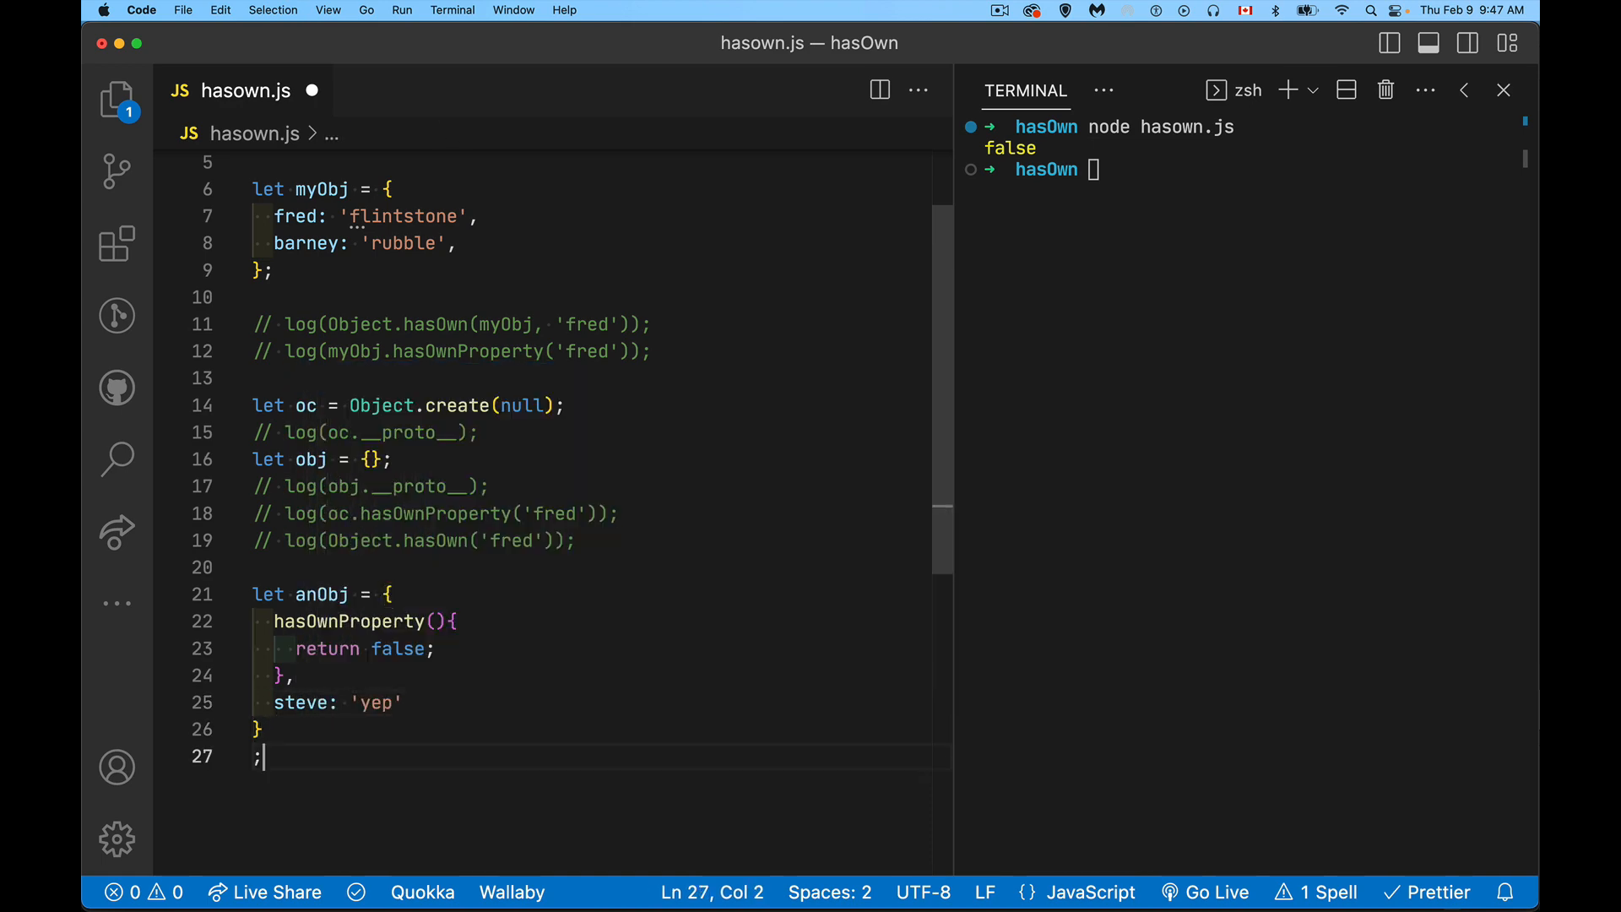
key("backspace")
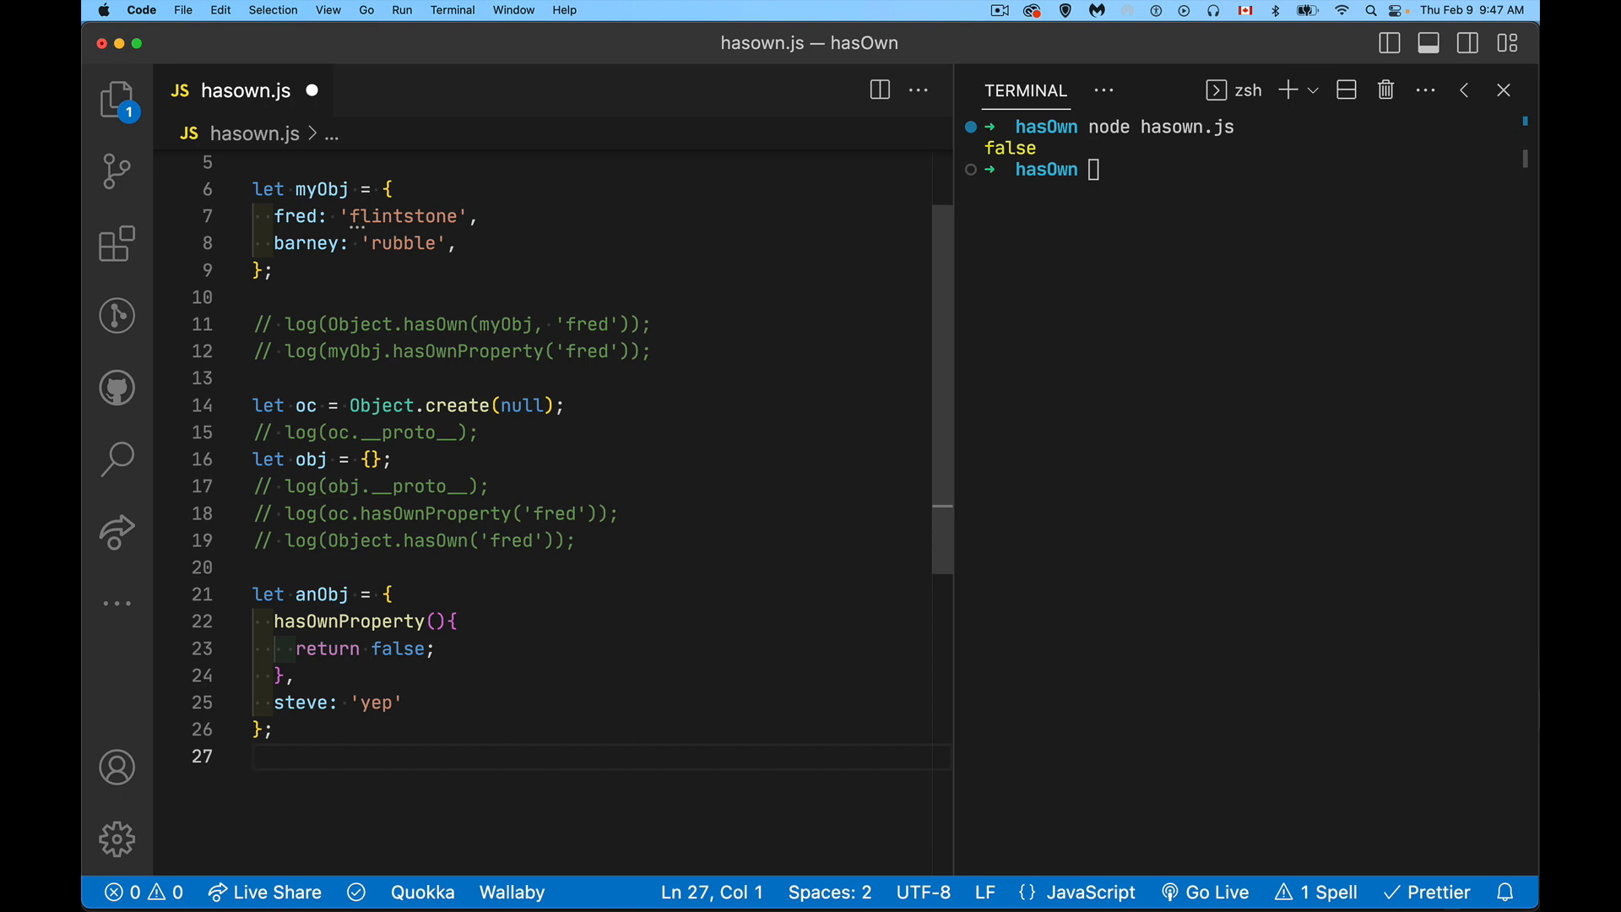
left_click(388, 592)
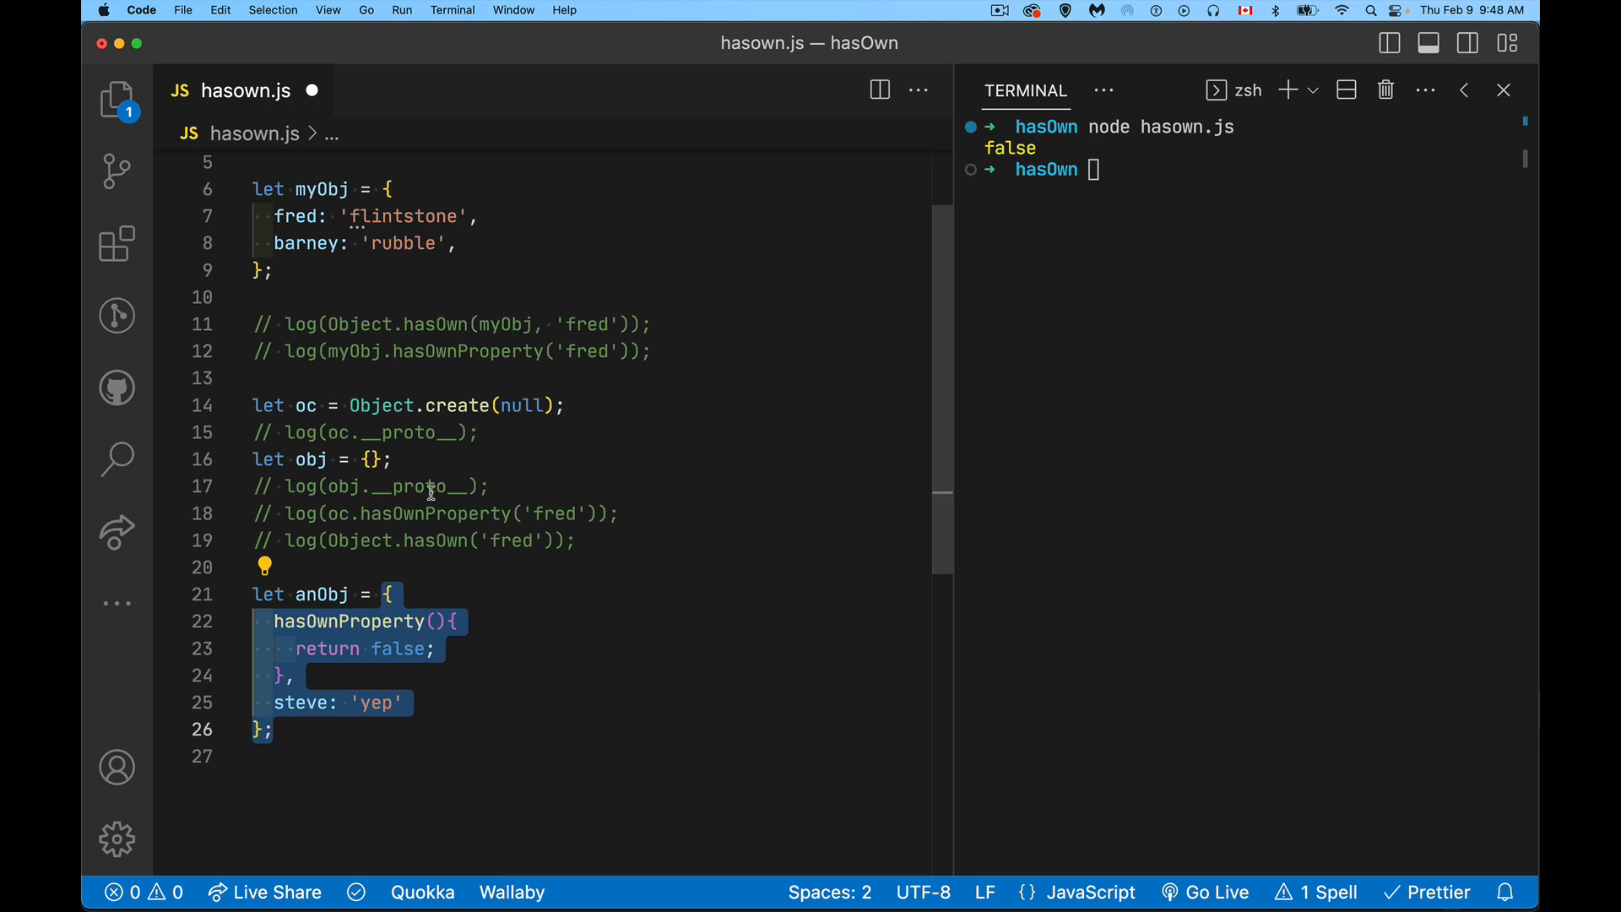
left_click(372, 487)
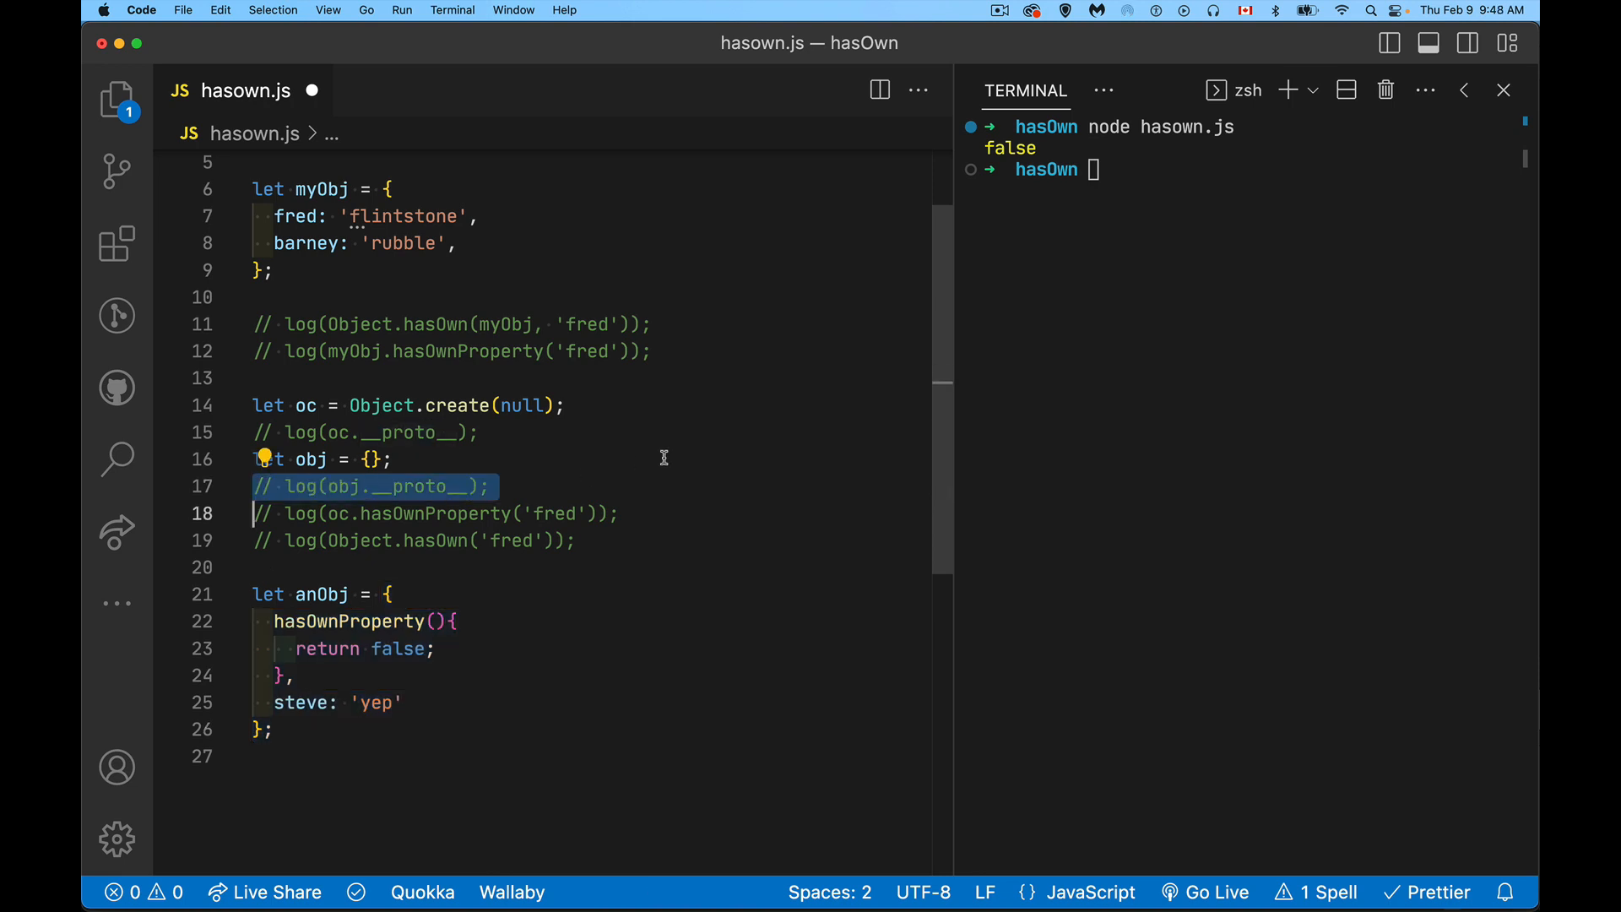
mouse_move(495, 362)
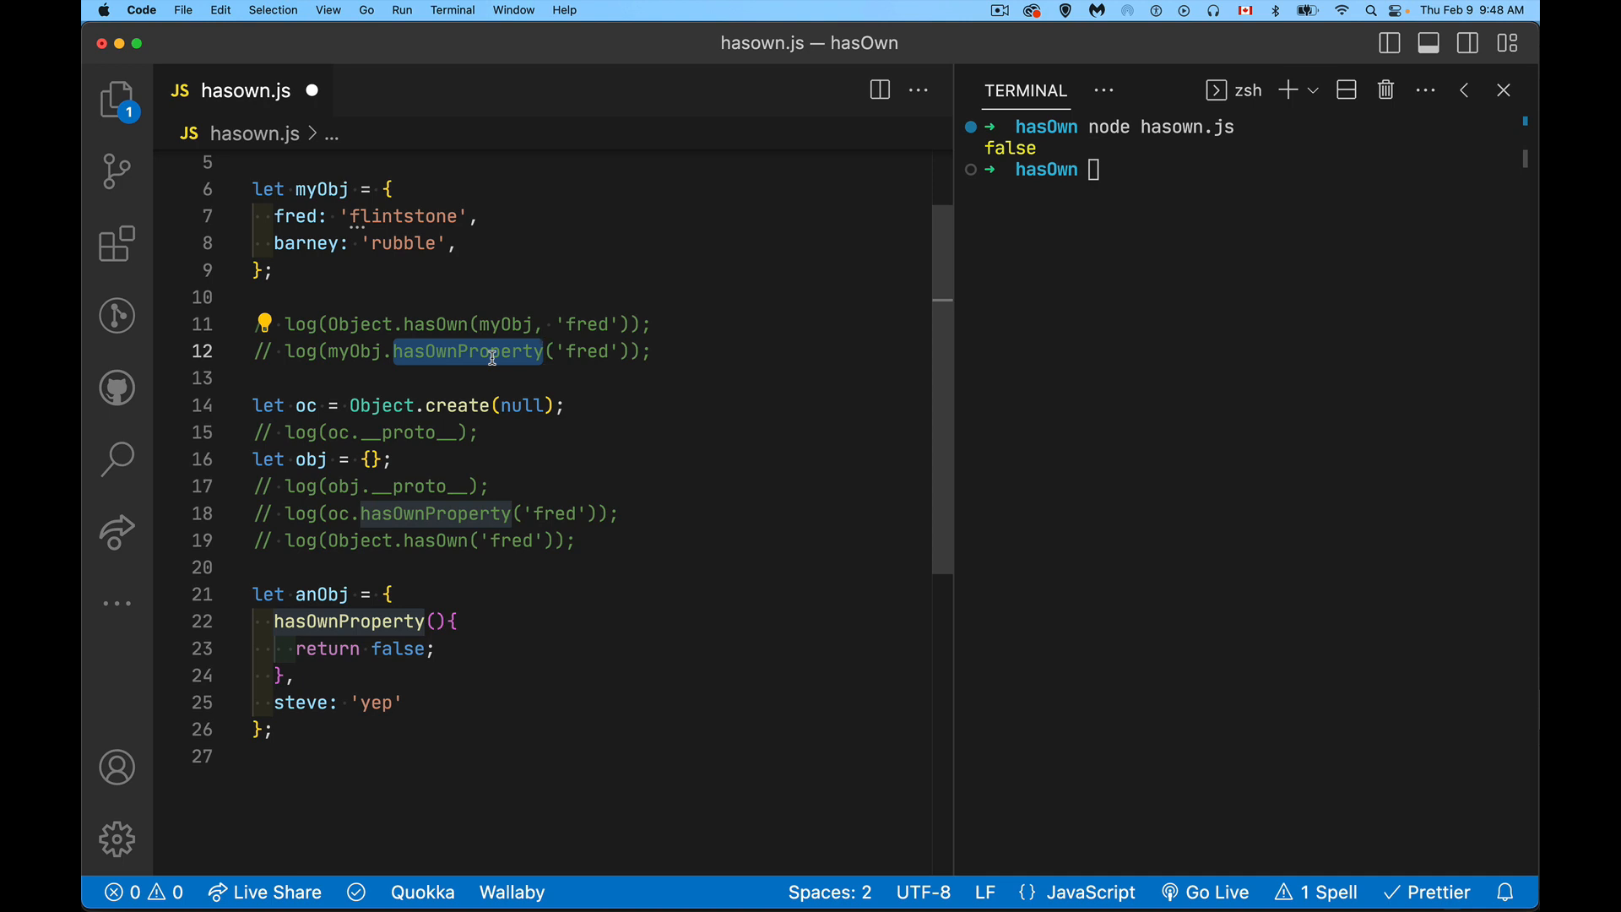
mouse_move(383, 607)
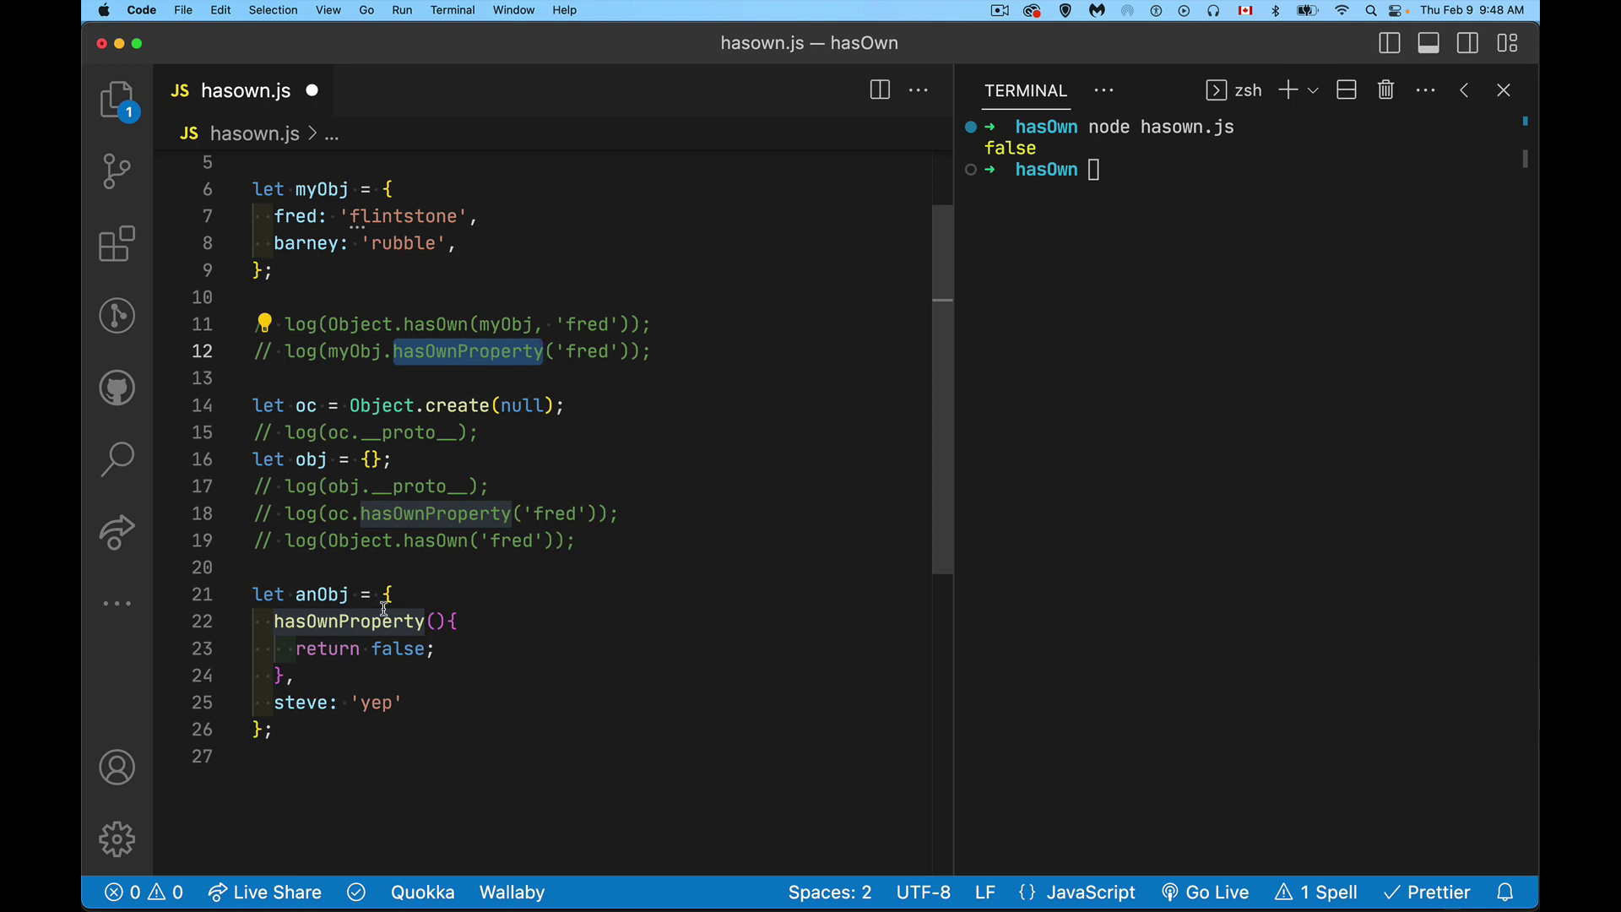
left_click(351, 745)
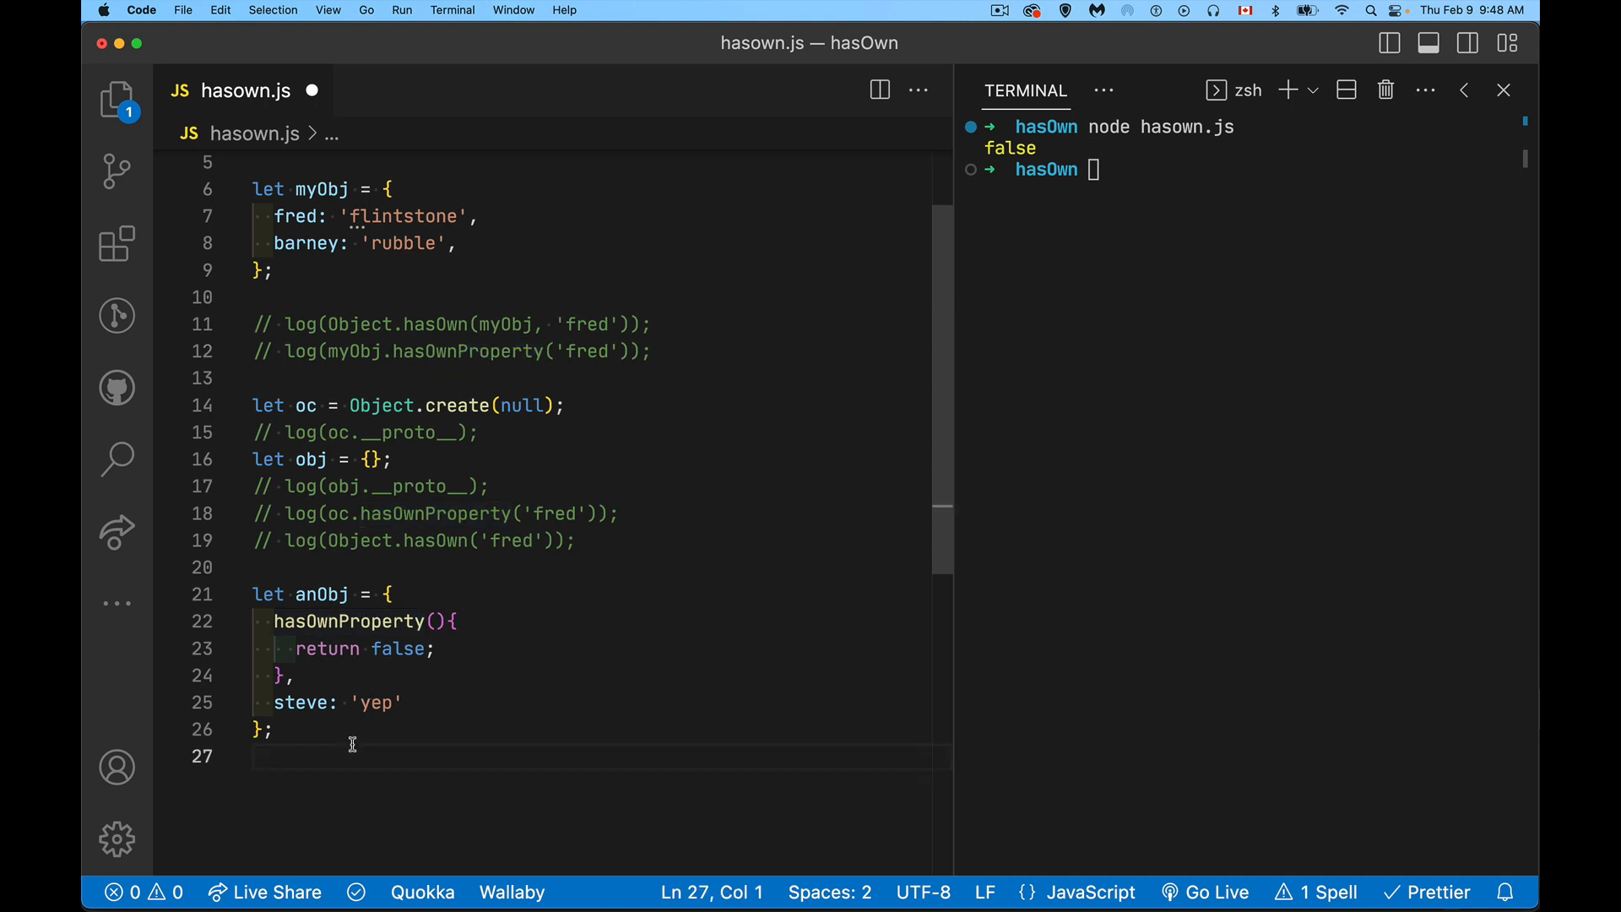
Write anObj.__proto__.hasOwnProperty() on line 27 after the anObj definition
type("an")
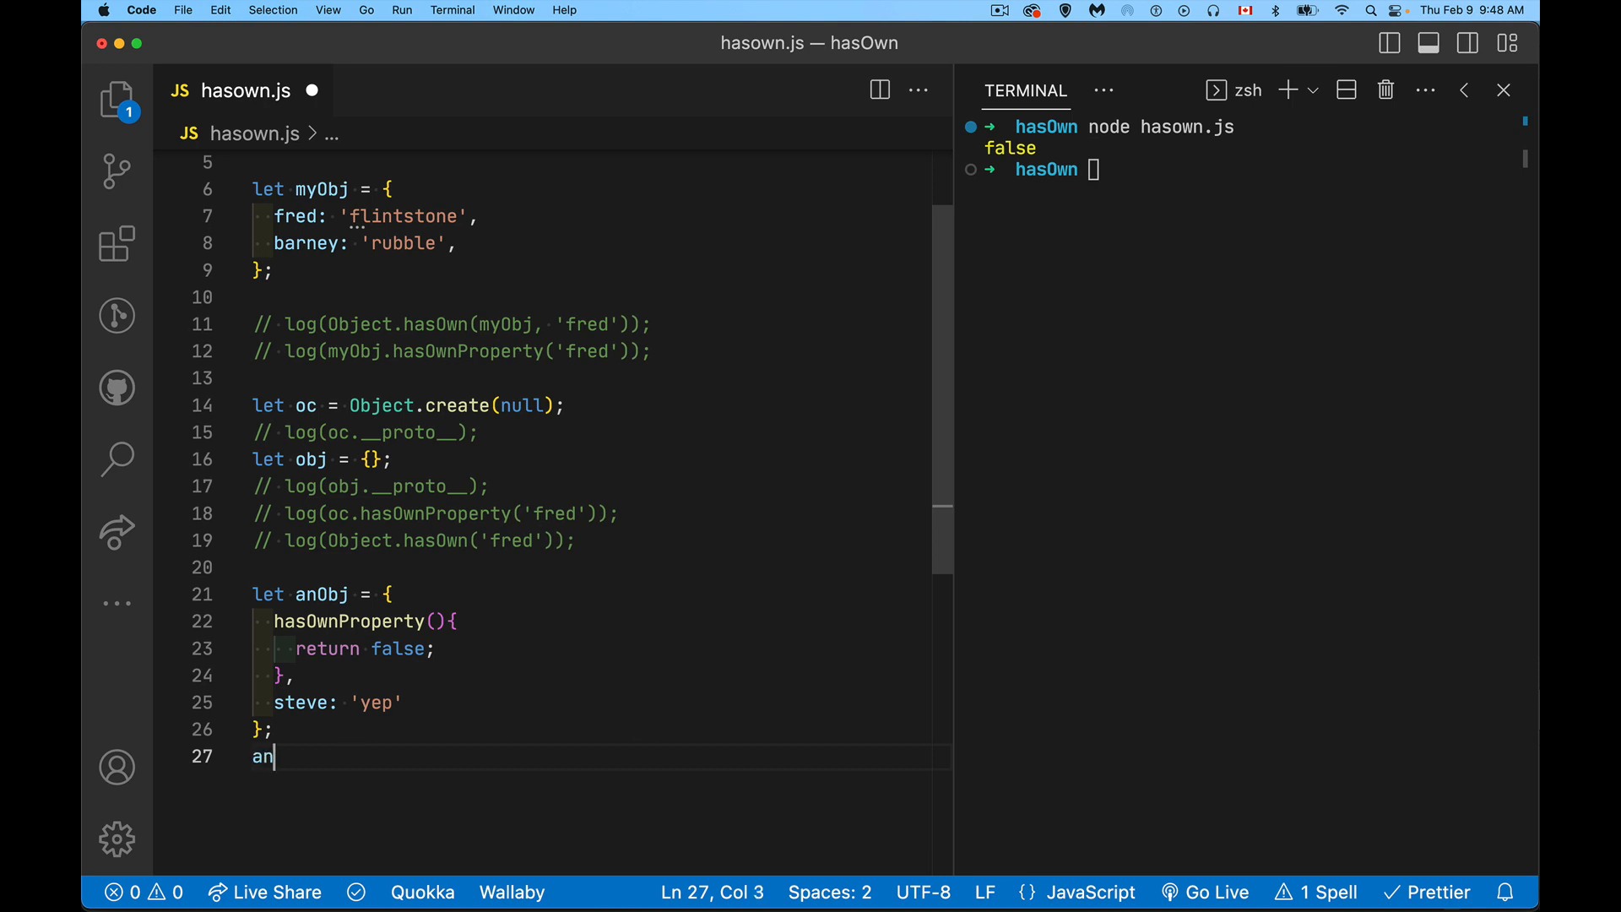
type("Obj")
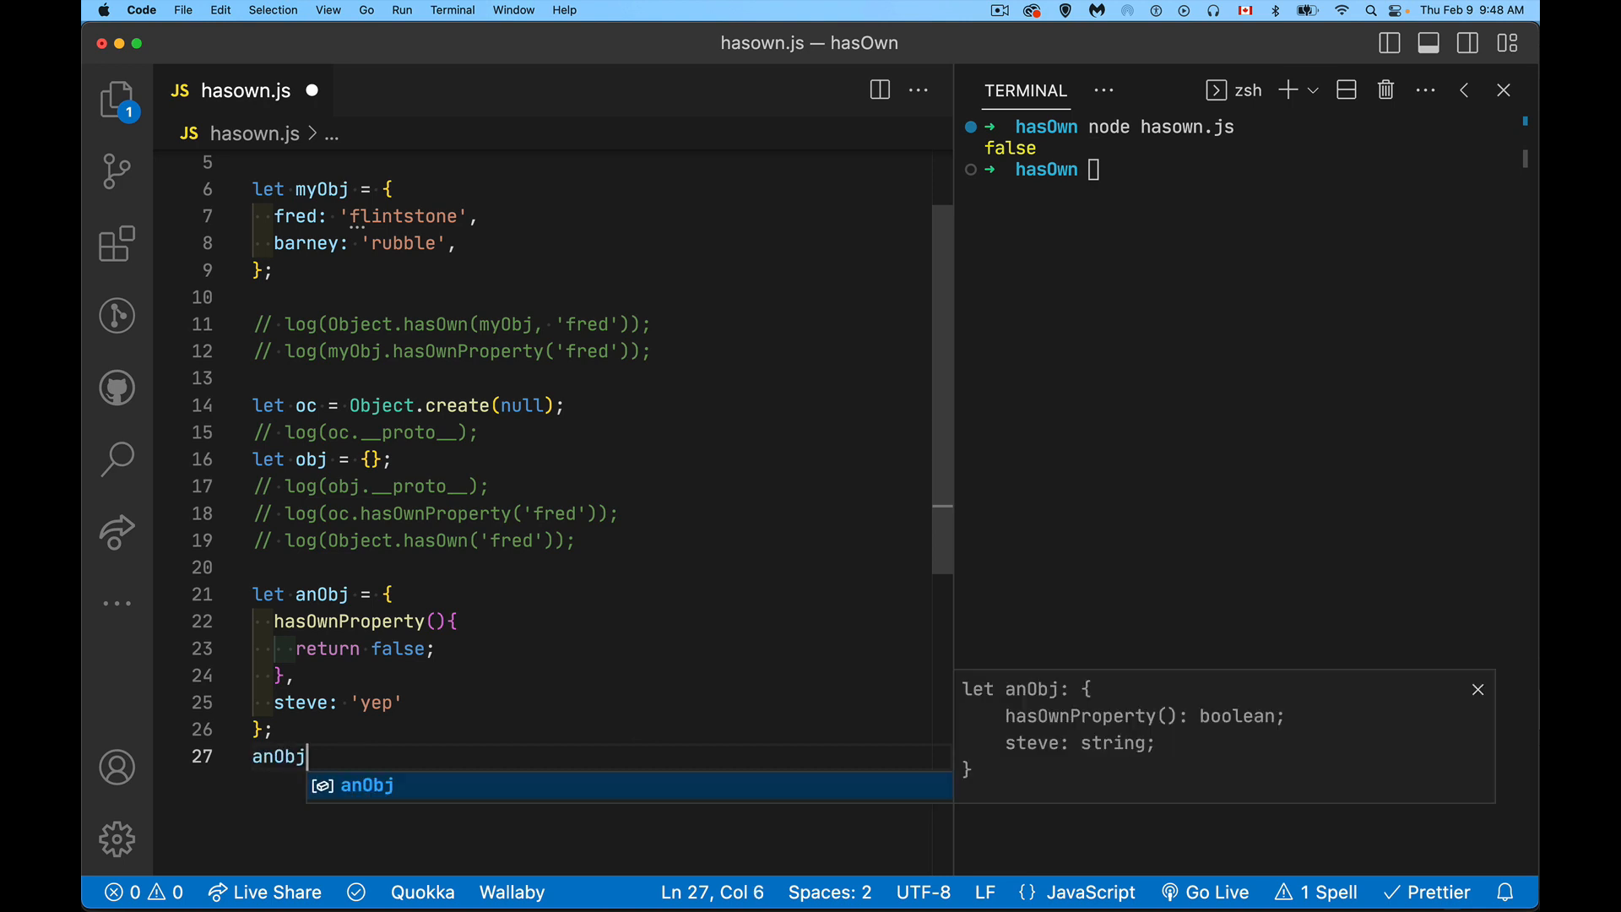
type(".__pro")
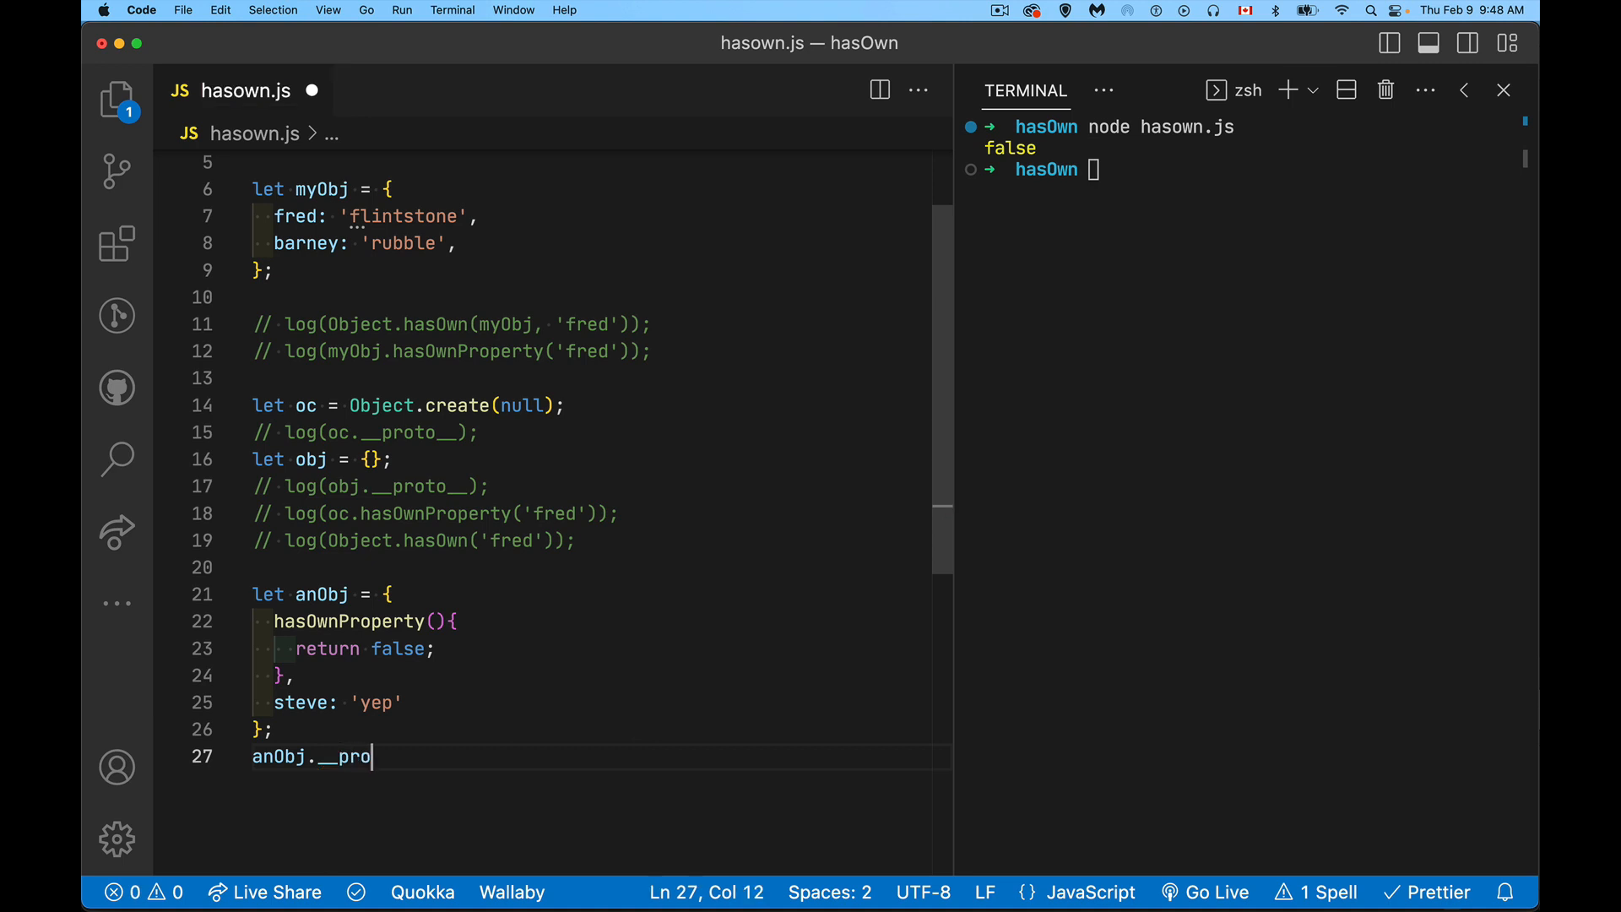
type("to")
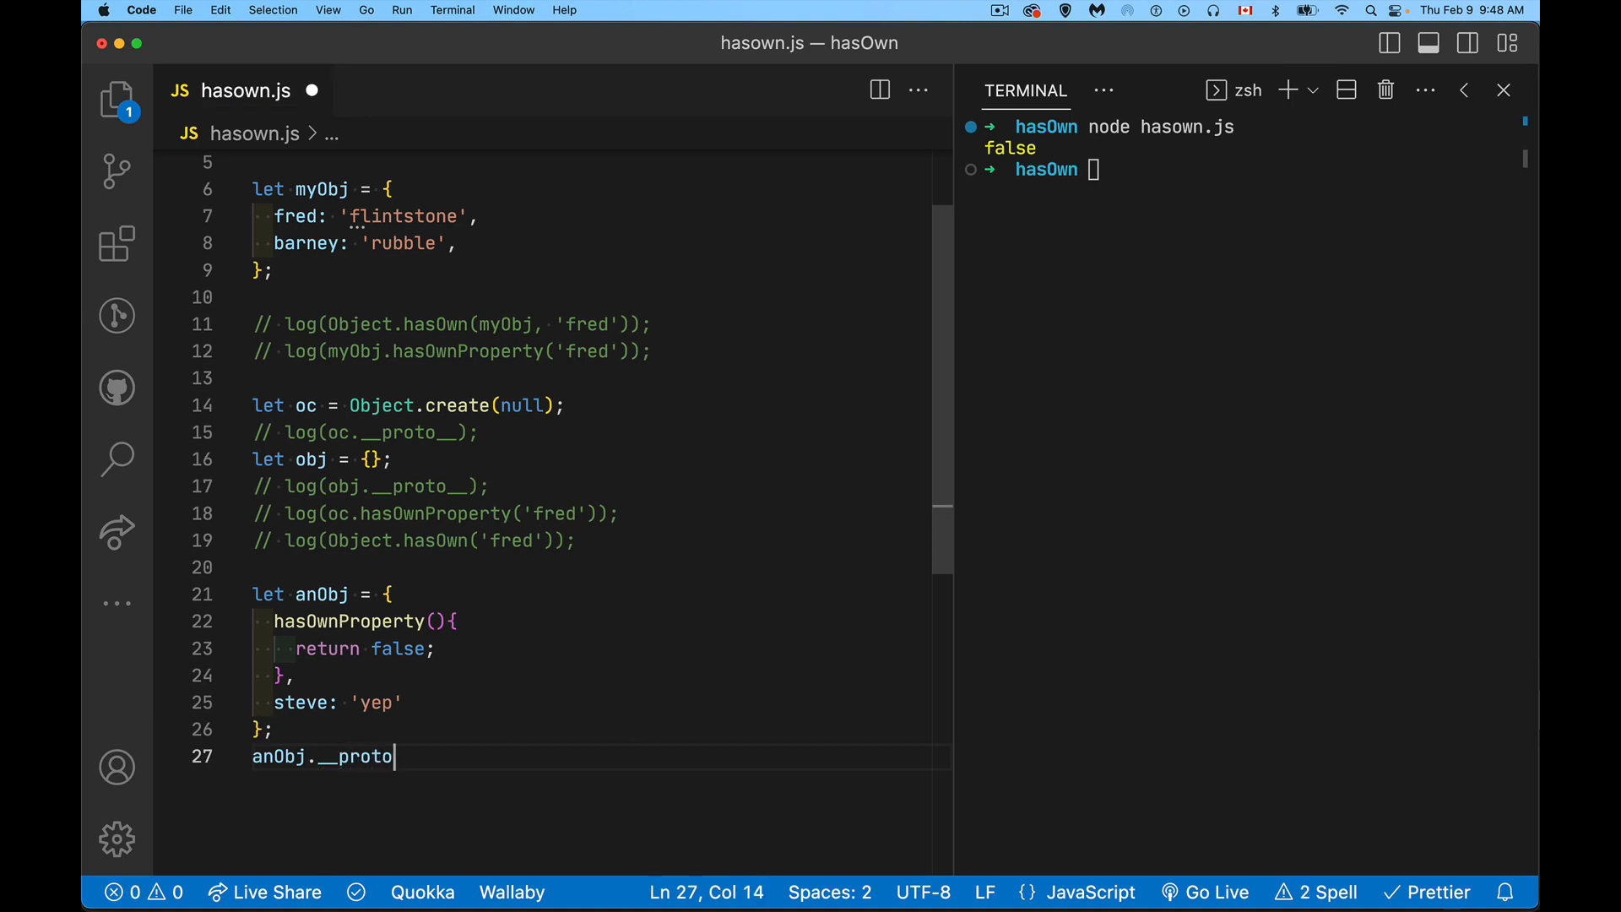
type("__.hasOwnProperty(")
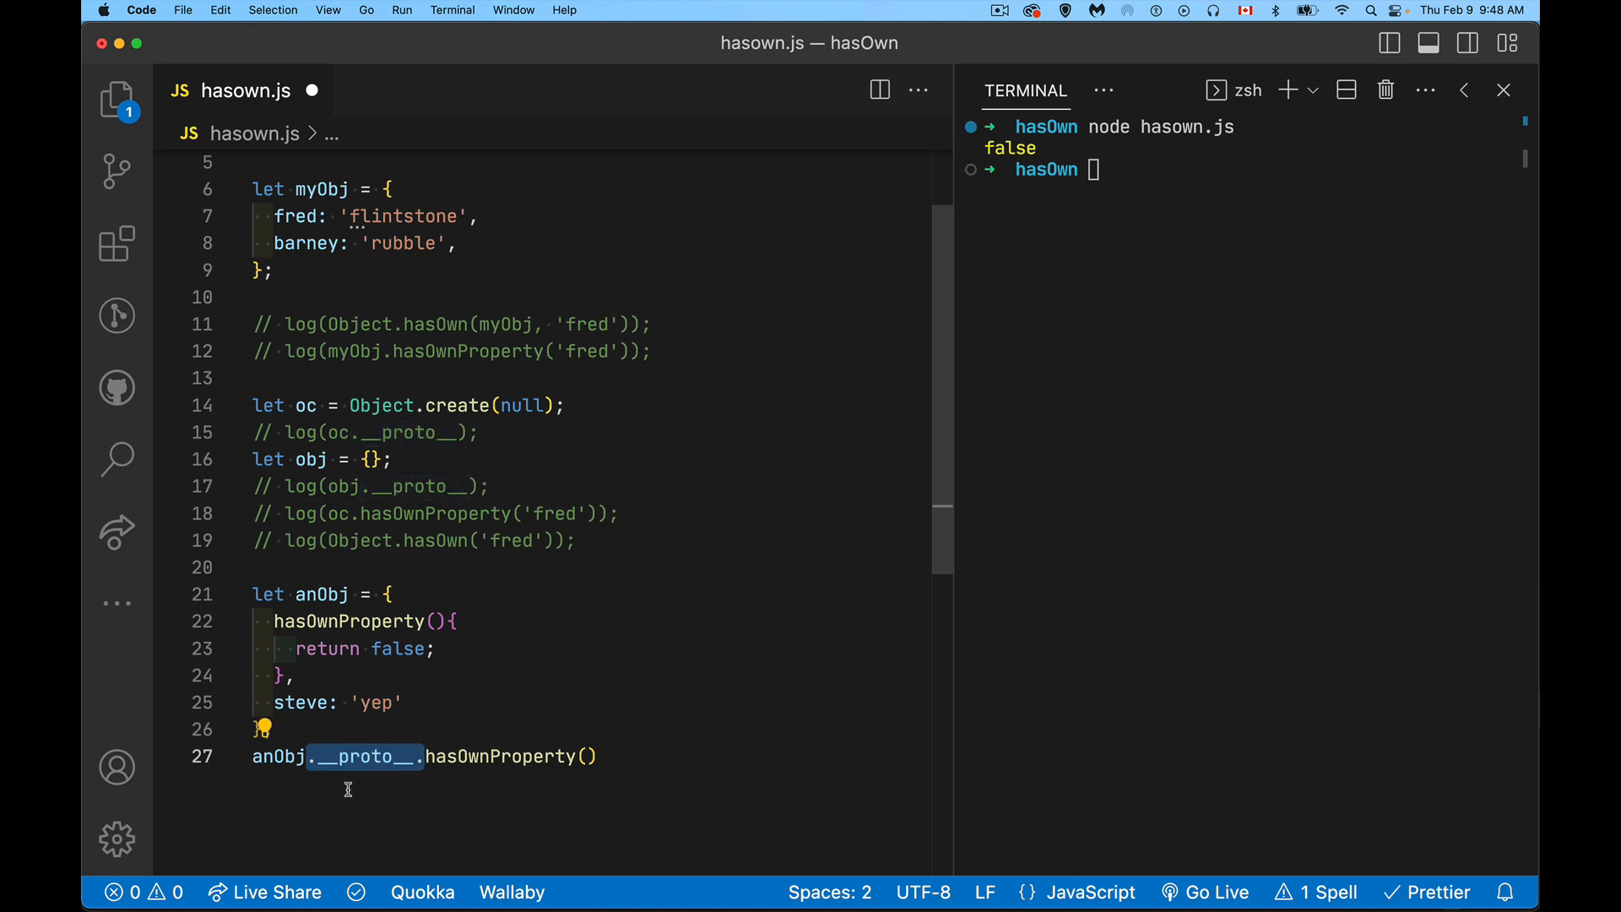
Remove the __proto__. part and pass 'steve', leaving anObj.hasOwnProperty('steve')
left_click(598, 756)
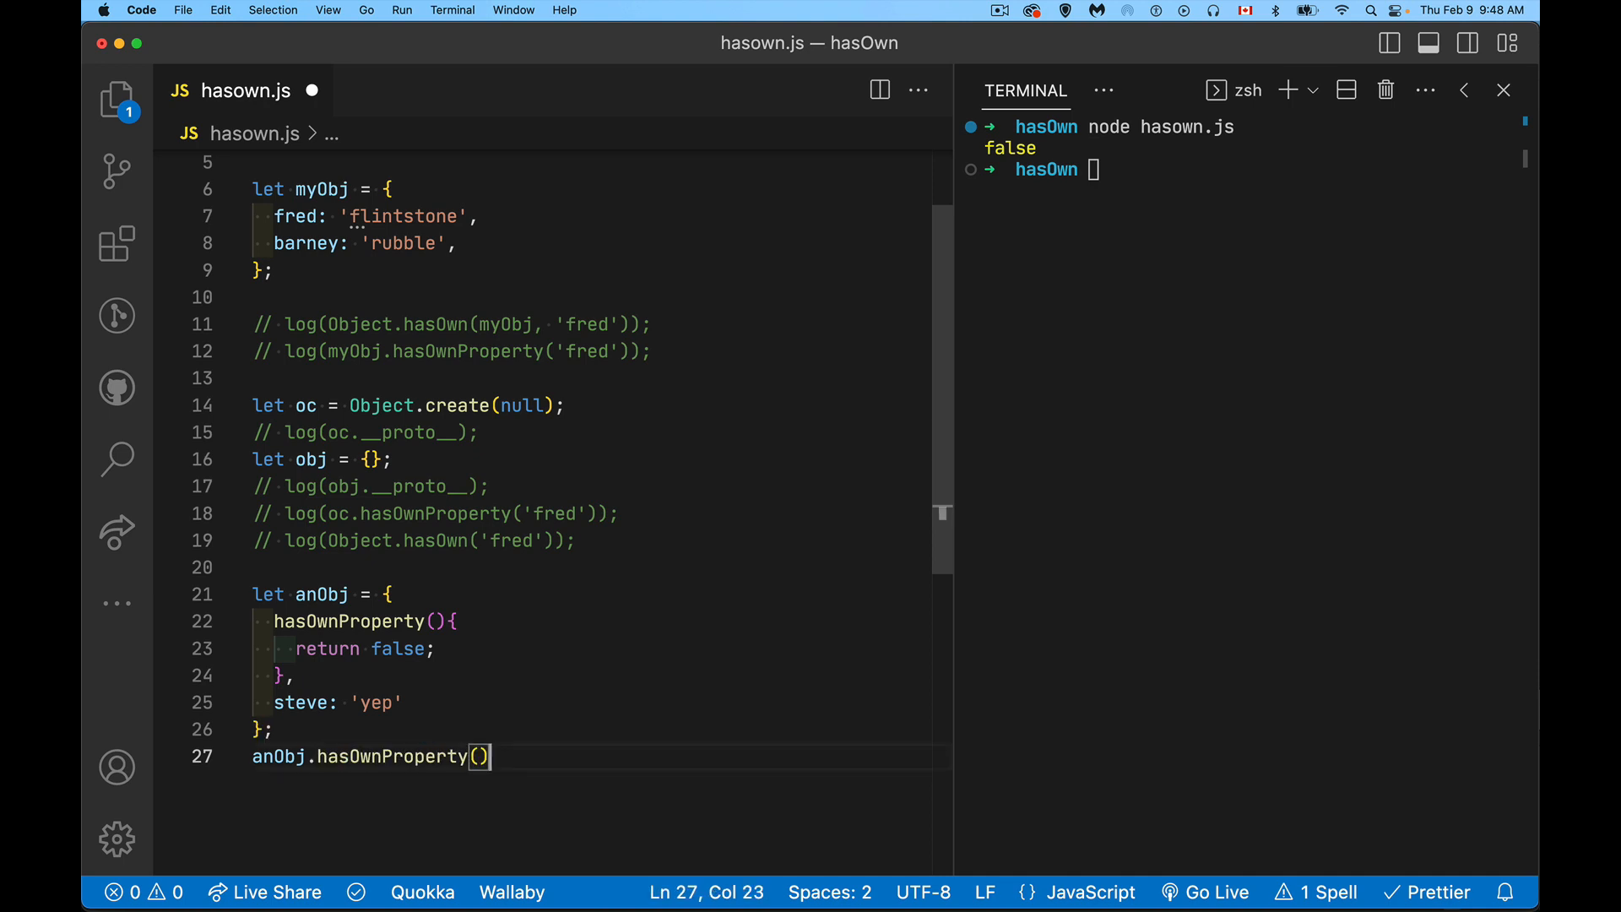
type("''")
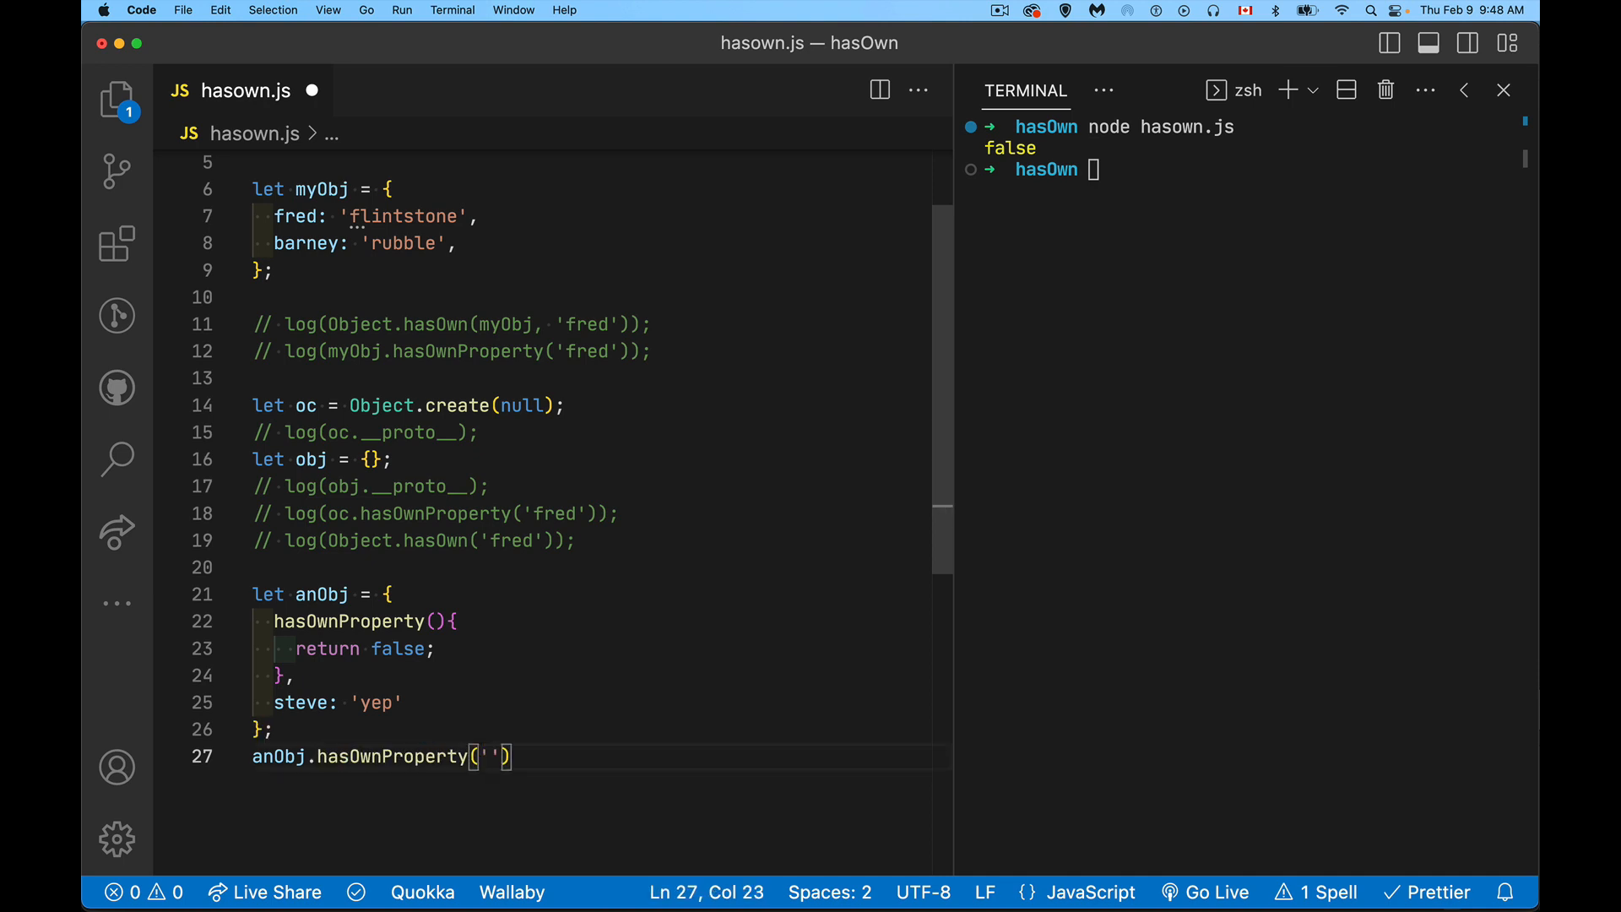
type("steve")
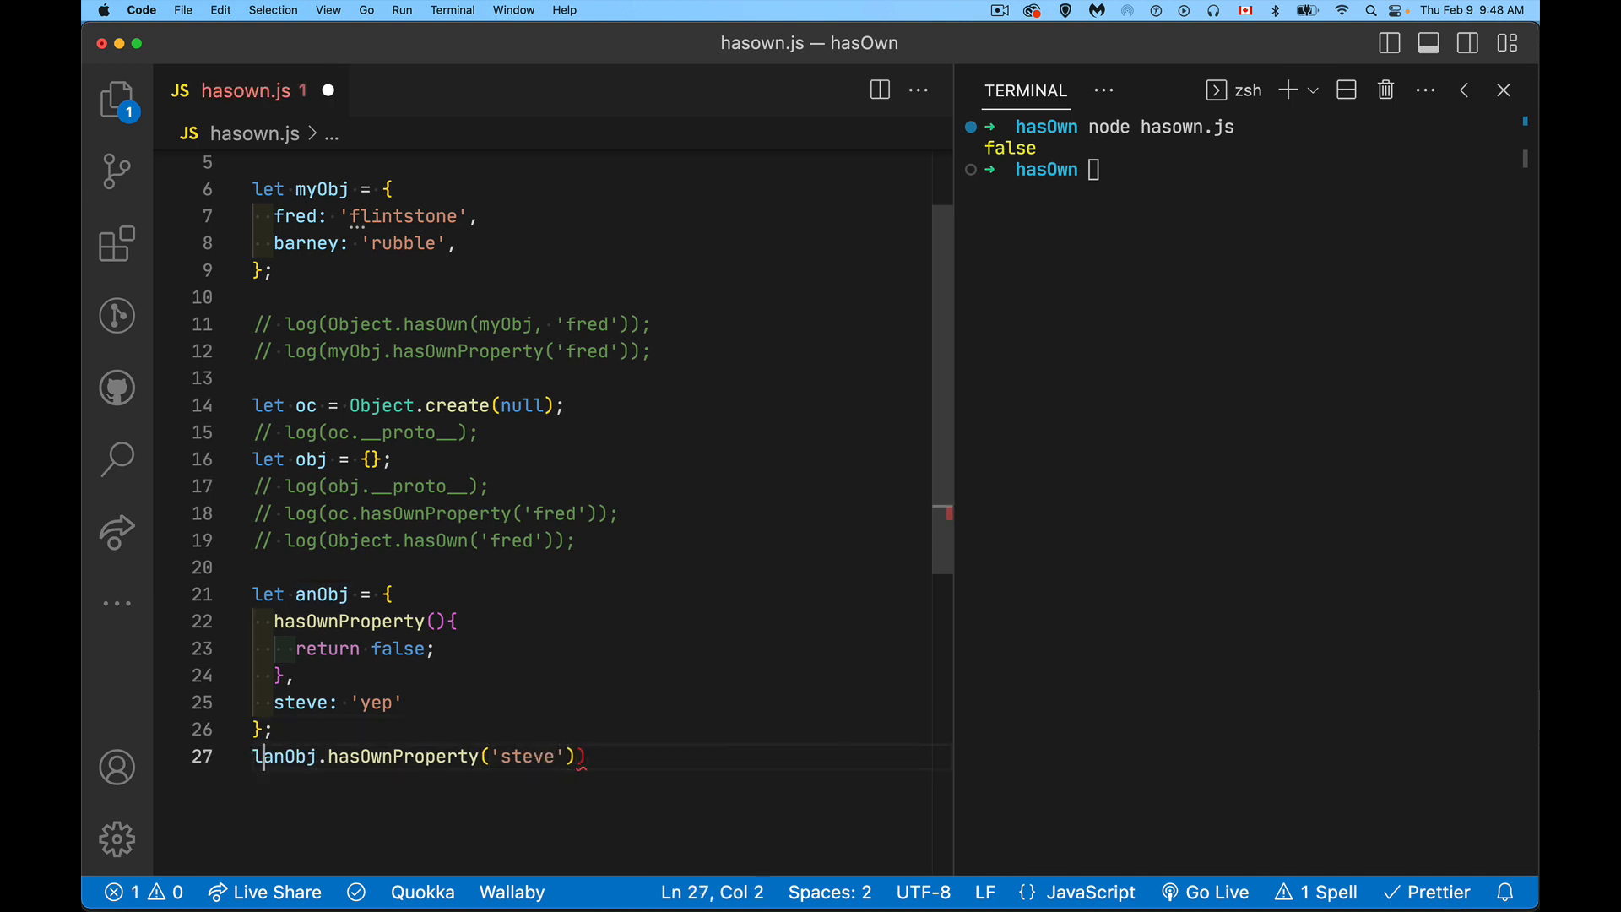
Wrap anObj.hasOwnProperty('steve') in log(), save and run node hasown.js, printing false
type("log(")
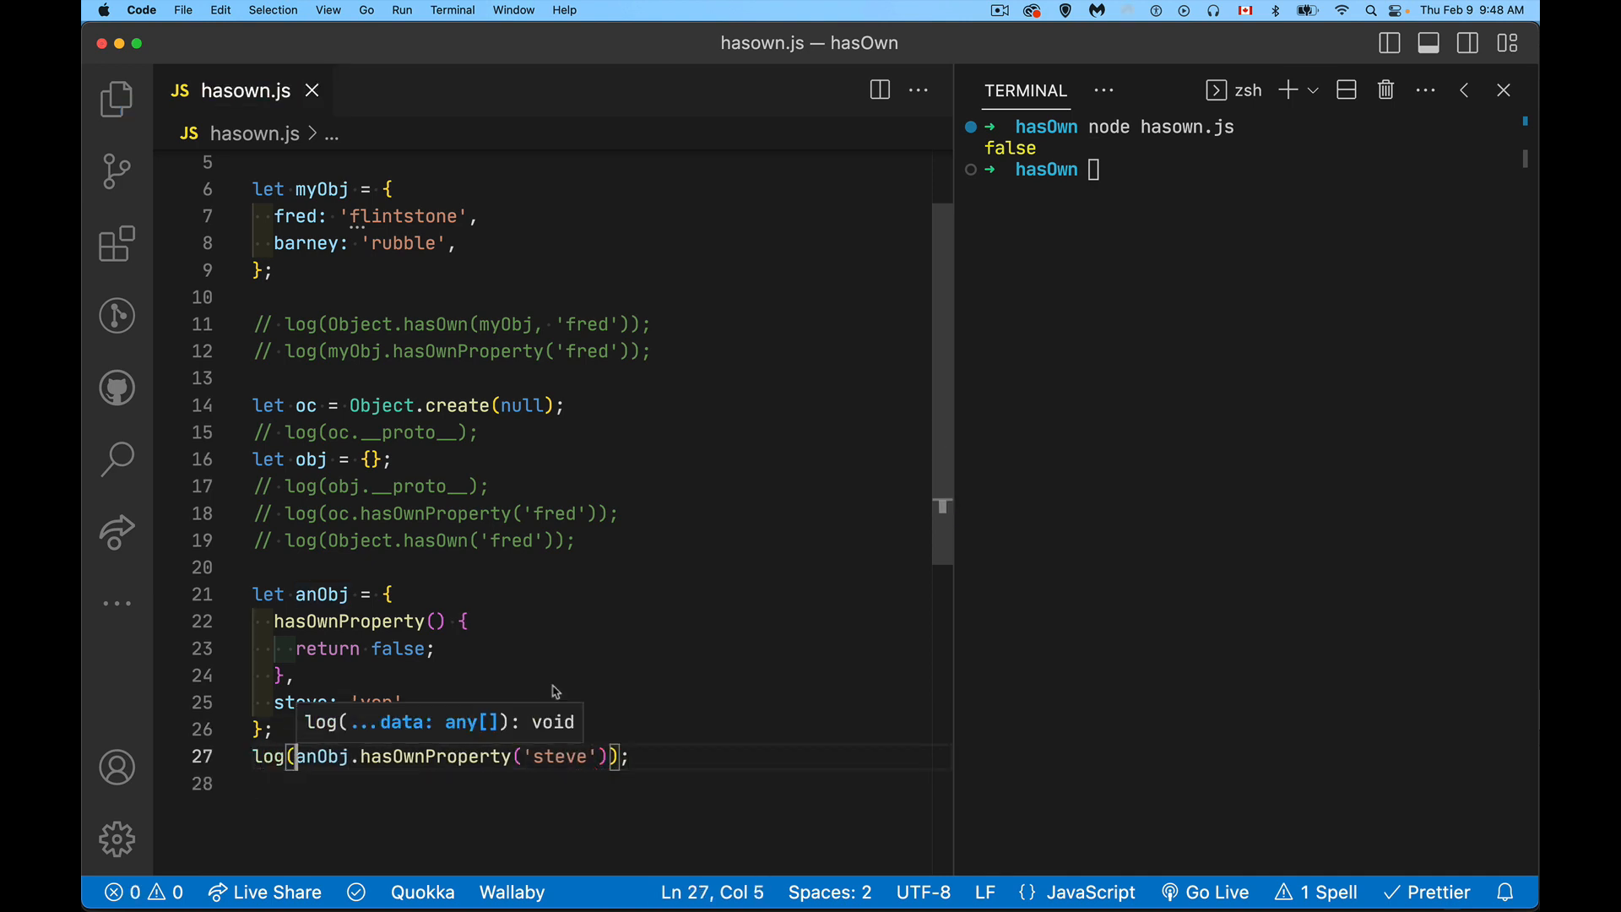
key("Return")
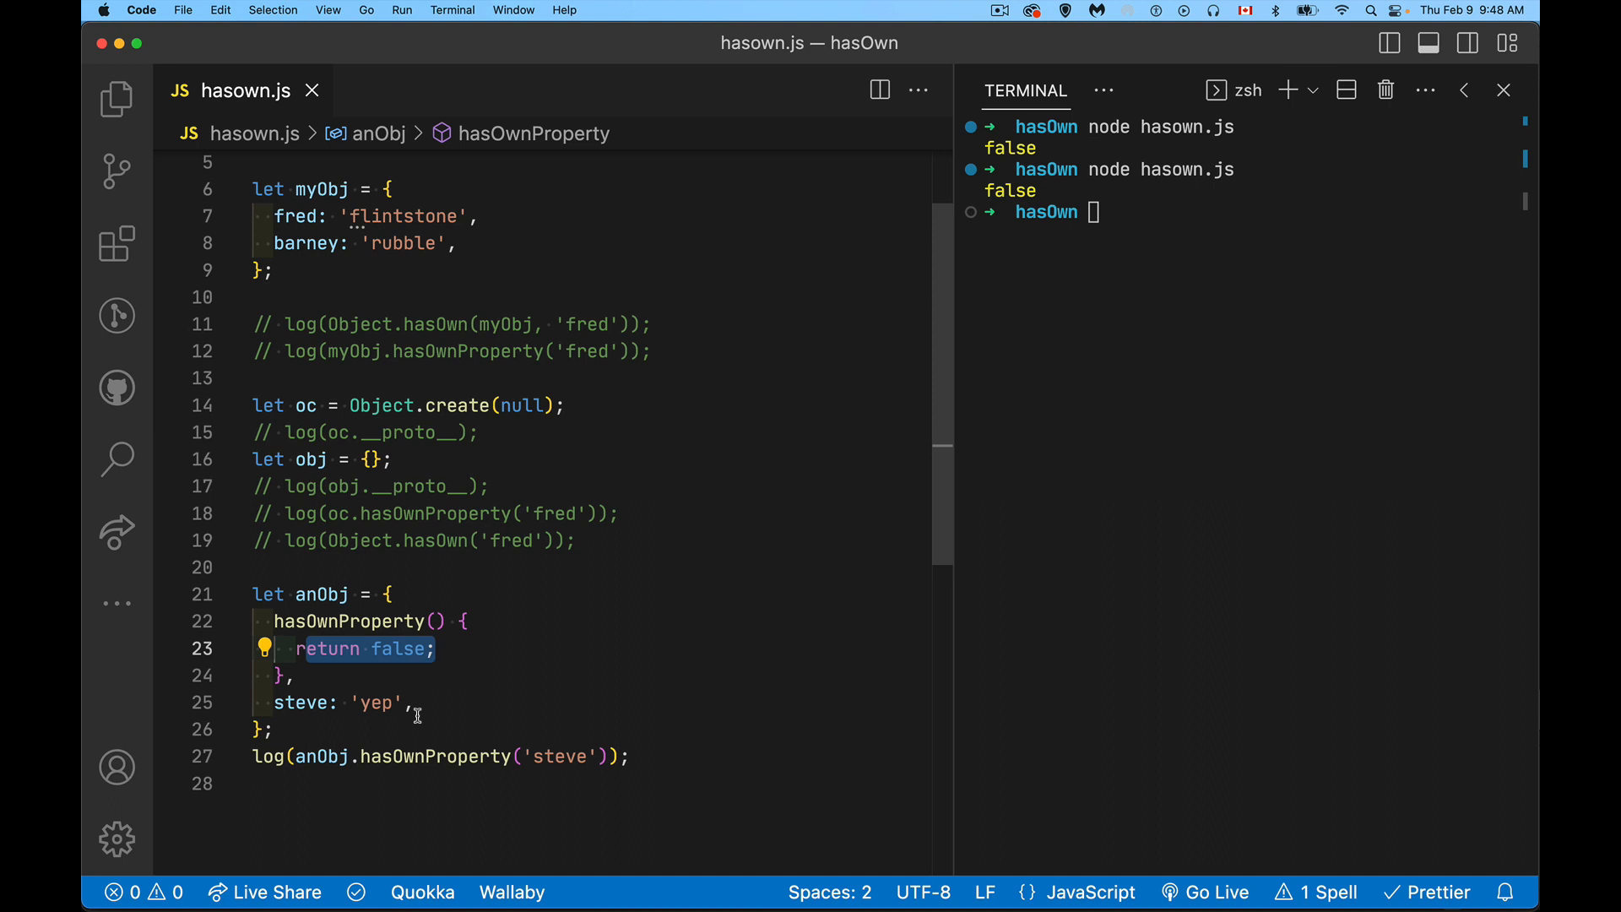
mouse_move(364, 644)
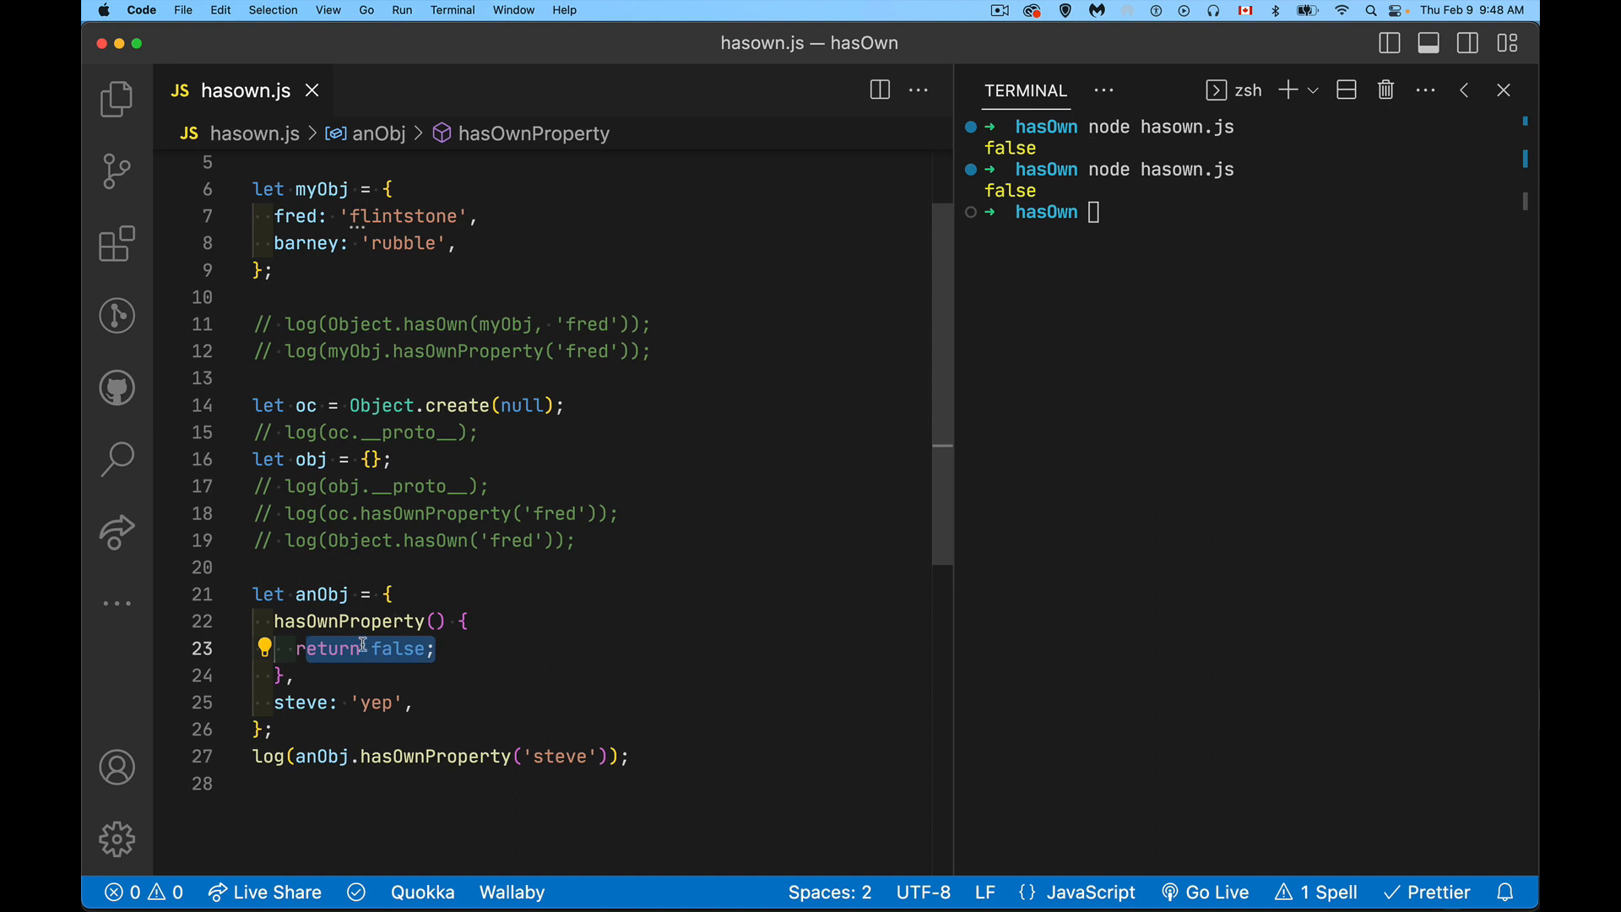
mouse_move(699, 713)
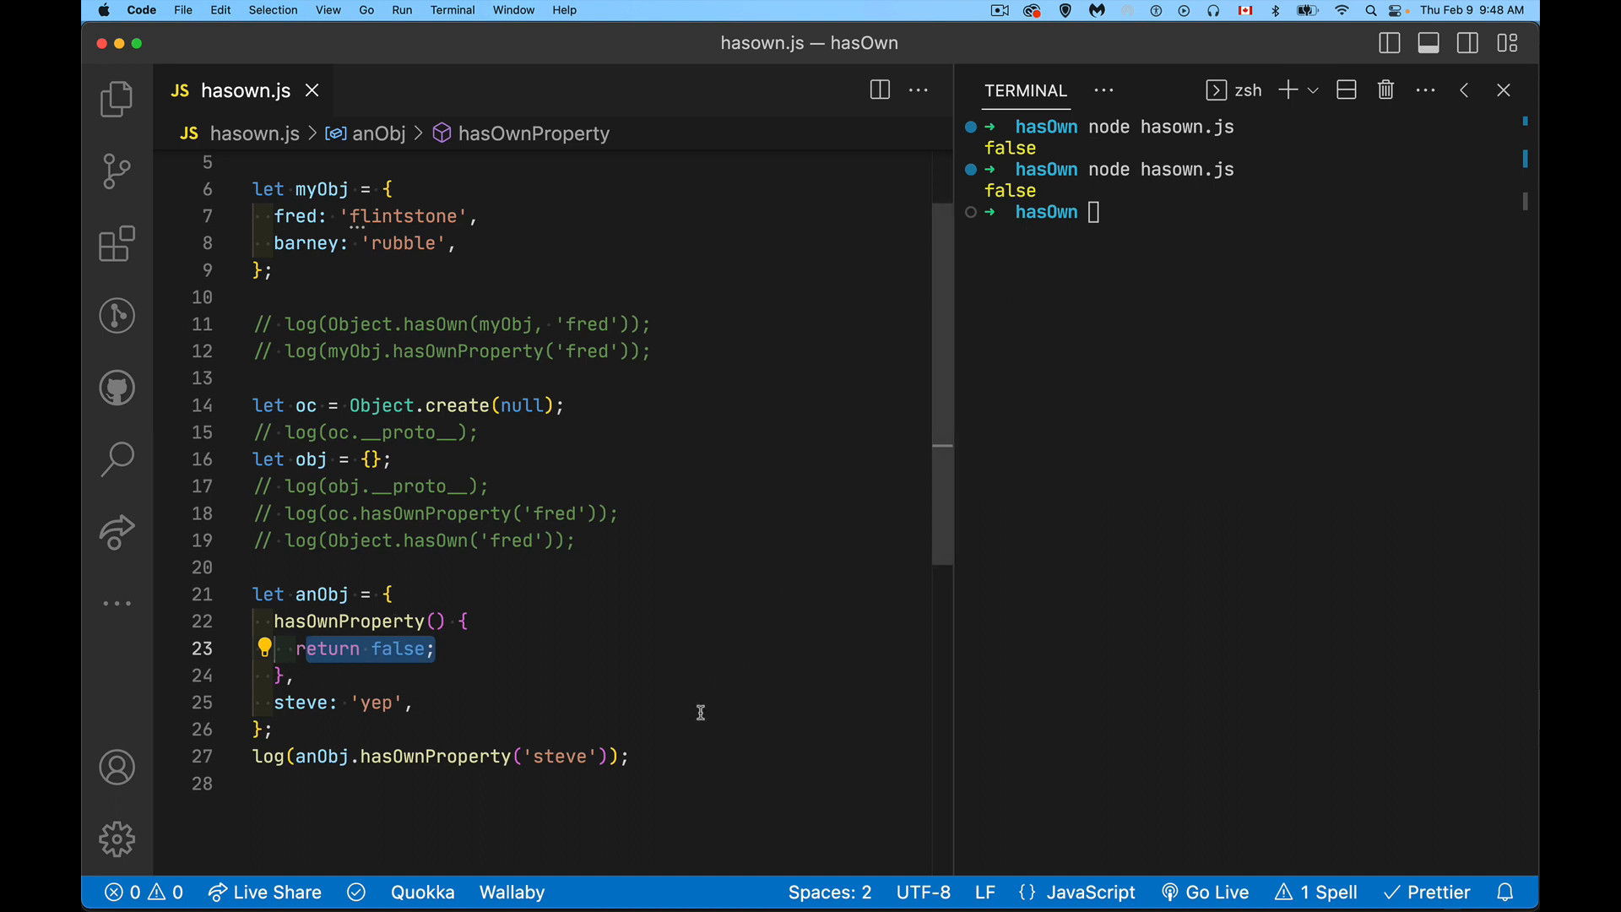
mouse_move(487, 802)
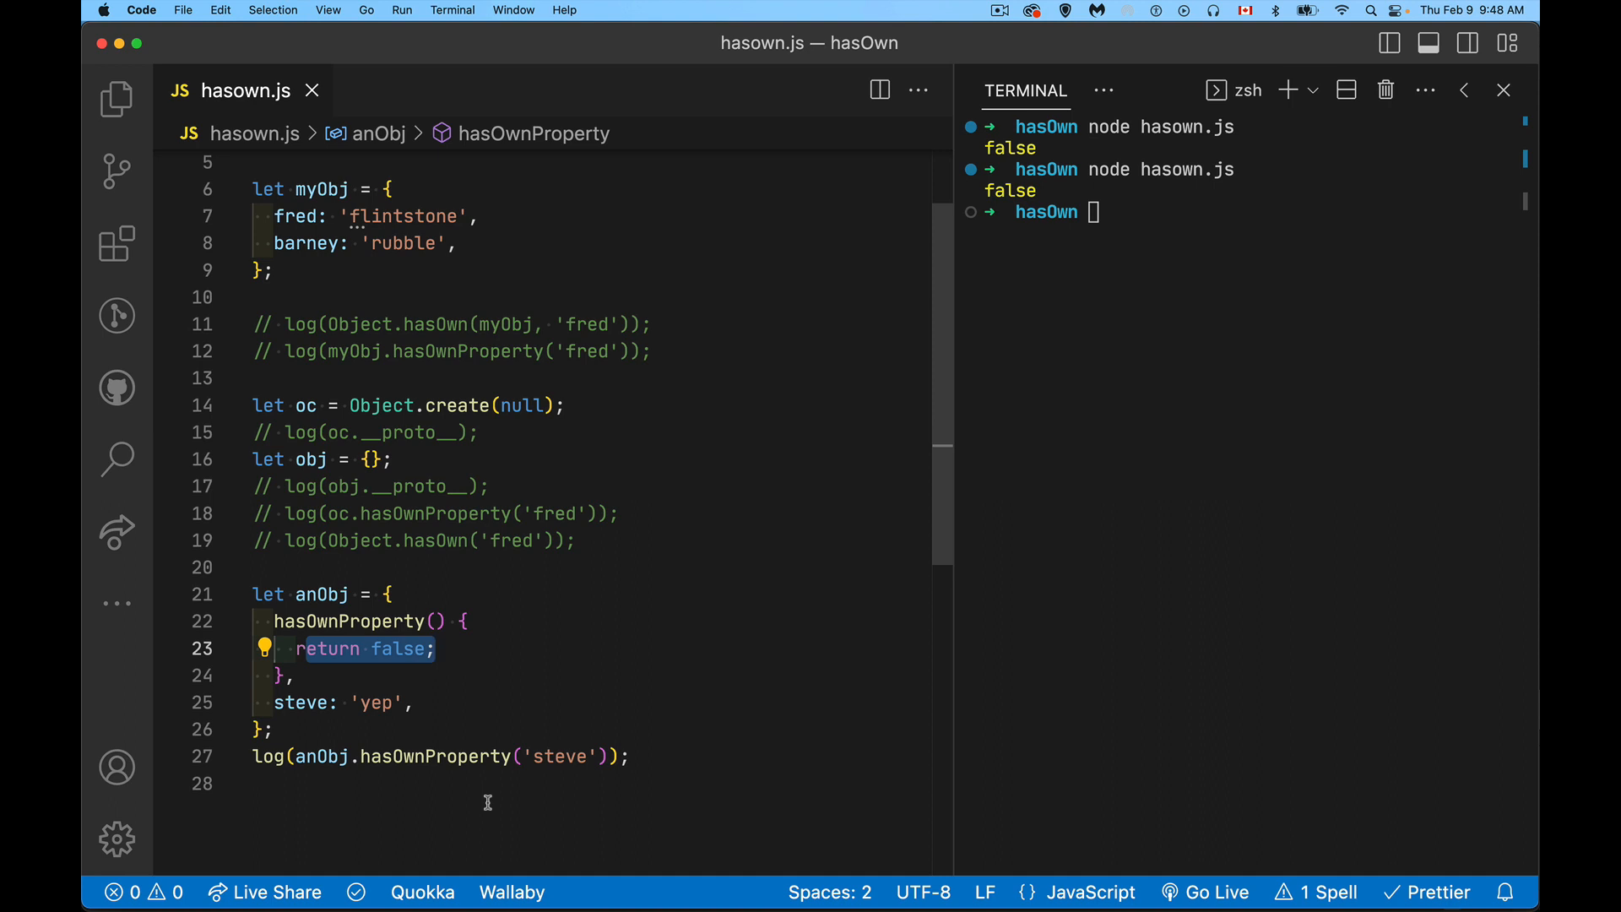
left_click(275, 620)
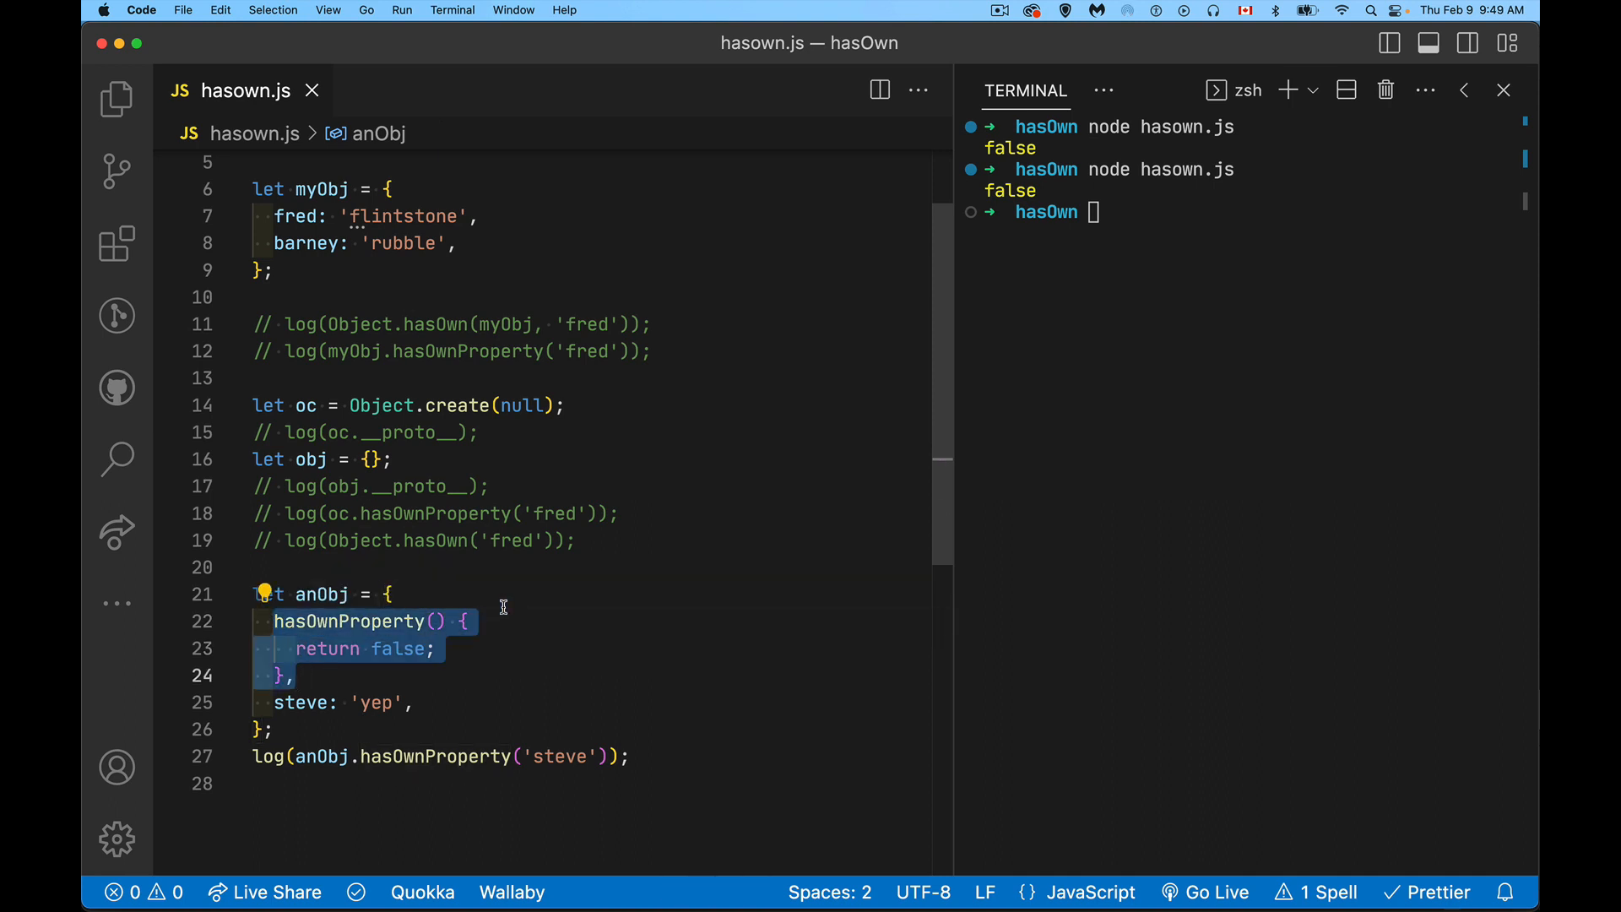
Add the comment '//prevents looking up the prototype chain' inside anObj's hasOwnProperty method
left_click(412, 621)
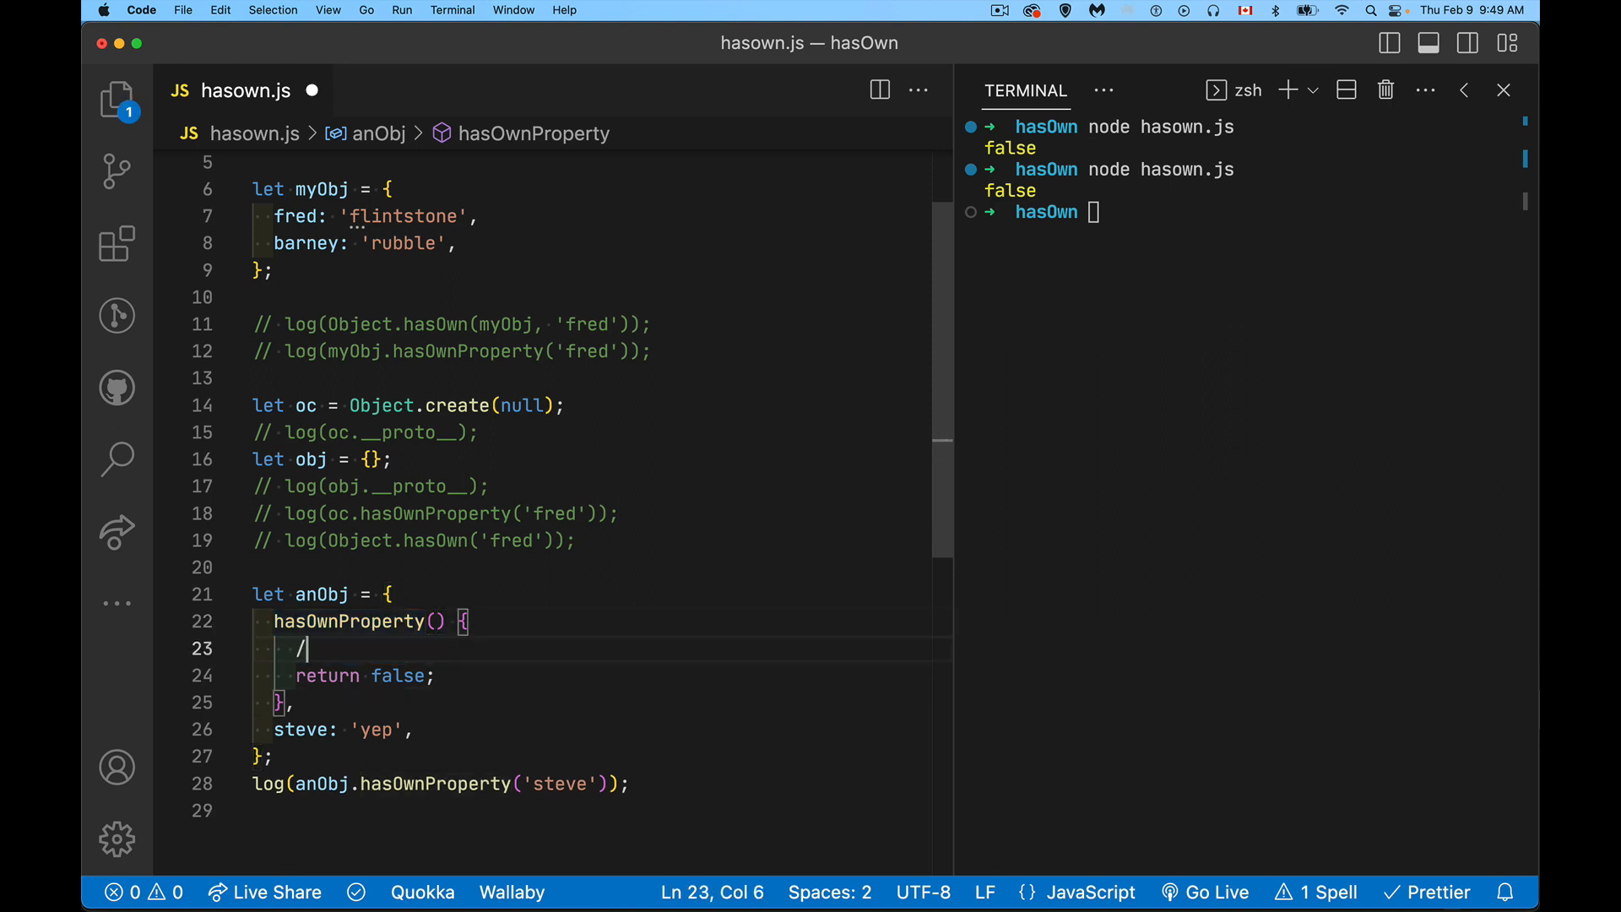
type("/prevents look")
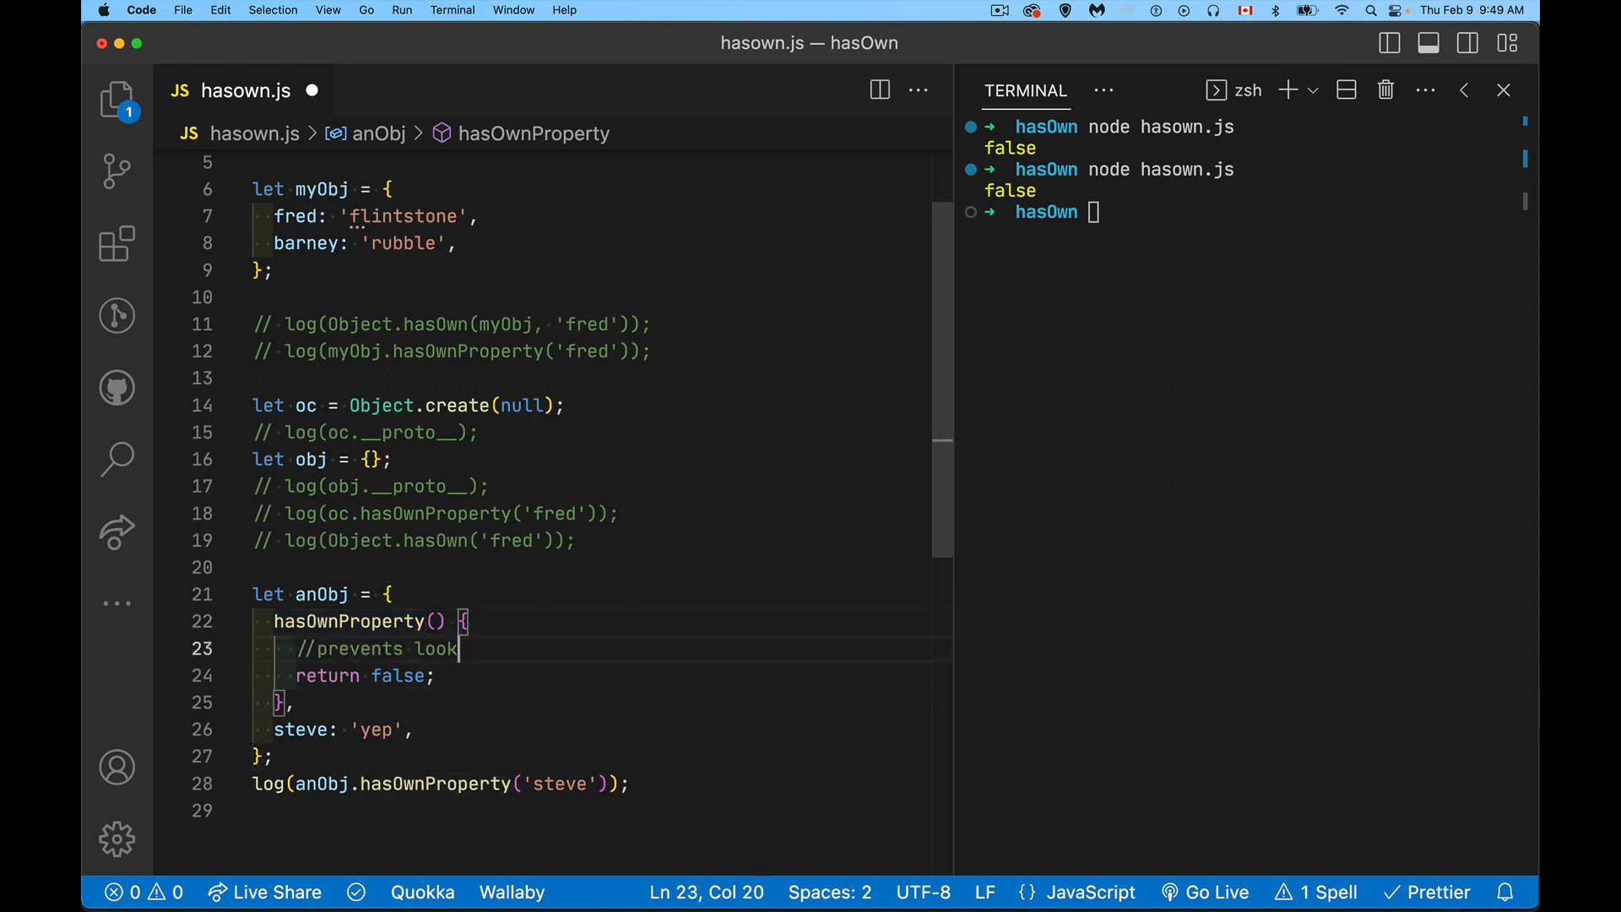
type("ing up the pro")
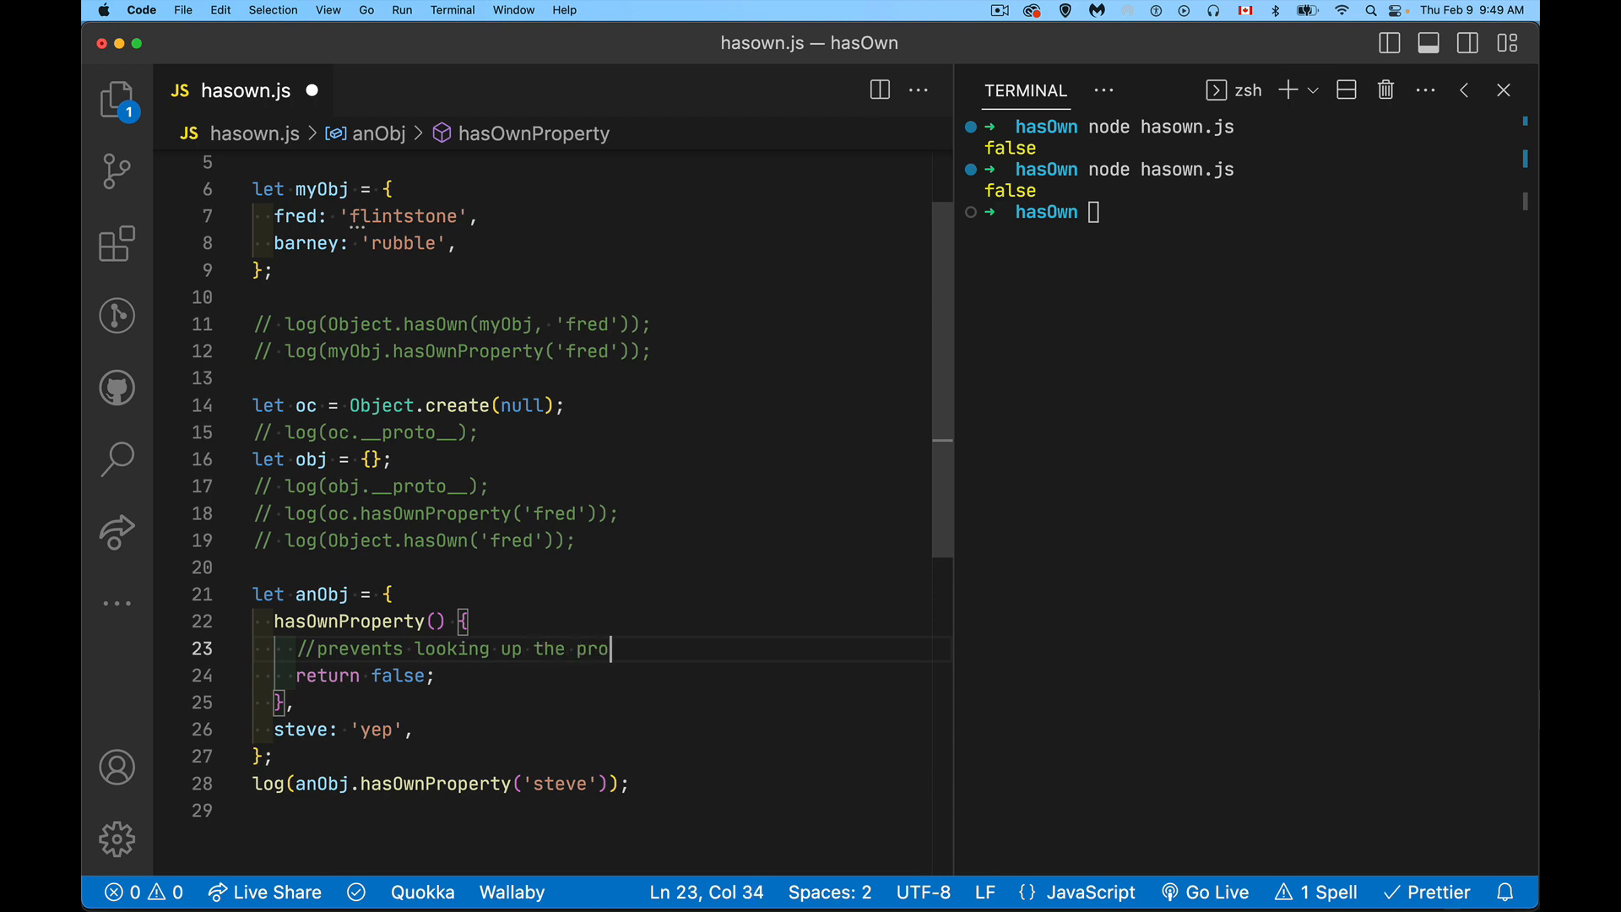
type("totype cah")
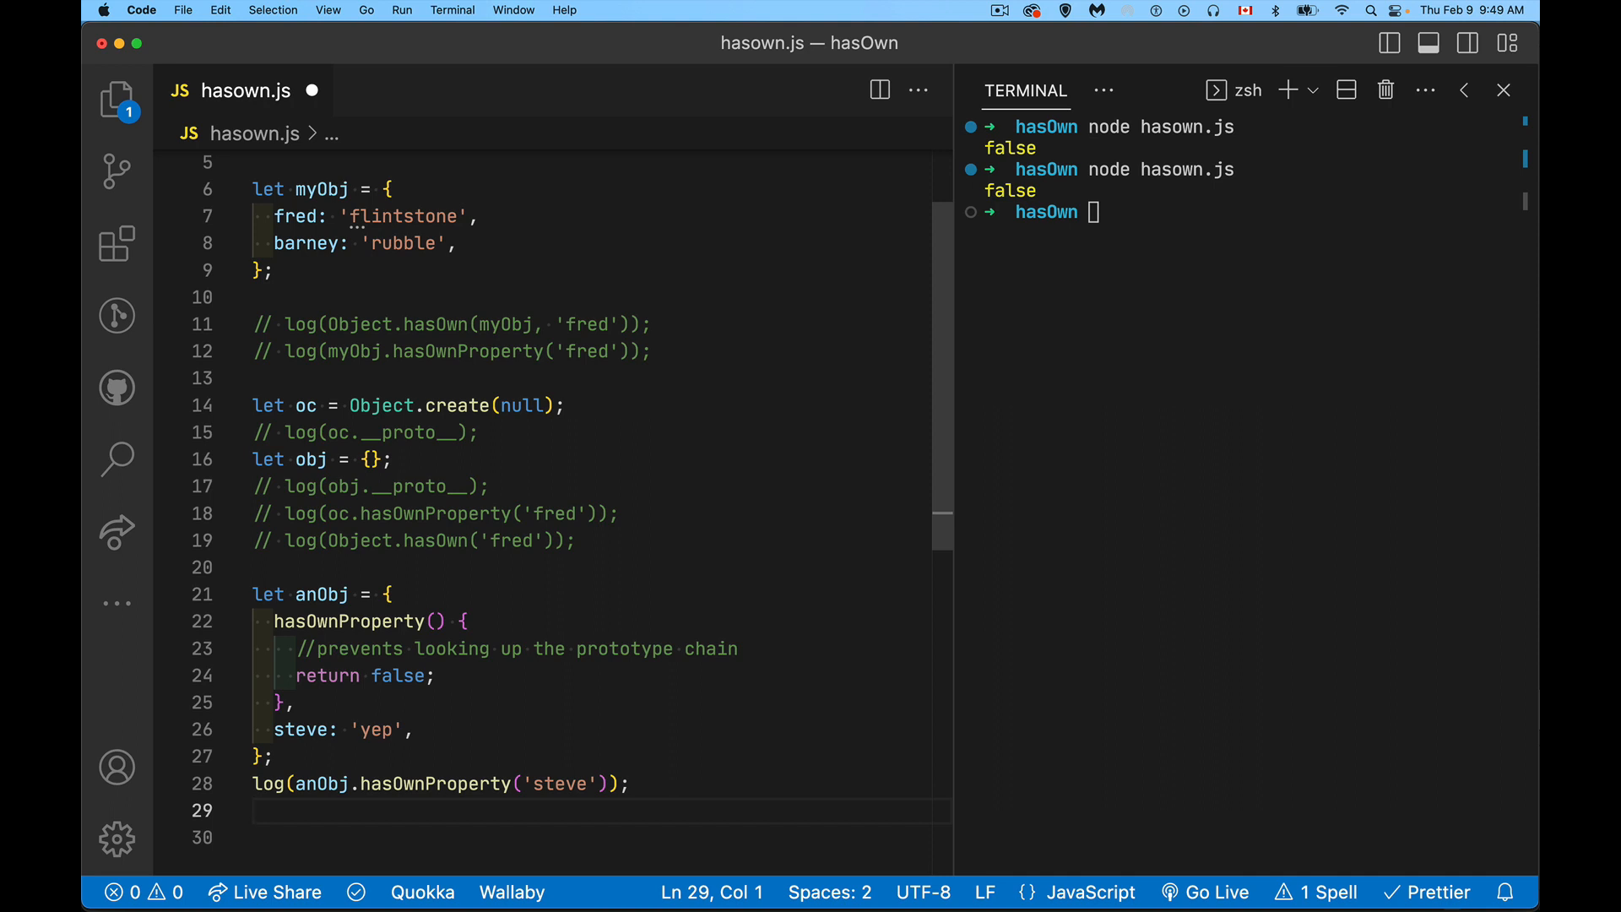
Add log(Object.hasOwn('steve')) on line 29, save and rerun, printing false twice
type("log(Object")
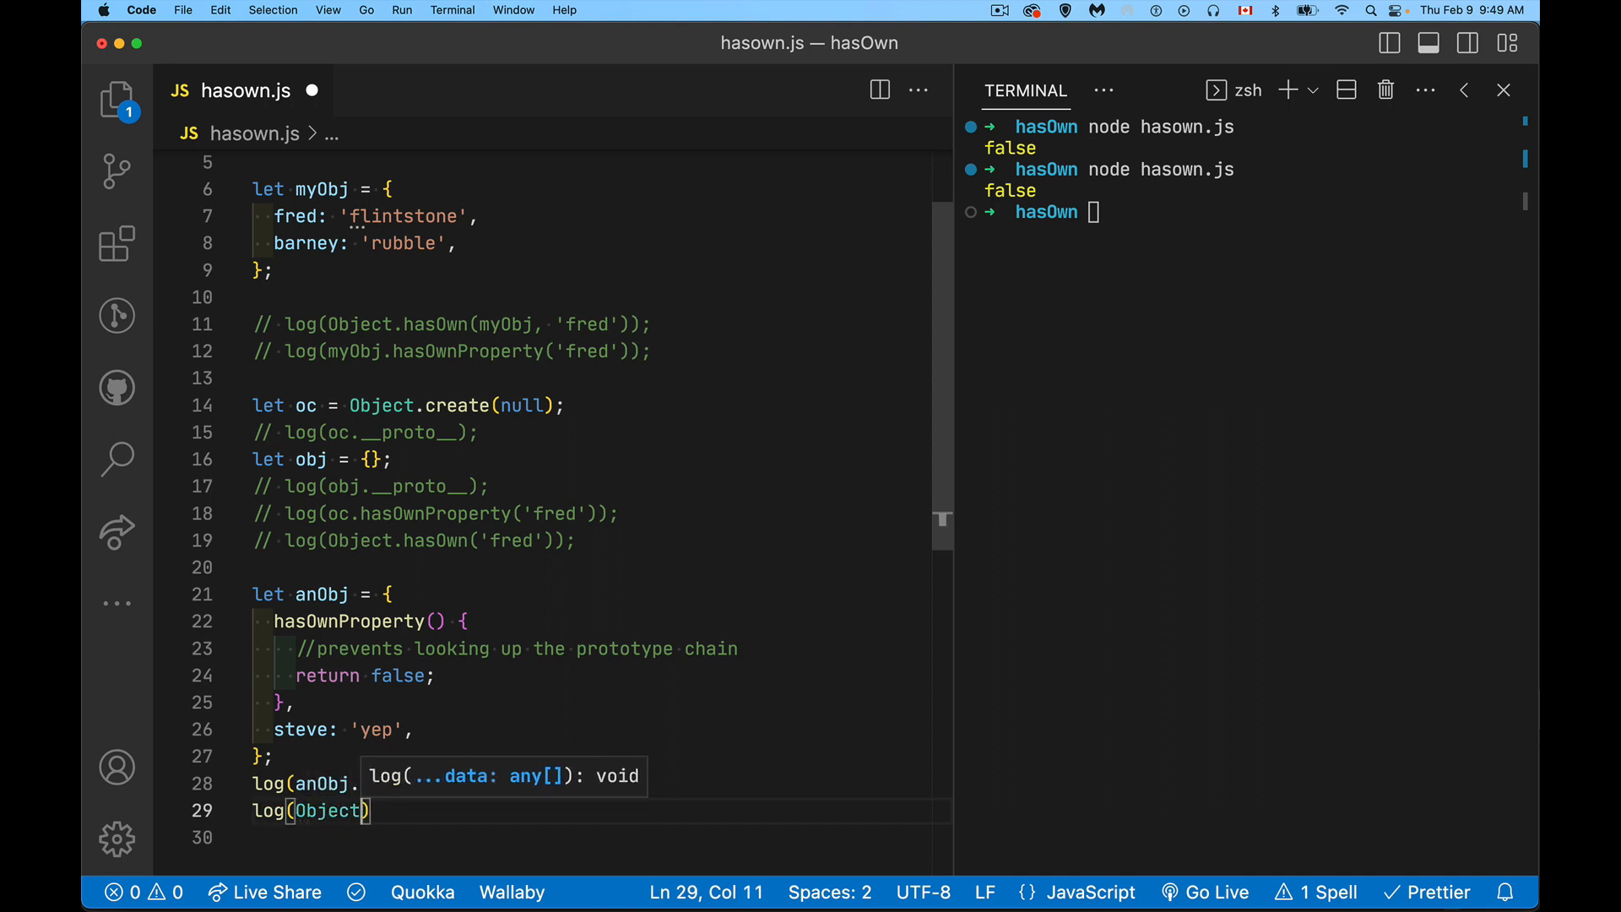
type(".hasOwn(")
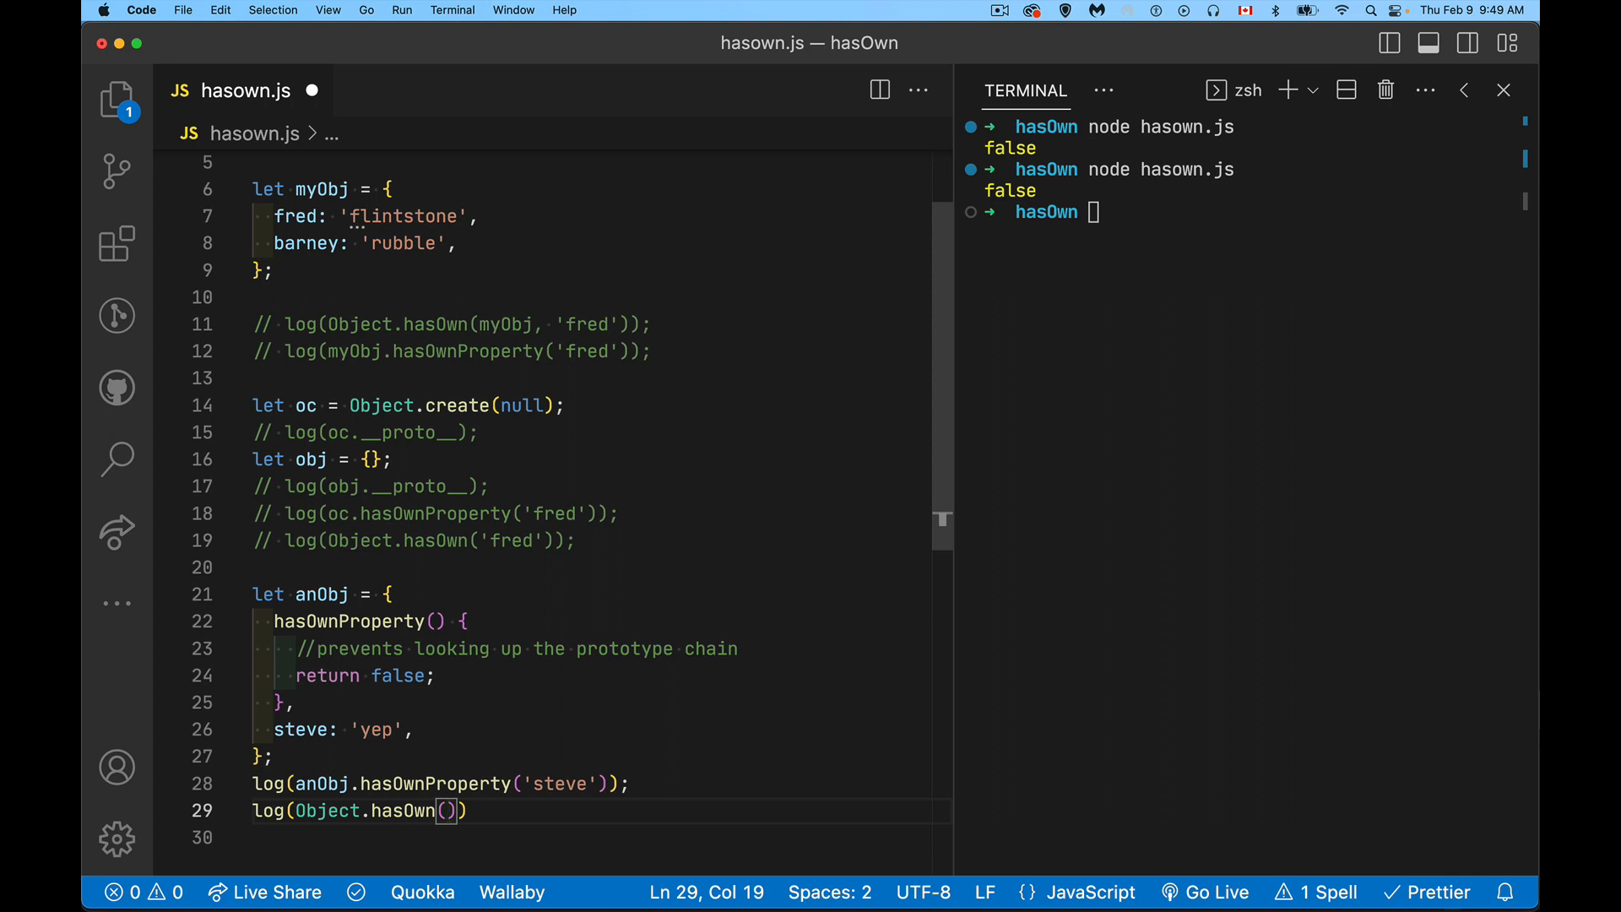
type("'steve'")
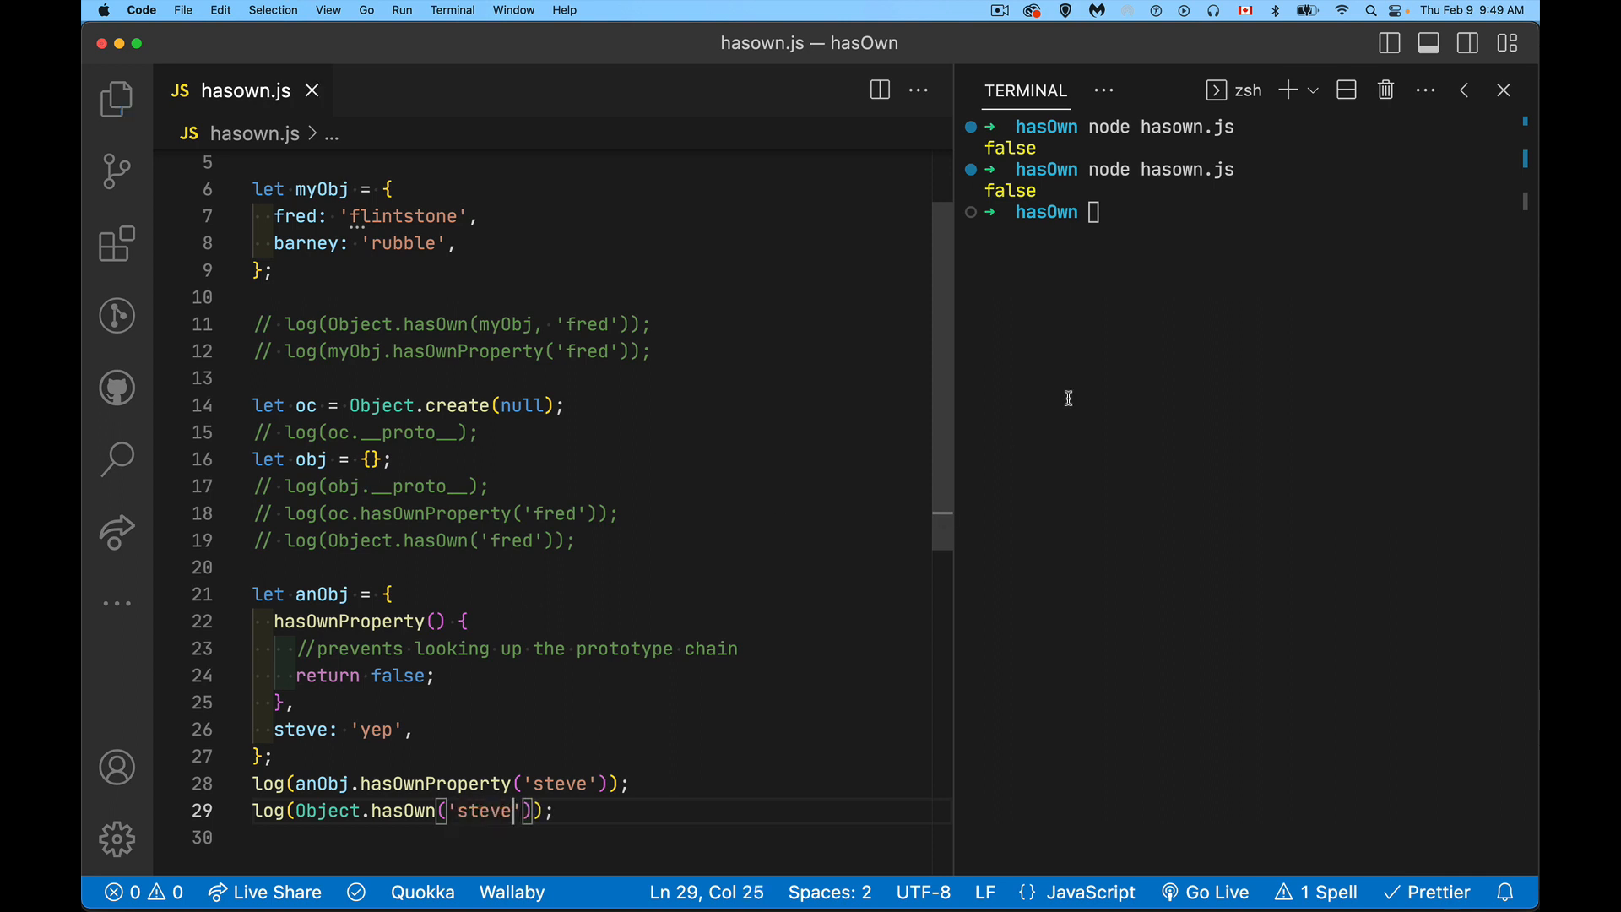
key("Return")
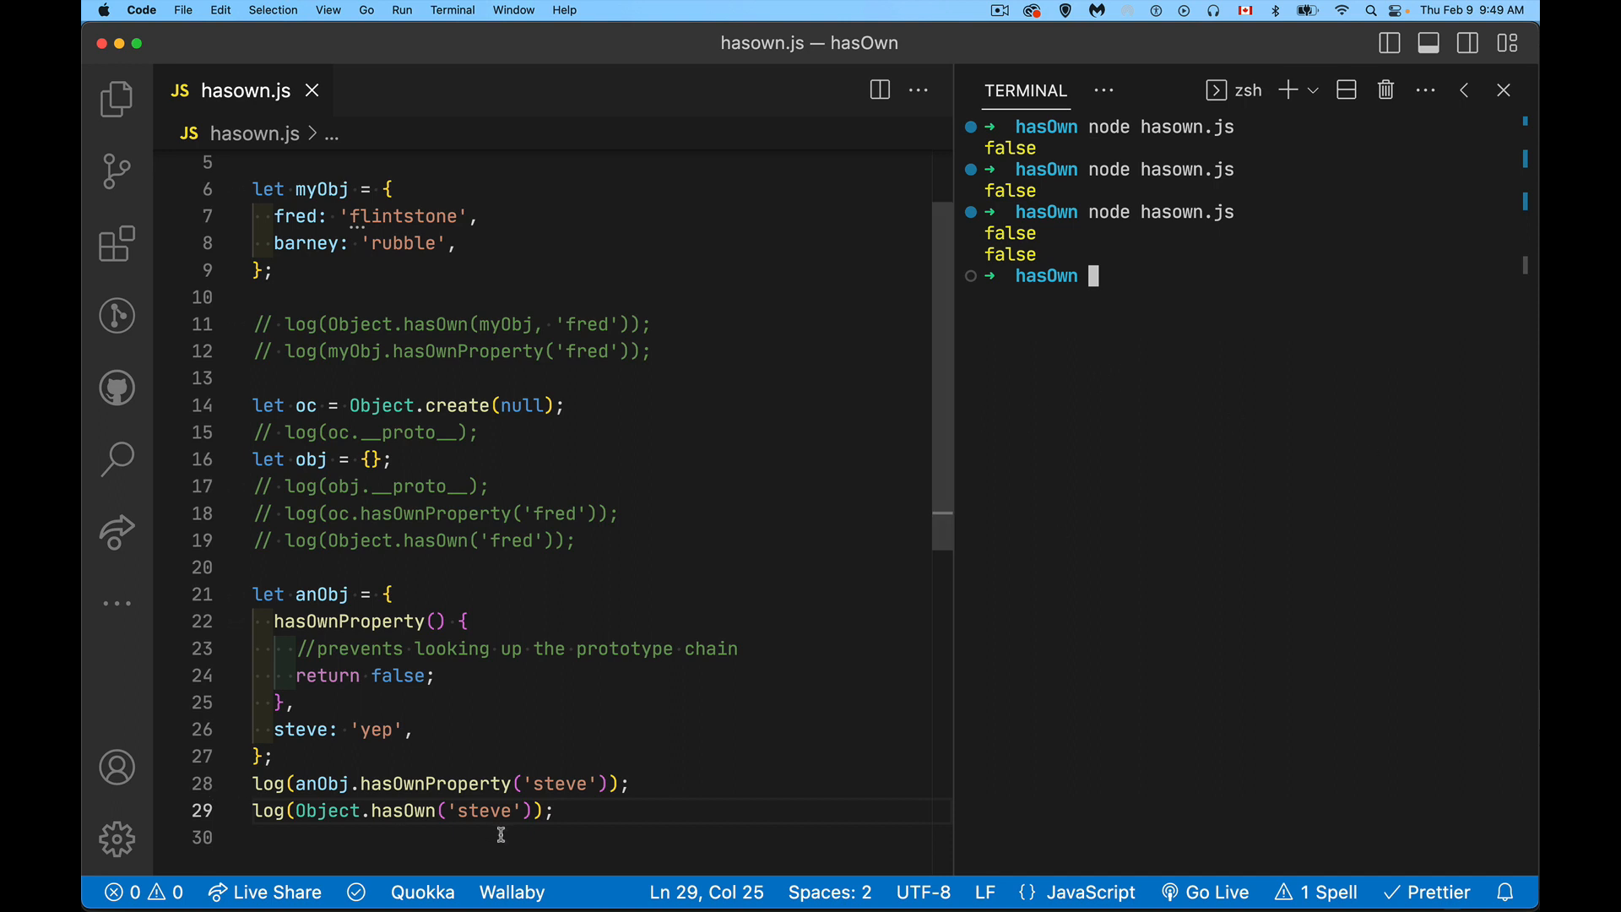
mouse_move(324, 809)
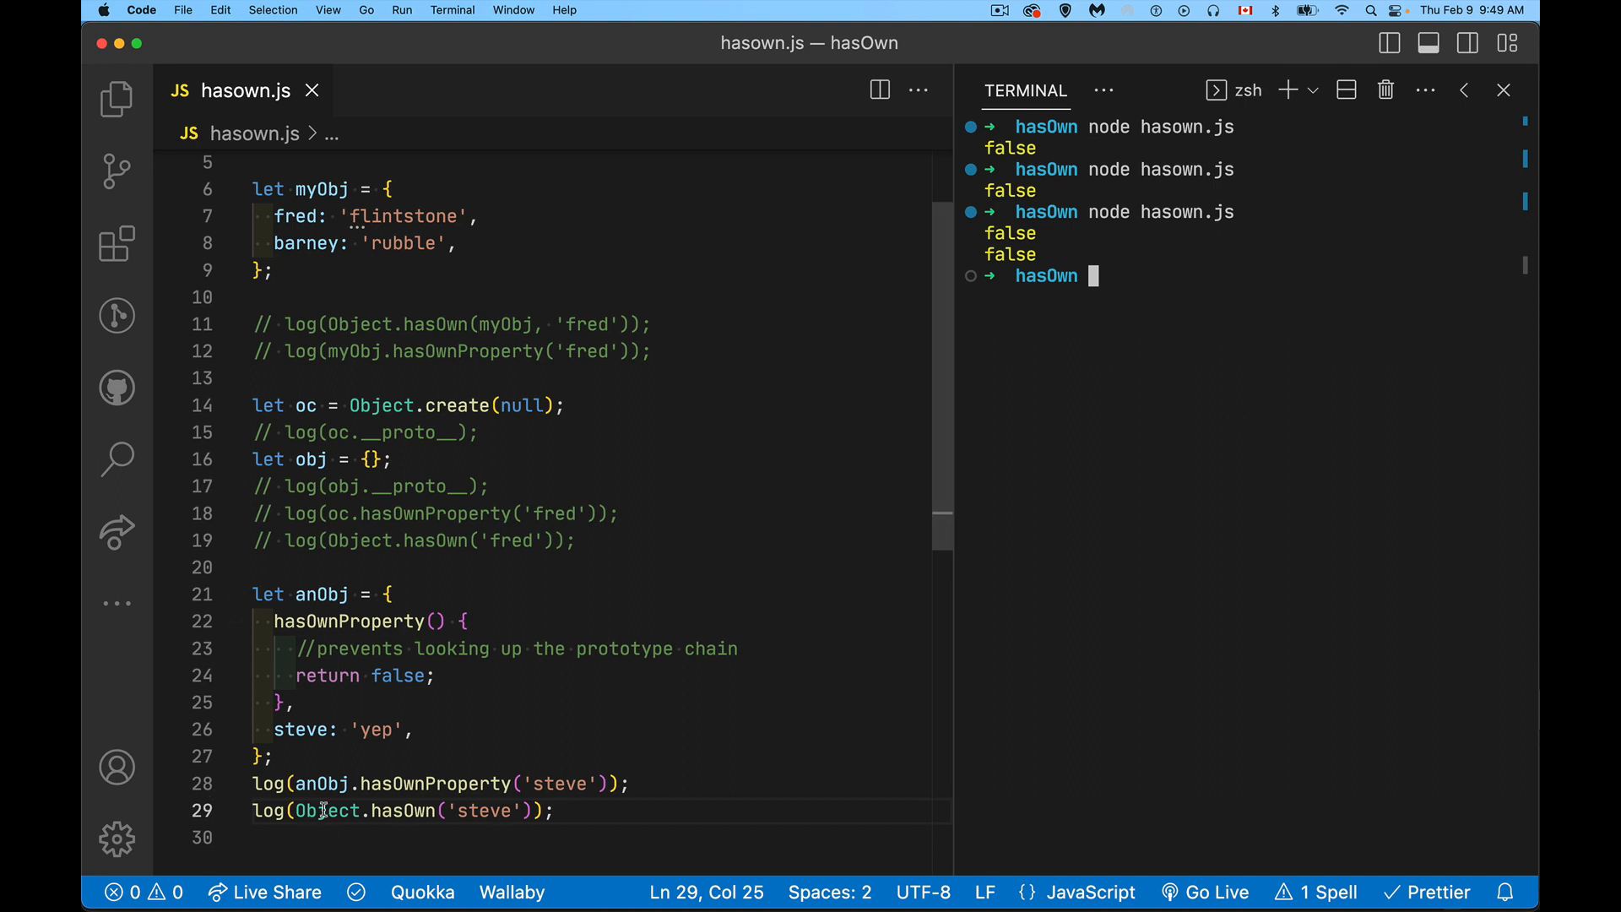
left_click(442, 811)
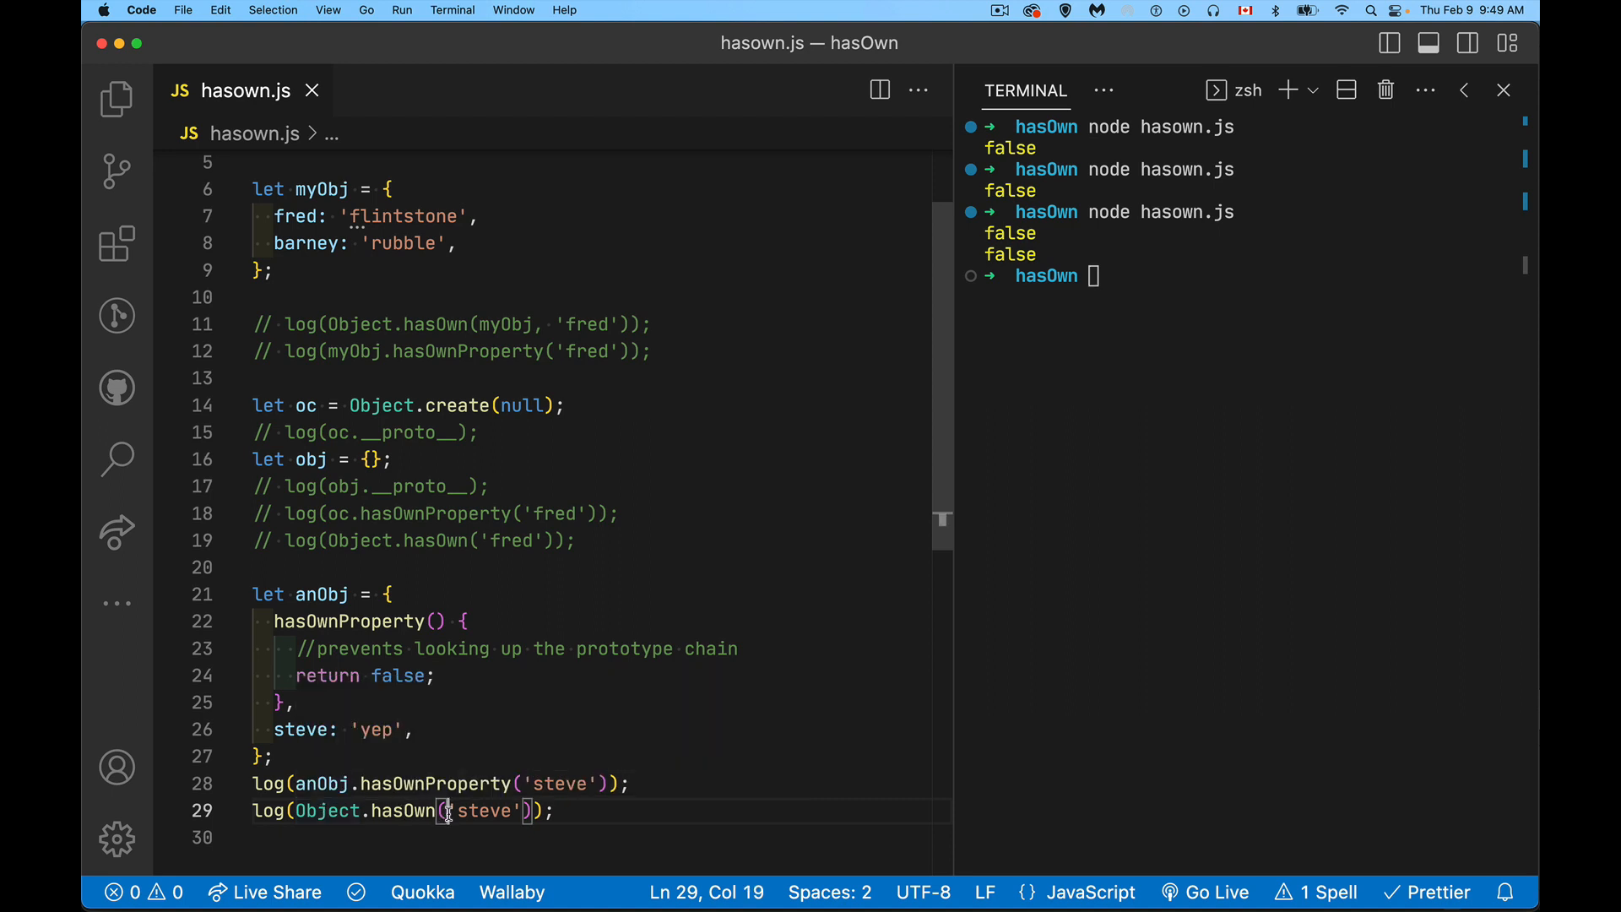
Pass anObj as the first argument to Object.hasOwn, save and rerun to print false then true
type("anObj,")
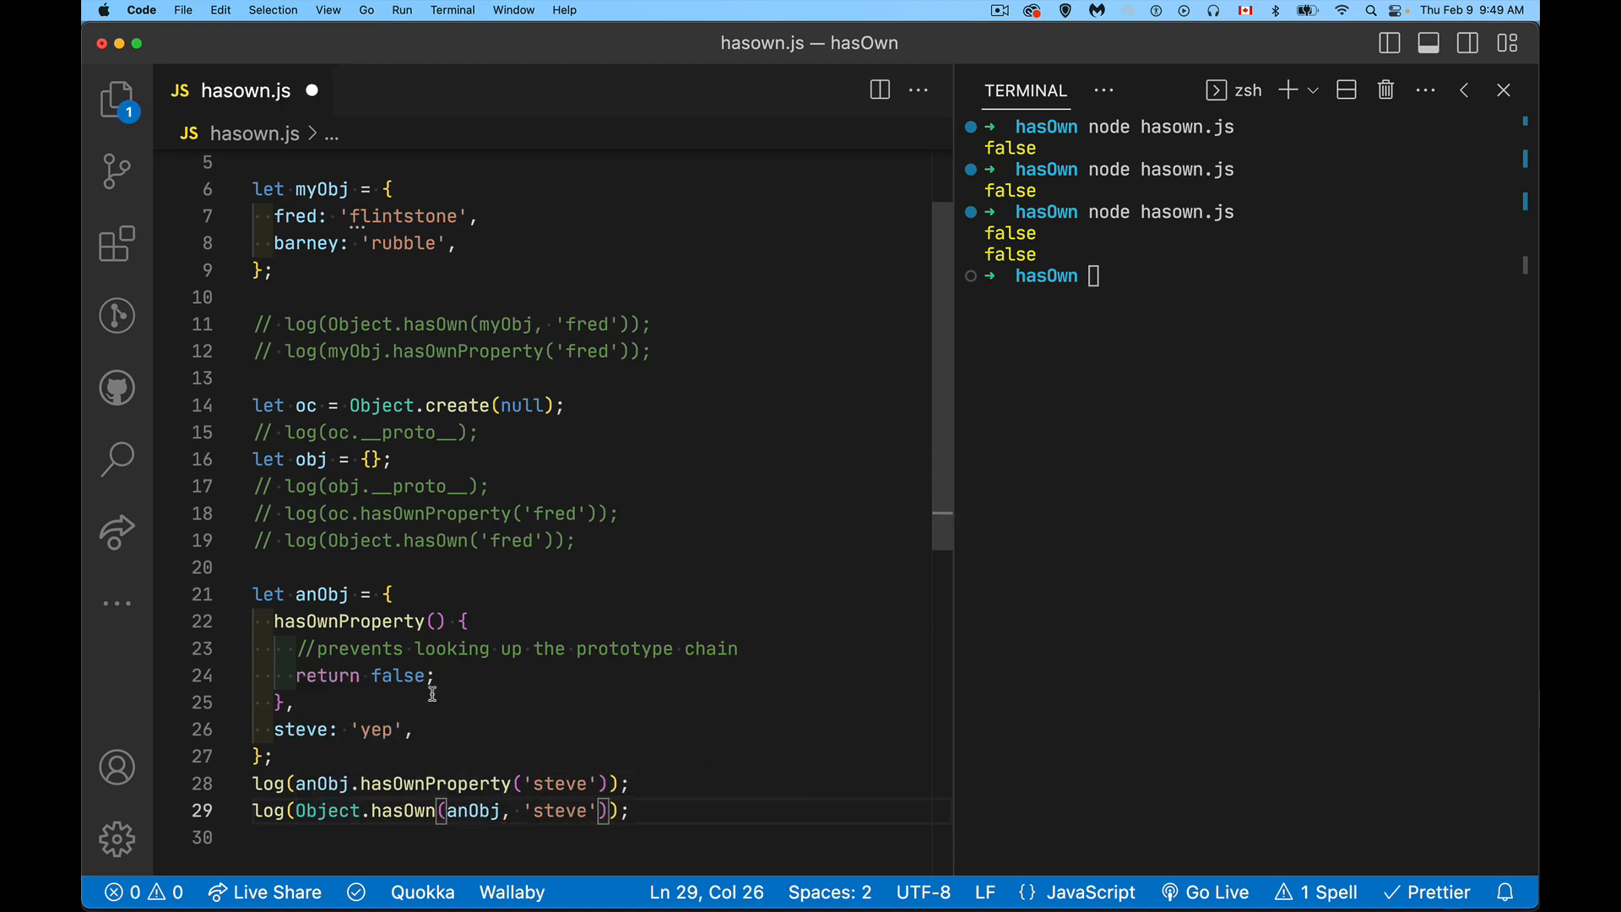
mouse_move(583, 841)
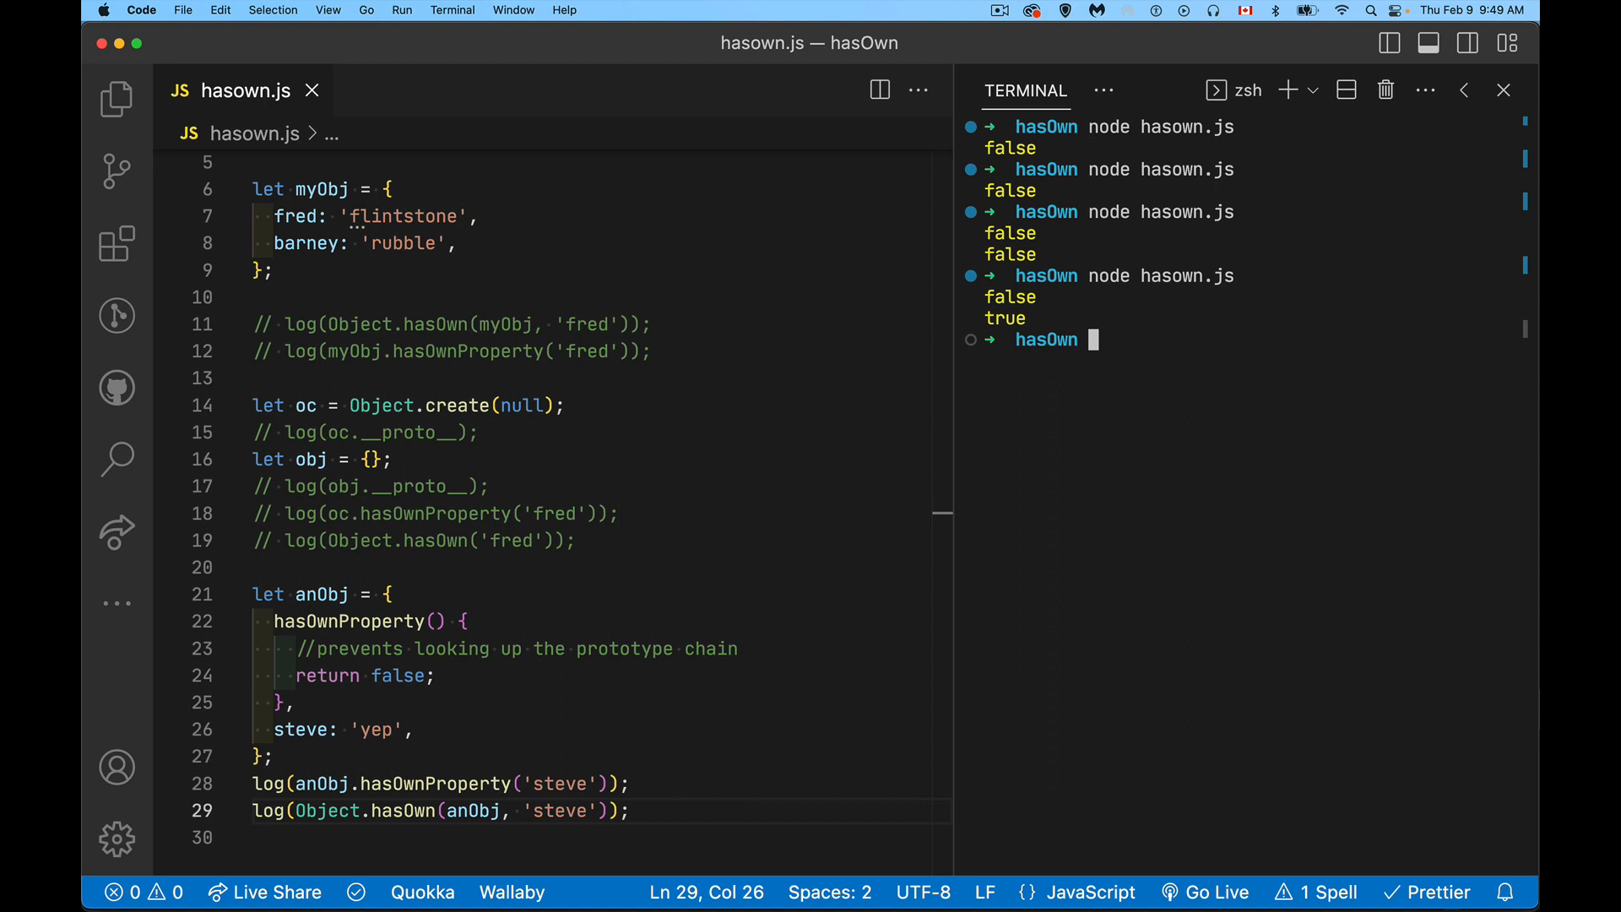
left_click(301, 811)
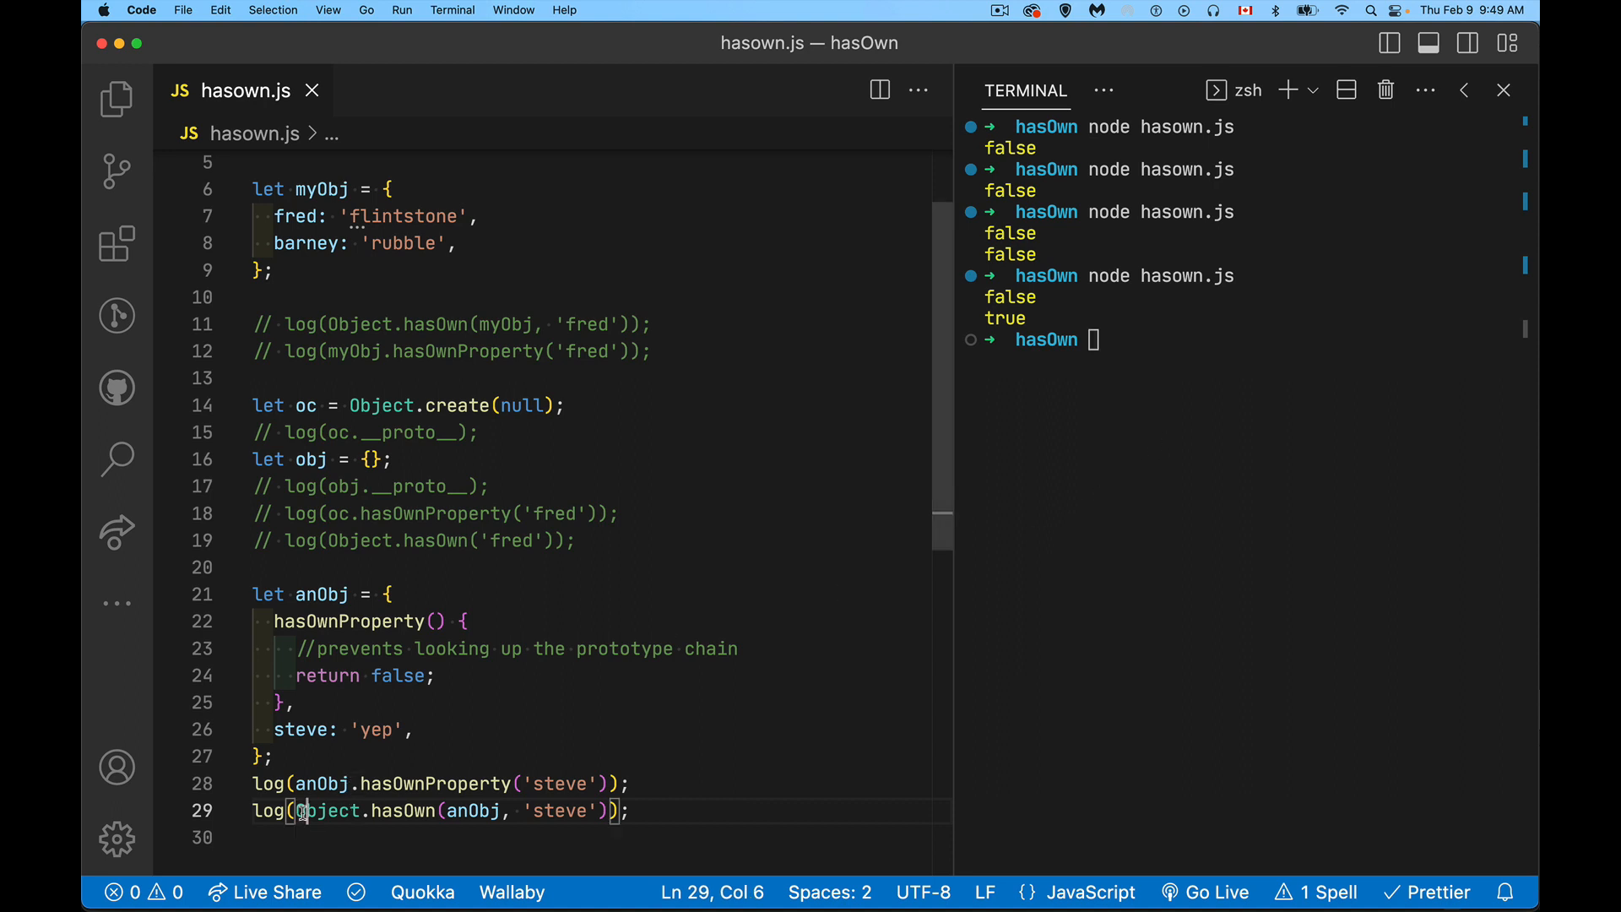